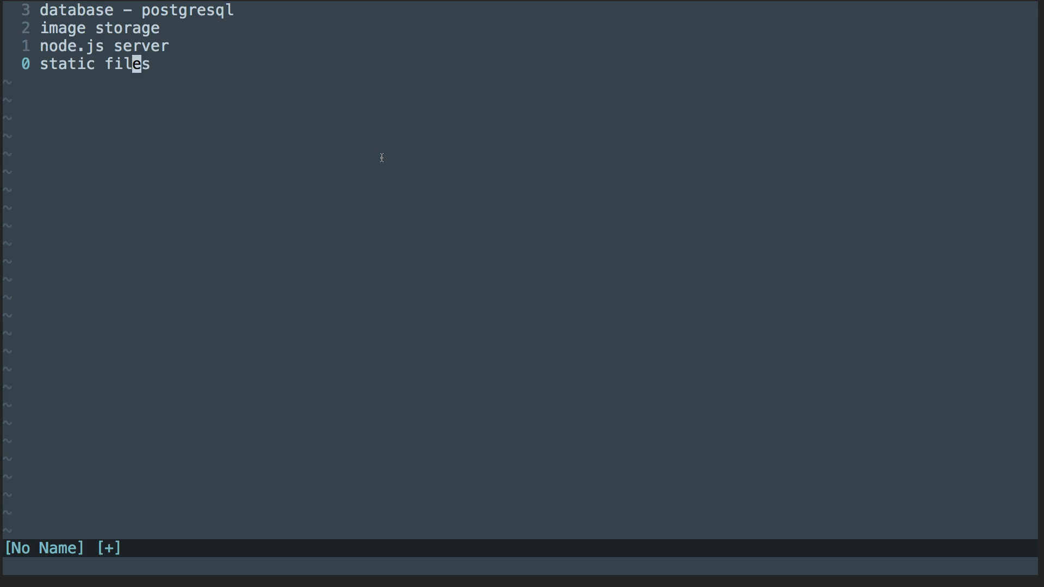
mouse_move(533, 137)
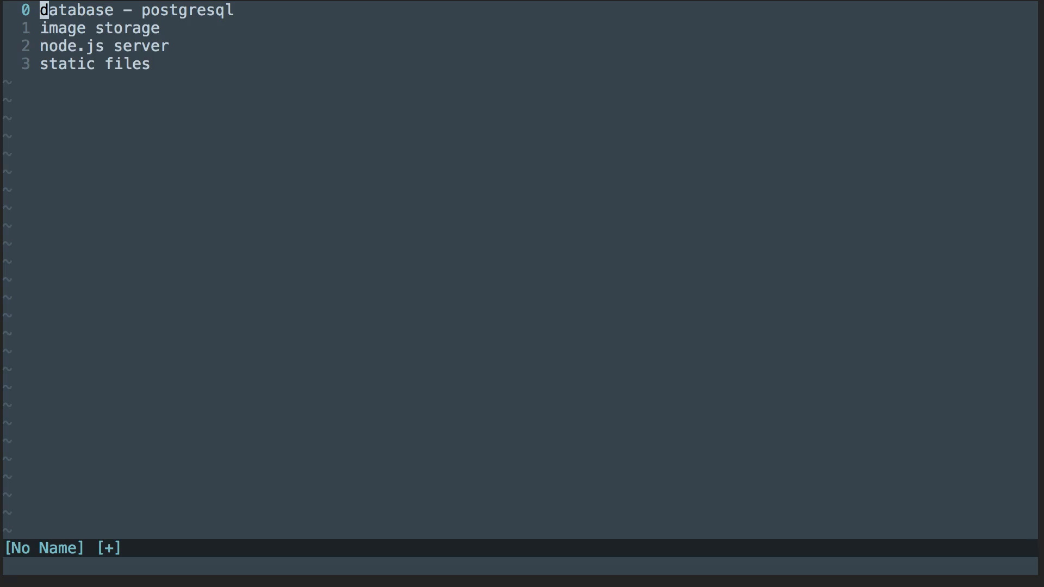
In Vim, step through the postgresql, image storage, node.js server and static files lines.
key("w")
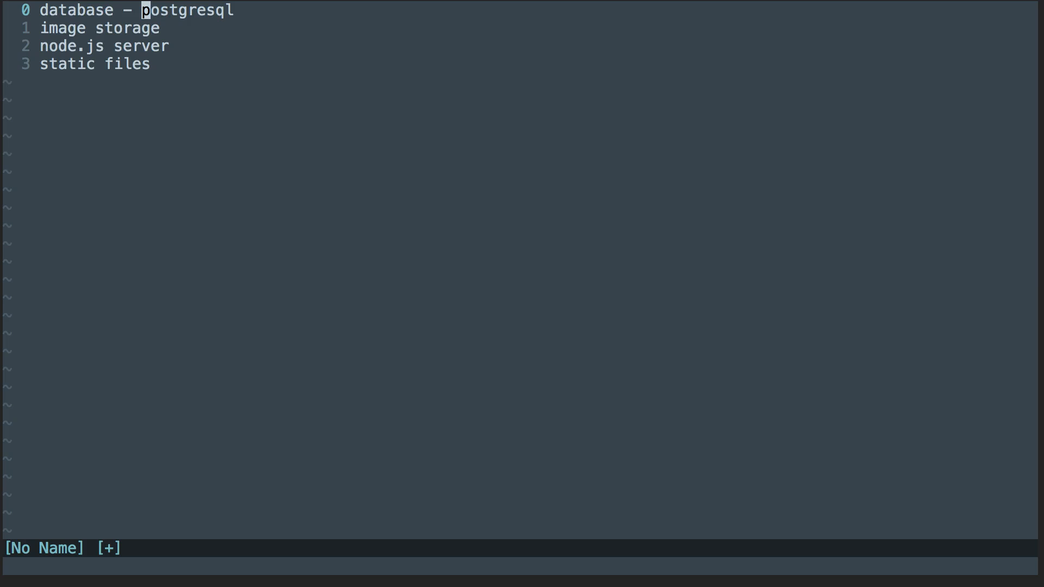
key("j")
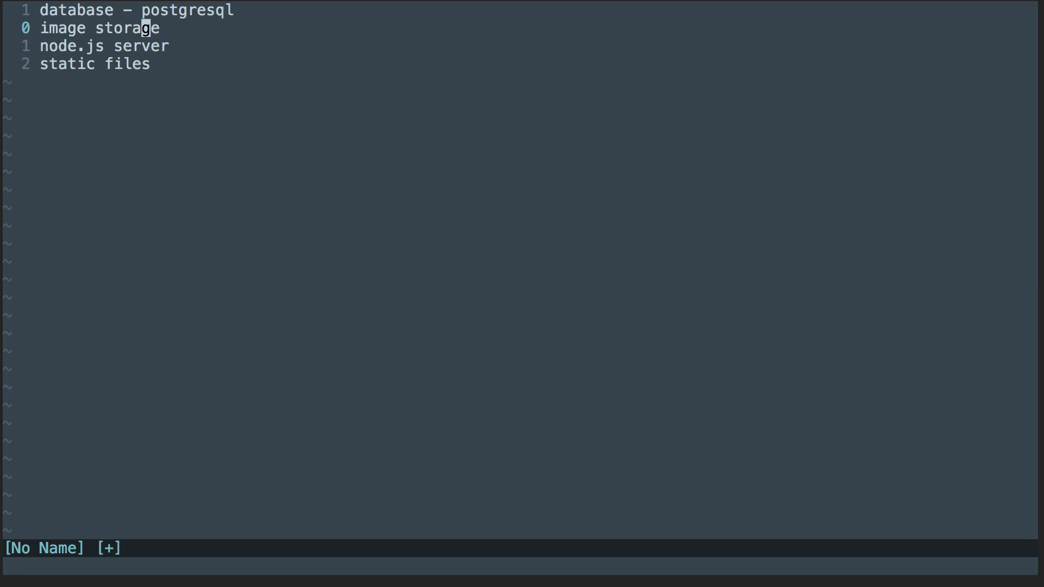
key("j")
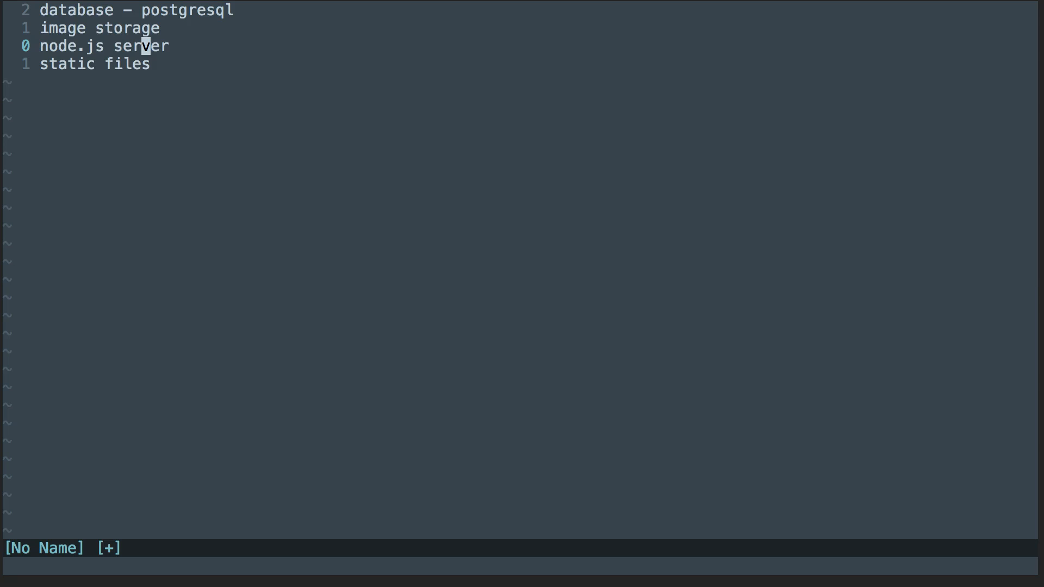
key("j")
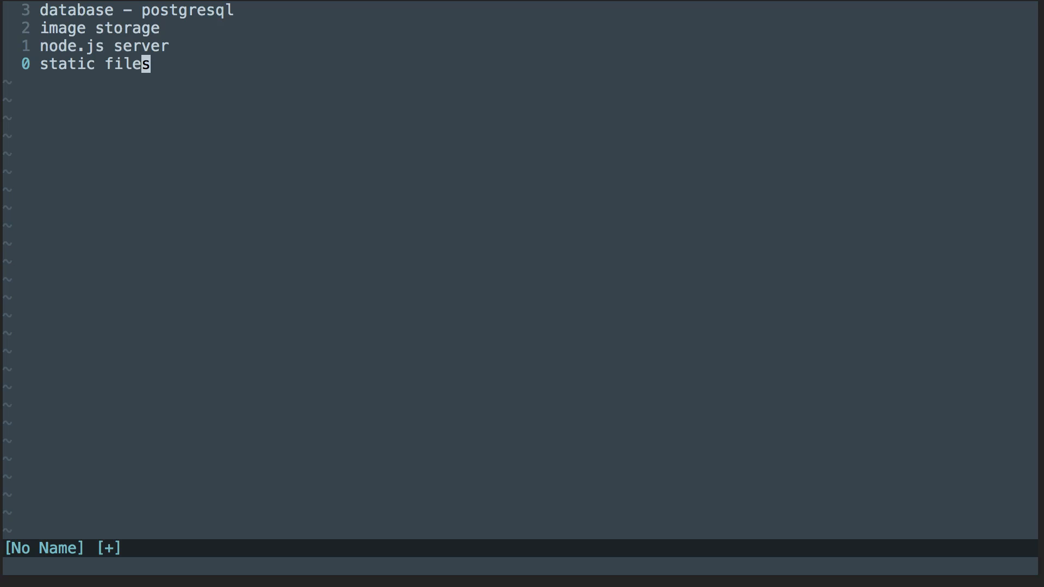
key("k")
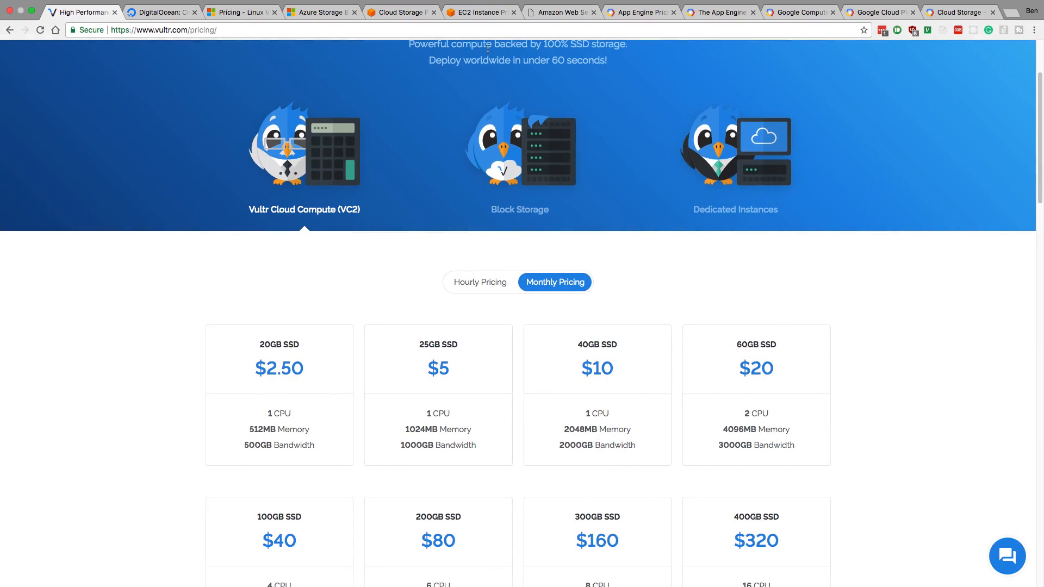
Browse DigitalOcean droplet, Azure Linux VM, Amazon S3 and App Engine instance pricing tabs.
left_click(160, 12)
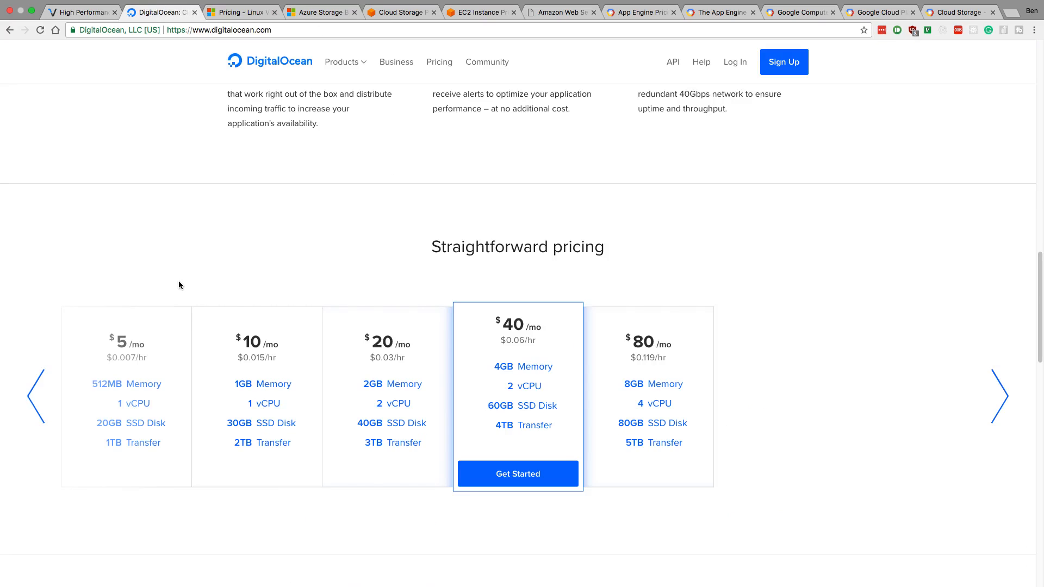
left_click(240, 12)
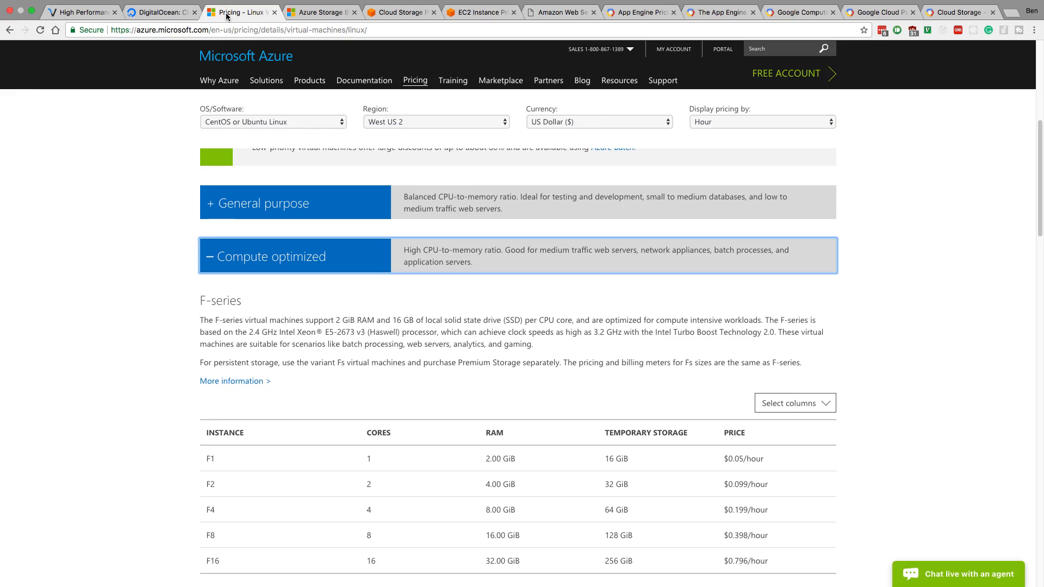
left_click(397, 12)
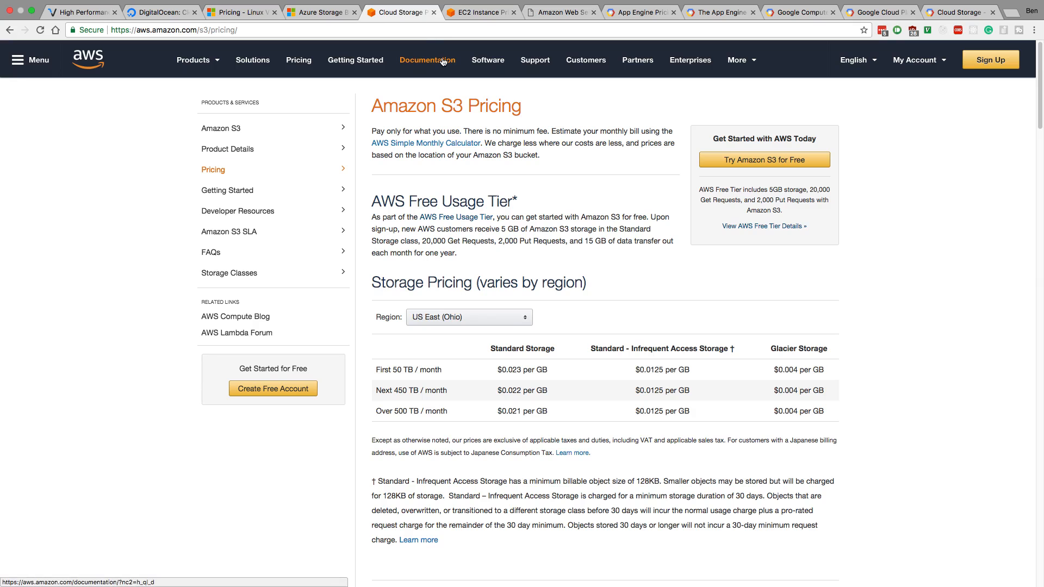
left_click(639, 12)
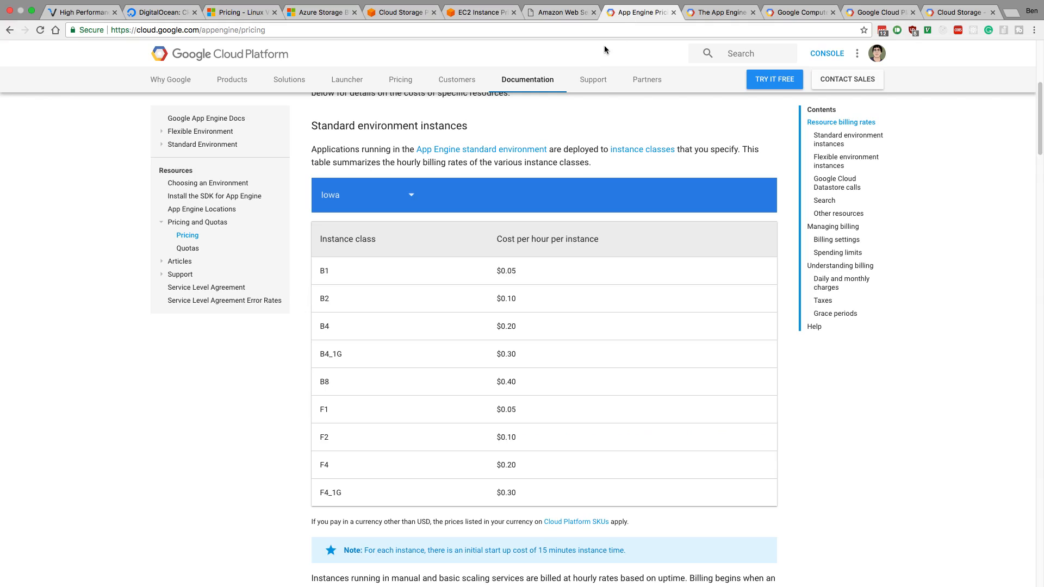
mouse_move(482, 139)
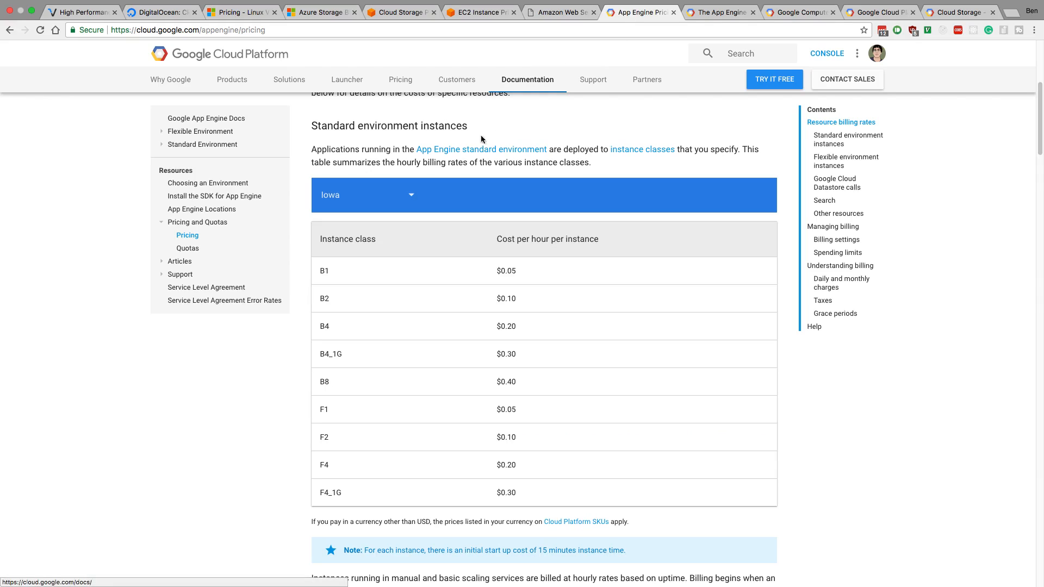
mouse_move(433, 231)
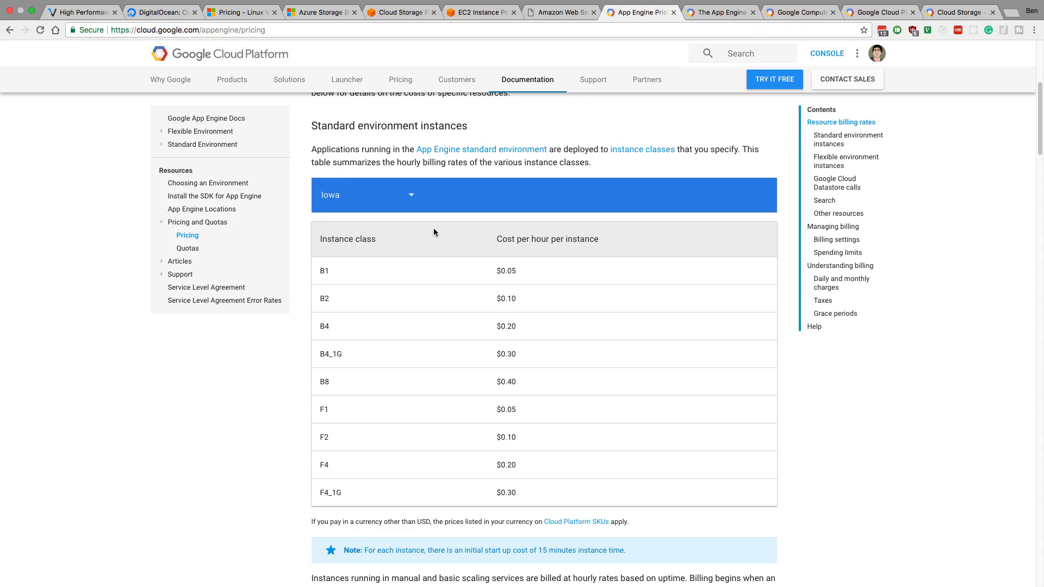
Scroll Vultr's monthly compute plans, check DigitalOcean's droplet tiers, then return to Vultr.
left_click(160, 12)
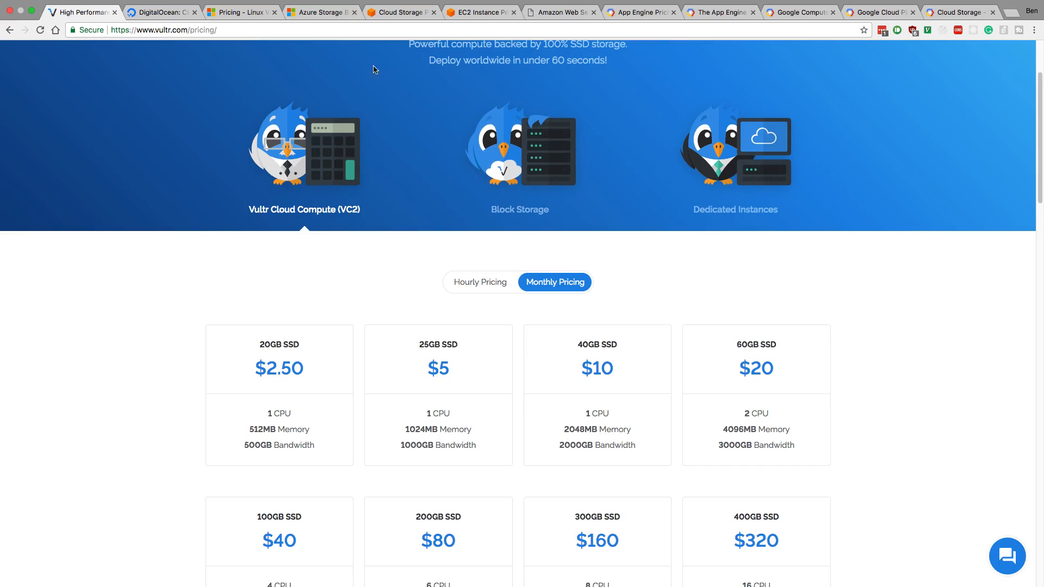
scroll("down", 3)
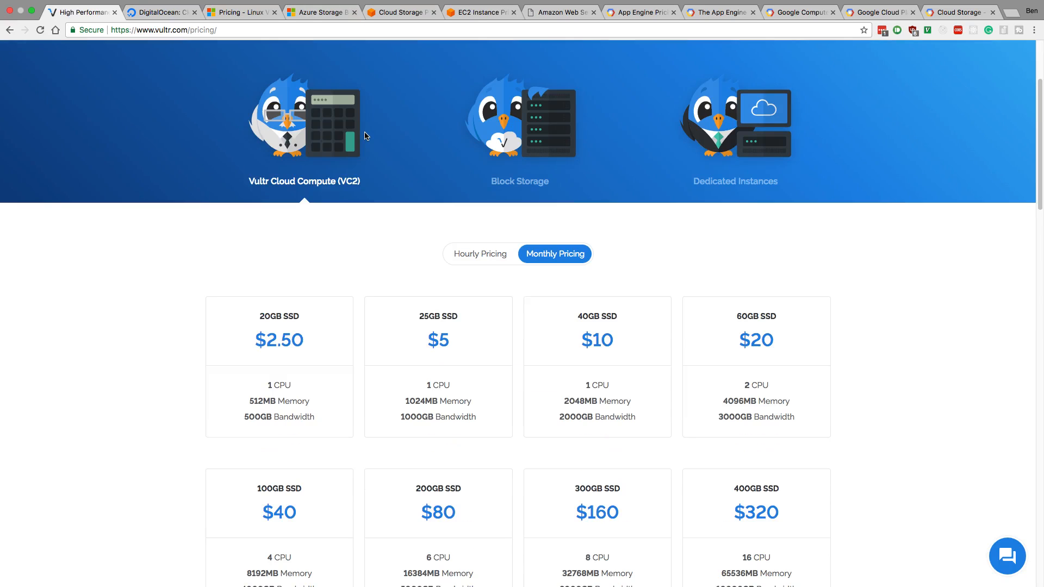
mouse_move(358, 184)
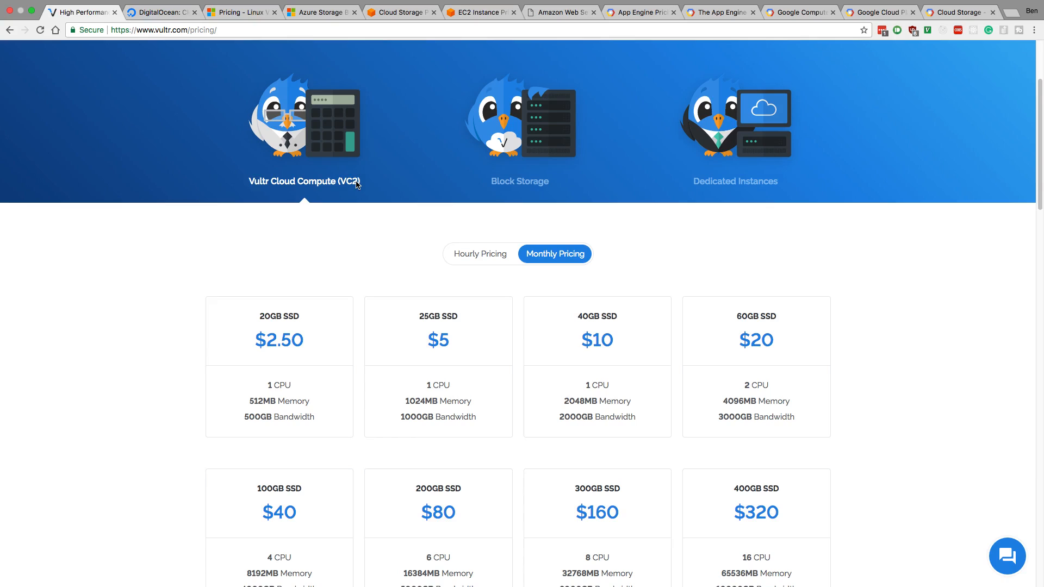
mouse_move(164, 23)
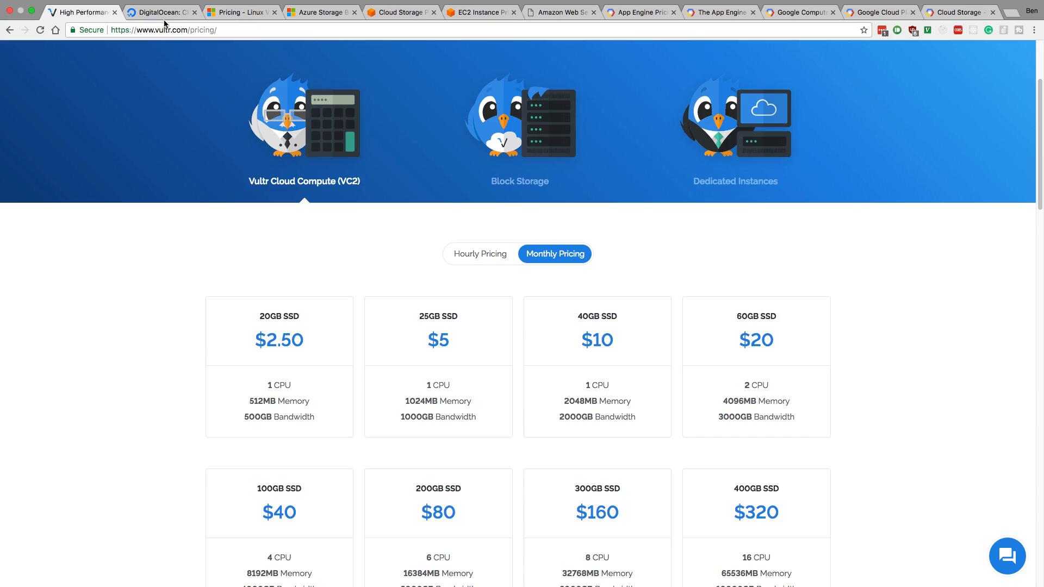
left_click(160, 12)
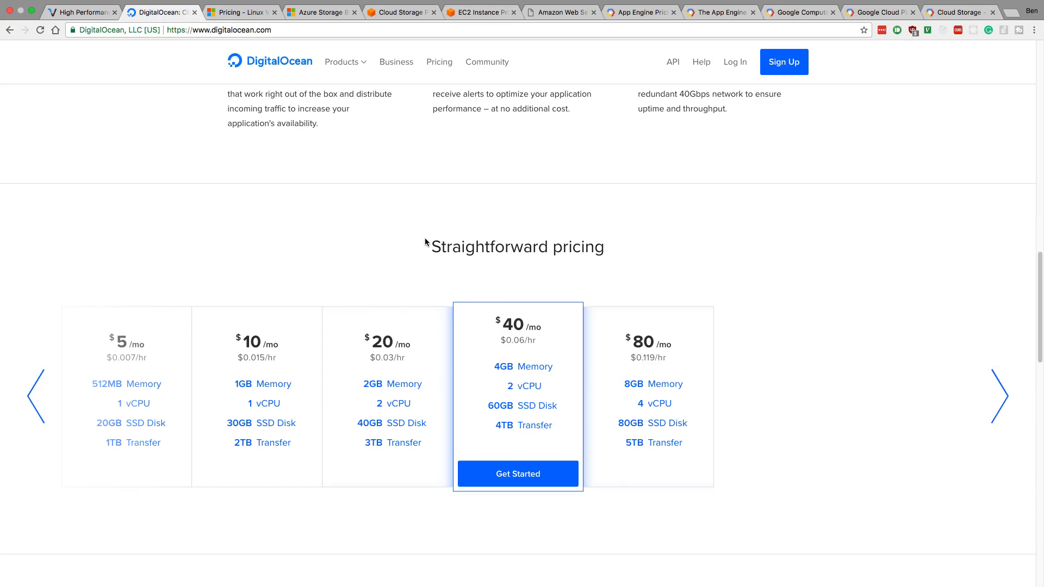
mouse_move(363, 232)
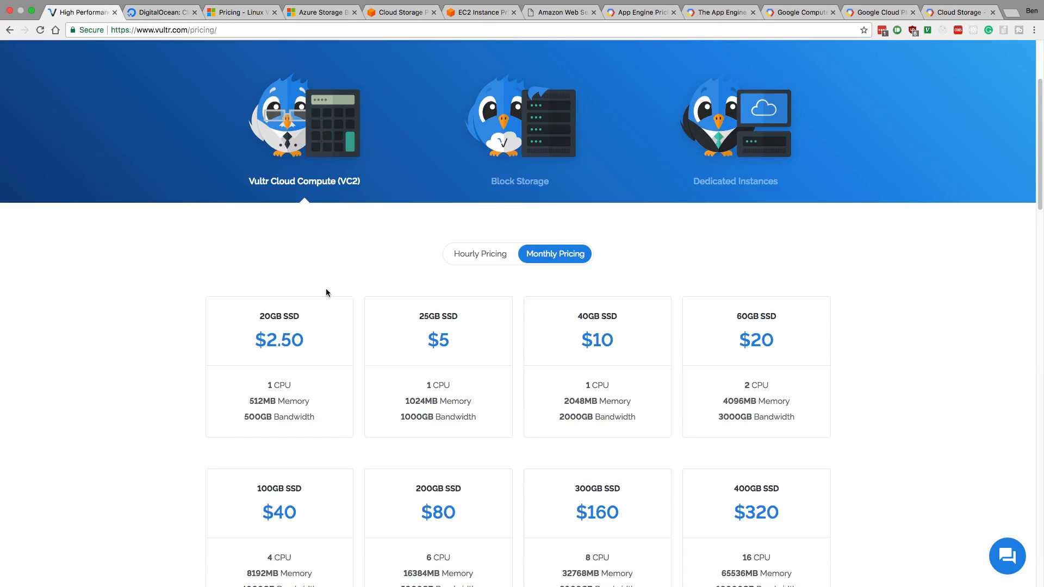
scroll("up", 3)
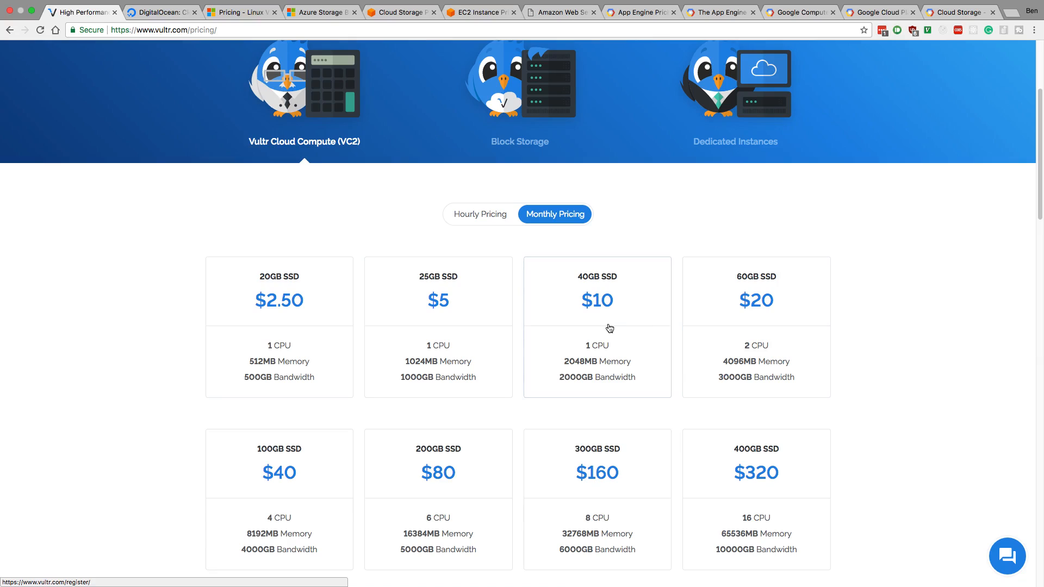
mouse_move(384, 145)
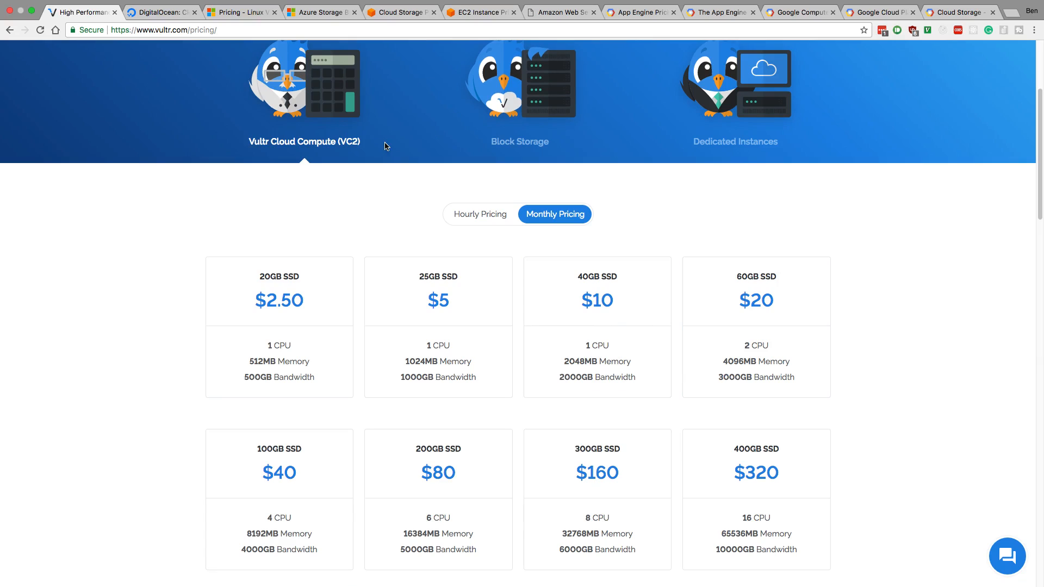
mouse_move(338, 160)
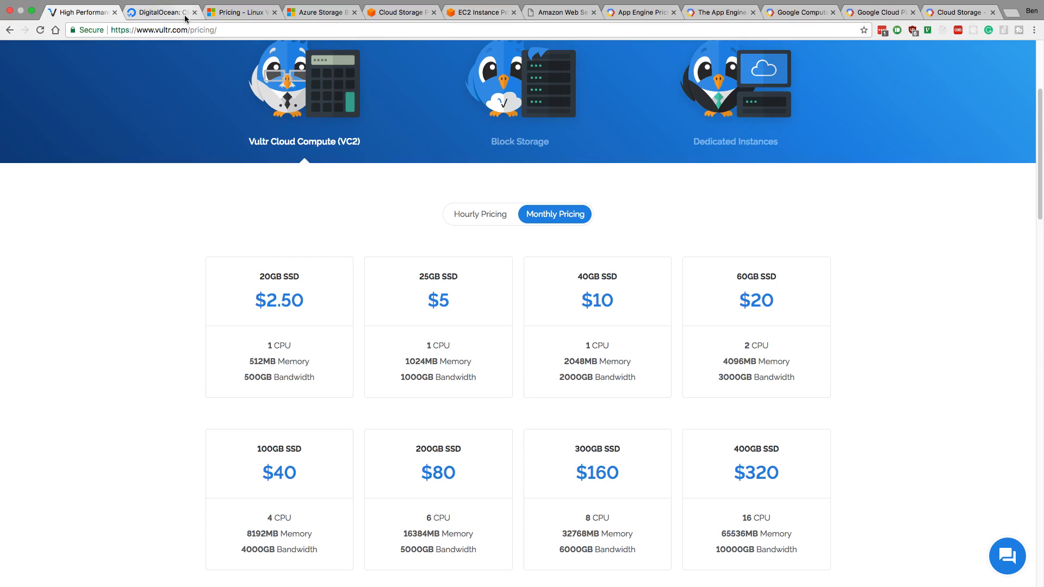
mouse_move(160, 12)
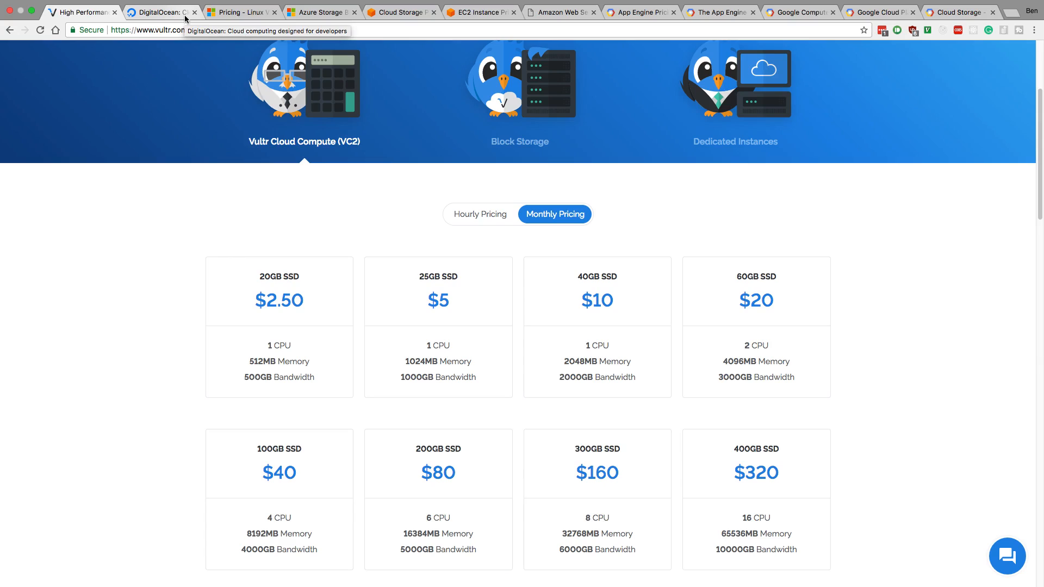
mouse_move(623, 314)
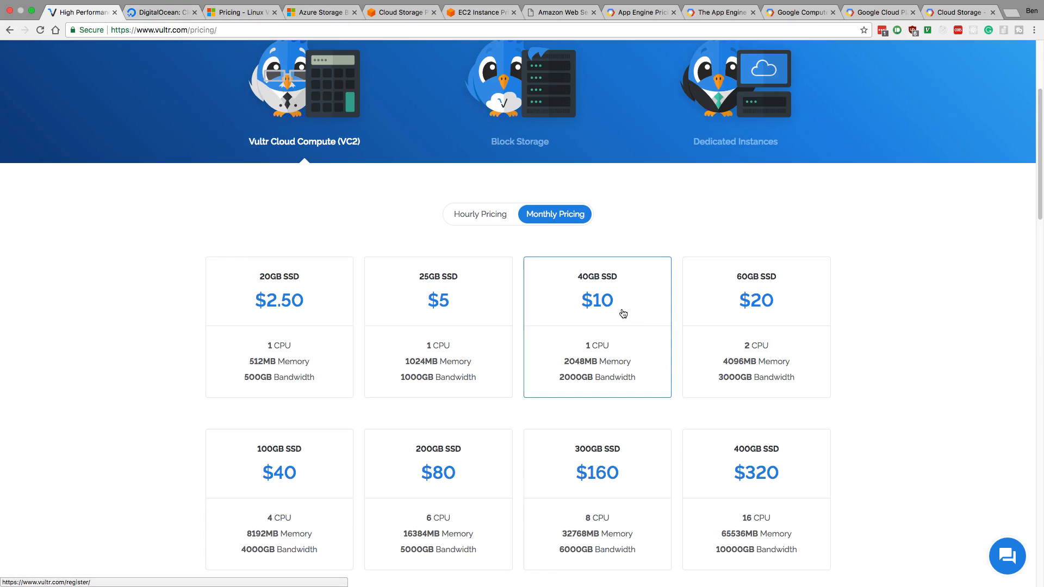
mouse_move(628, 360)
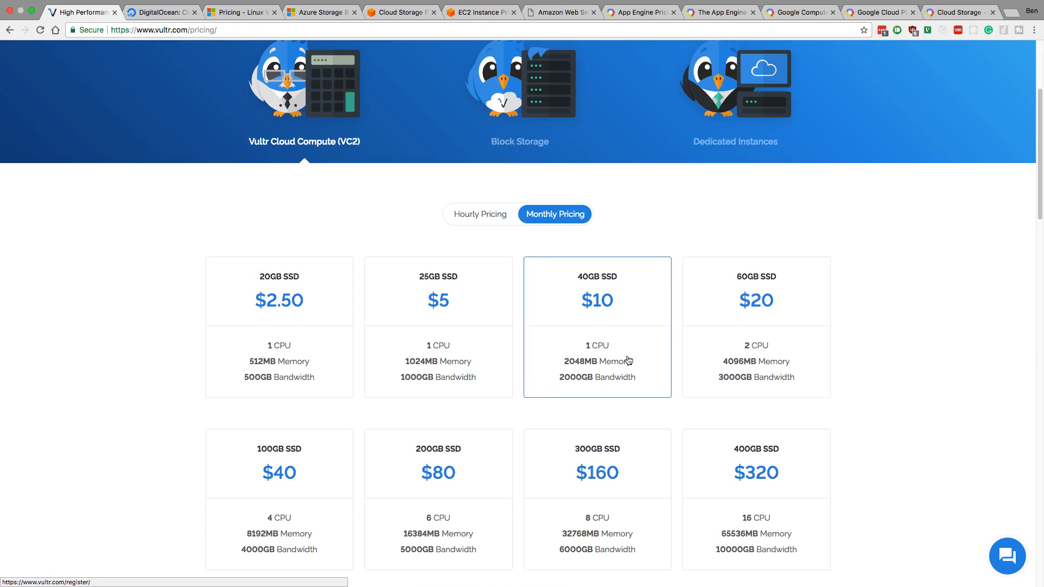
mouse_move(609, 370)
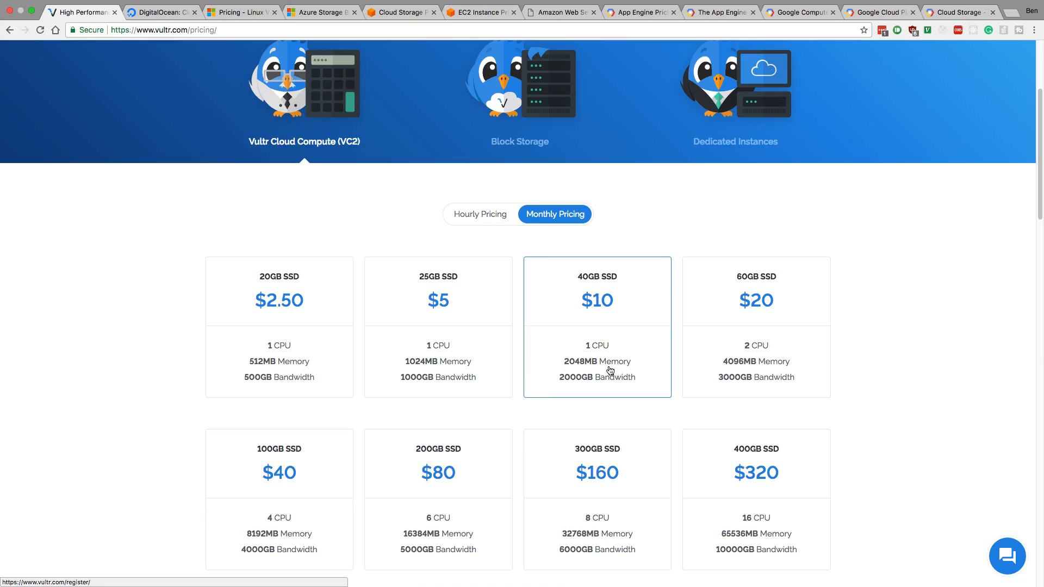
mouse_move(605, 288)
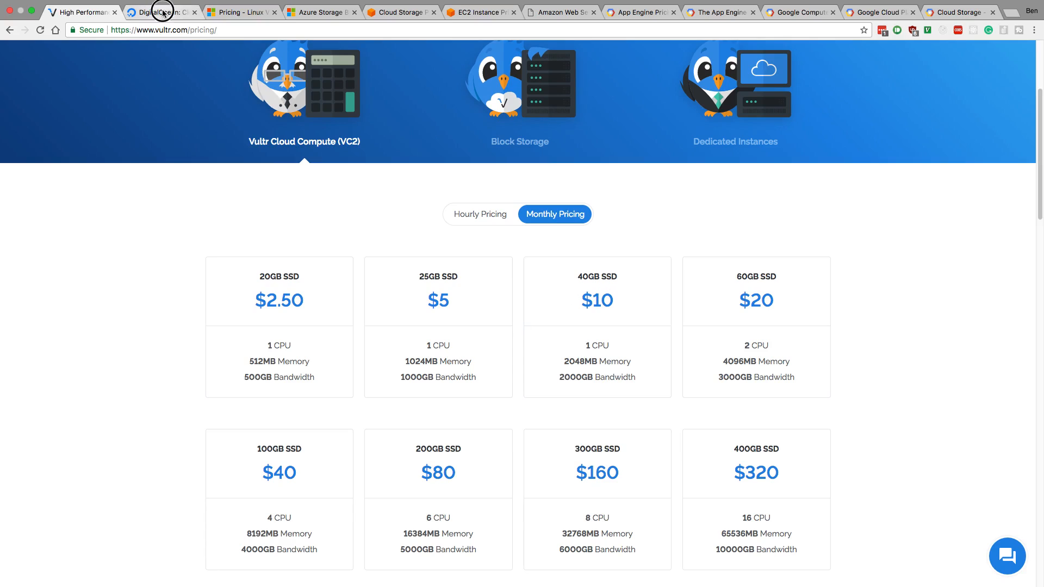
Recheck DigitalOcean's droplet prices, scrolling down through the pricing page.
left_click(160, 12)
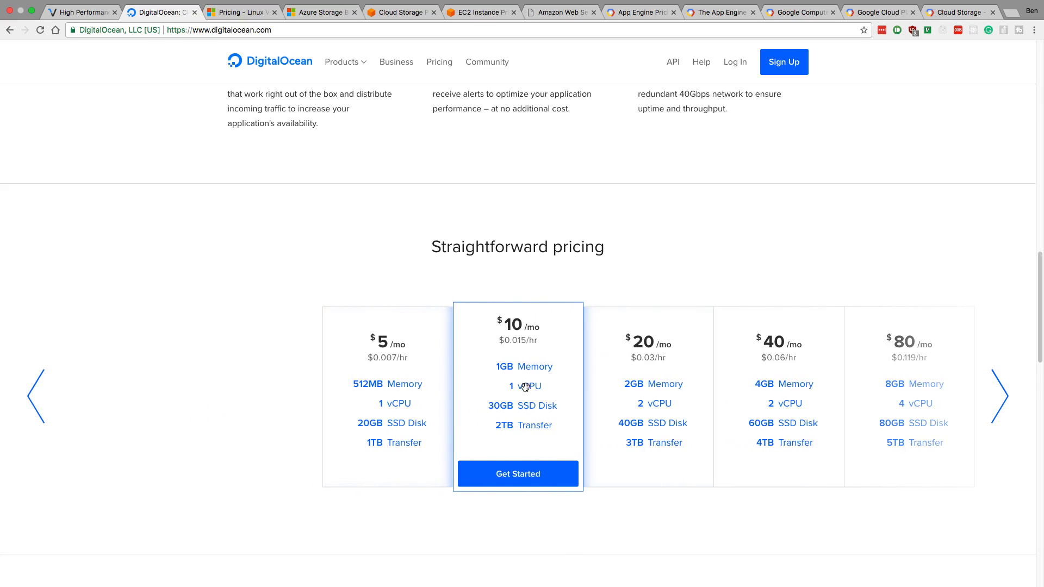
mouse_move(522, 392)
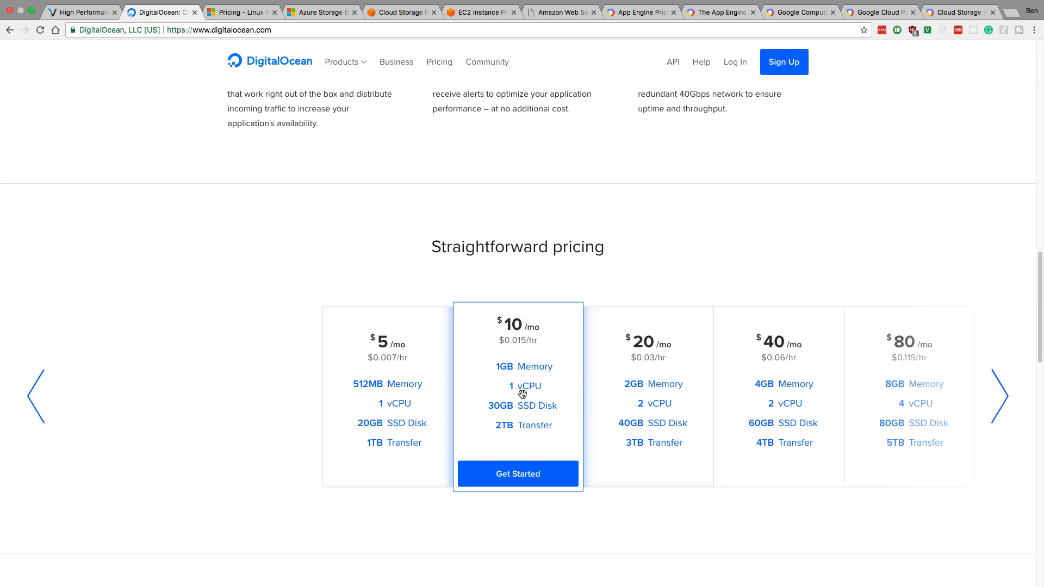
mouse_move(516, 417)
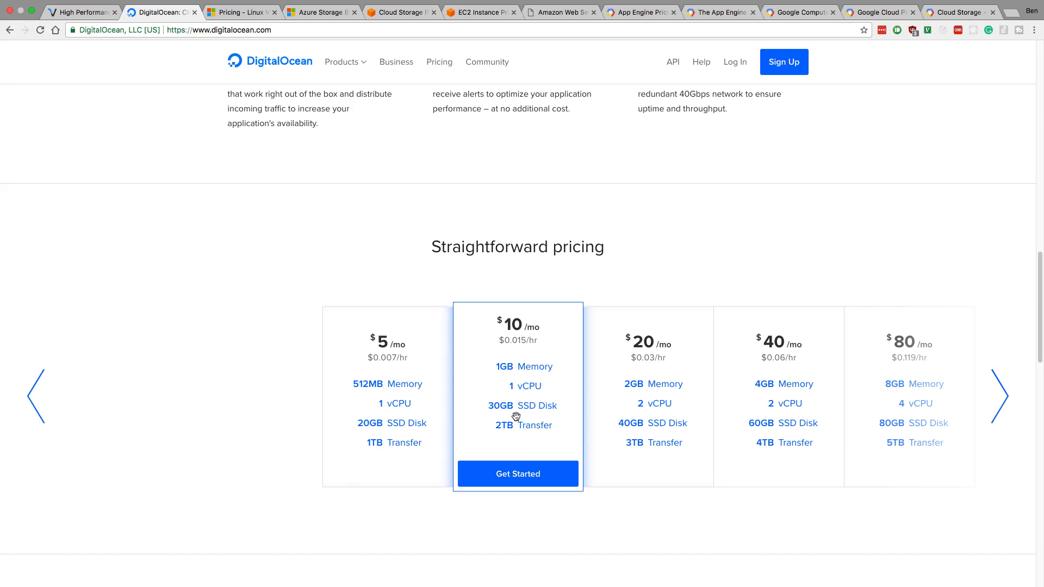
mouse_move(370, 222)
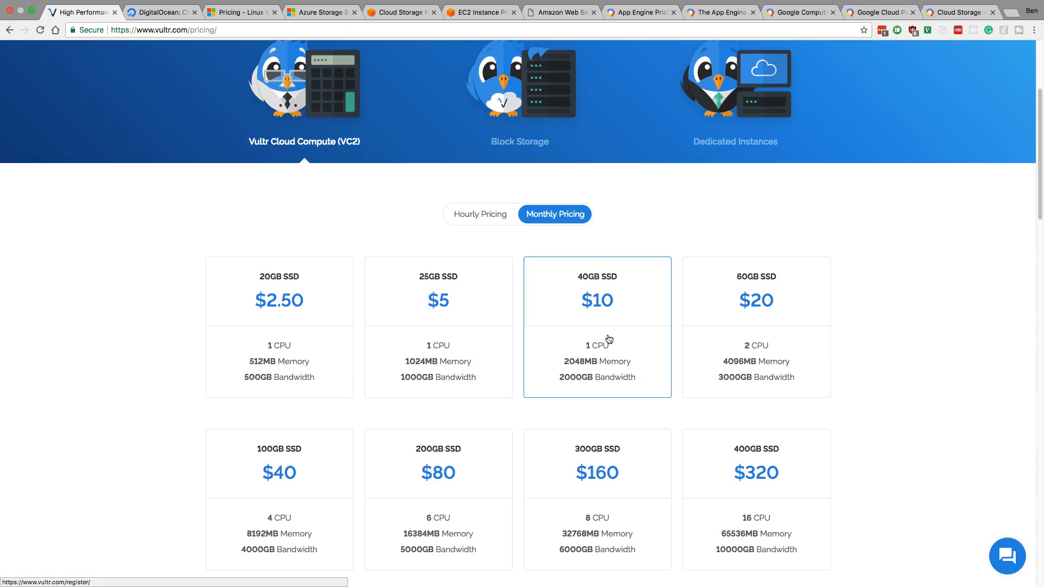
mouse_move(592, 279)
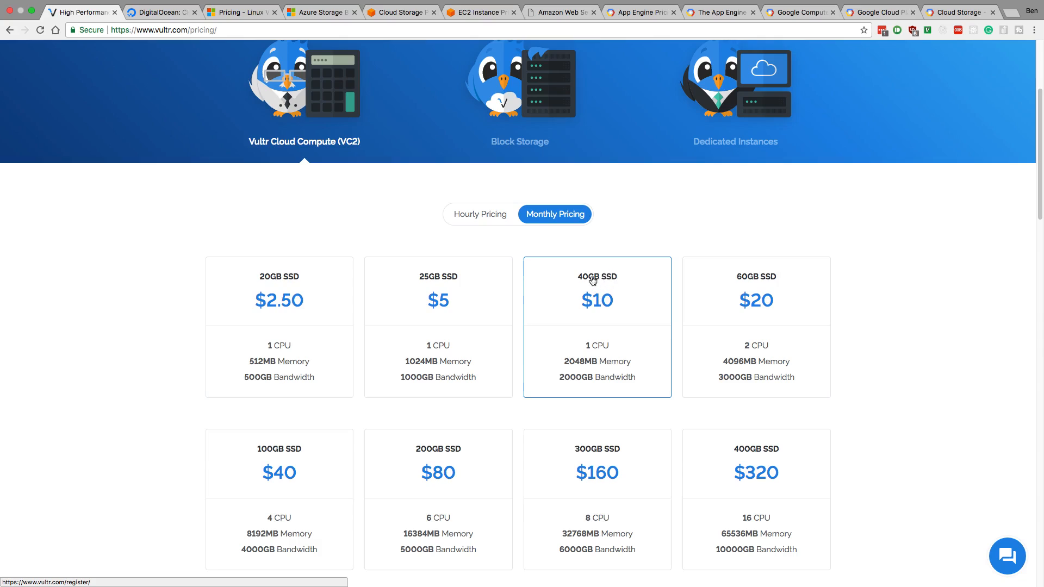
mouse_move(619, 282)
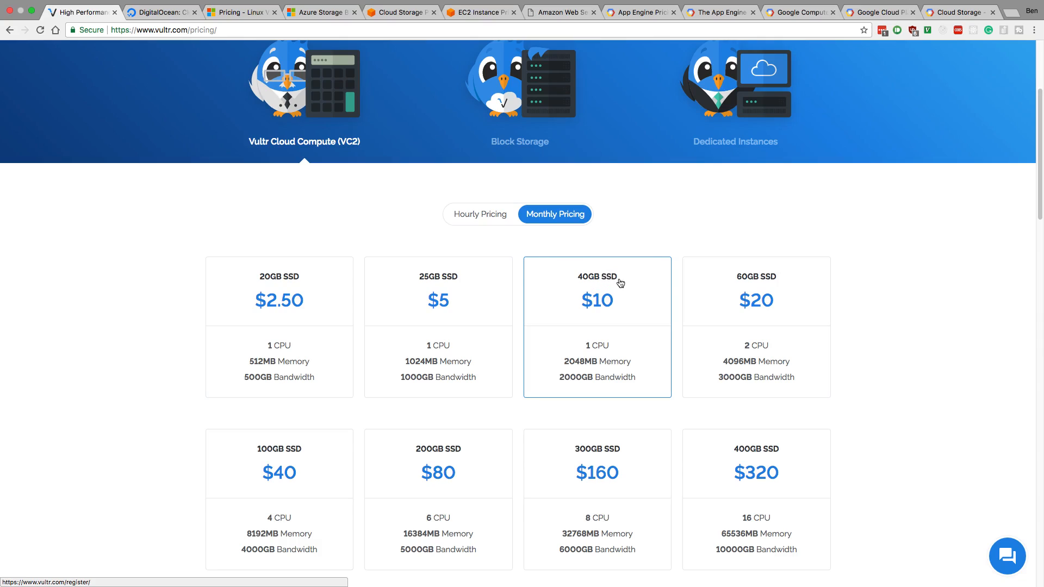
mouse_move(611, 283)
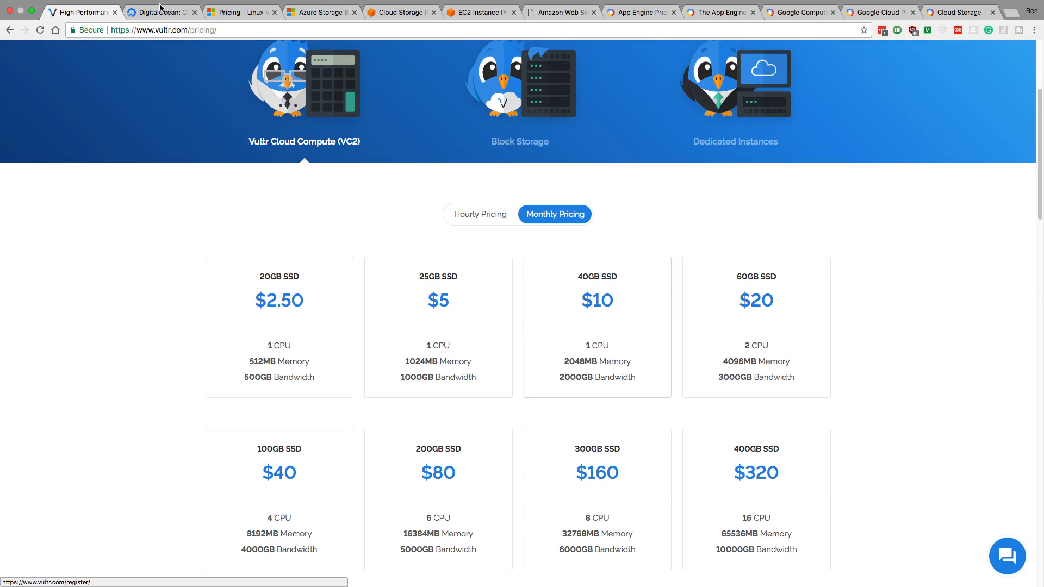
left_click(160, 12)
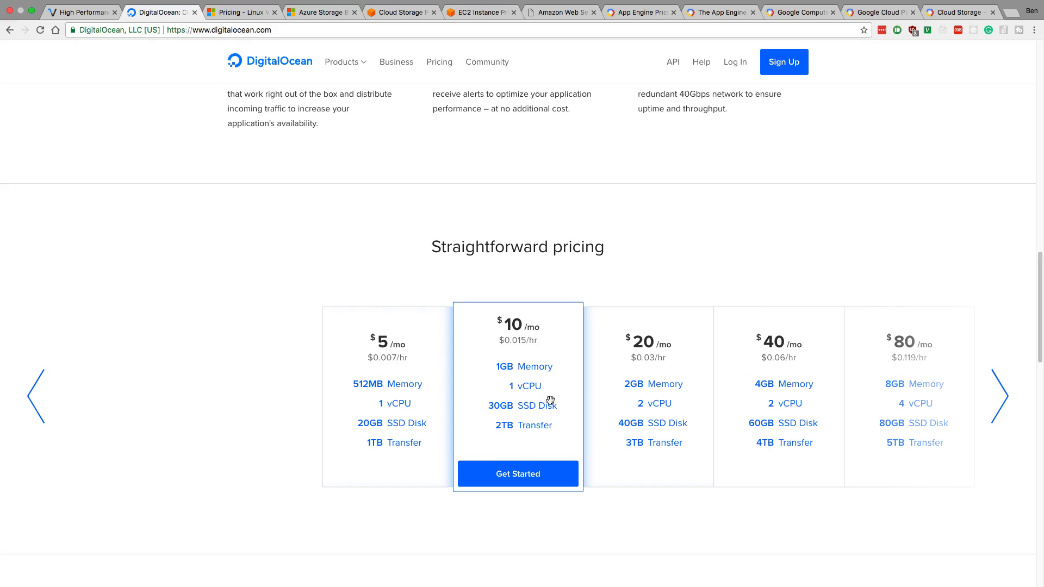
mouse_move(52, 32)
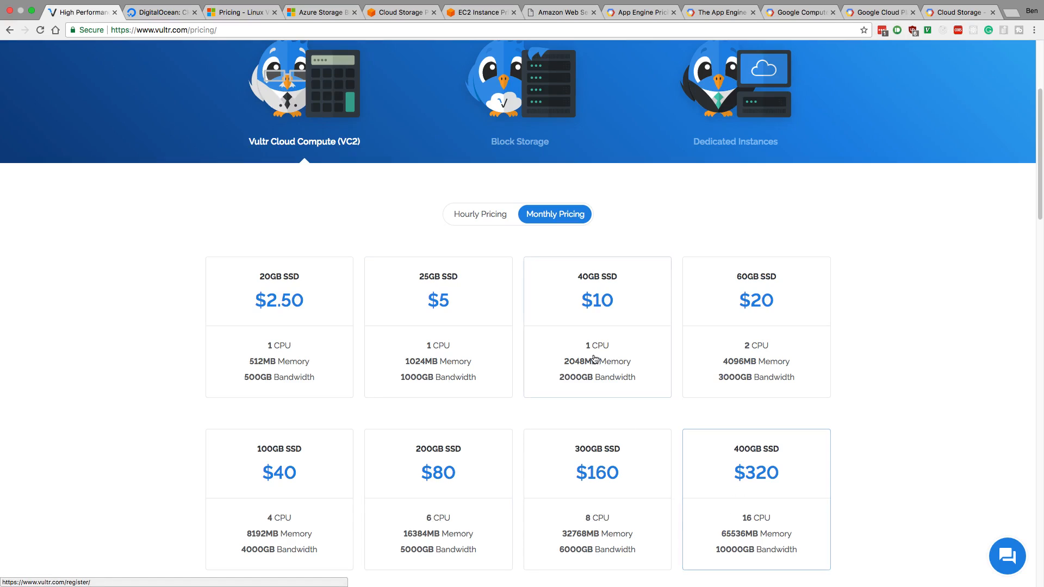
mouse_move(162, 12)
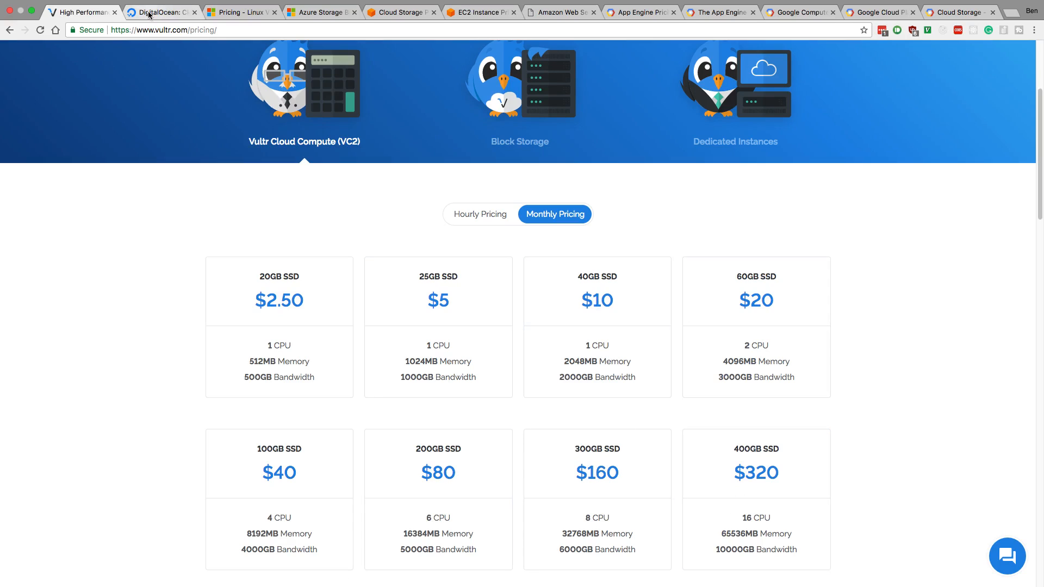
left_click(160, 12)
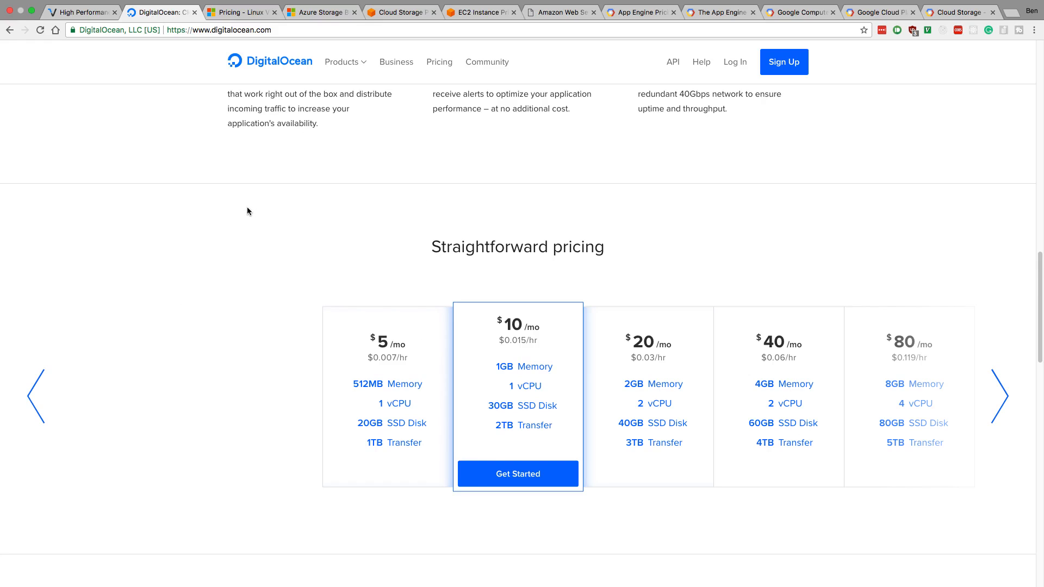
mouse_move(344, 253)
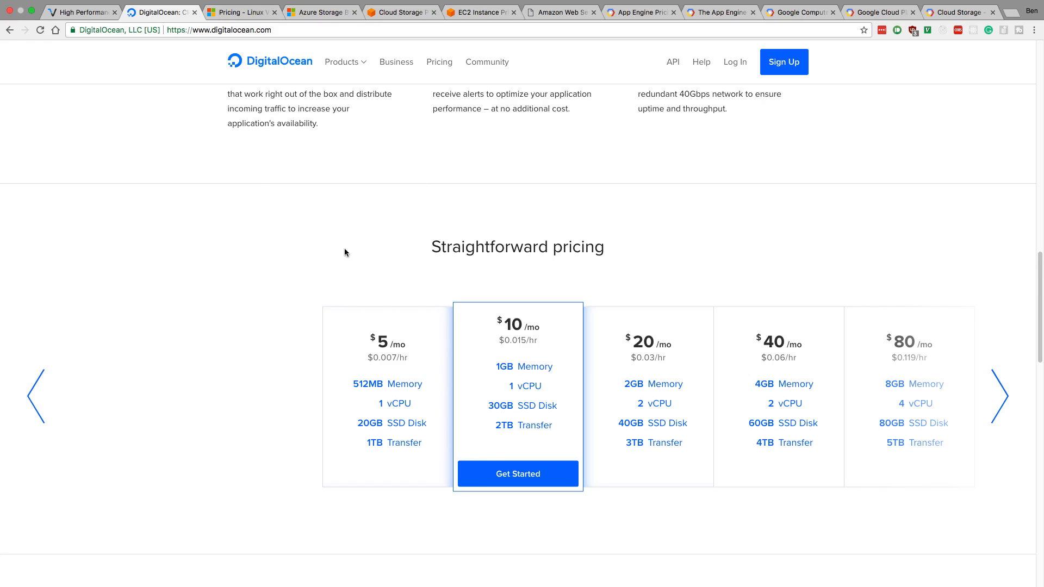
scroll("down", 3)
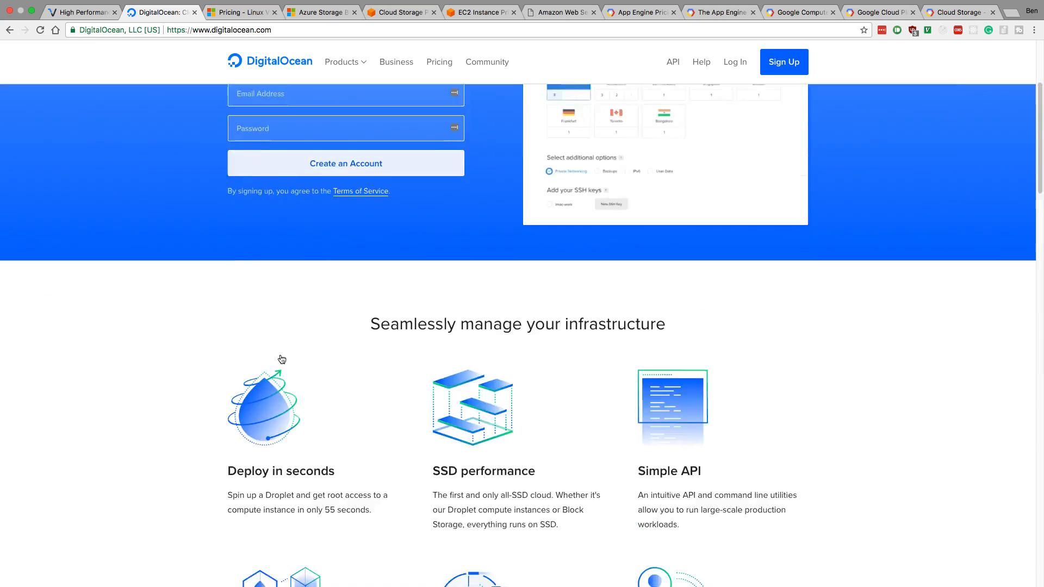
scroll("down", 3)
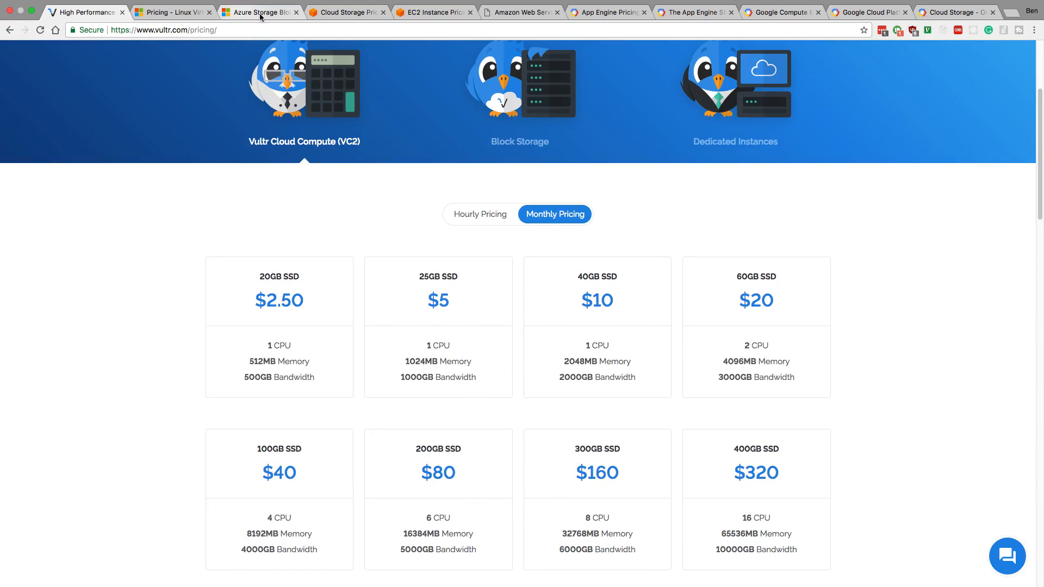
Glance at Amazon S3 storage pricing, ending on App Engine instance pricing.
left_click(608, 12)
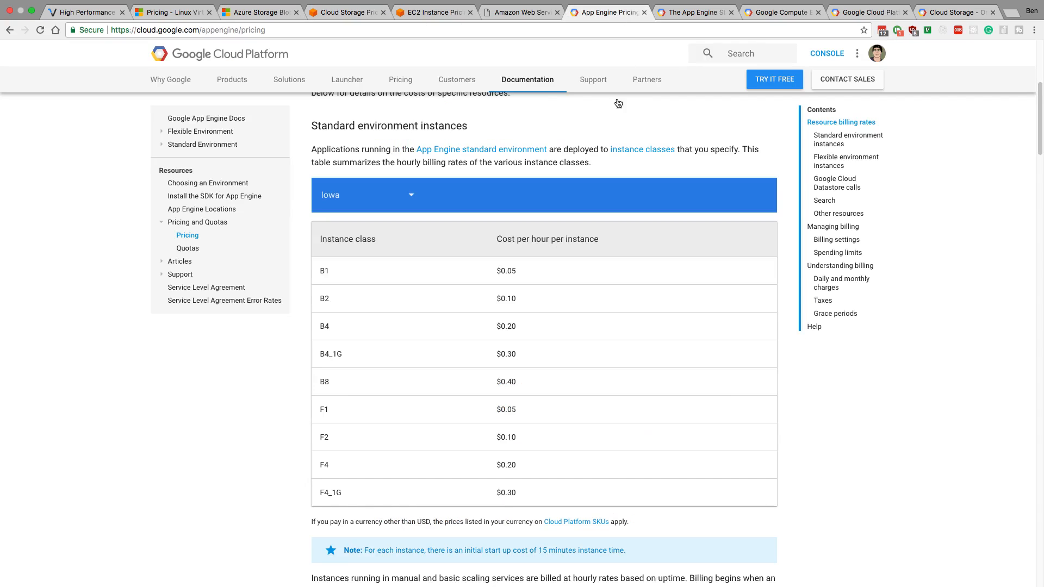
mouse_move(475, 137)
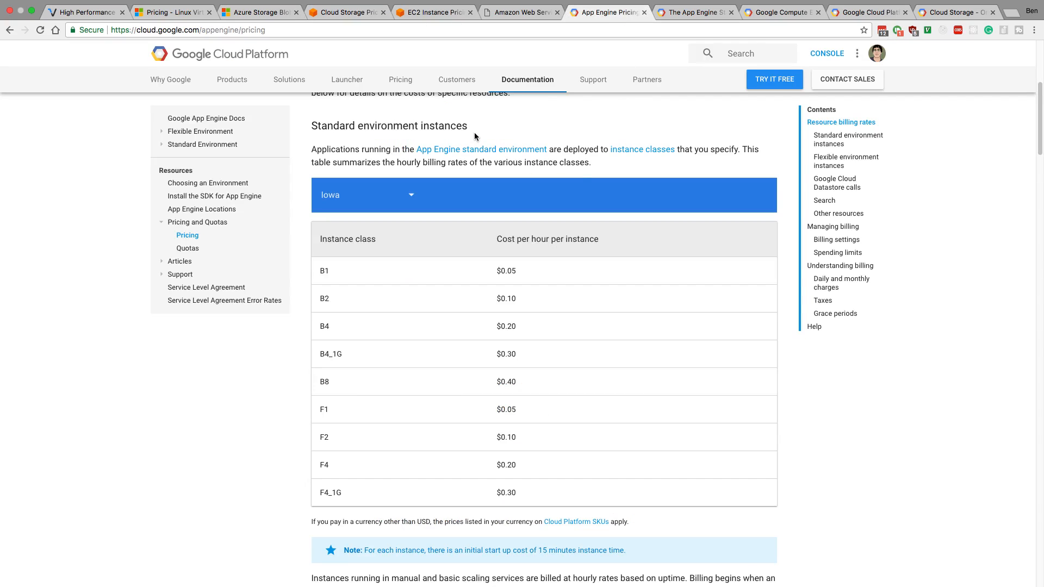
mouse_move(462, 142)
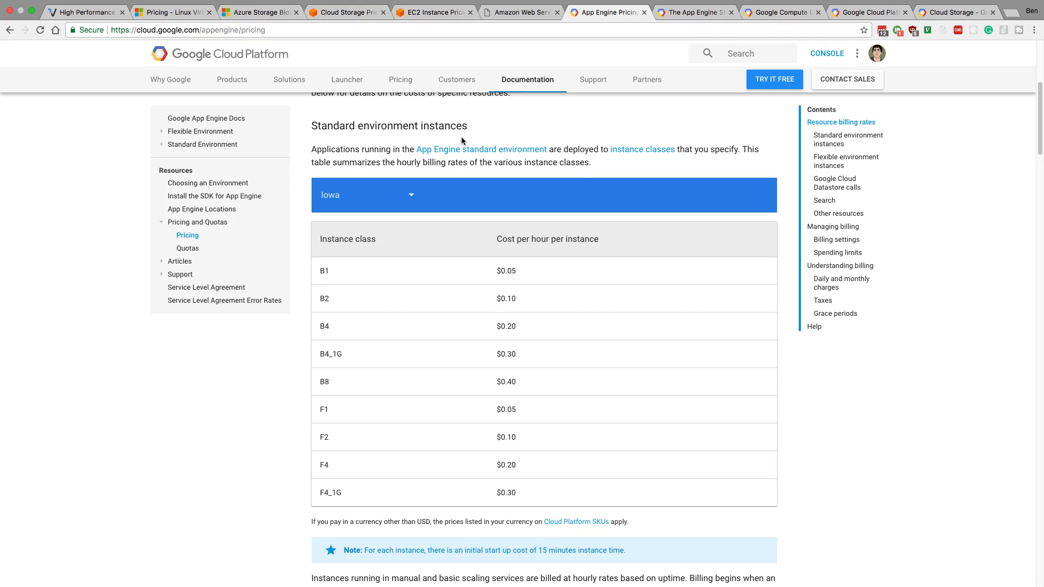
left_click(346, 12)
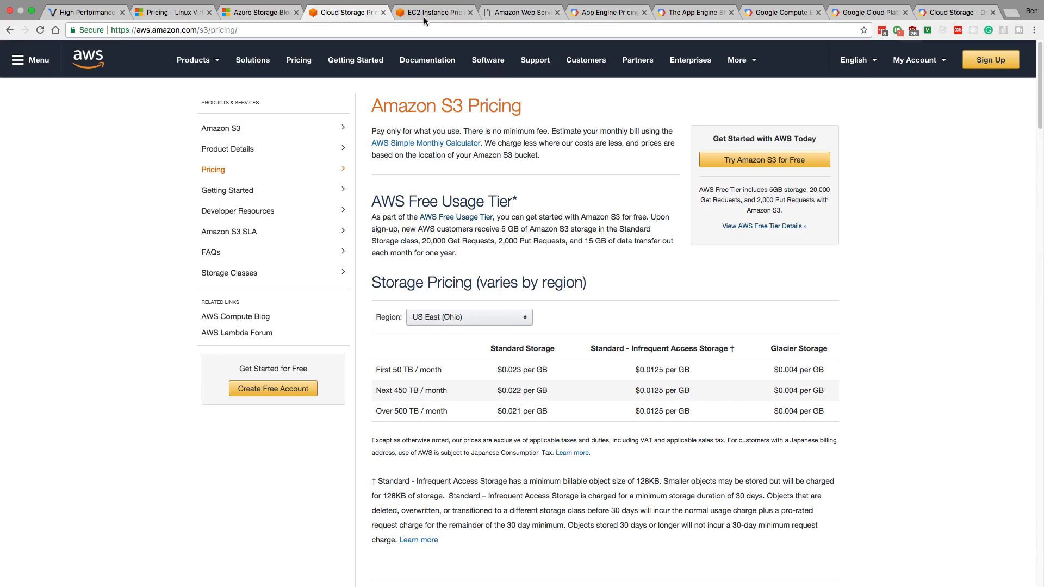
left_click(605, 12)
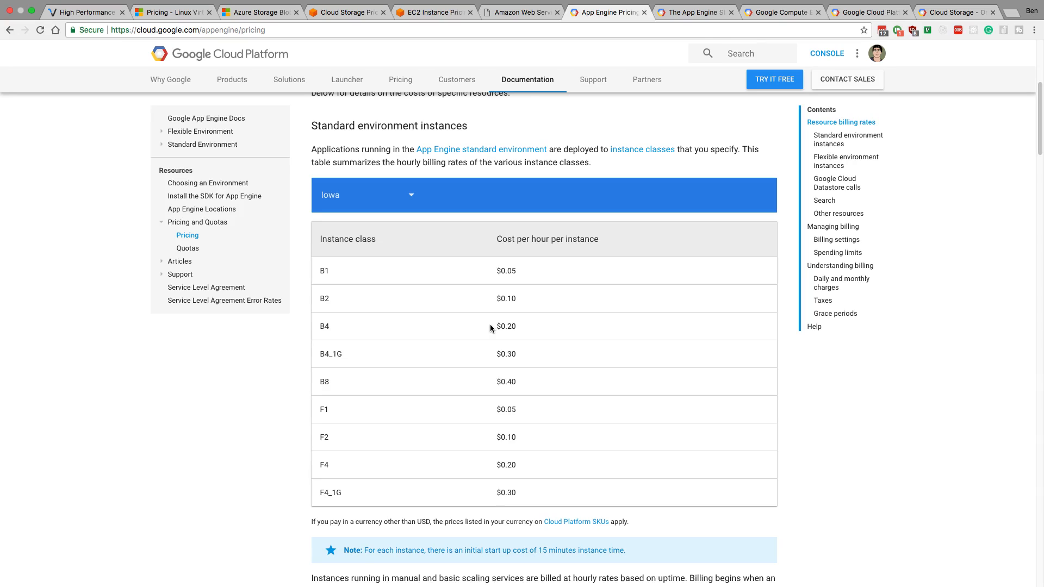
mouse_move(180, 3)
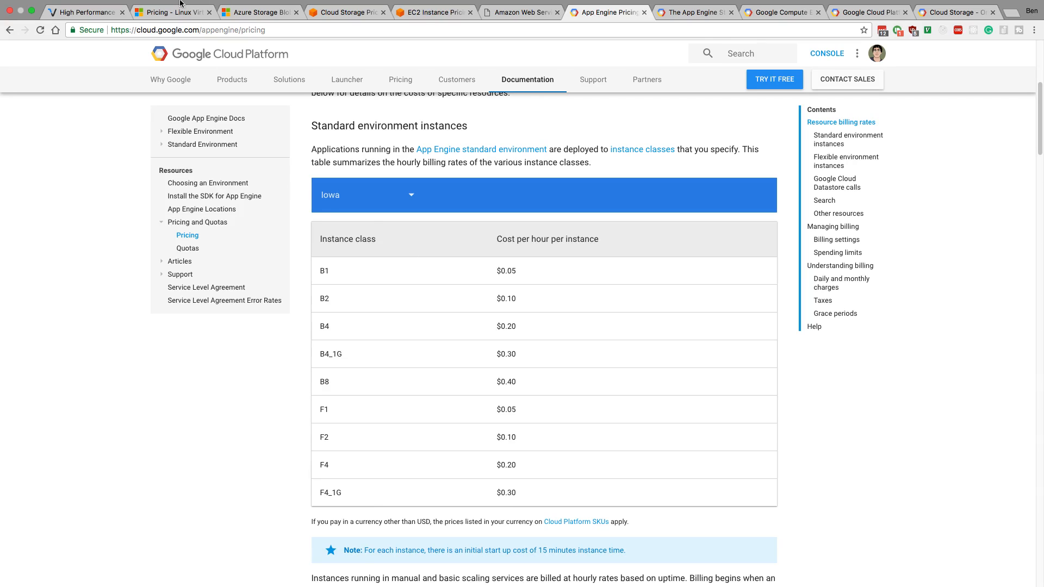
On Azure Linux VM pricing, scroll to the F-series table and highlight F1's 16 GiB.
left_click(172, 12)
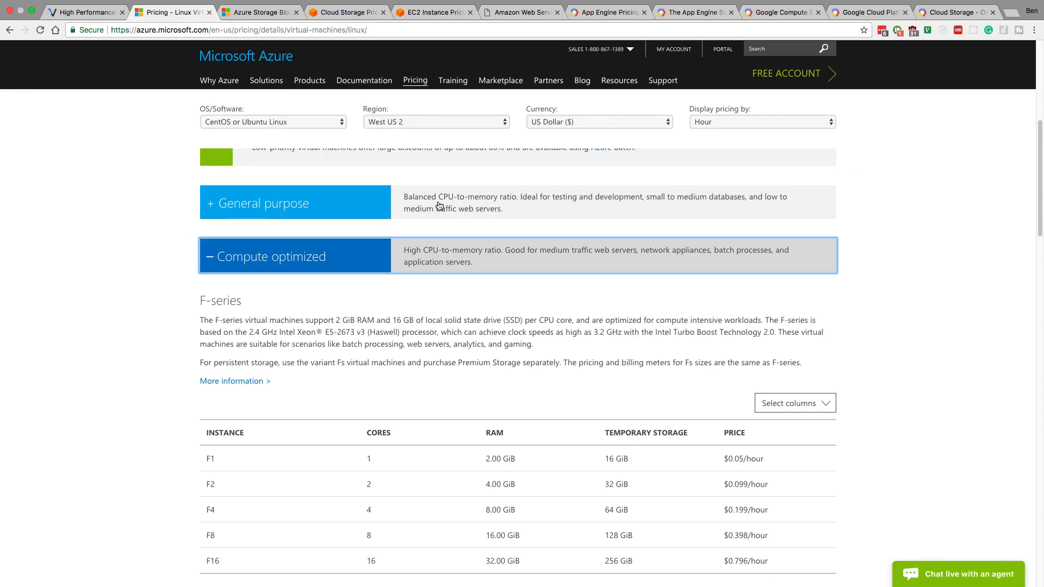
mouse_move(508, 235)
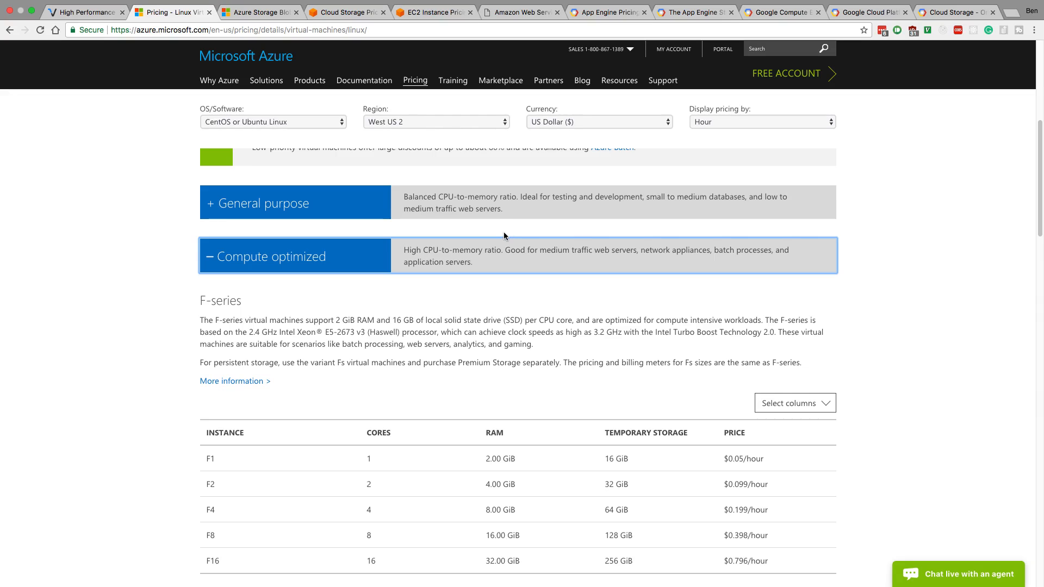
scroll("up", 3)
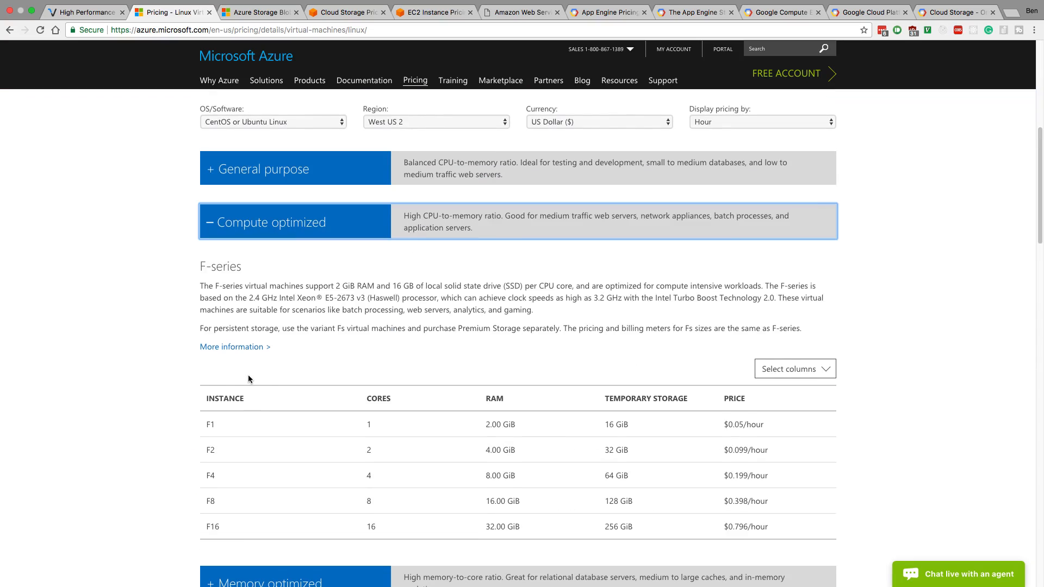
left_click(263, 169)
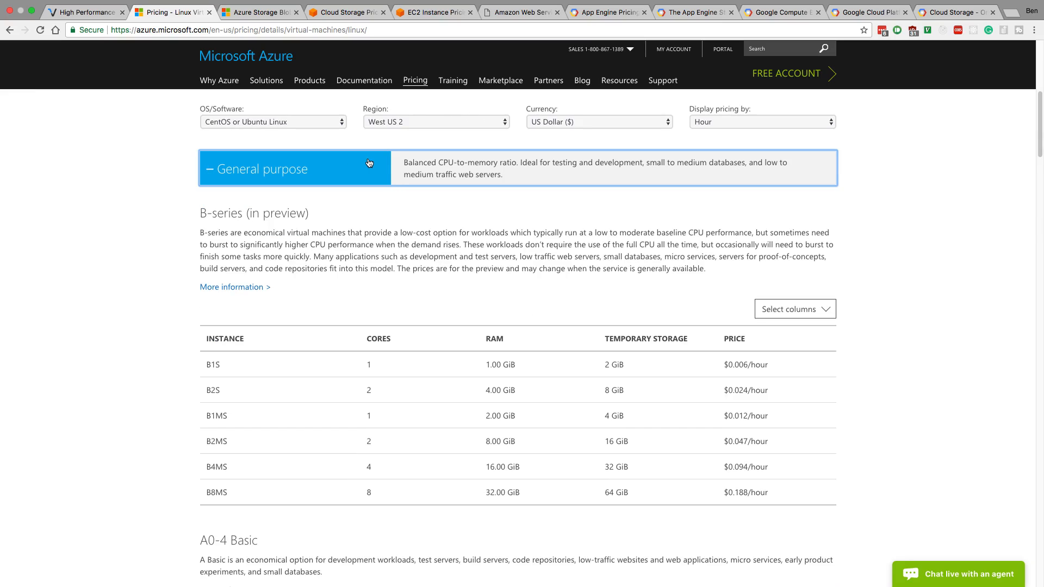
left_click(294, 168)
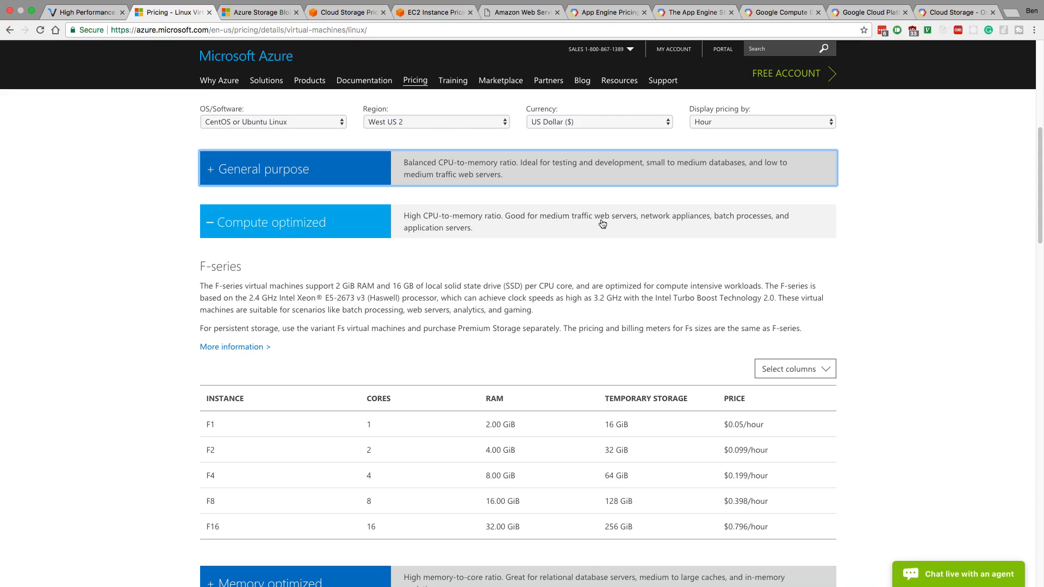
mouse_move(299, 235)
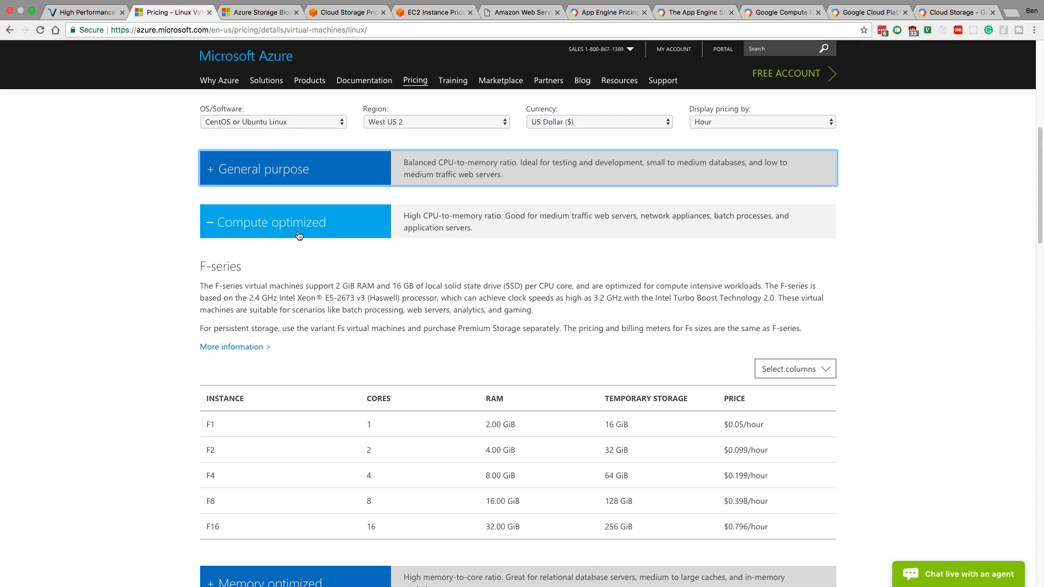
mouse_move(562, 231)
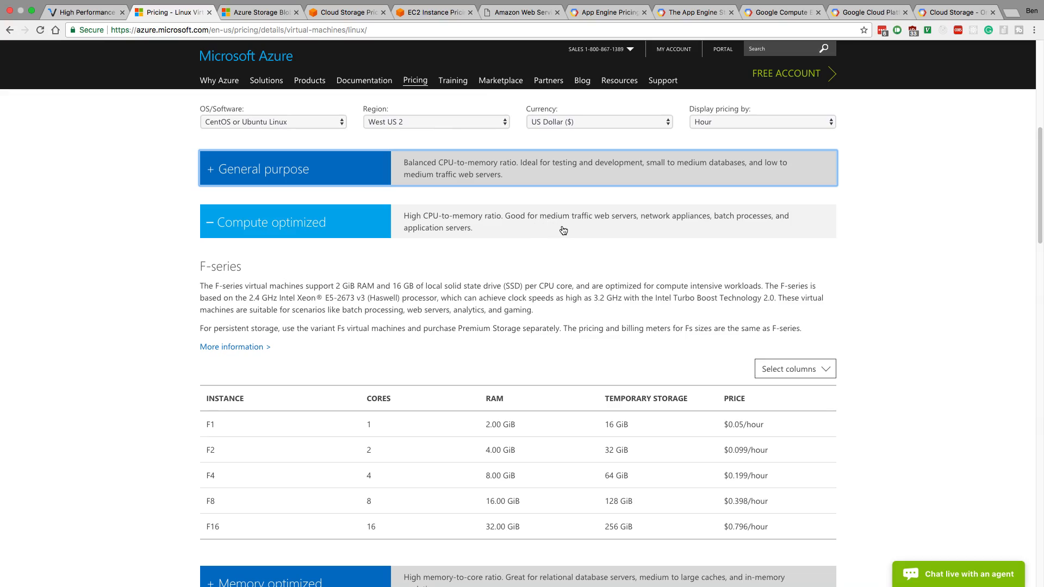
mouse_move(365, 265)
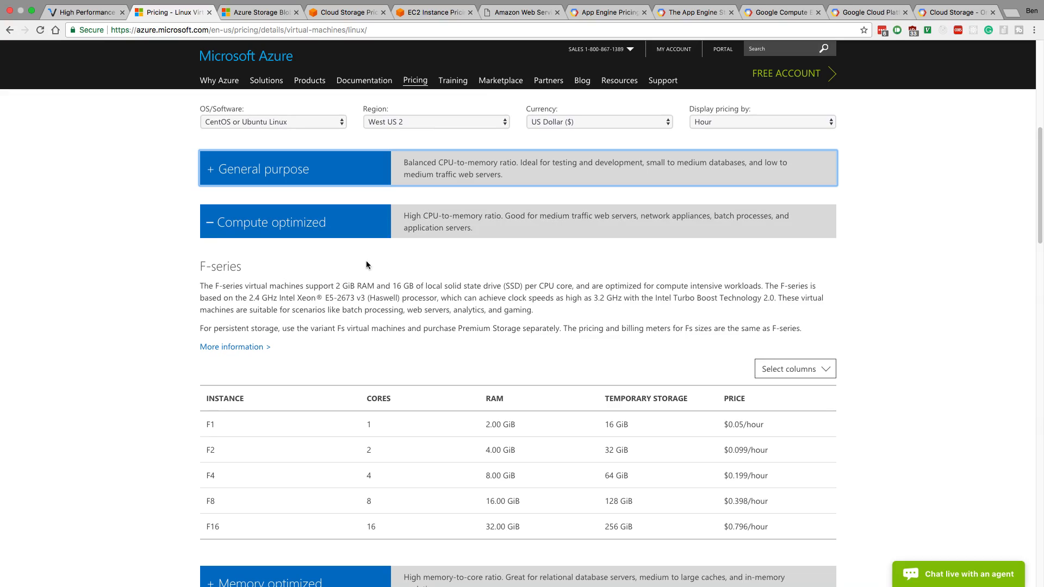
scroll("down", 3)
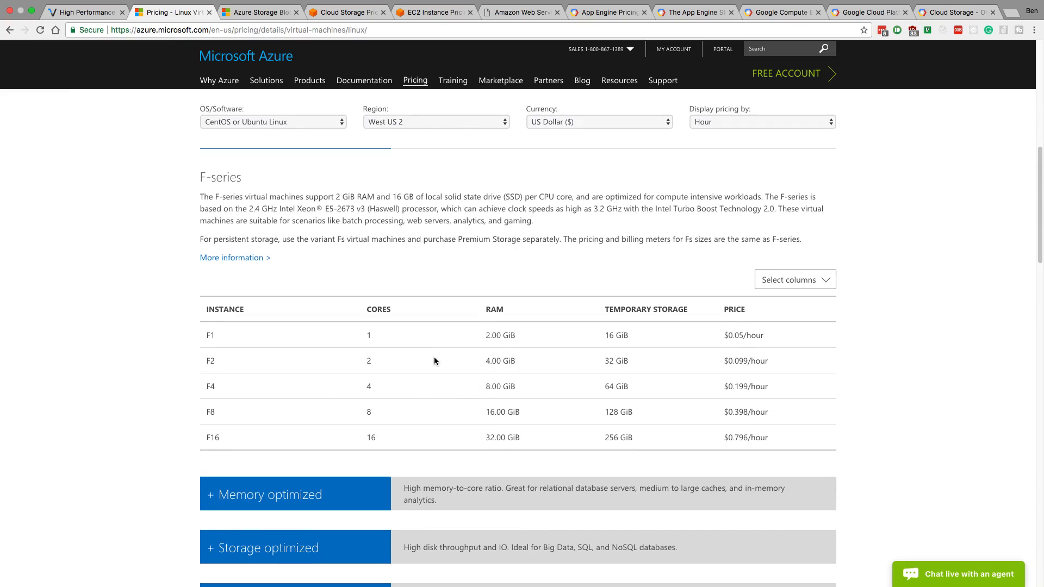
mouse_move(504, 348)
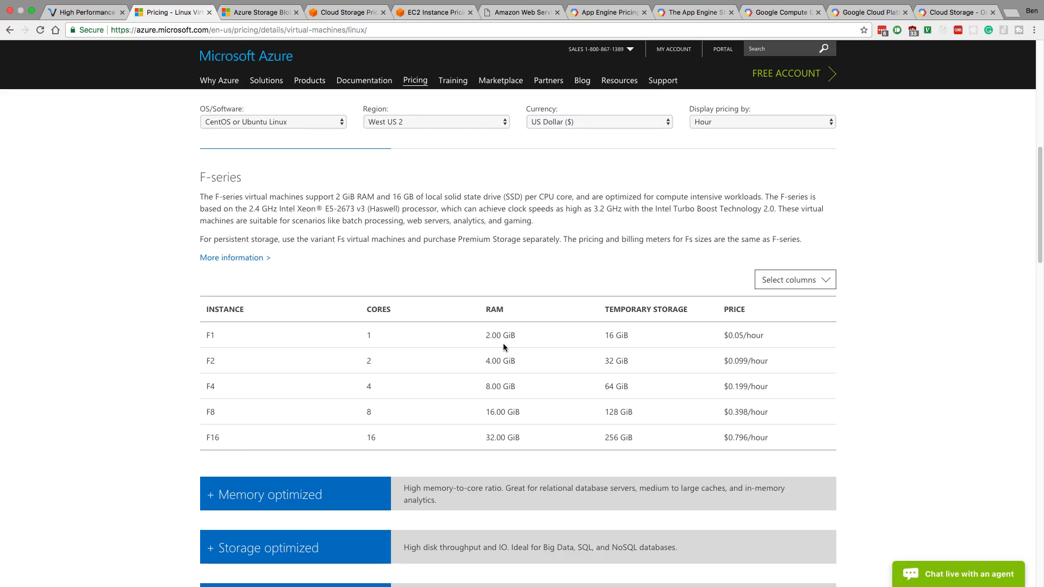
mouse_move(598, 335)
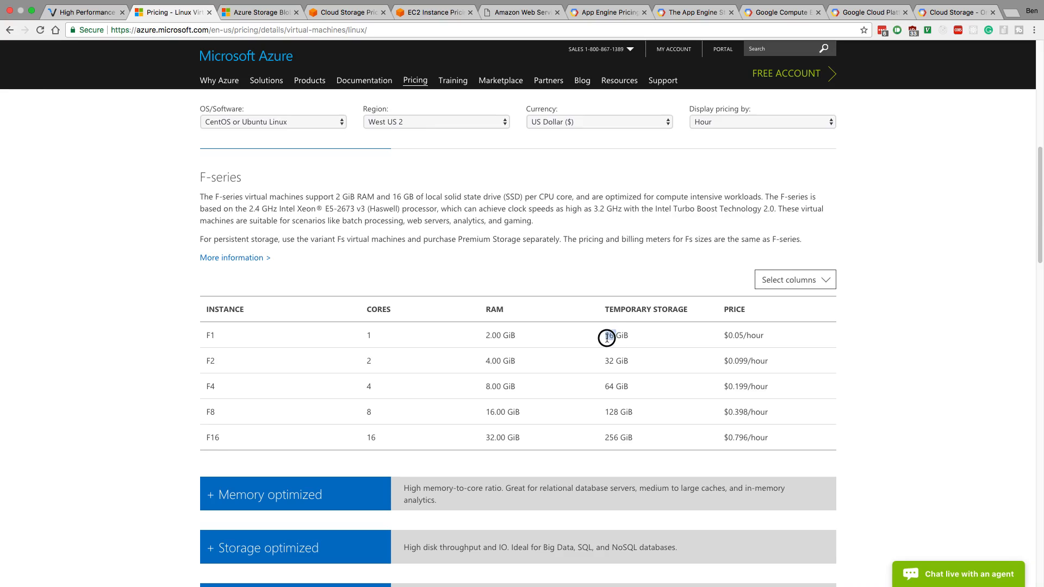
double_click(607, 335)
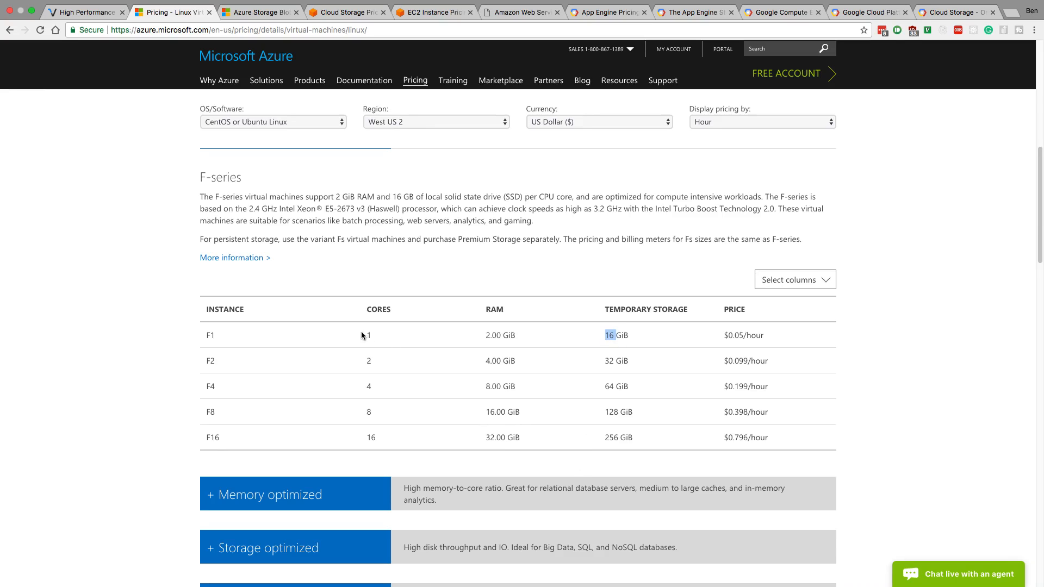
mouse_move(736, 336)
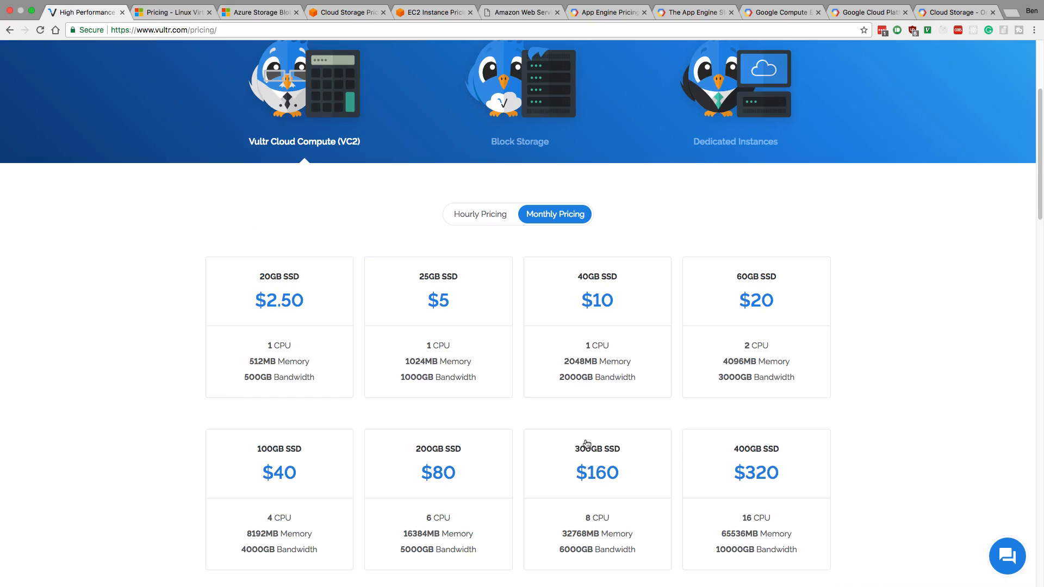
left_click(480, 214)
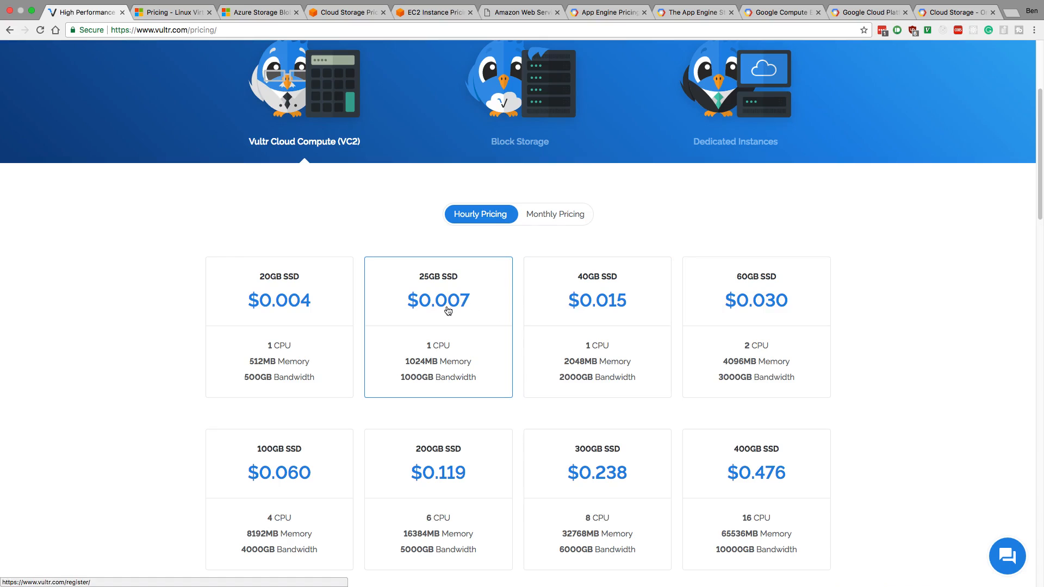
mouse_move(468, 311)
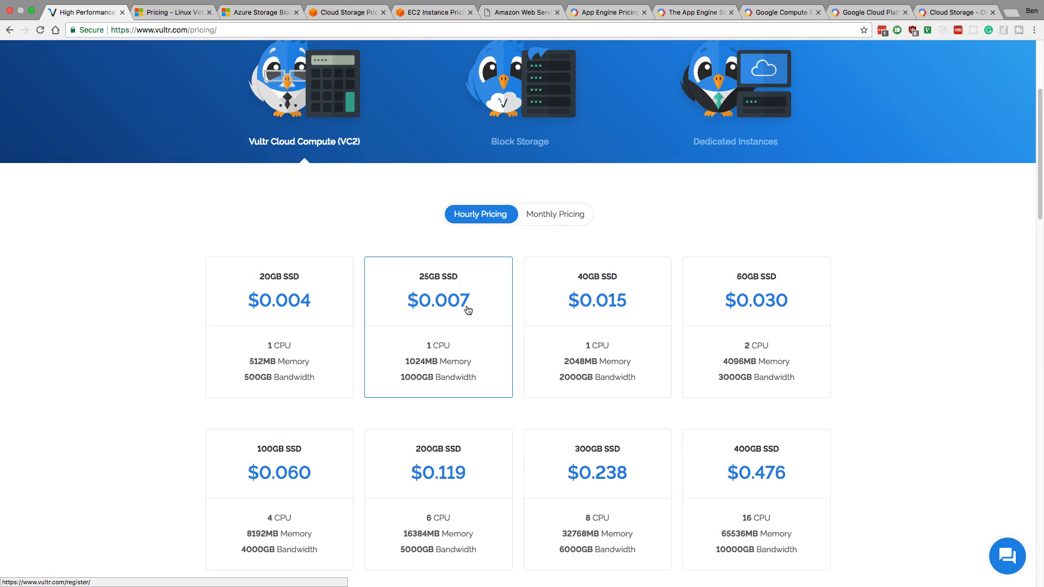
mouse_move(431, 282)
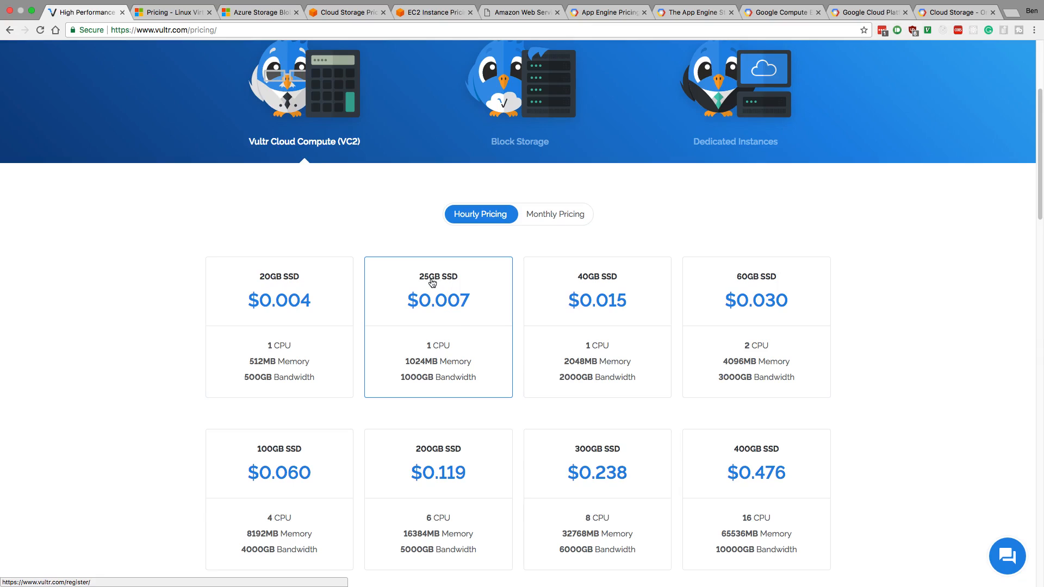
mouse_move(446, 353)
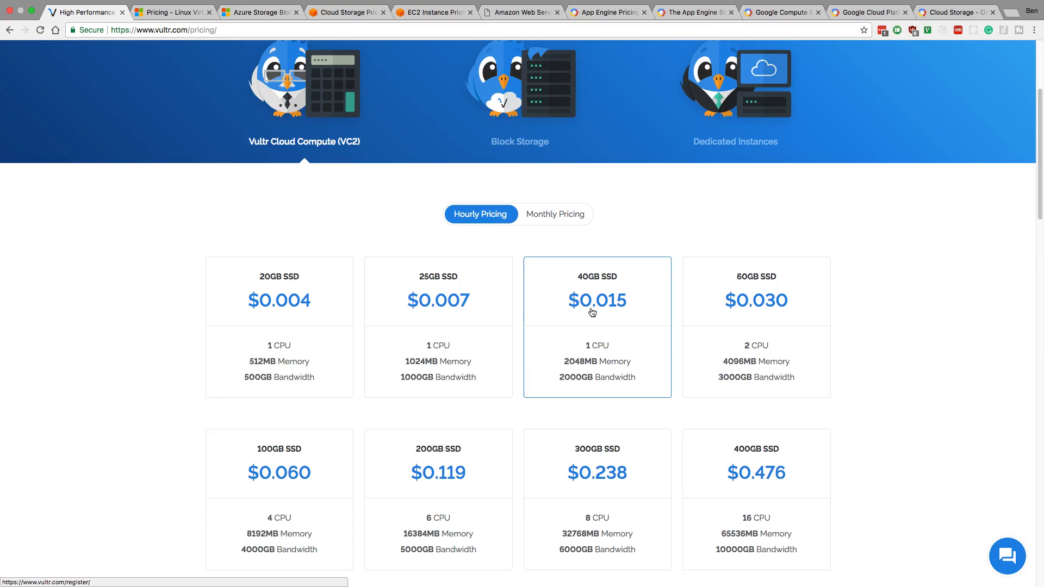
mouse_move(265, 56)
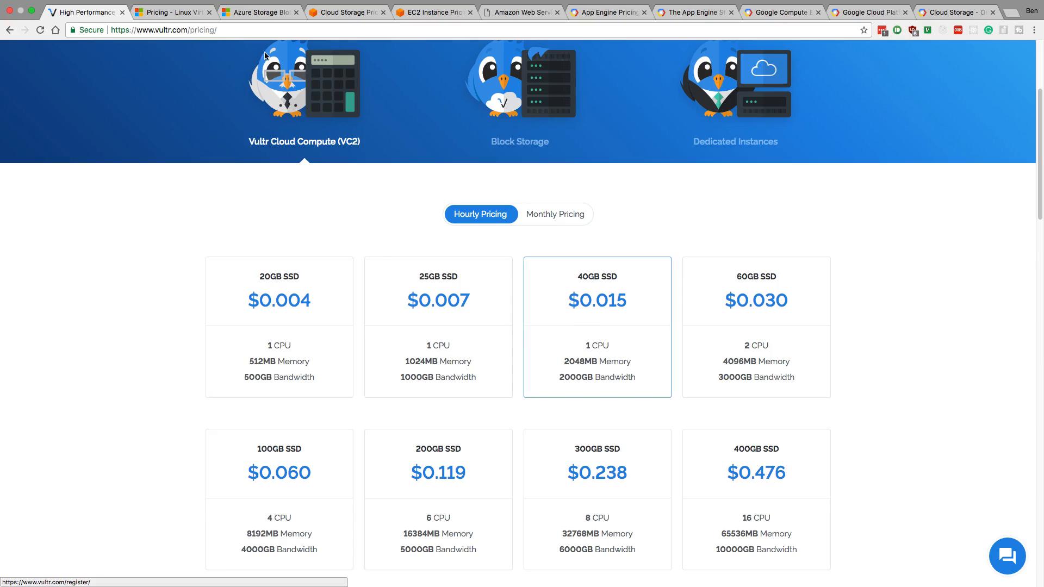
left_click(172, 12)
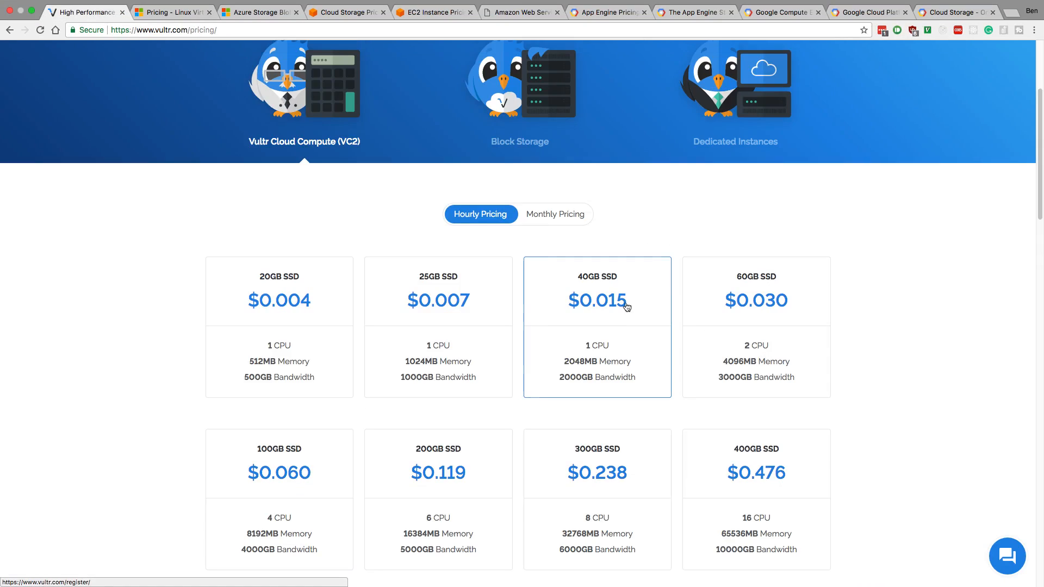
mouse_move(621, 278)
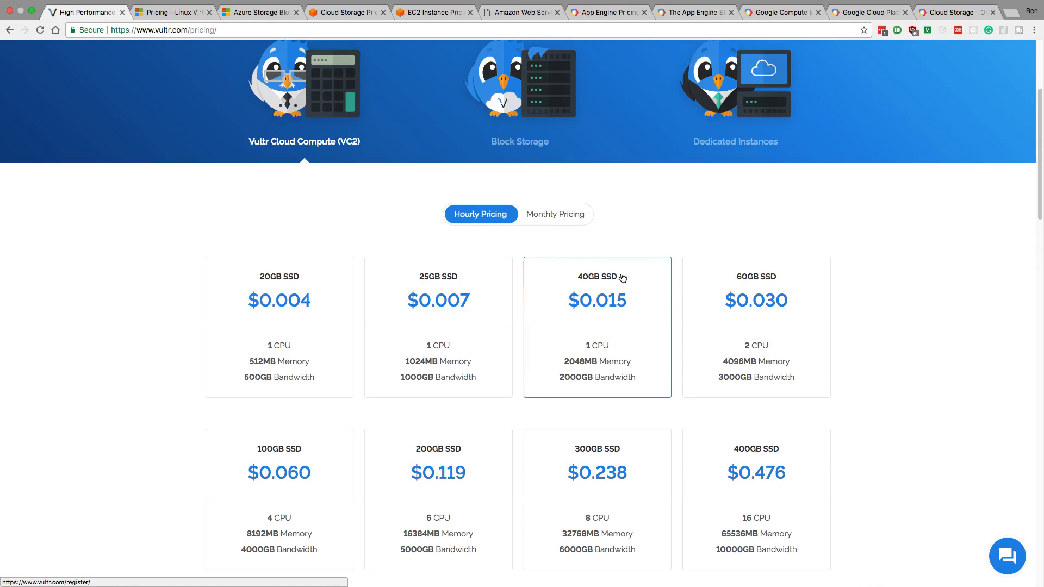
mouse_move(620, 296)
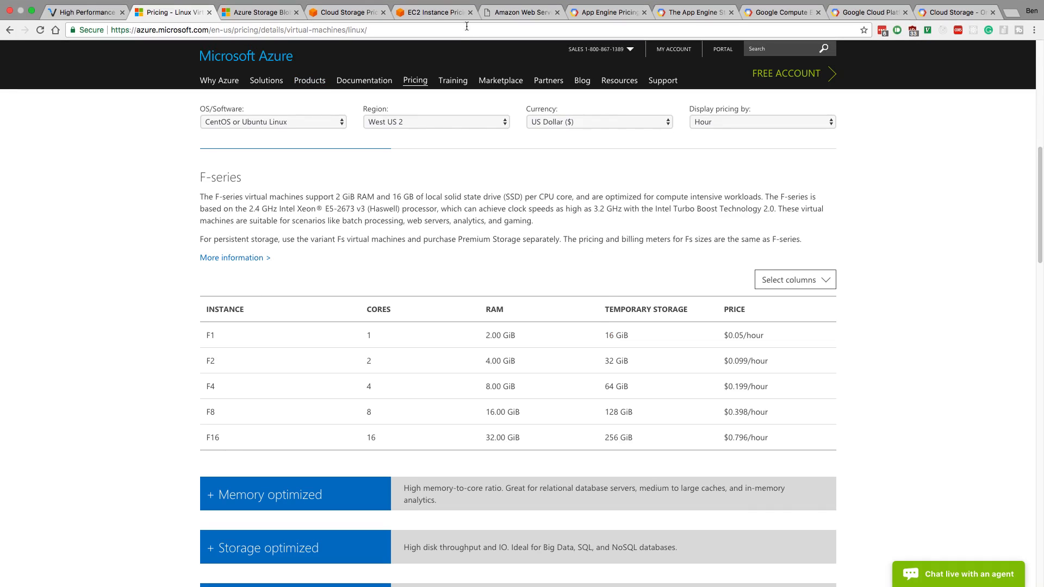
Look at Amazon S3 storage pricing, then EC2 on-demand instance pricing.
left_click(346, 12)
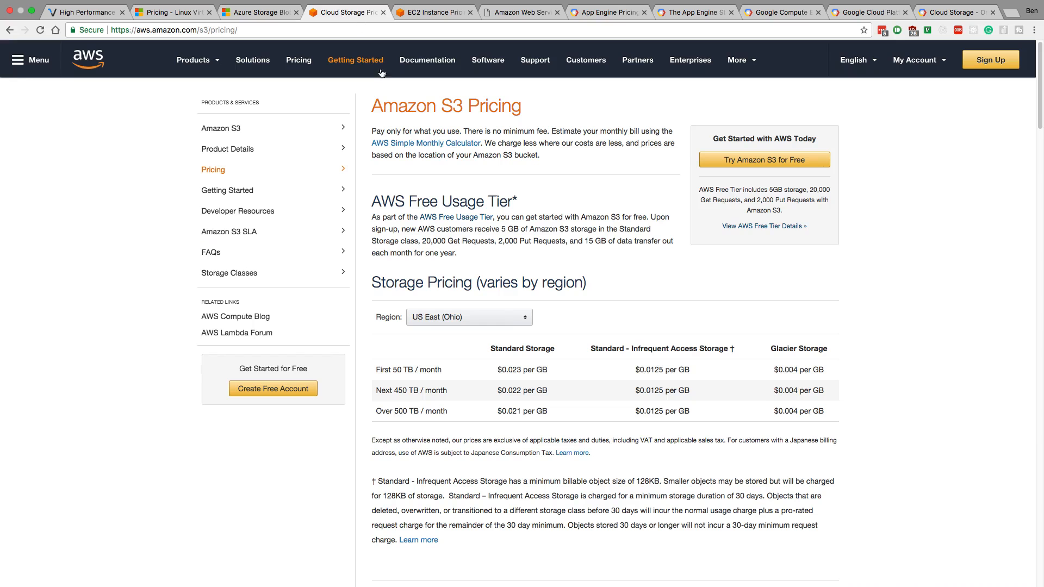
mouse_move(438, 11)
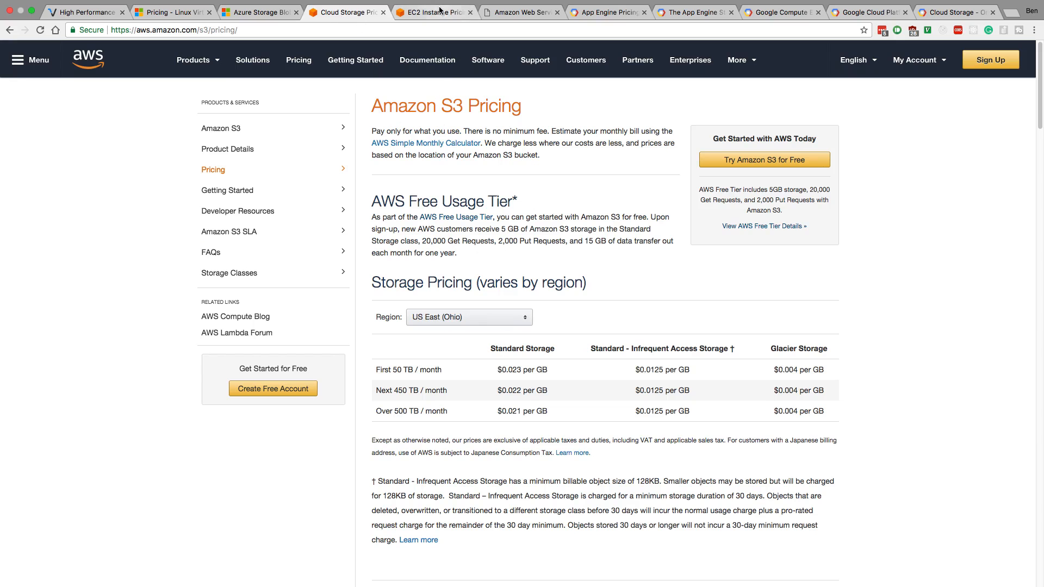
left_click(433, 12)
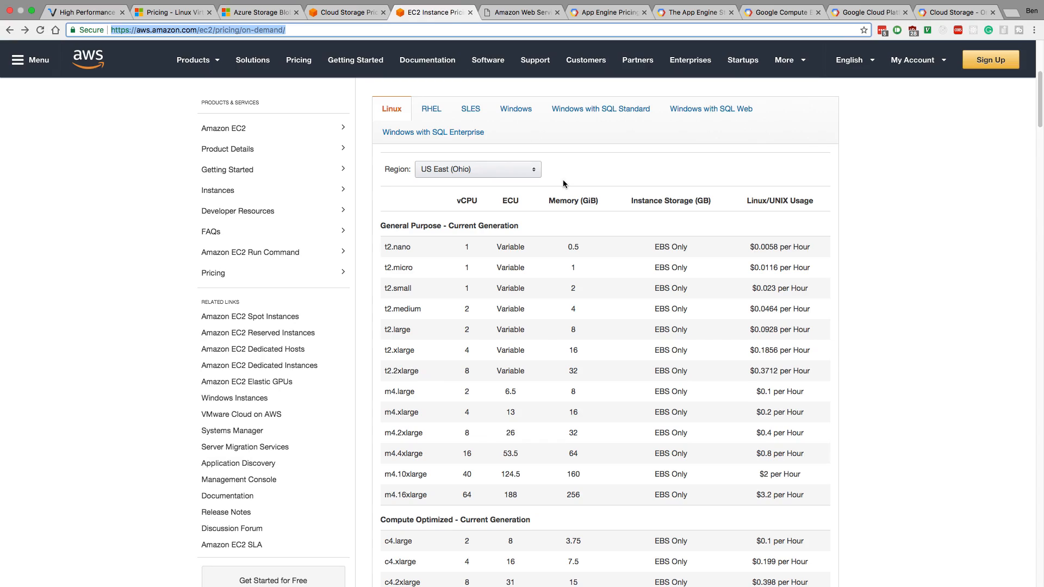
mouse_move(650, 234)
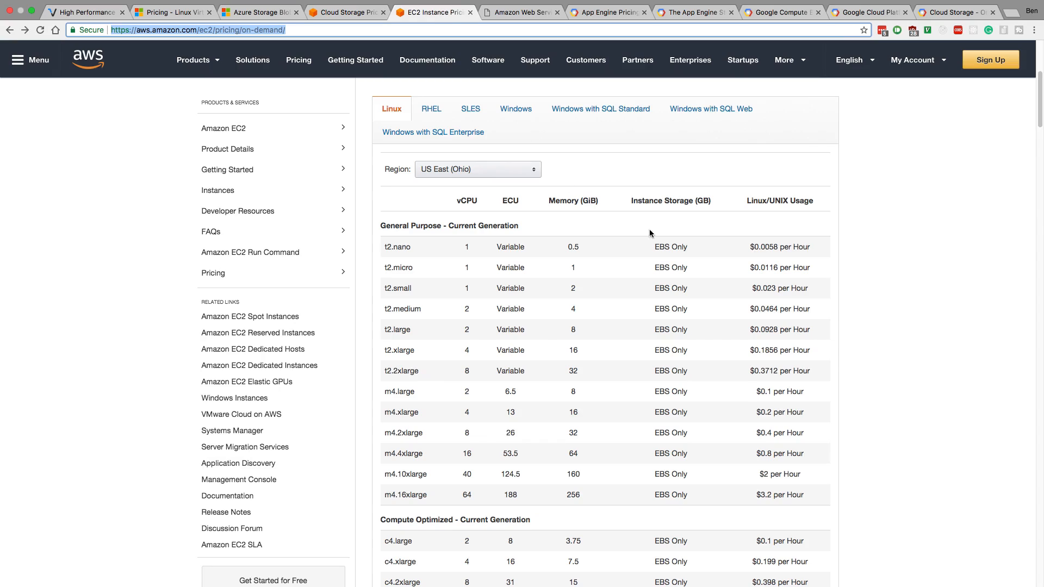
mouse_move(468, 277)
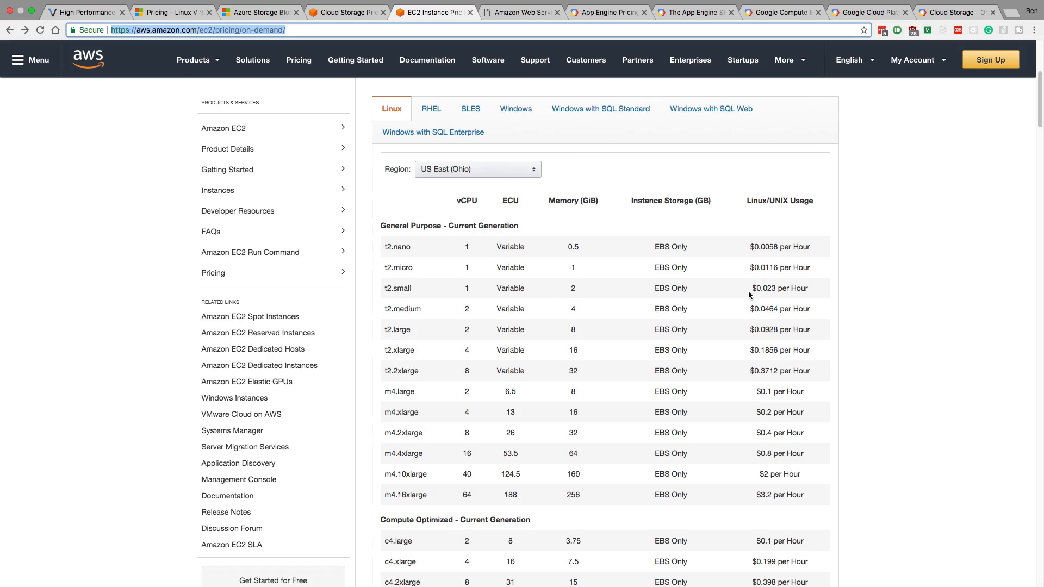
mouse_move(774, 293)
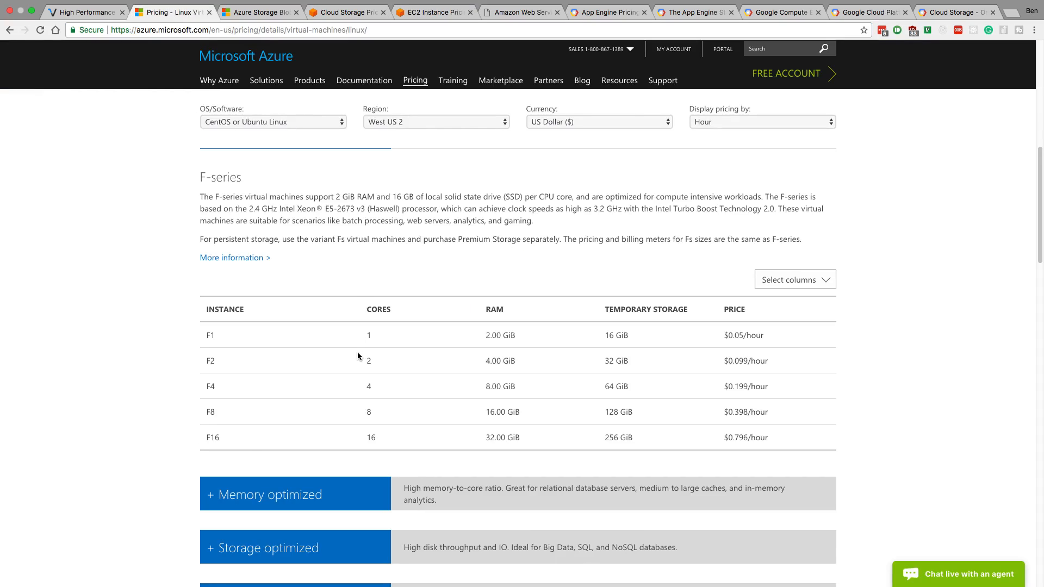
mouse_move(530, 349)
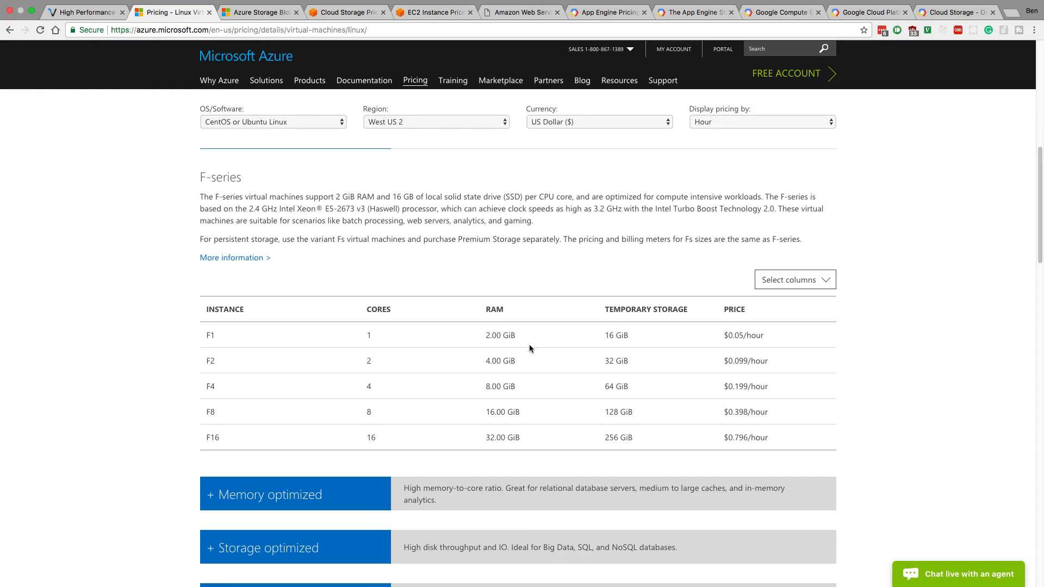
mouse_move(445, 326)
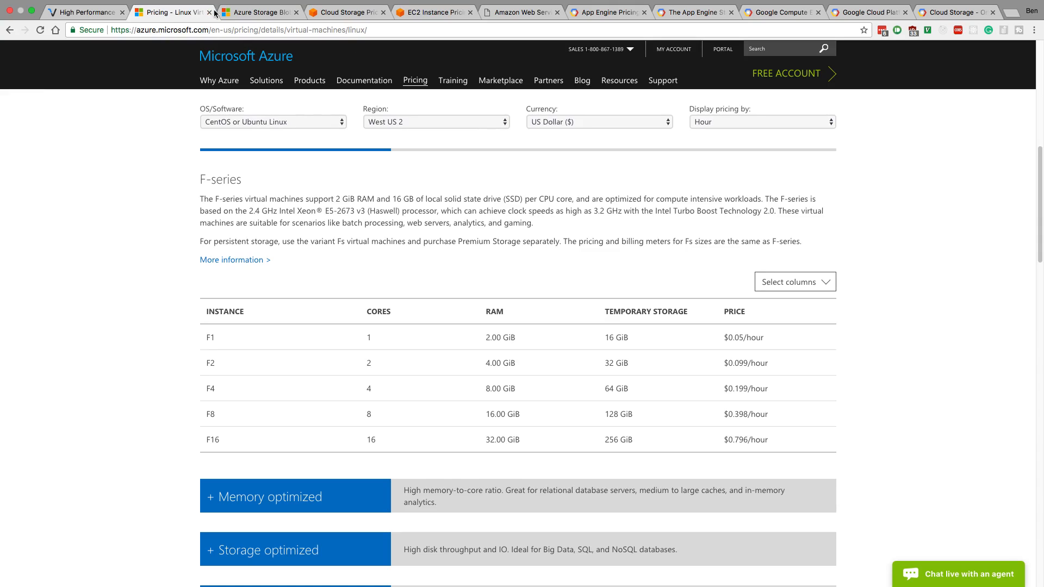
Scroll through Azure Blob Storage pricing, then Amazon S3 storage pricing.
left_click(259, 12)
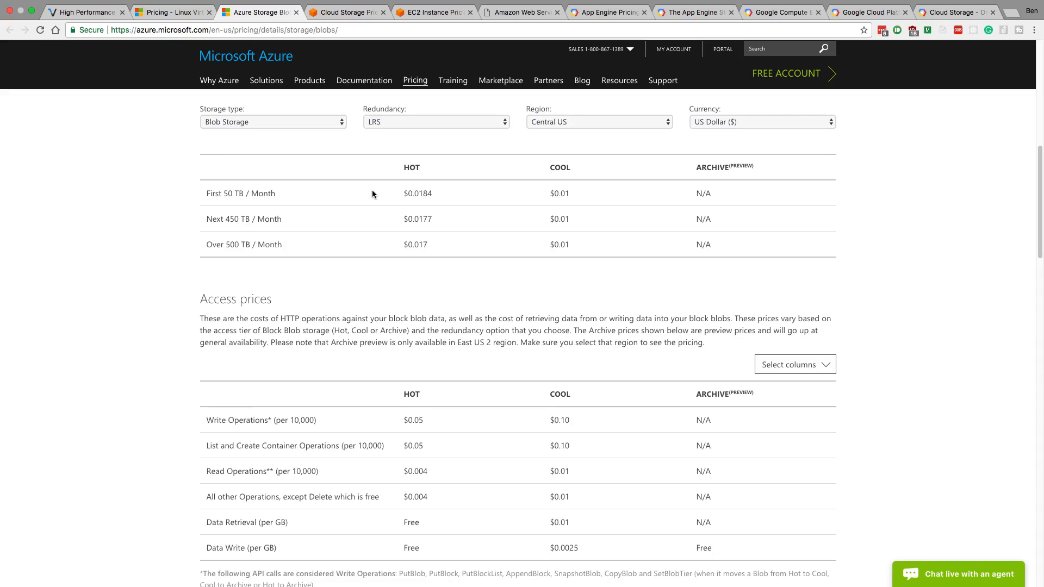
scroll("up", 3)
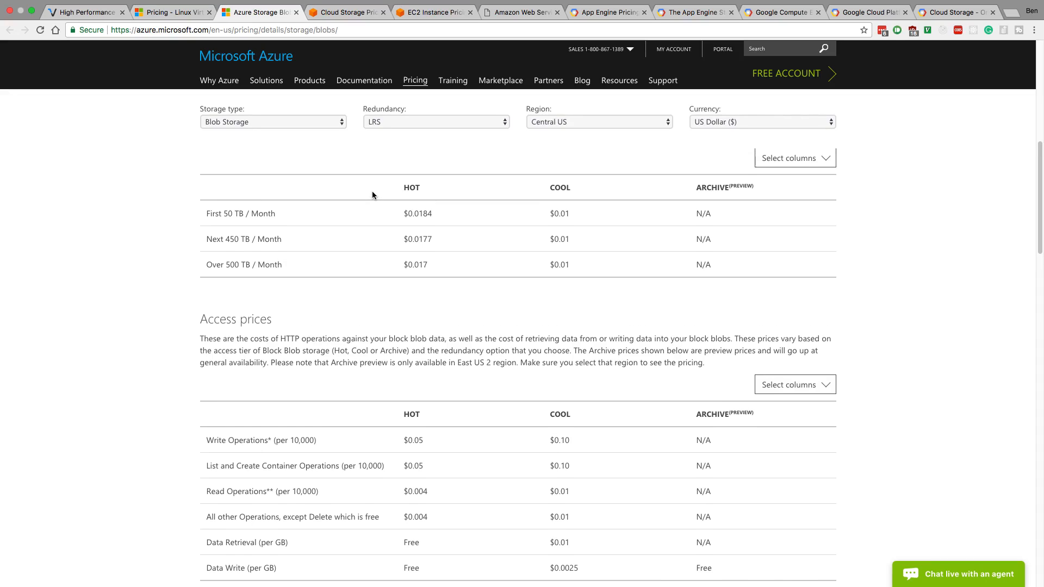
scroll("up", 3)
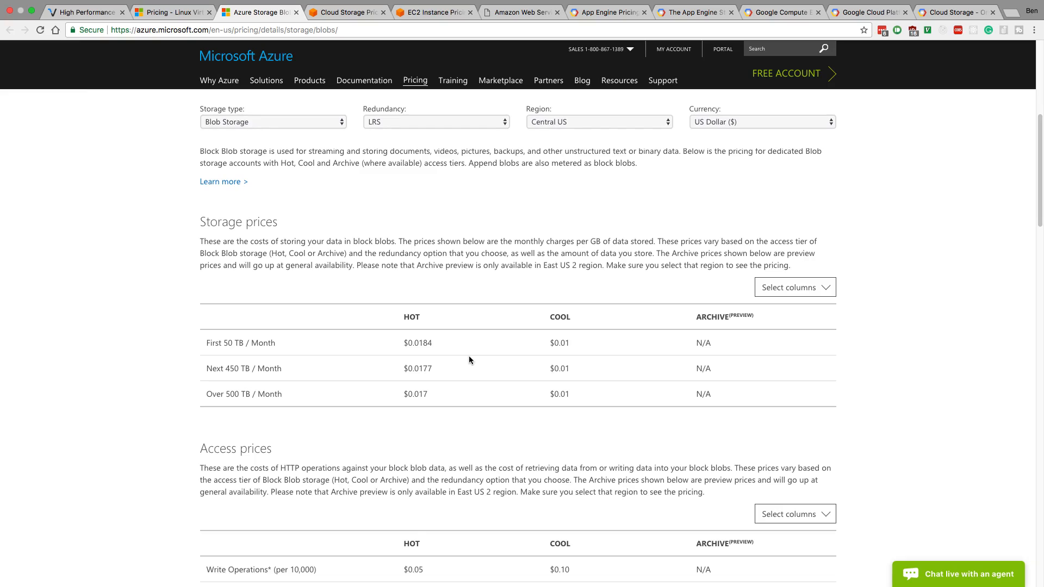
mouse_move(342, 137)
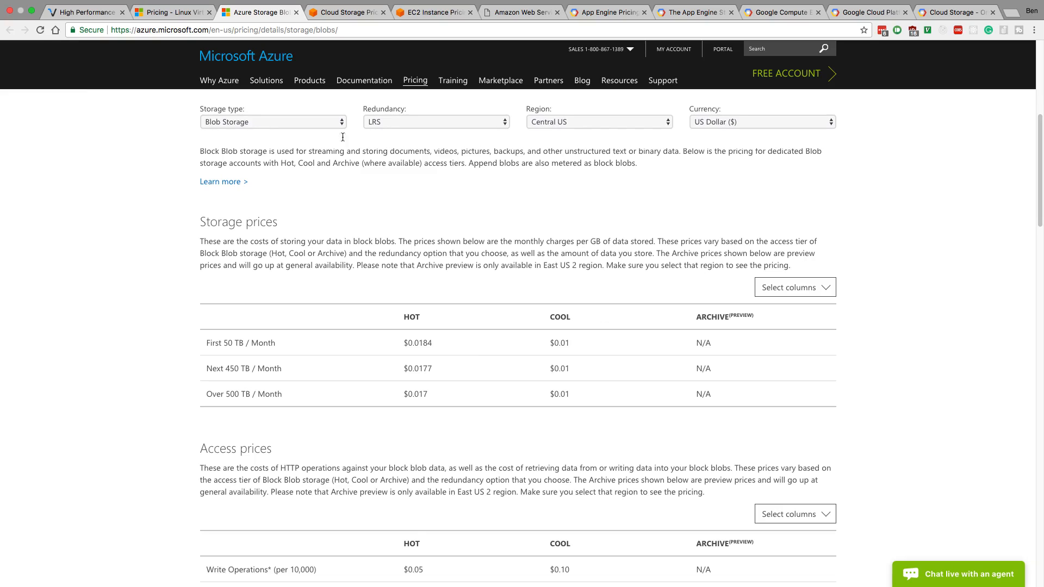
left_click(346, 12)
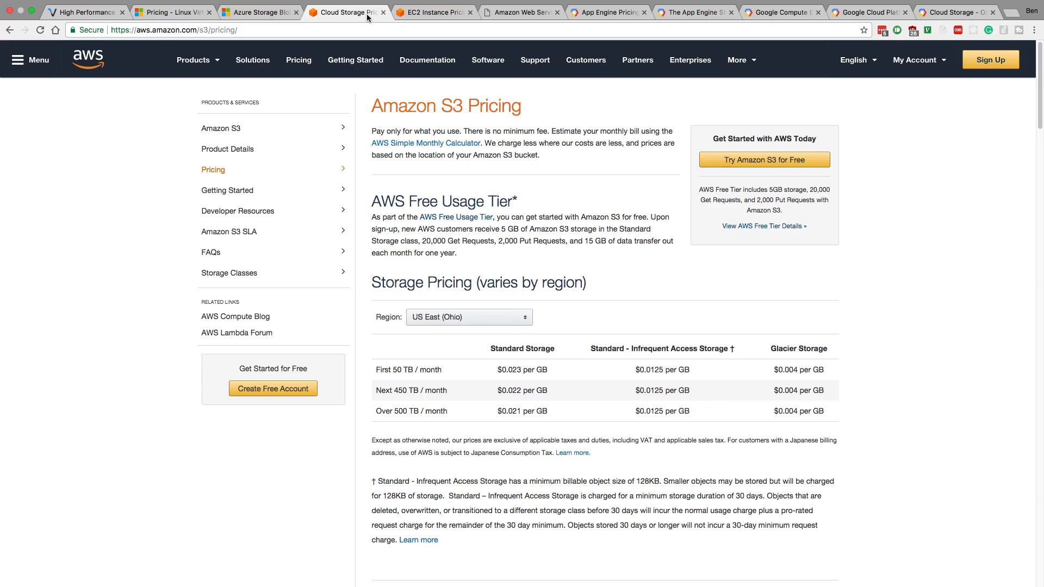
scroll("down", 3)
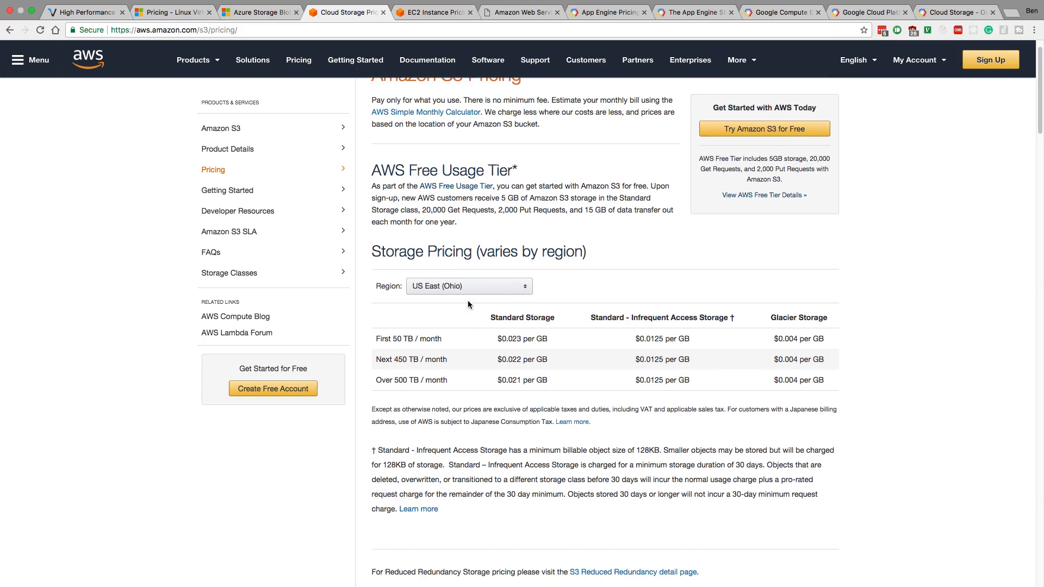
scroll("up", 3)
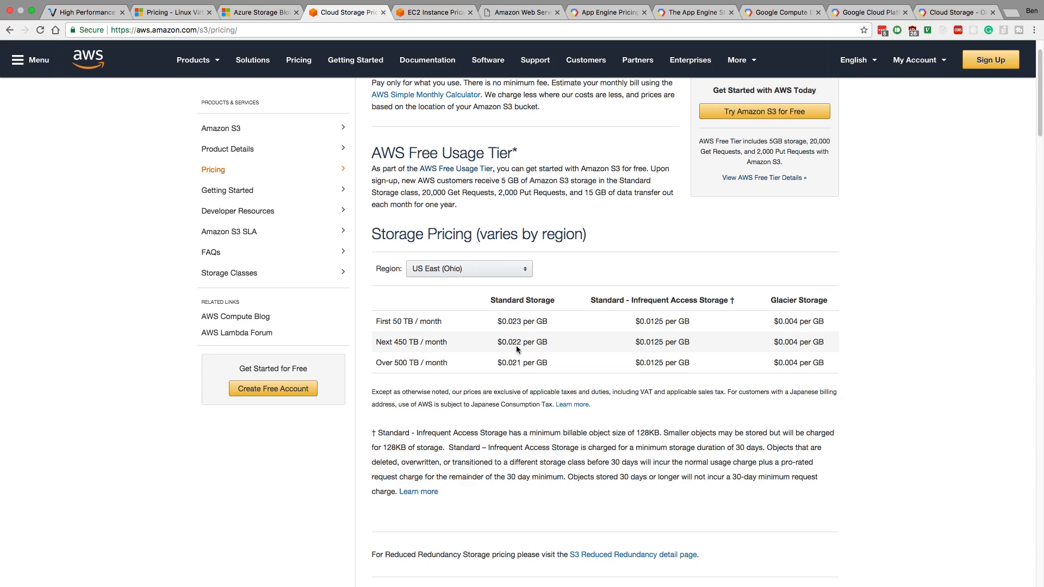
mouse_move(508, 321)
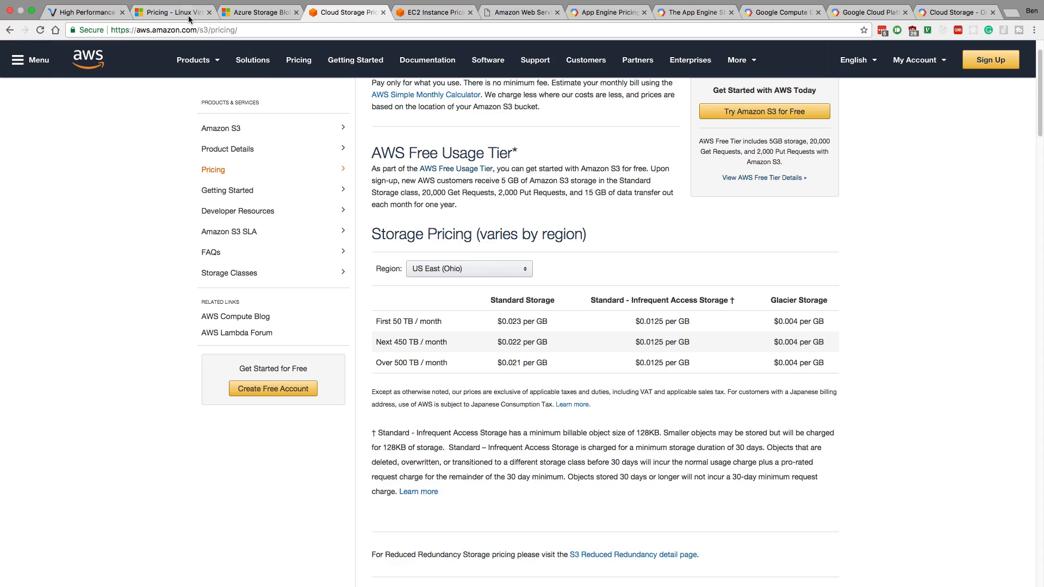
Flip between Azure Blob and S3 pricing again, ending on Azure Blob Storage prices.
left_click(260, 12)
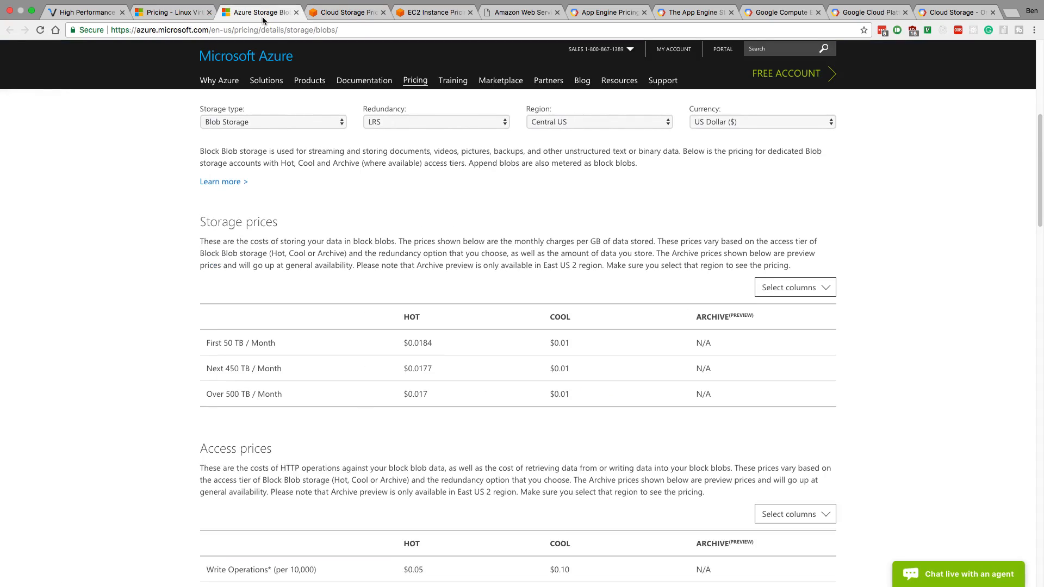
mouse_move(418, 343)
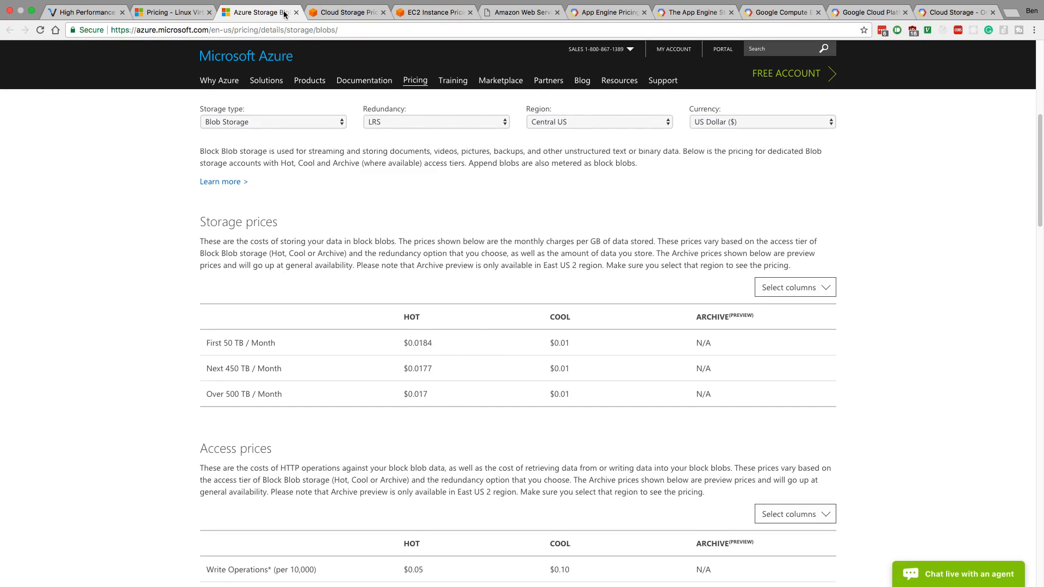
left_click(346, 12)
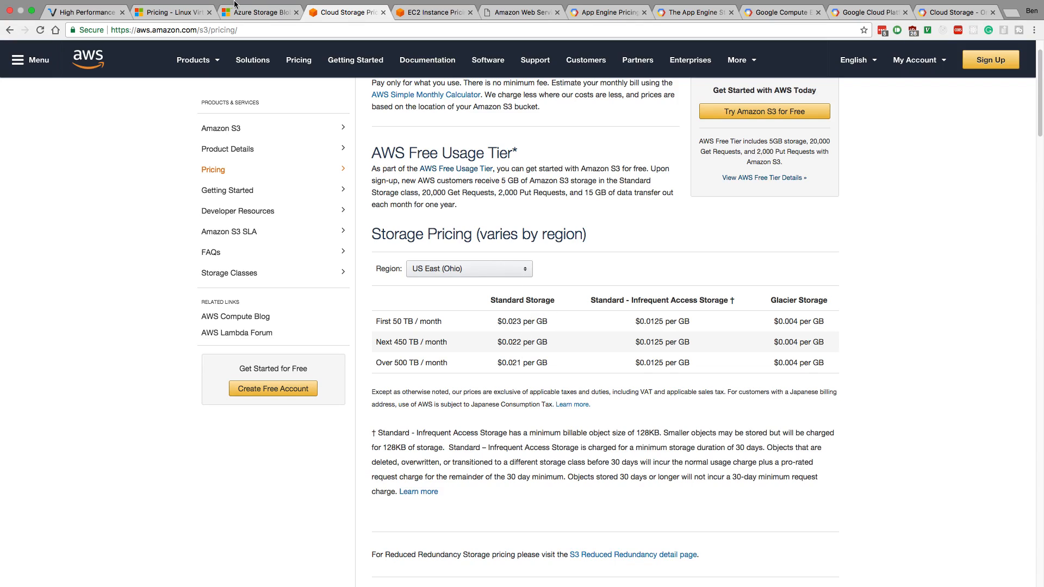
left_click(170, 12)
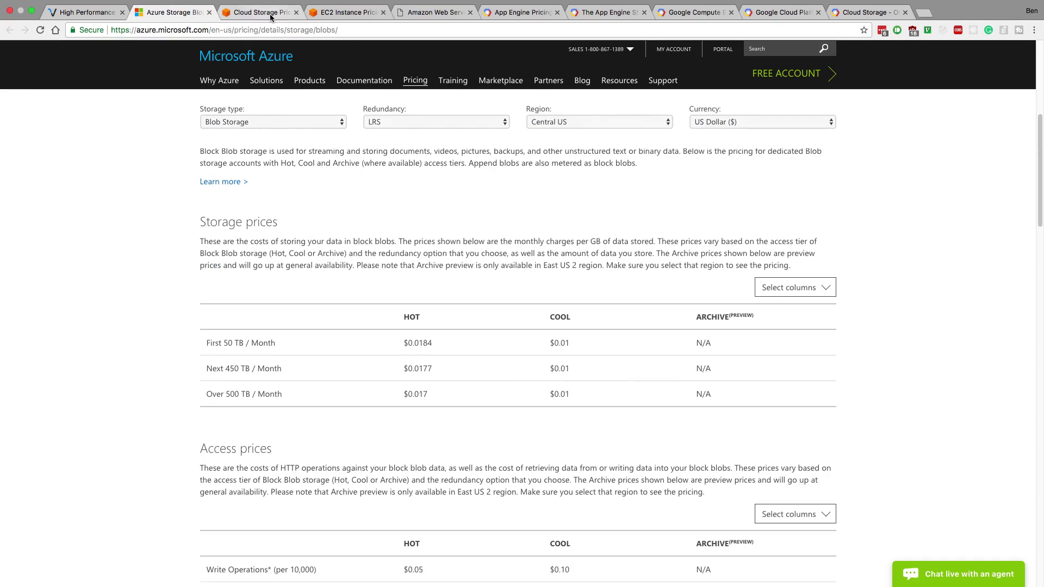
Close the Amazon S3 pricing tab, review Azure Blob prices, then switch to EC2 pricing.
left_click(347, 12)
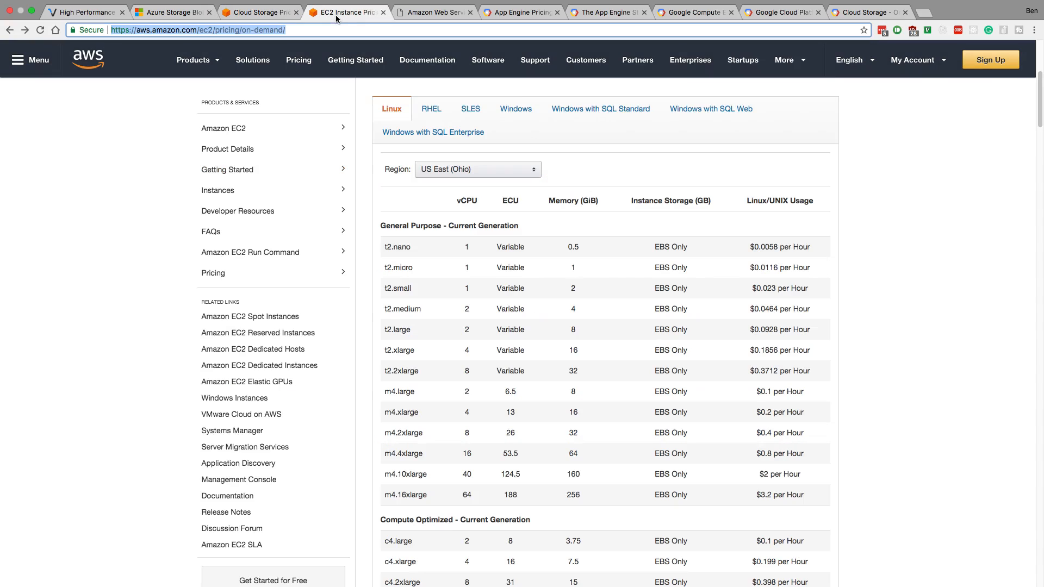
mouse_move(355, 59)
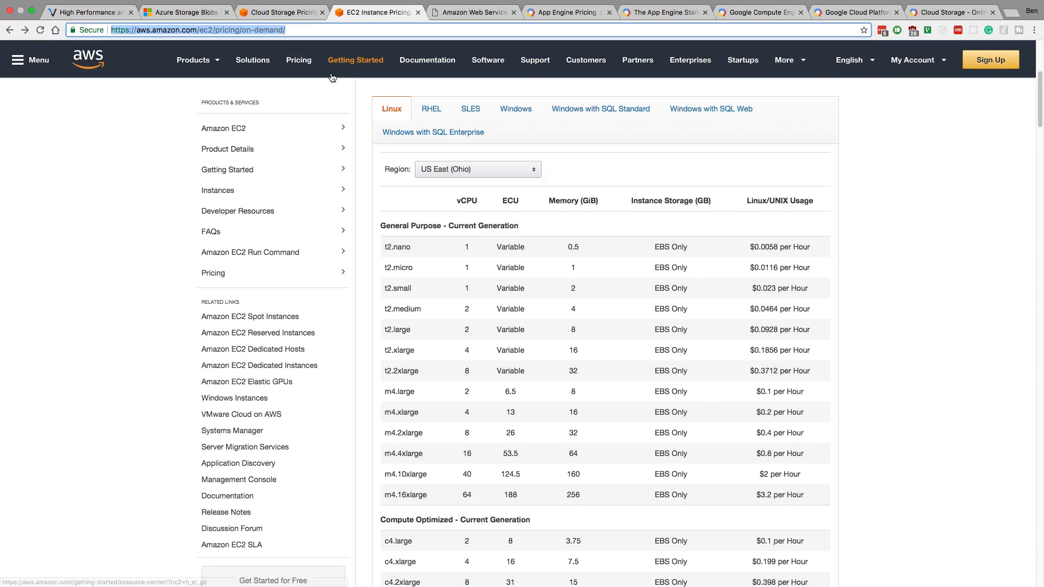
mouse_move(326, 21)
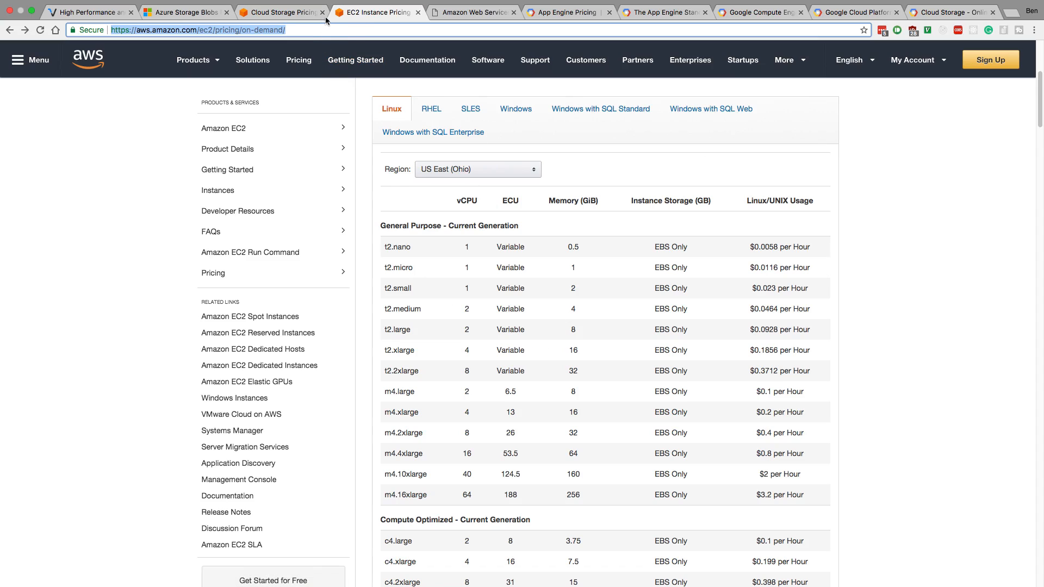
left_click(278, 12)
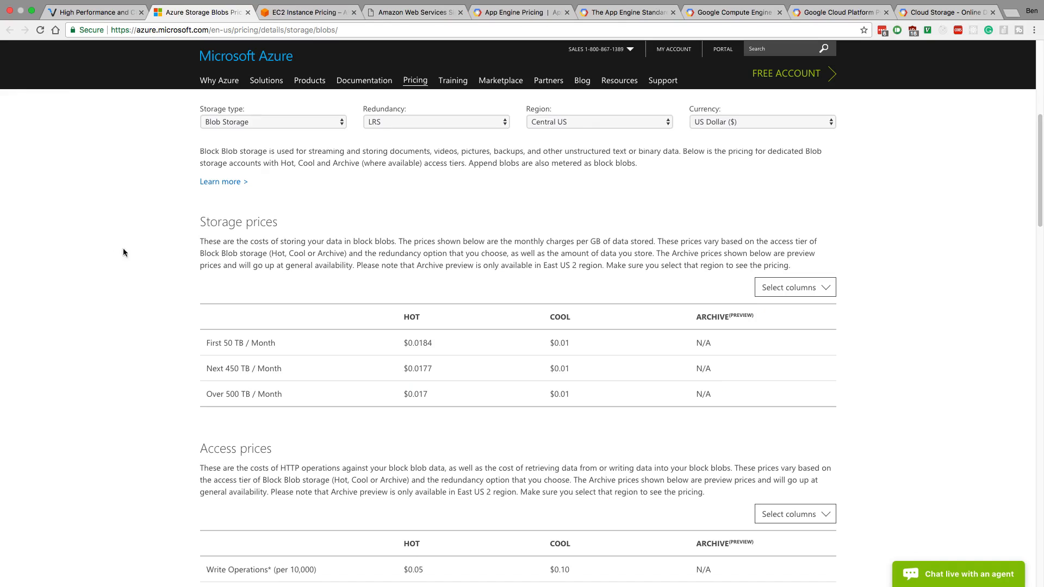
scroll("up", 3)
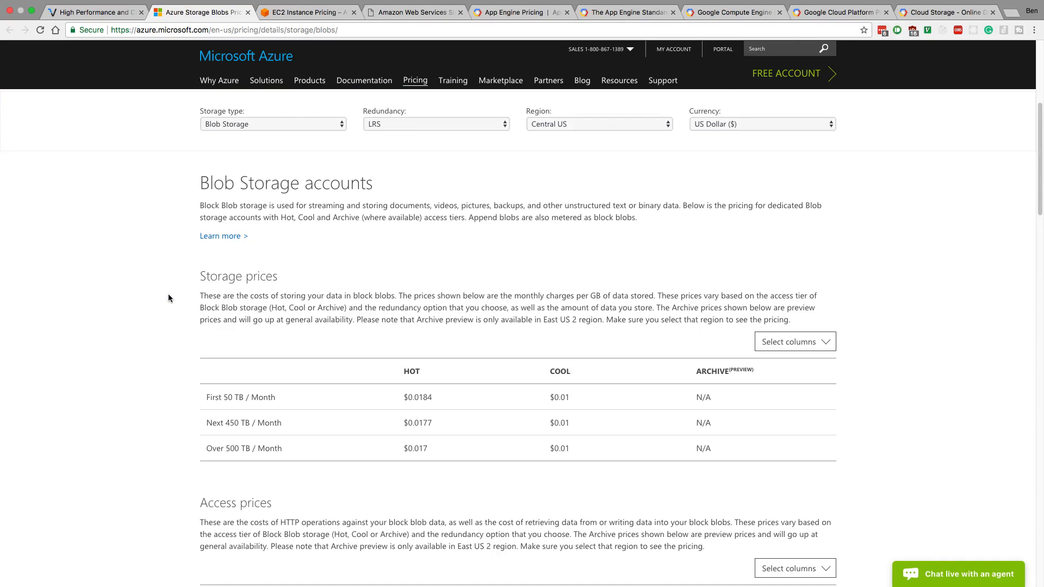
scroll("down", 3)
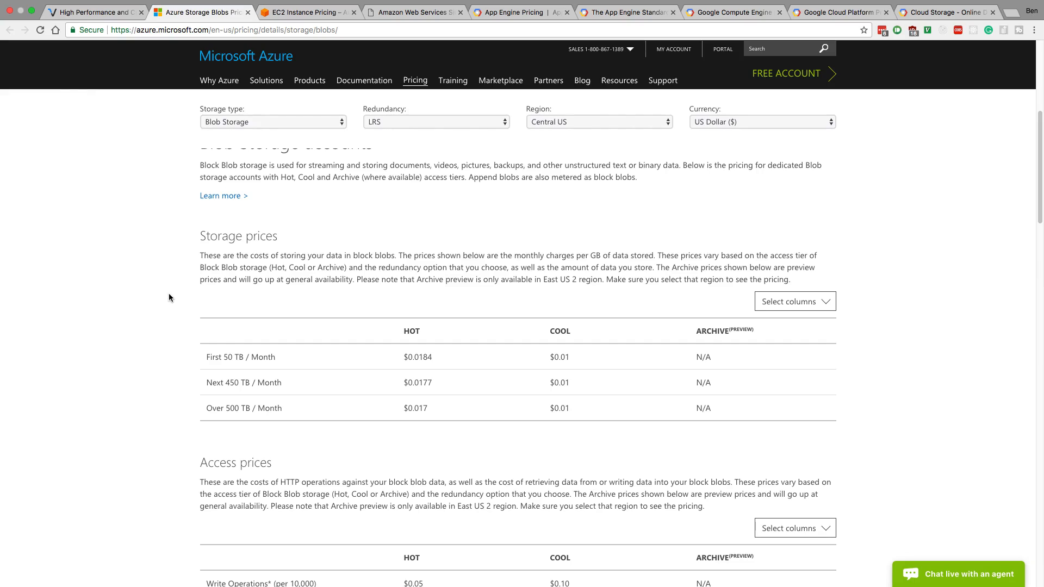
mouse_move(287, 153)
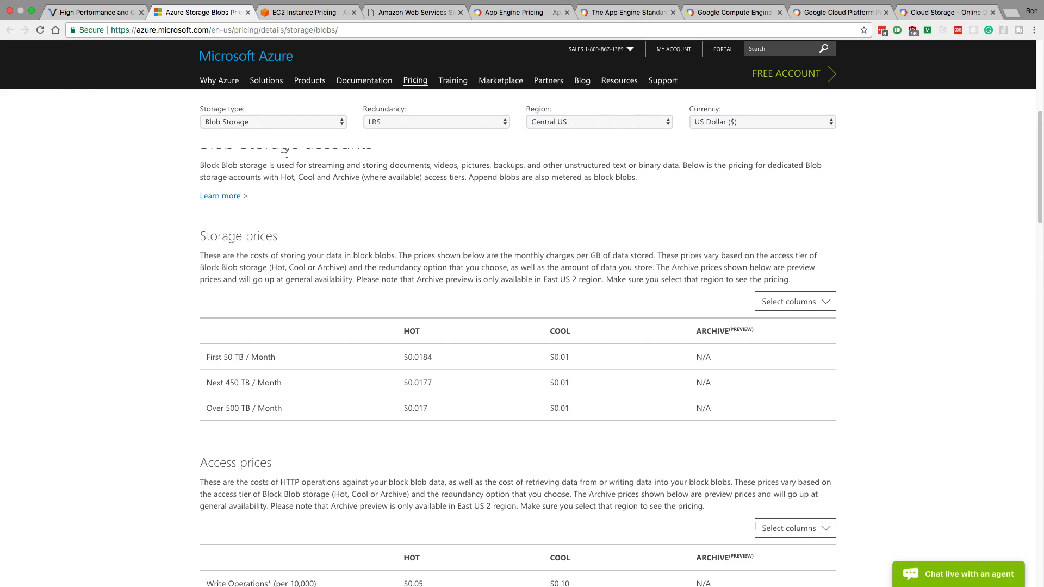
left_click(273, 121)
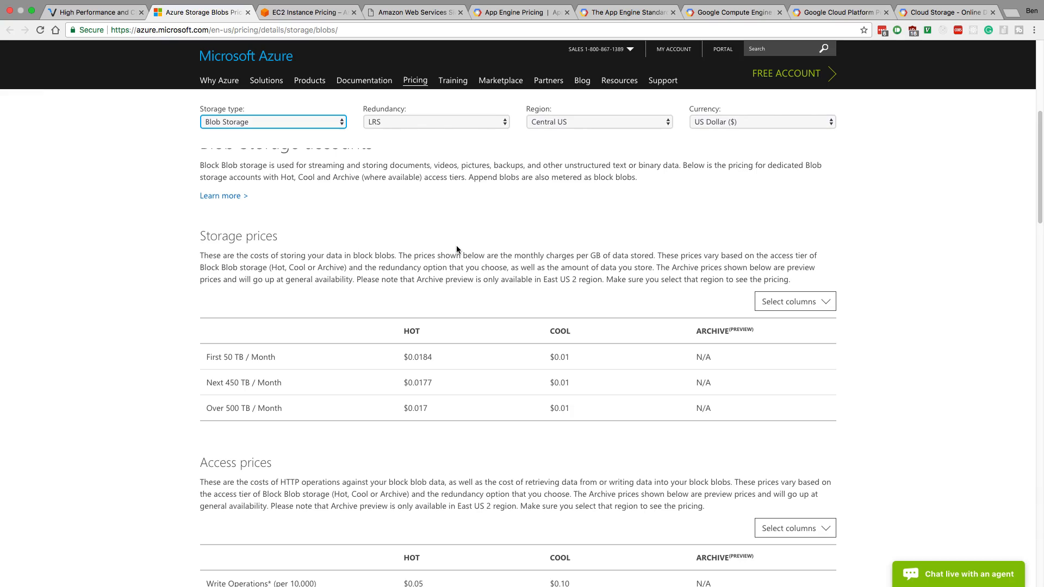
mouse_move(655, 336)
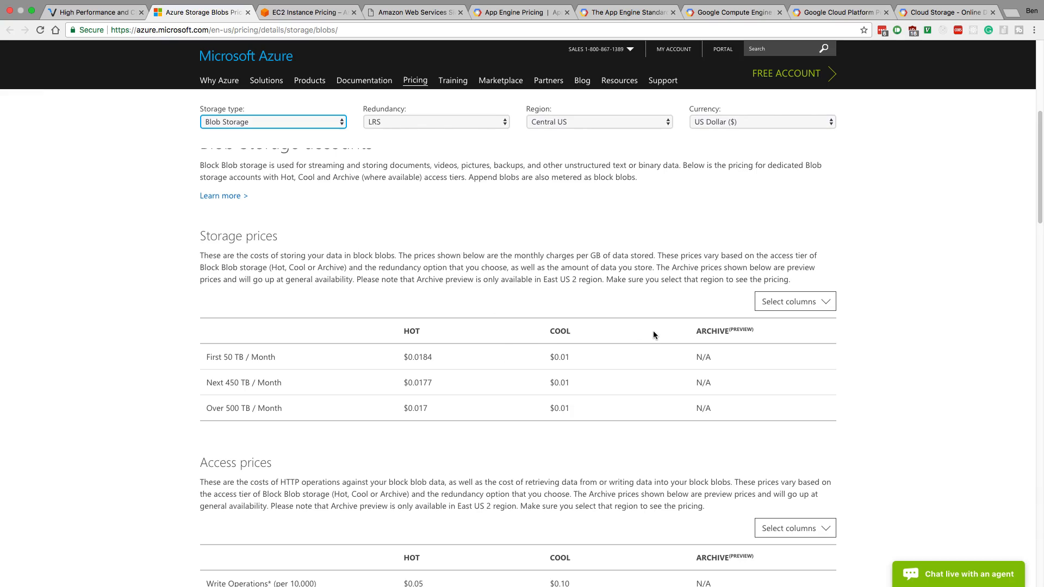
left_click(413, 12)
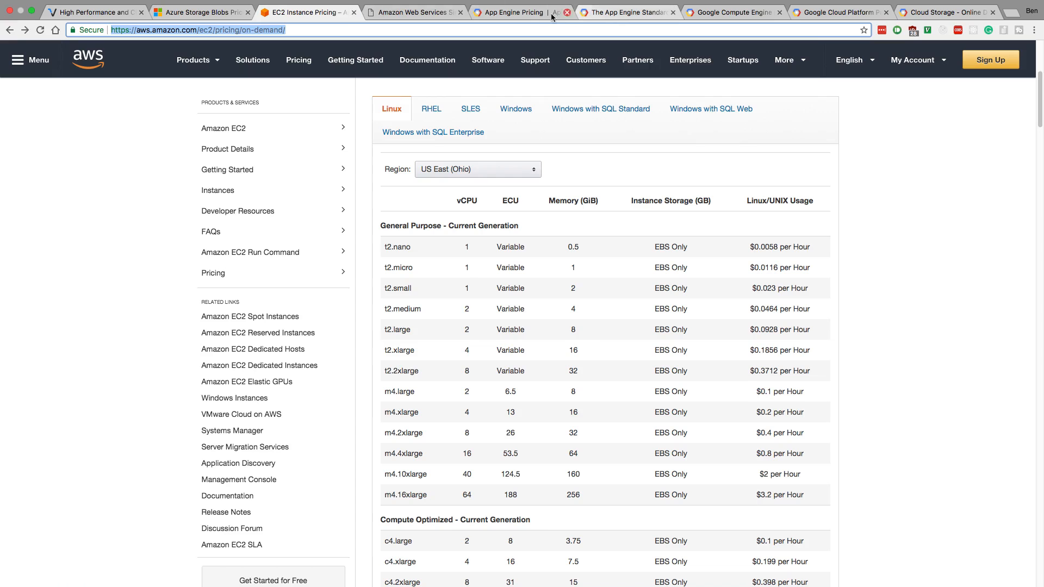
Scroll App Engine pricing to the Iowa standard environment hourly rates, B1 at $0.05.
left_click(510, 12)
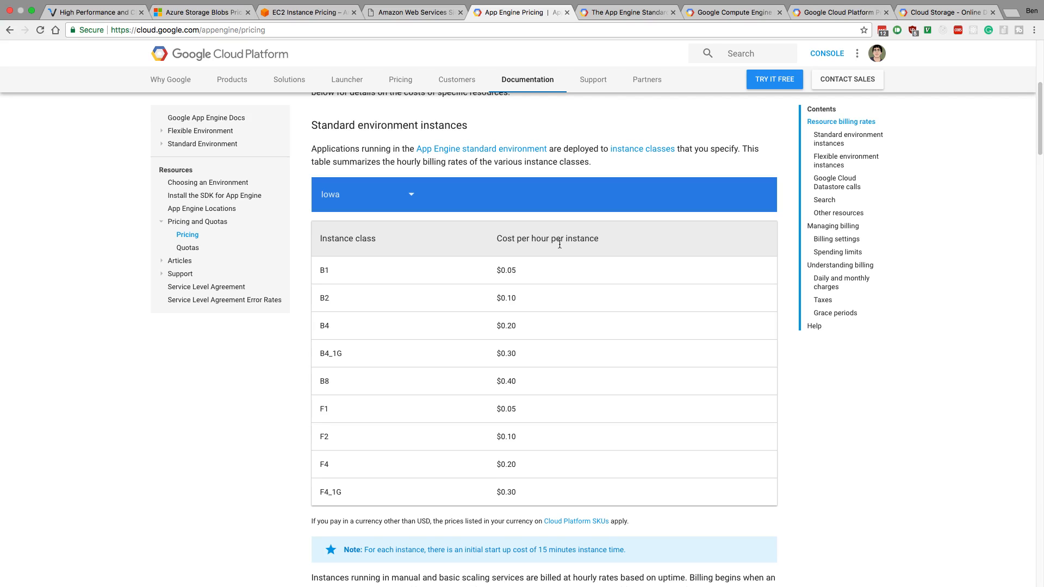
scroll("up", 3)
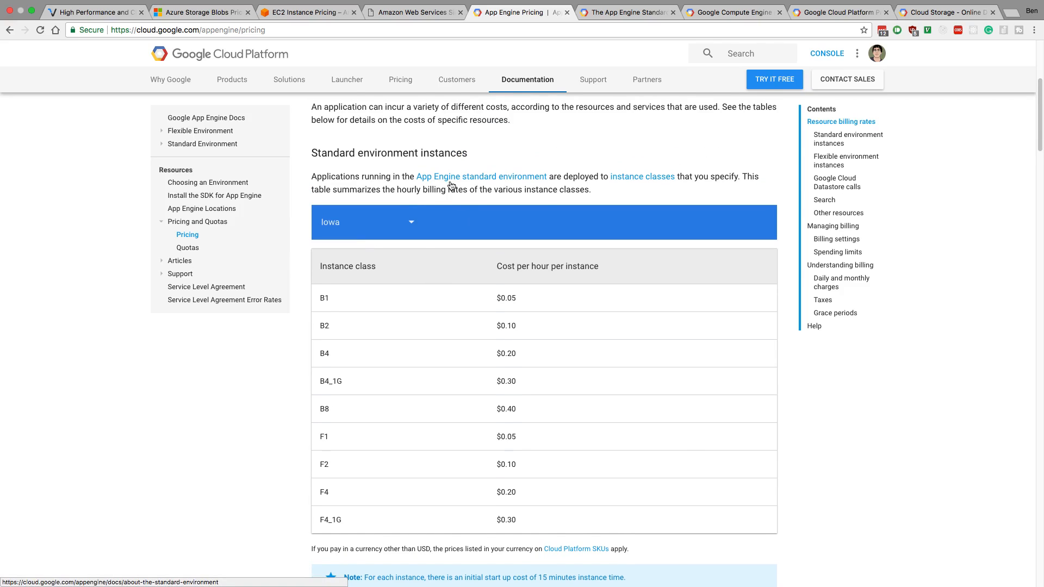
scroll("down", 3)
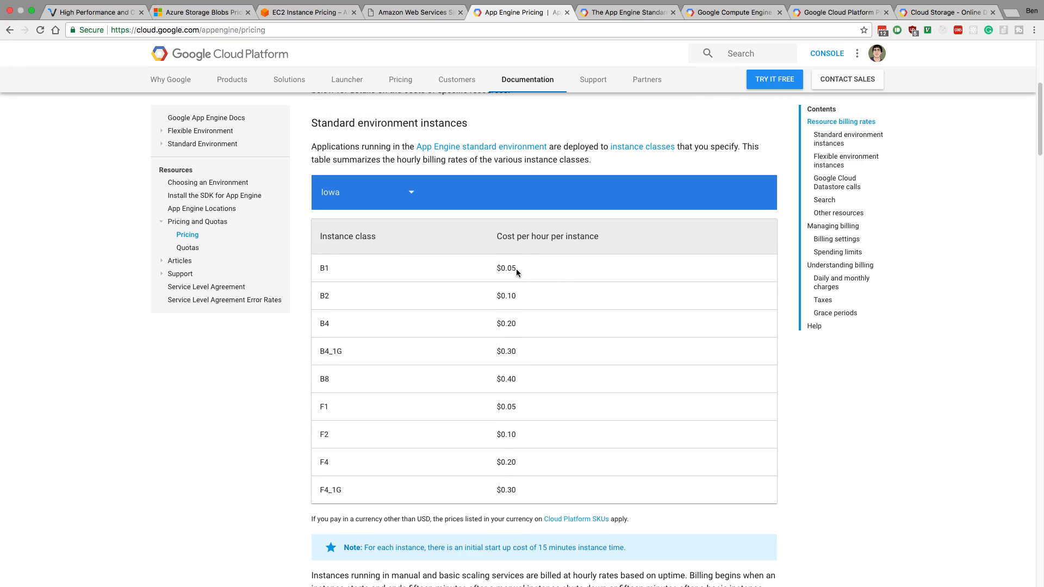
mouse_move(326, 270)
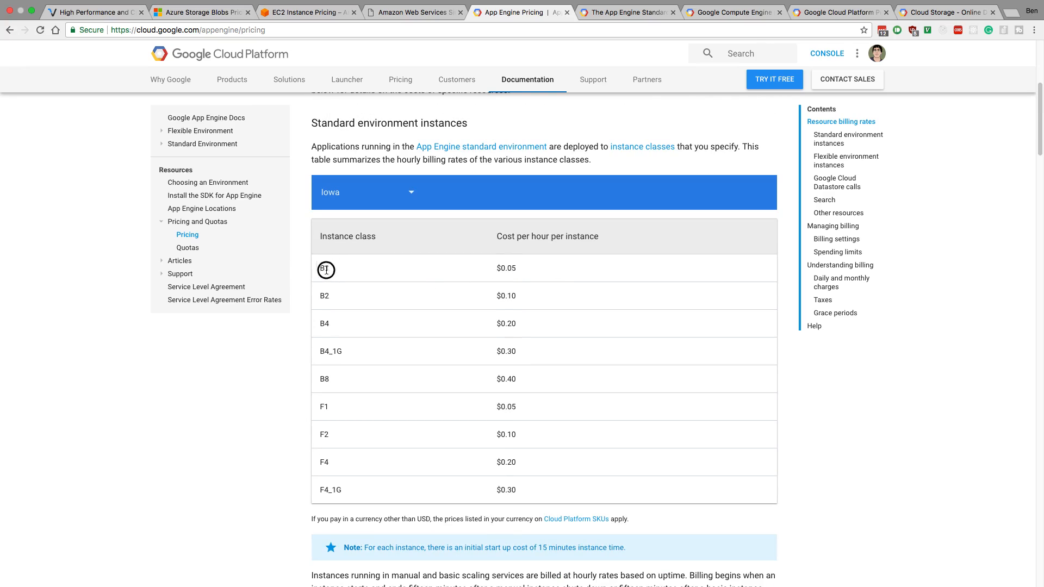
In the App Engine standard docs, highlight B1's 128 MB memory and 600 MHz CPU limits.
left_click(626, 12)
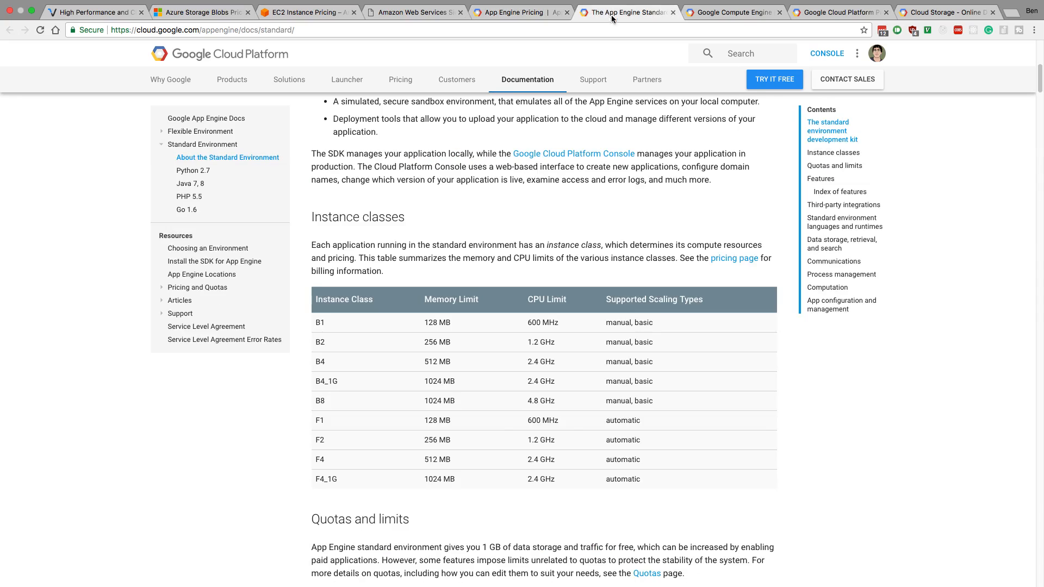
mouse_move(474, 332)
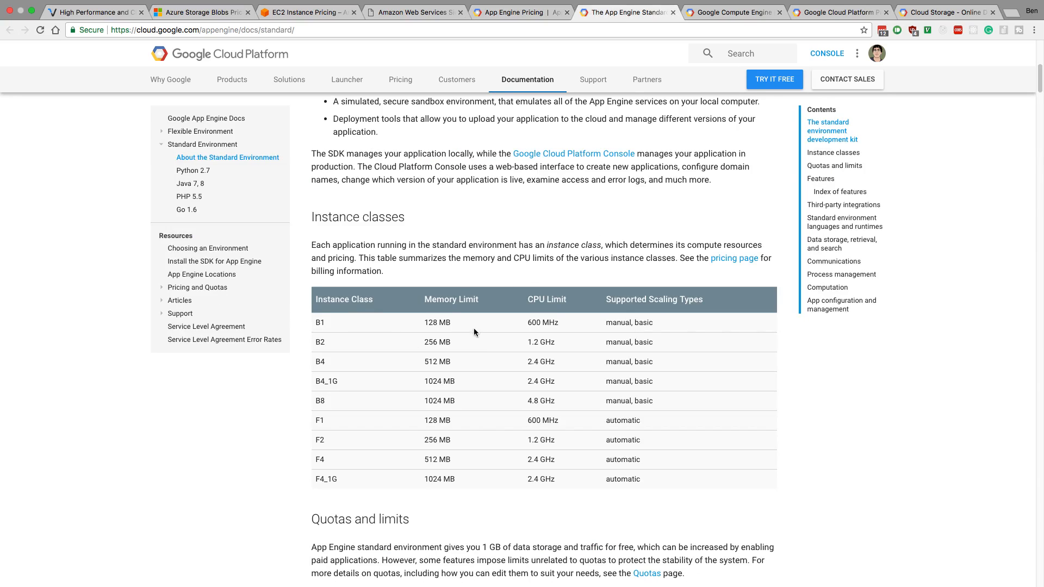
double_click(436, 322)
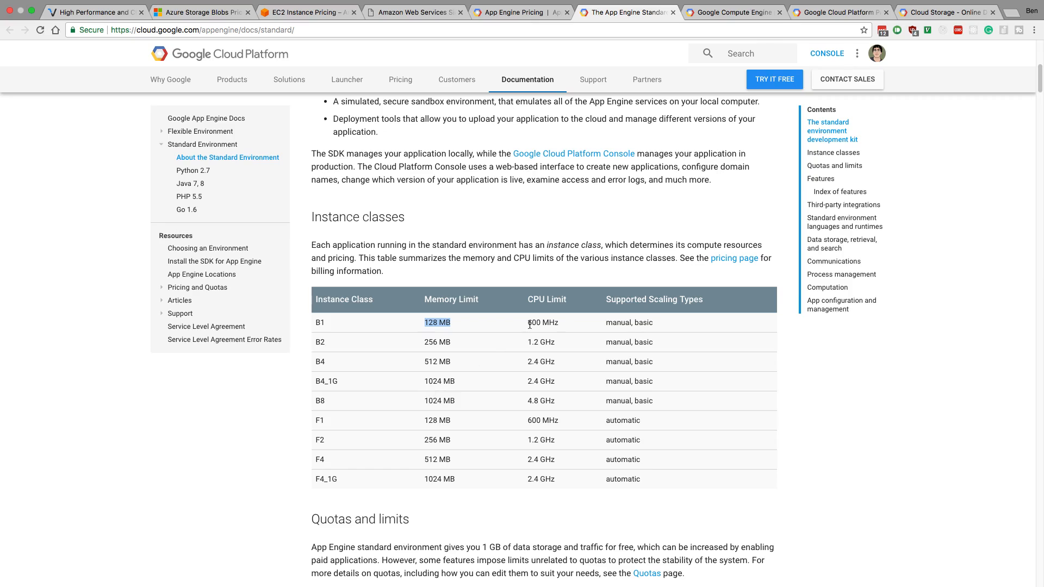
double_click(543, 322)
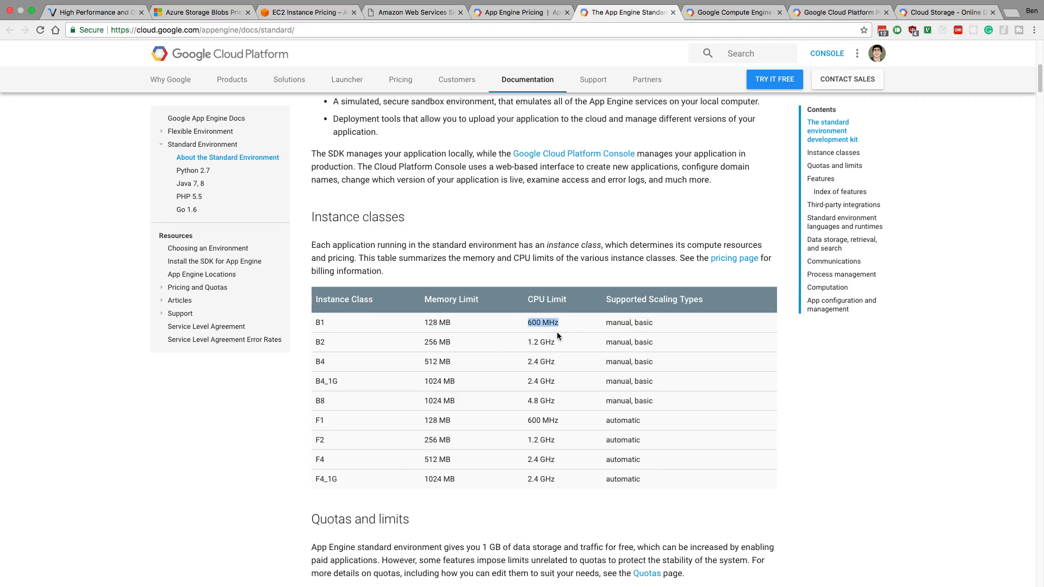
mouse_move(489, 314)
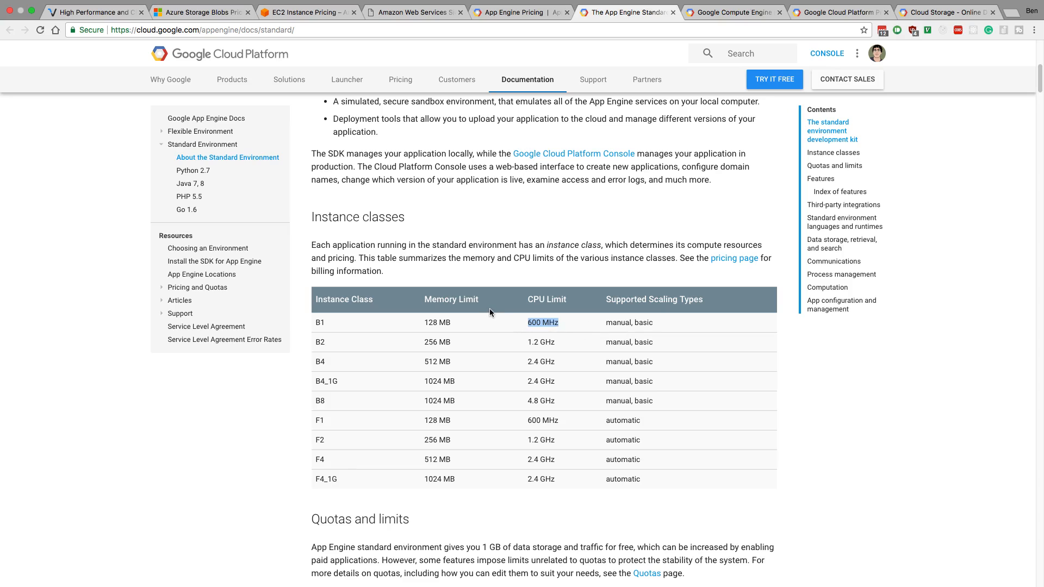
mouse_move(596, 323)
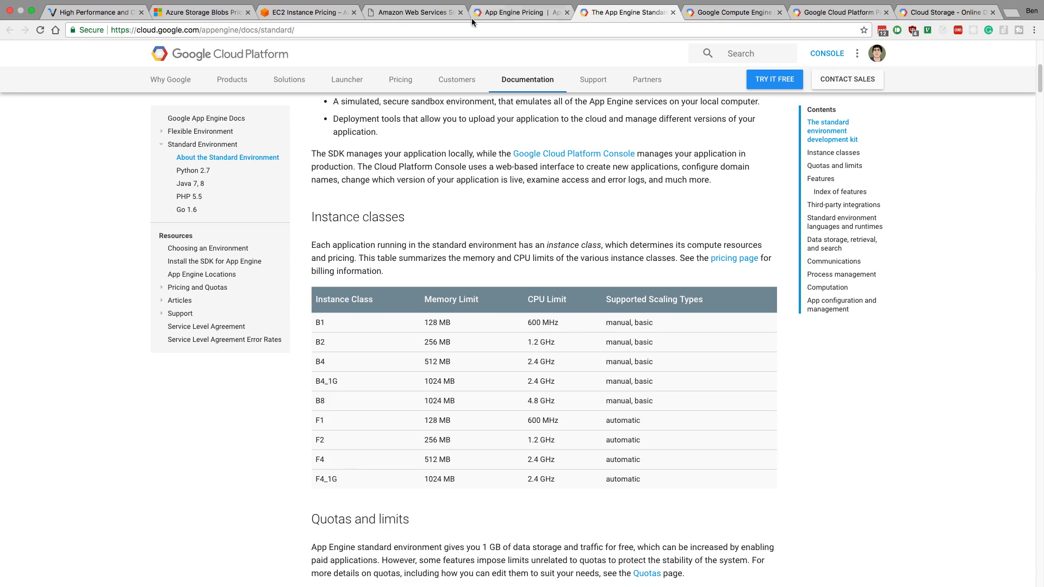
Flip between the EC2 instance pricing and App Engine tabs.
left_click(303, 12)
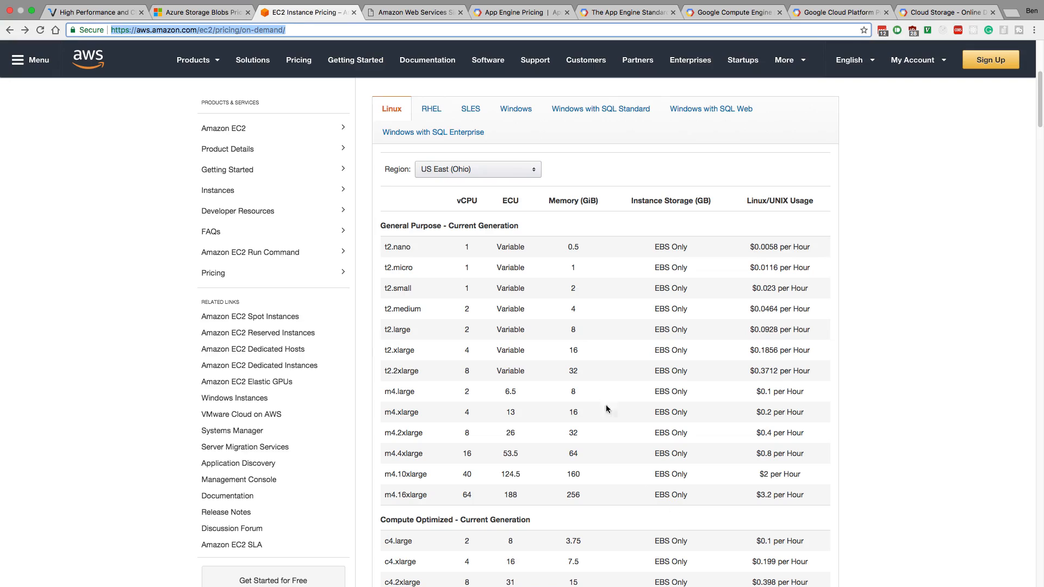
mouse_move(614, 285)
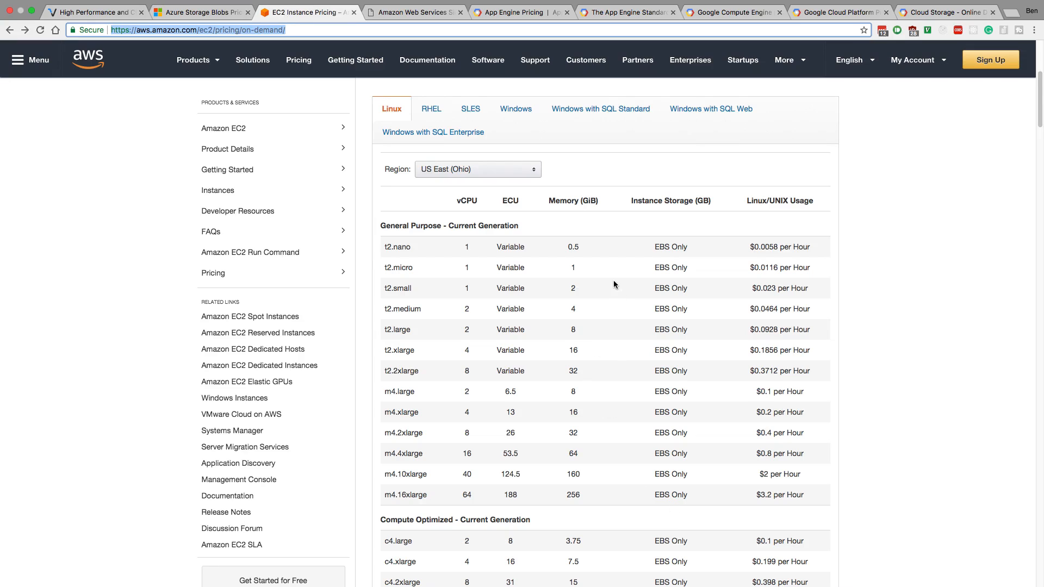
left_click(521, 12)
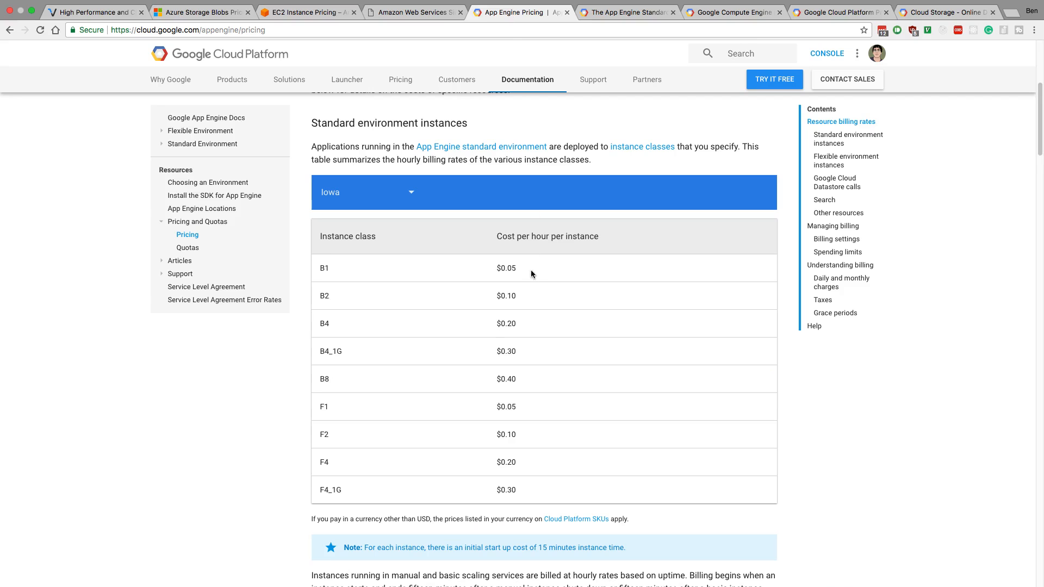
left_click(308, 12)
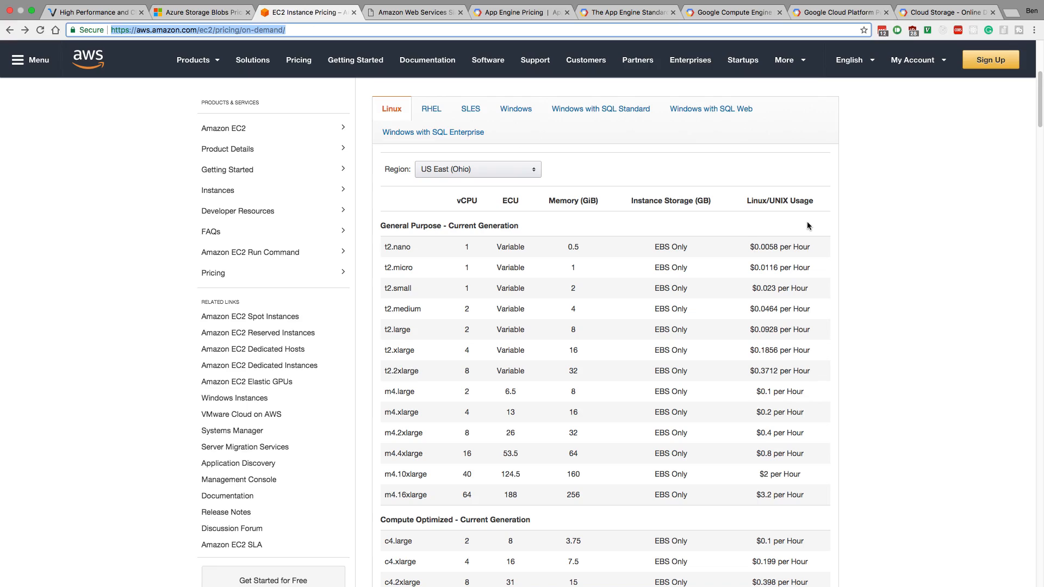
mouse_move(755, 257)
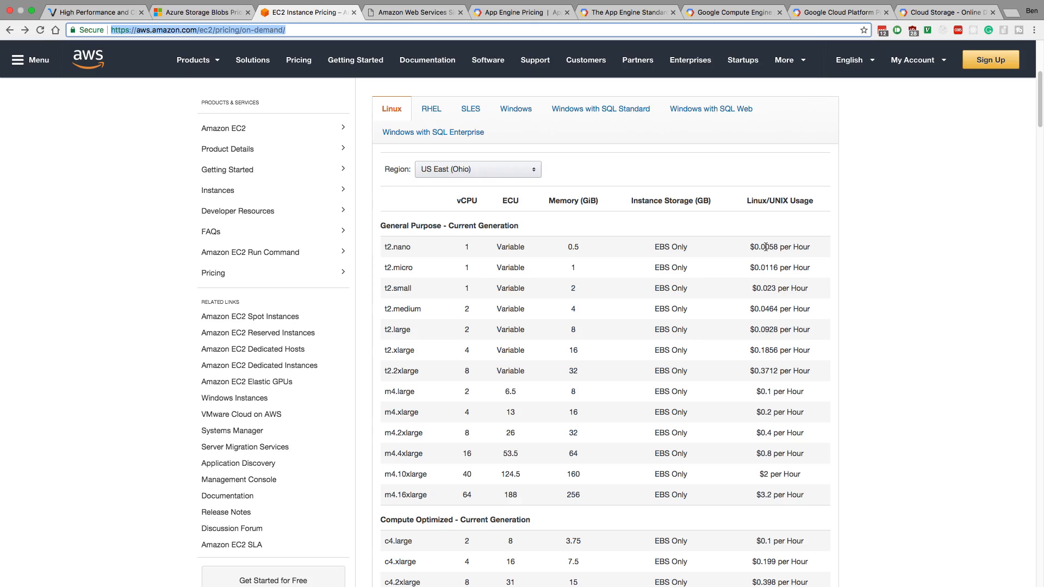
mouse_move(724, 258)
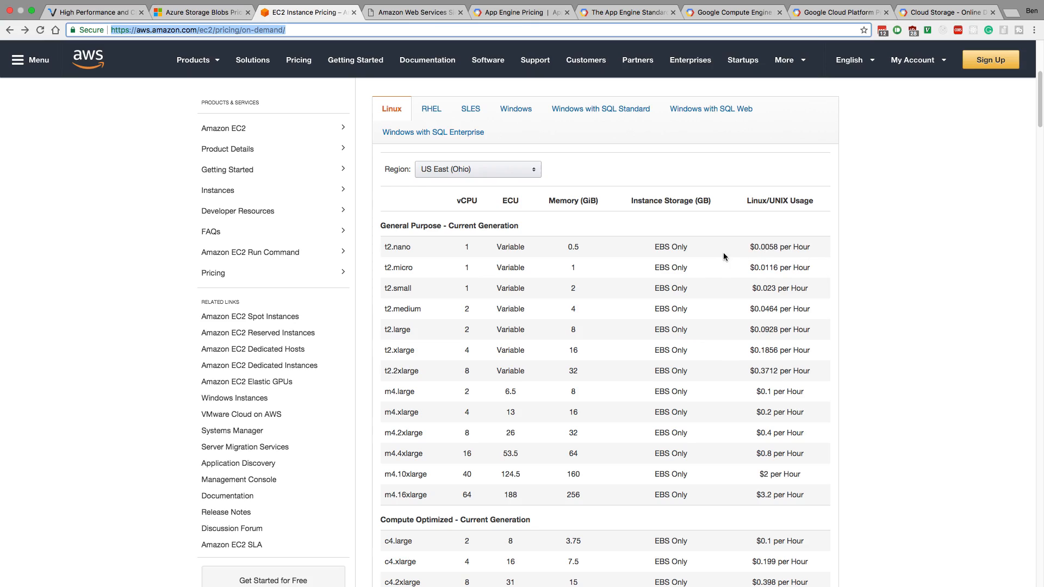
mouse_move(521, 38)
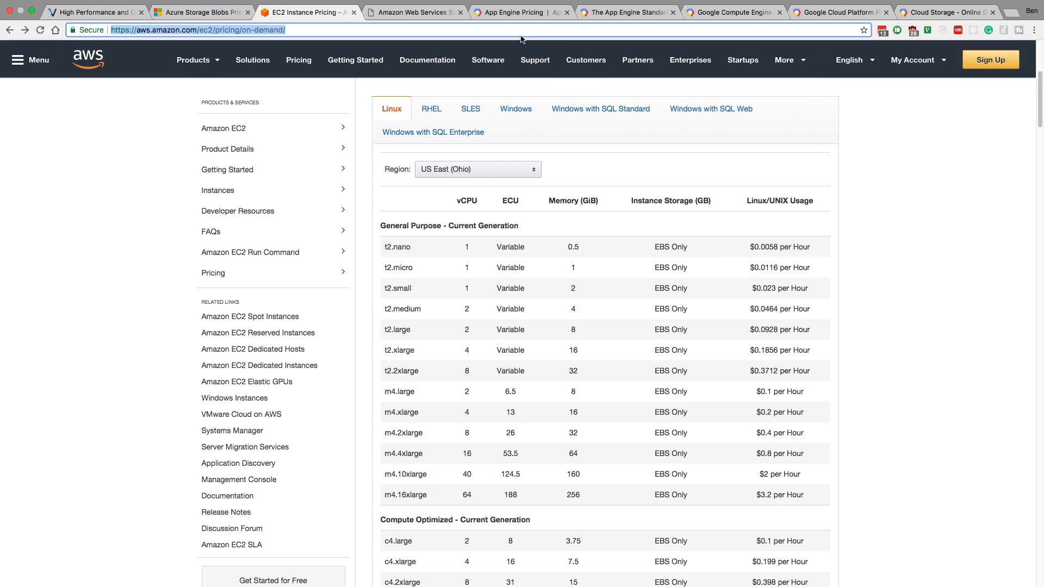
mouse_move(586, 241)
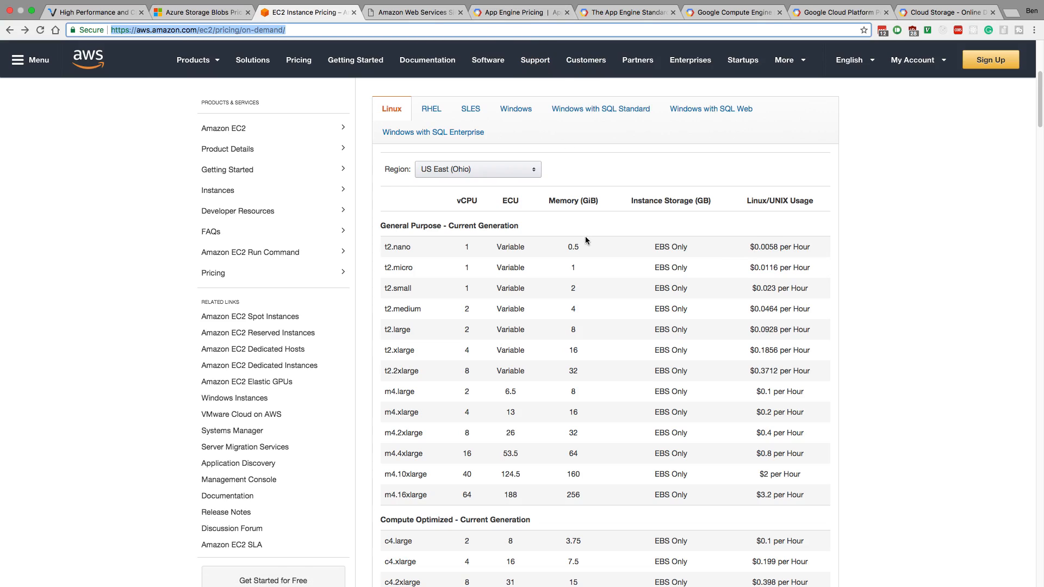
left_click(521, 12)
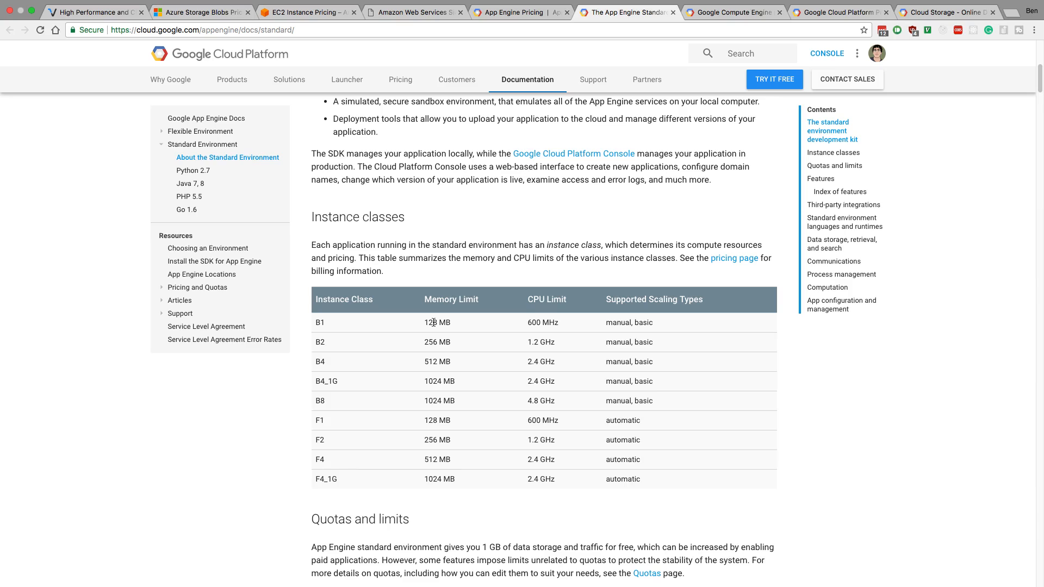
Highlight B4's 512 MB memory limit, recheck EC2 pricing, and return to the instance classes table.
double_click(437, 361)
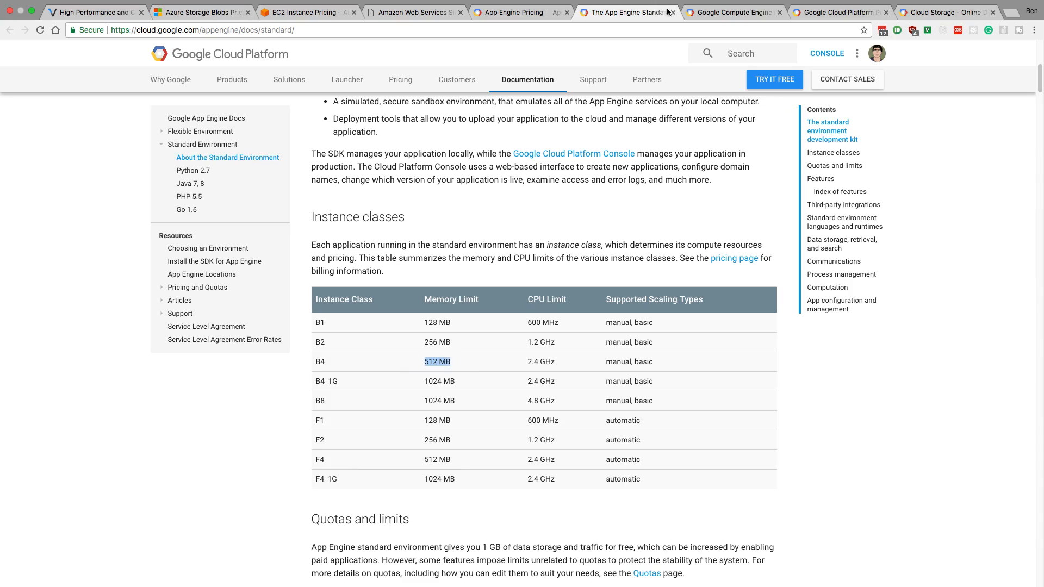
mouse_move(456, 481)
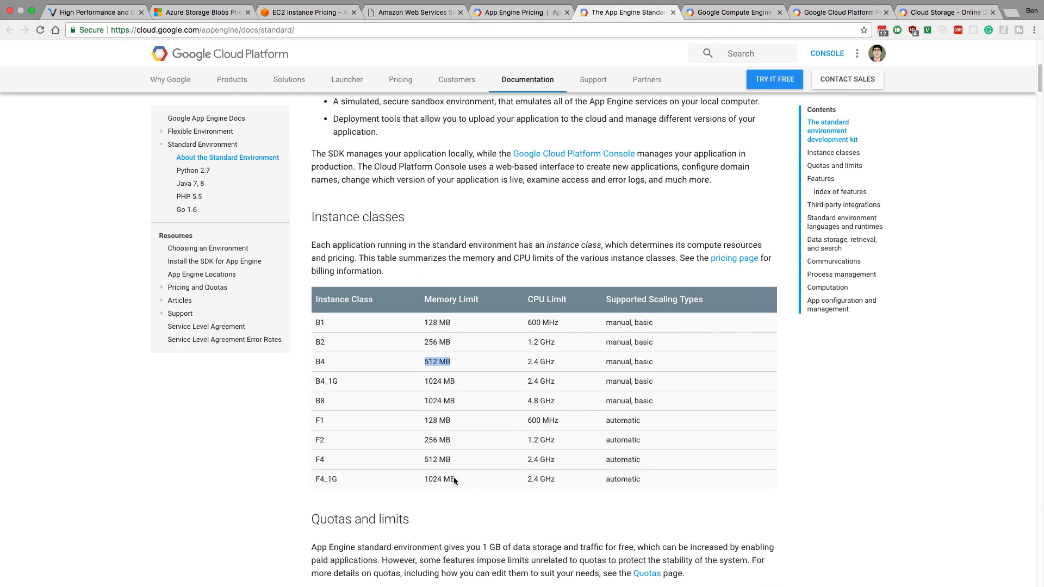
left_click(734, 258)
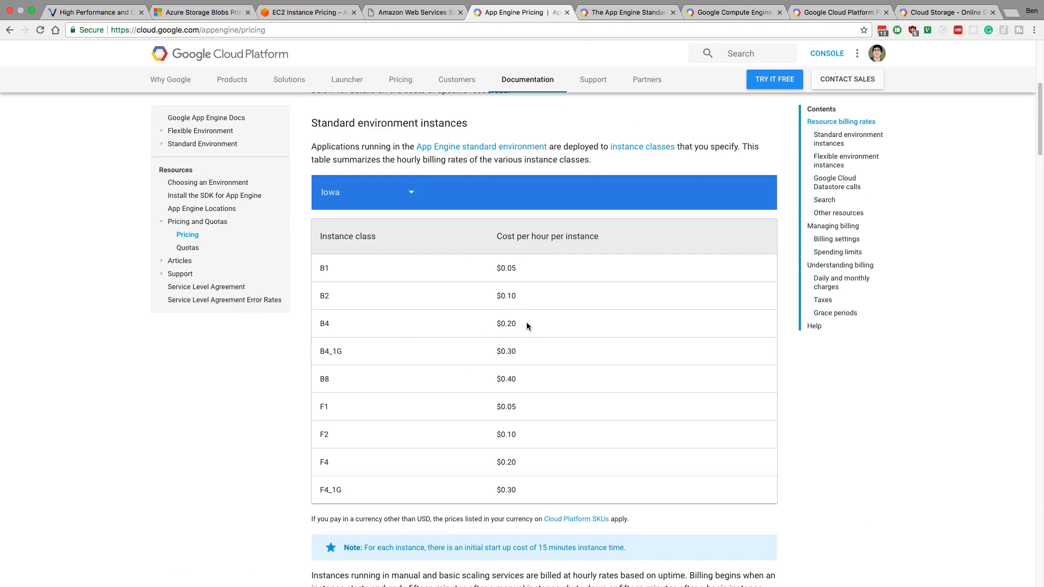
left_click(626, 12)
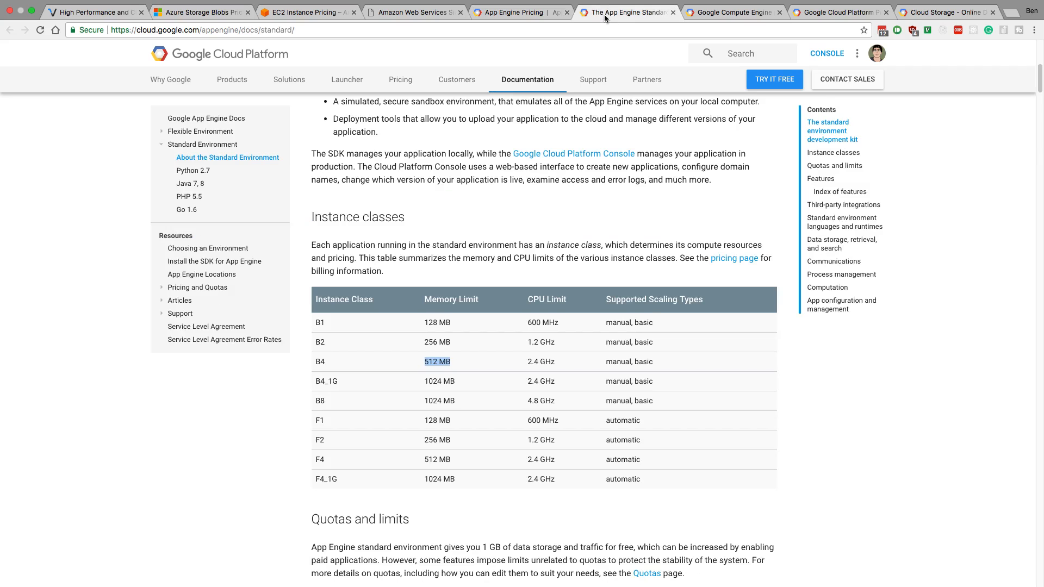
left_click(308, 12)
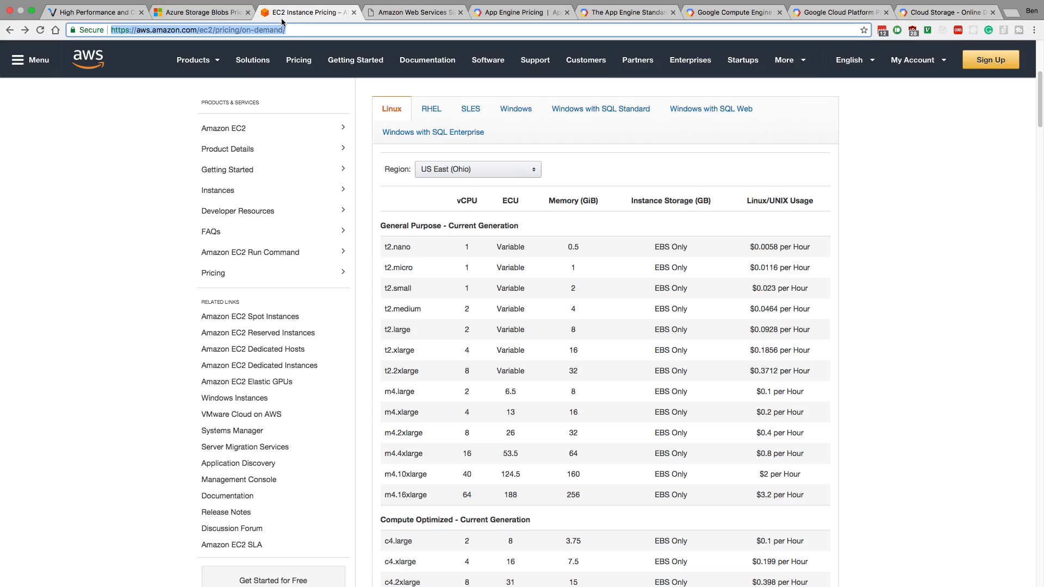
mouse_move(810, 252)
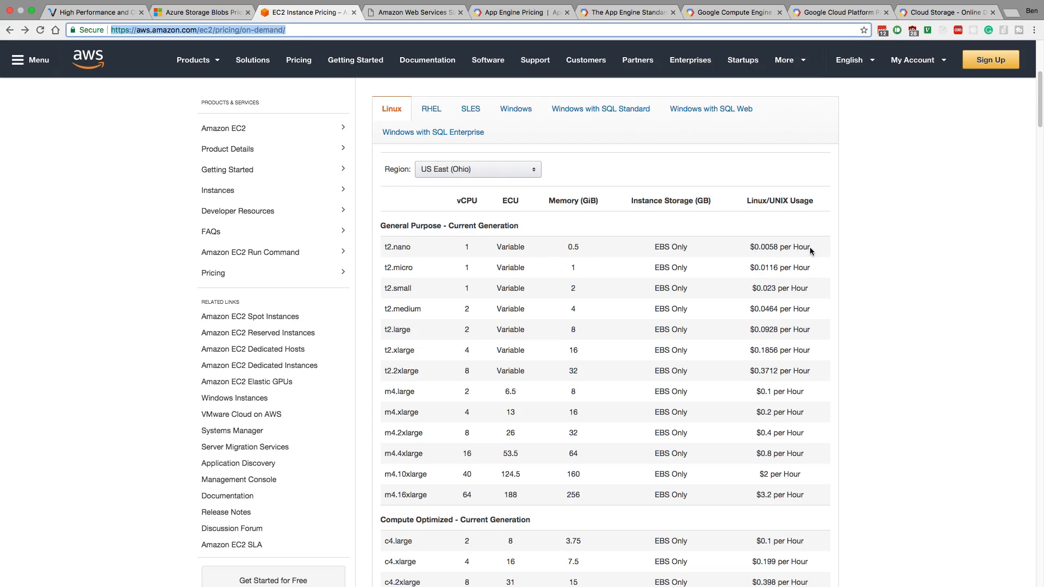
mouse_move(814, 251)
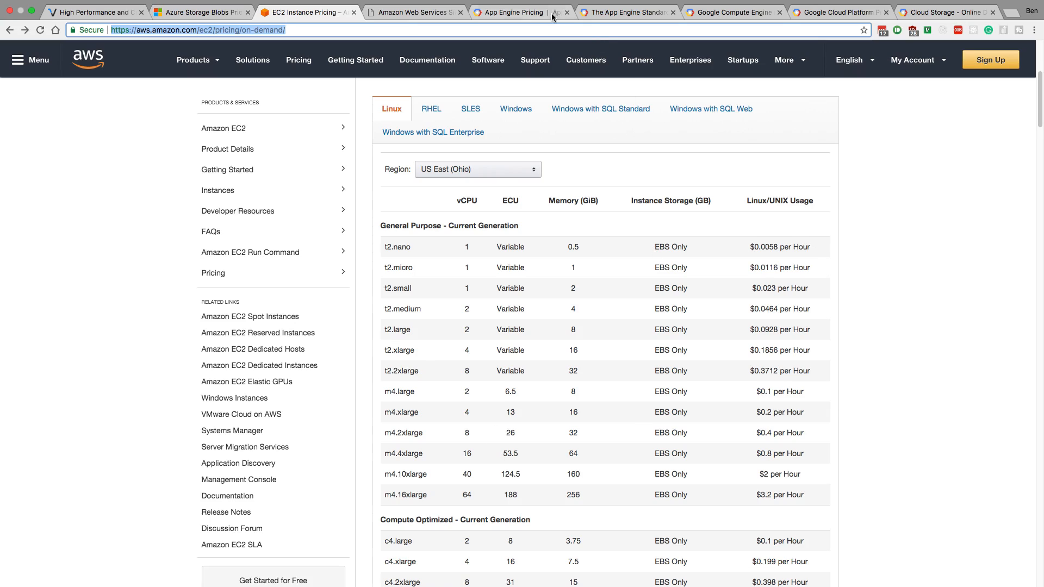
mouse_move(468, 250)
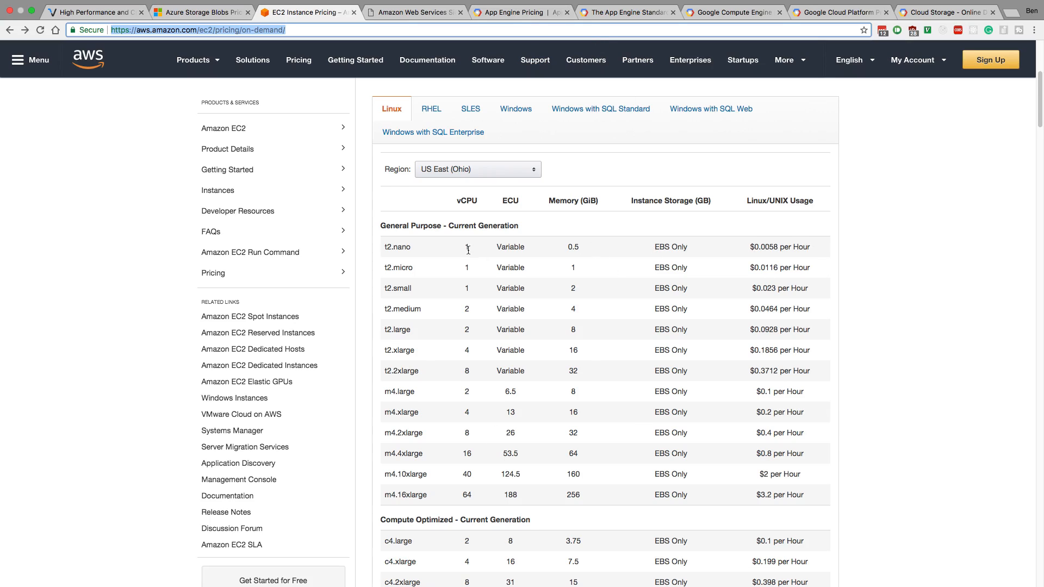
mouse_move(556, 253)
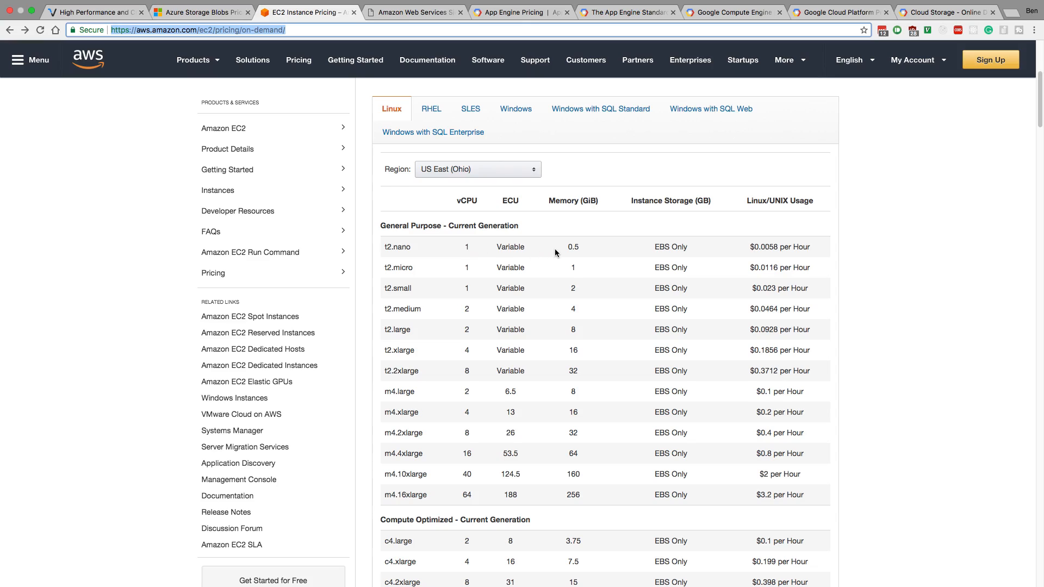
mouse_move(842, 3)
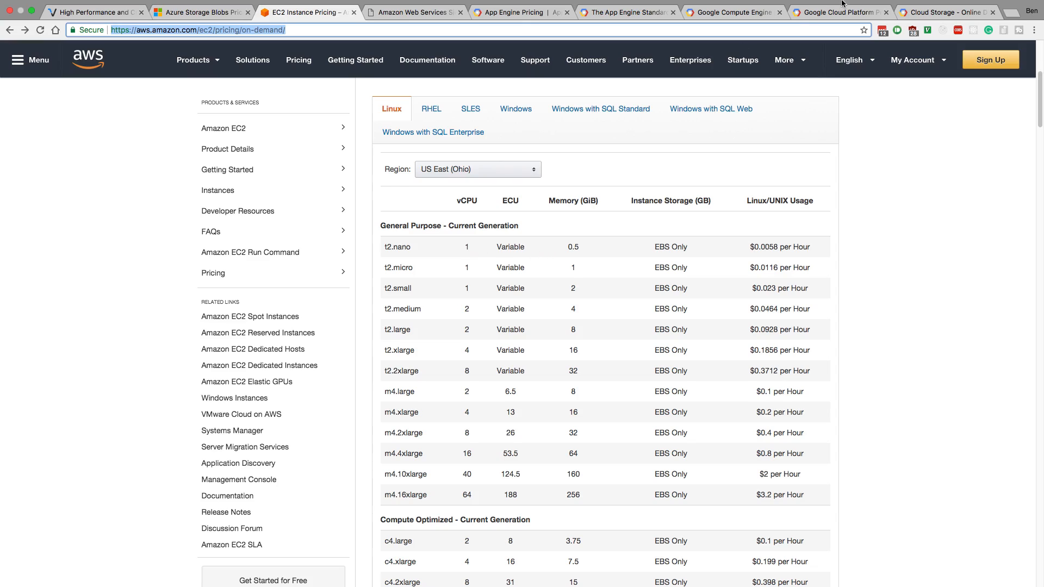
left_click(521, 12)
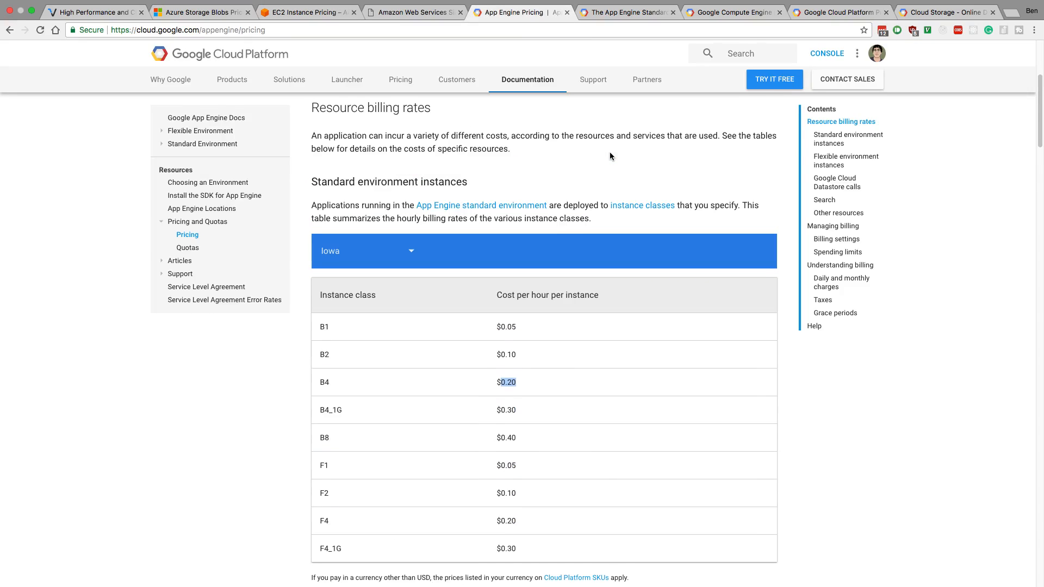
scroll("down", 3)
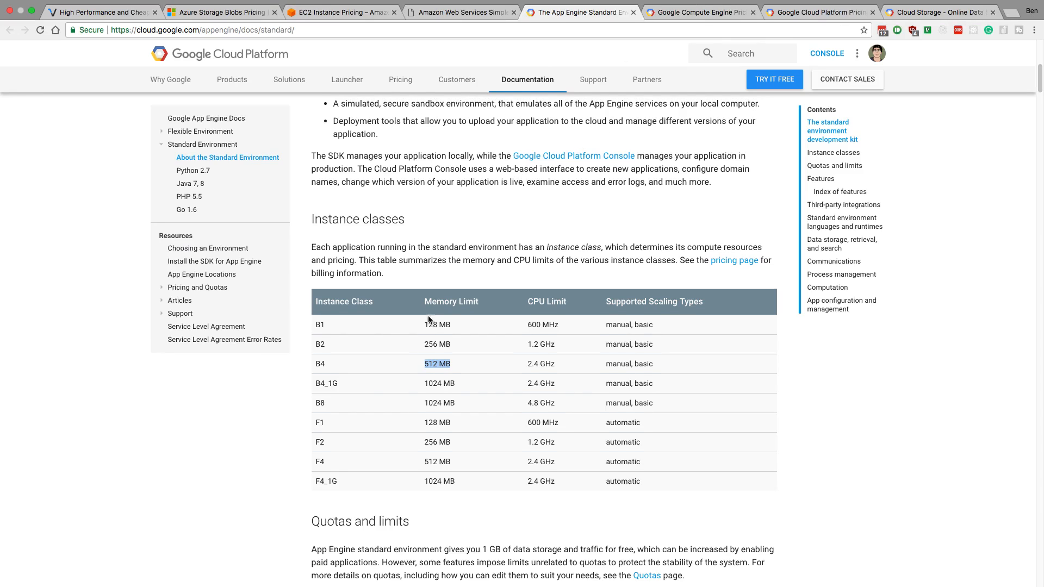
Close the App Engine page and scroll Compute Engine pricing to standard machine types.
left_click(699, 12)
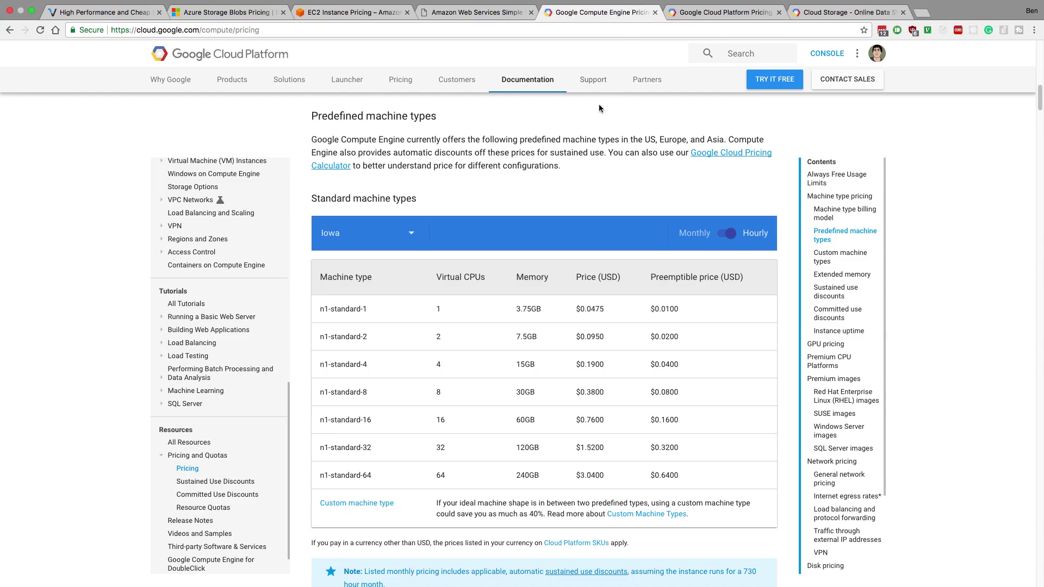
scroll("up", 3)
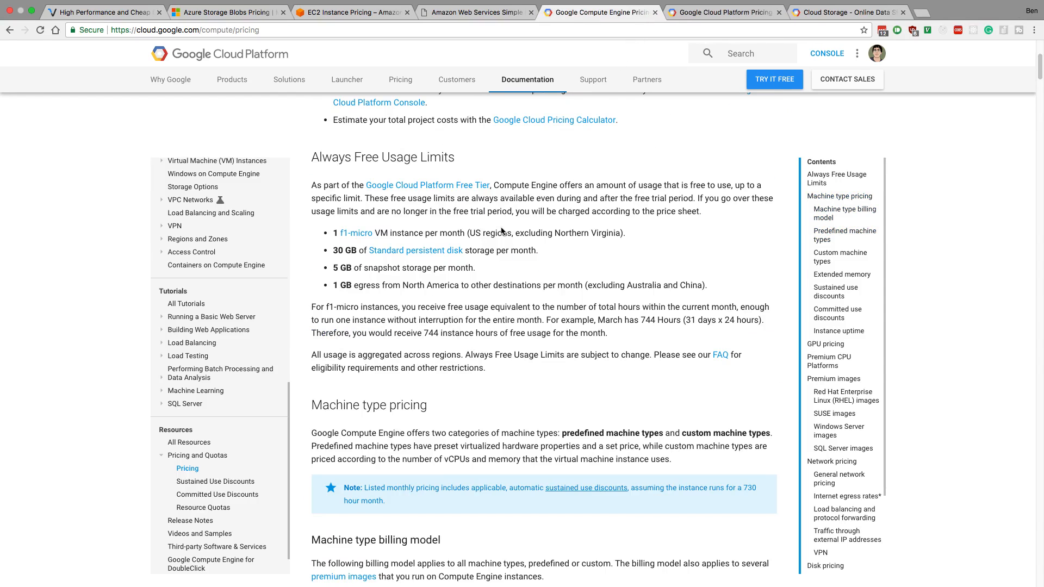
scroll("up", 3)
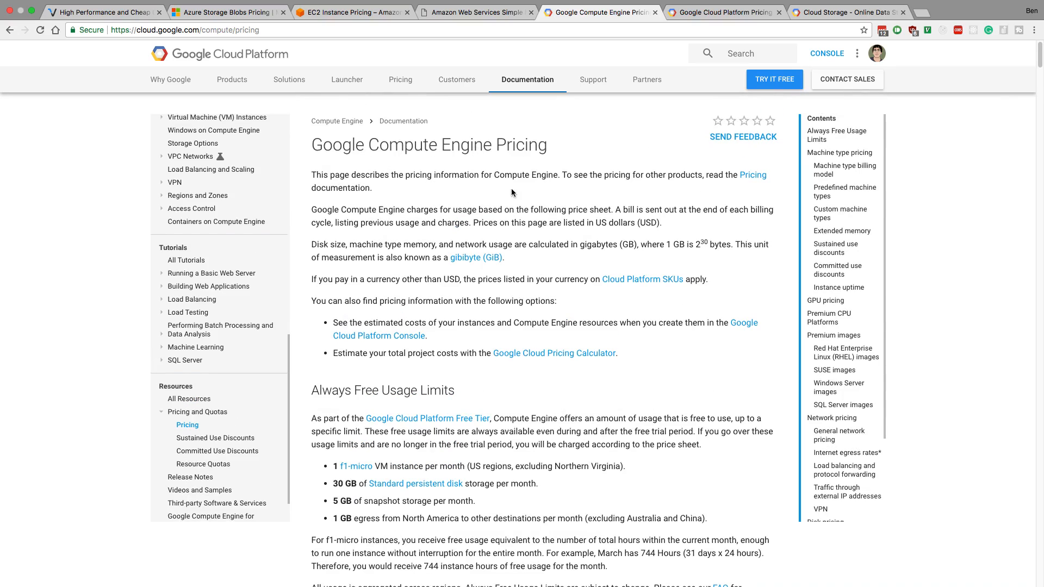
scroll("down", 3)
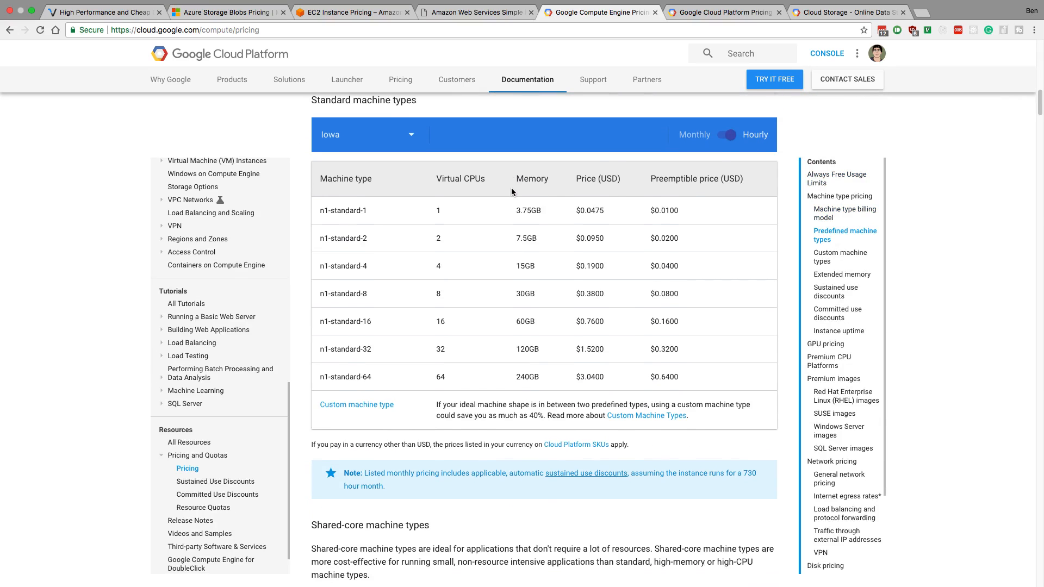
mouse_move(631, 177)
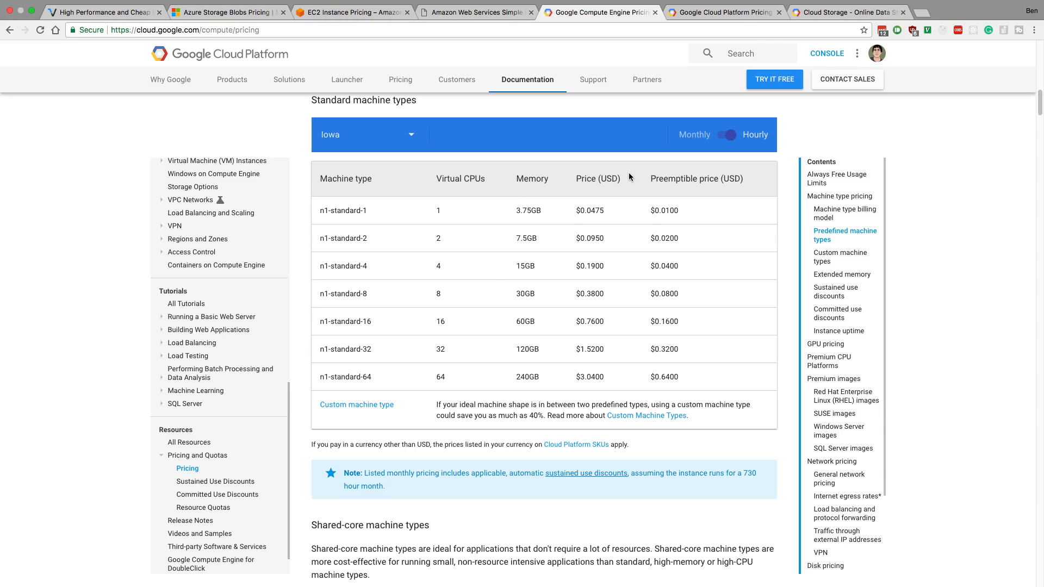
mouse_move(607, 137)
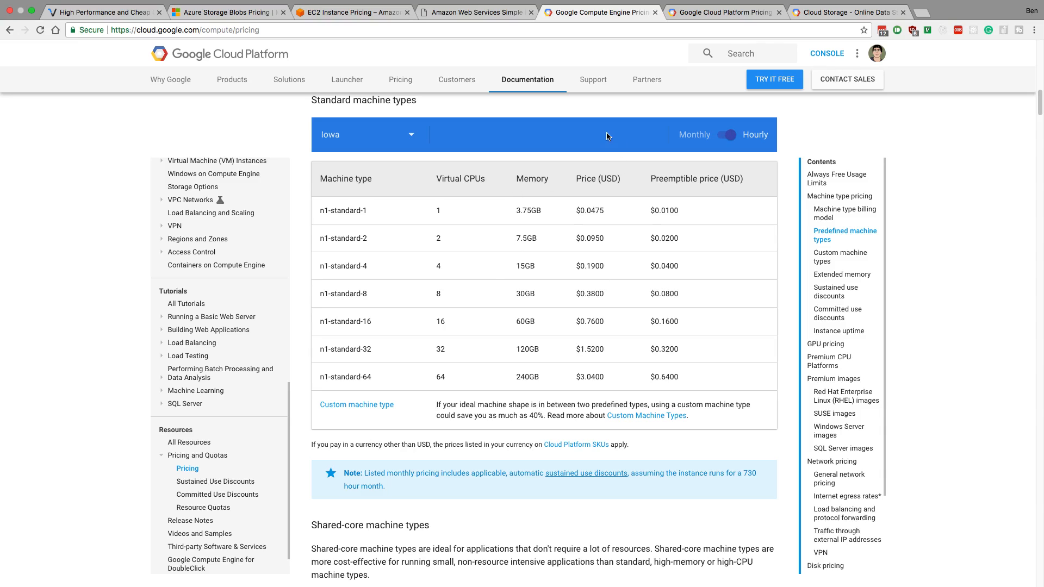
mouse_move(409, 275)
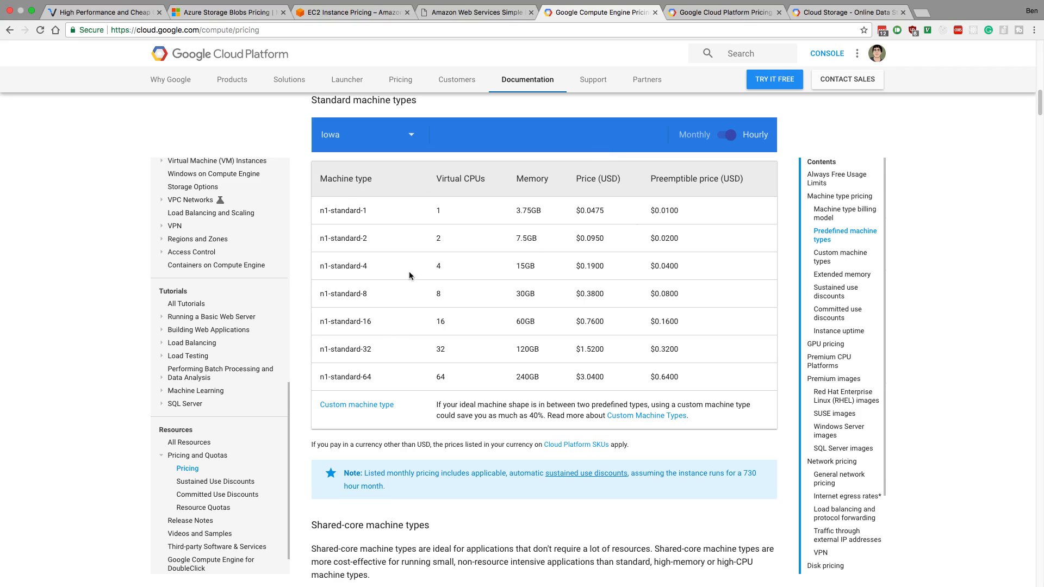
mouse_move(622, 206)
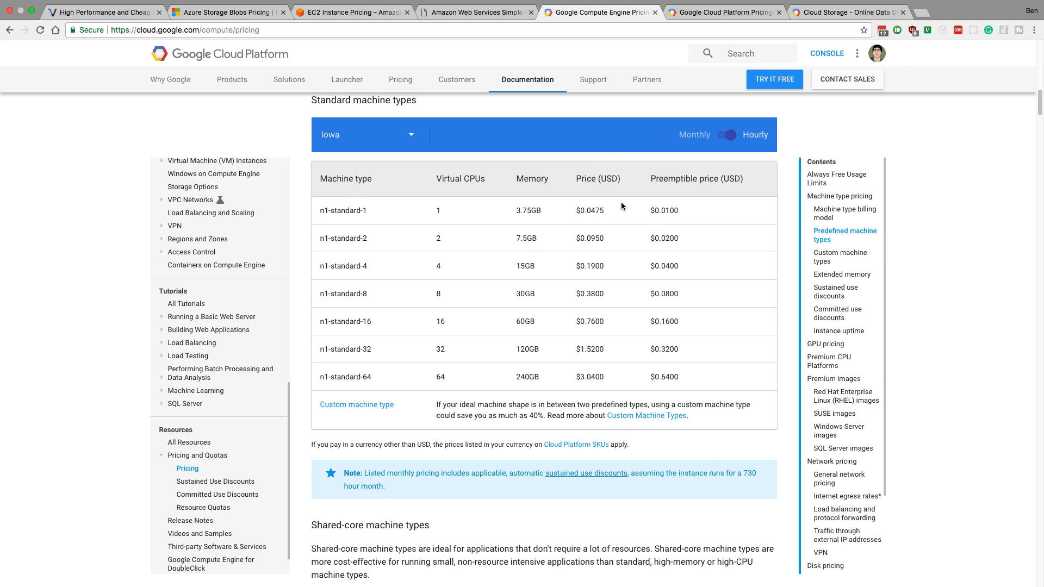
mouse_move(477, 198)
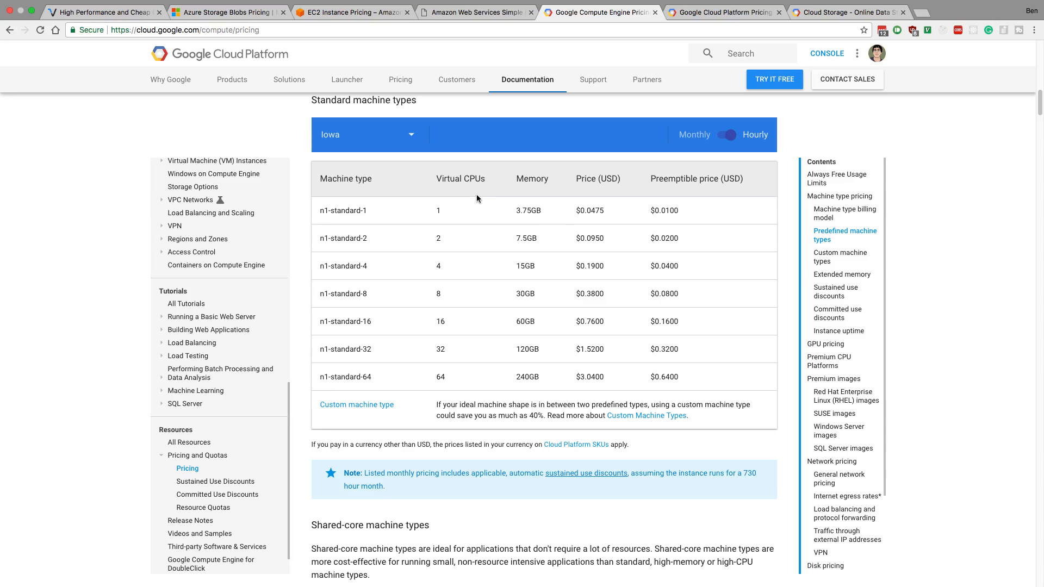
mouse_move(442, 207)
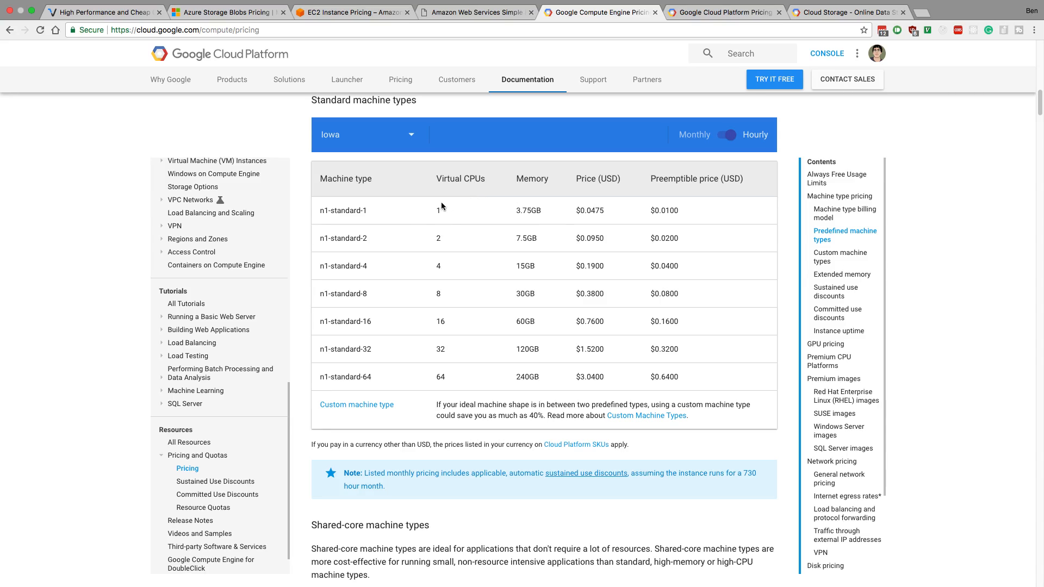
mouse_move(528, 211)
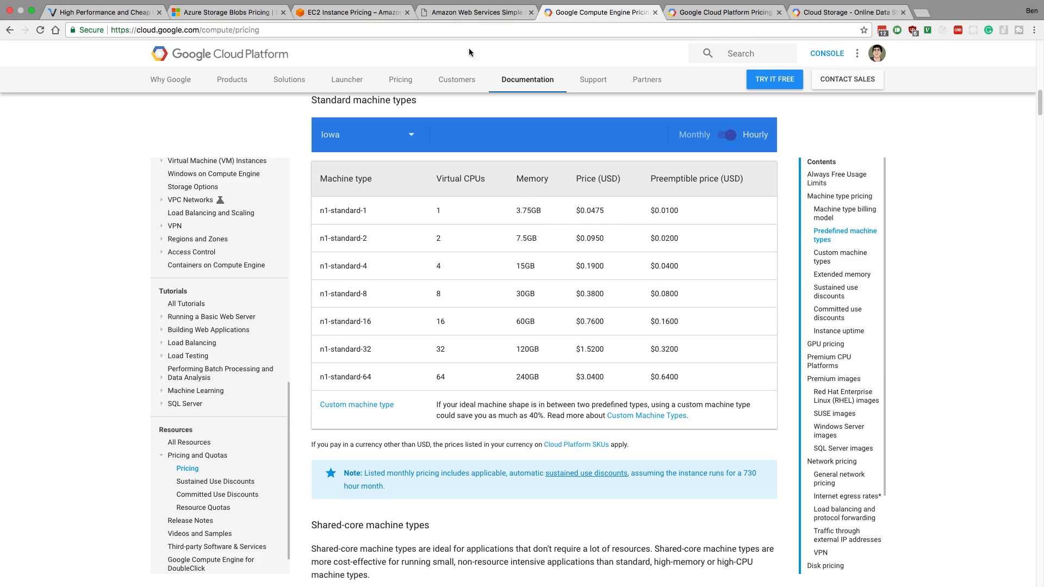
Compare Compute Engine n1-standard-2 ($0.0950/hour) against EC2 t2.medium on-demand pricing.
left_click(353, 12)
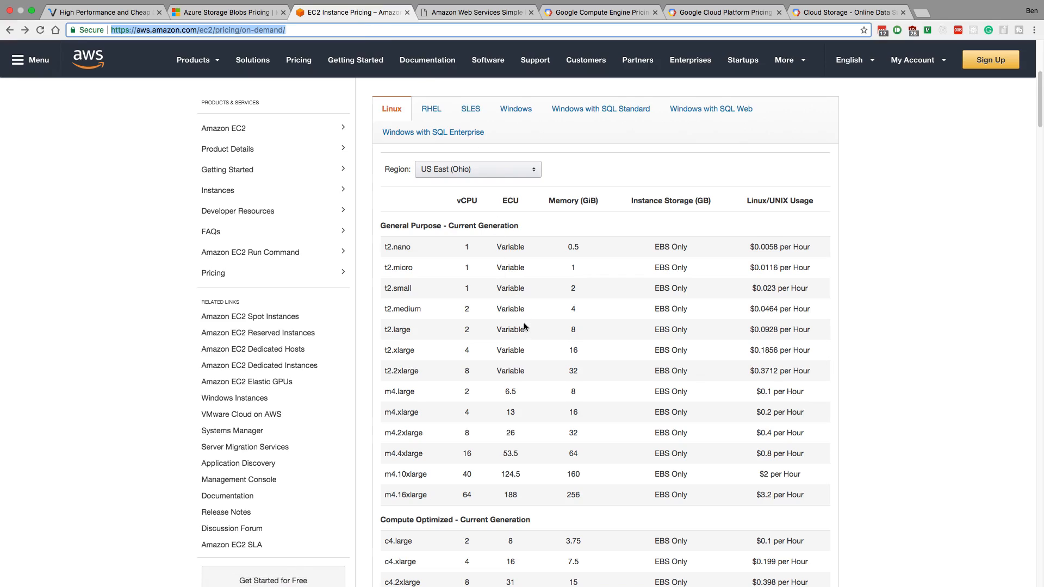
mouse_move(601, 290)
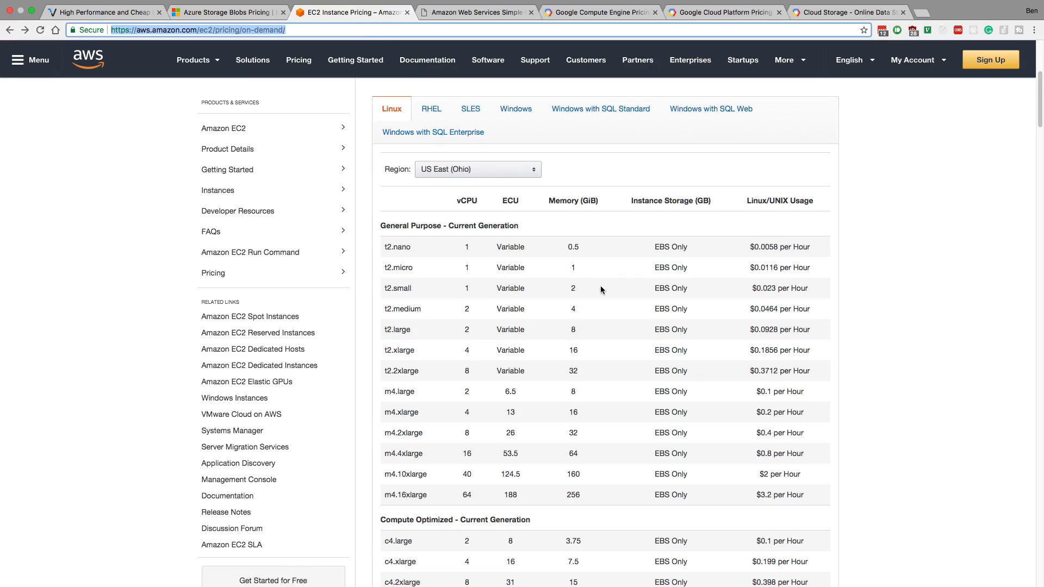
mouse_move(590, 293)
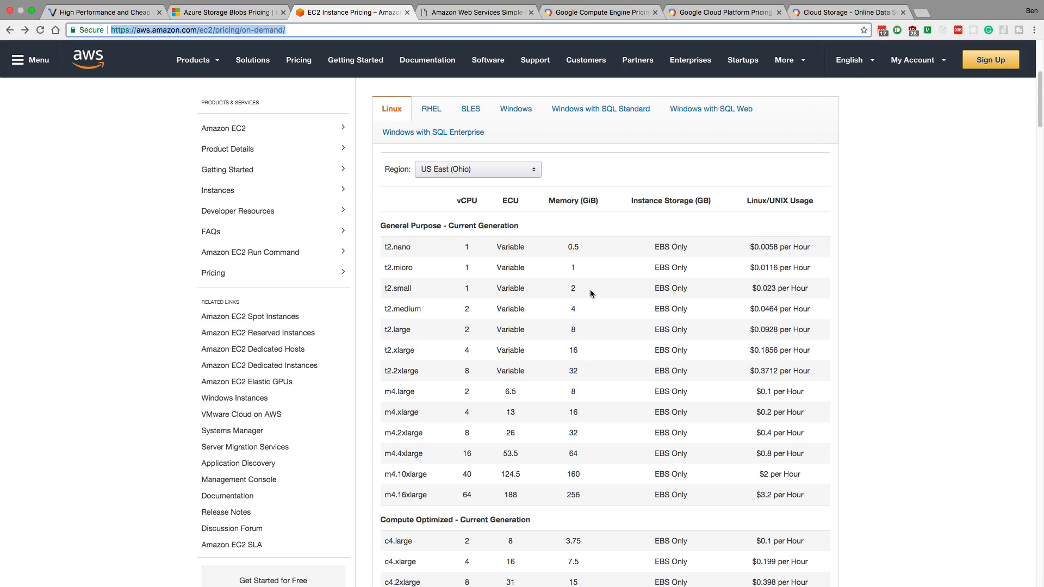
mouse_move(605, 291)
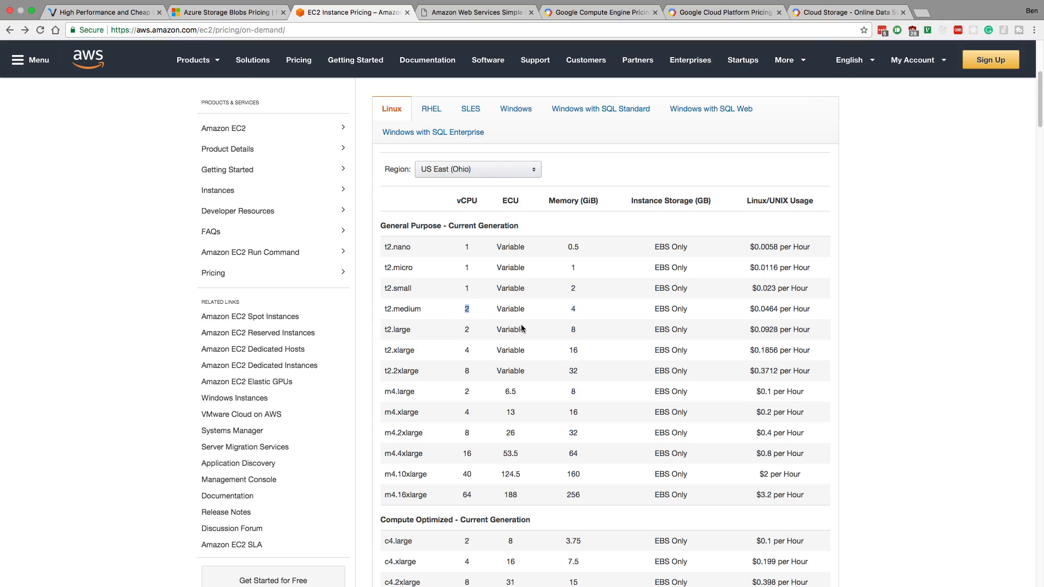
mouse_move(529, 323)
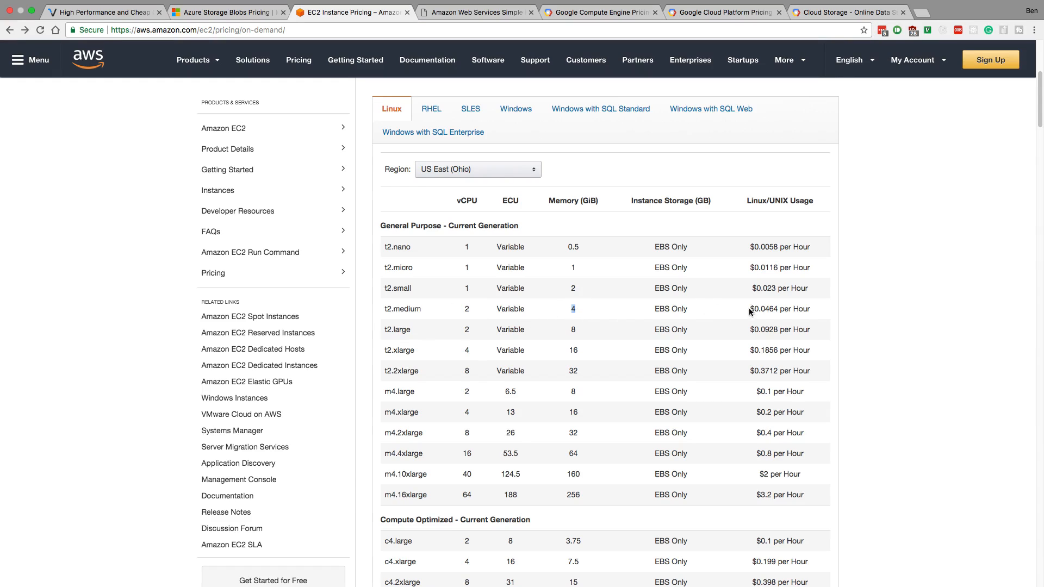
left_click(599, 12)
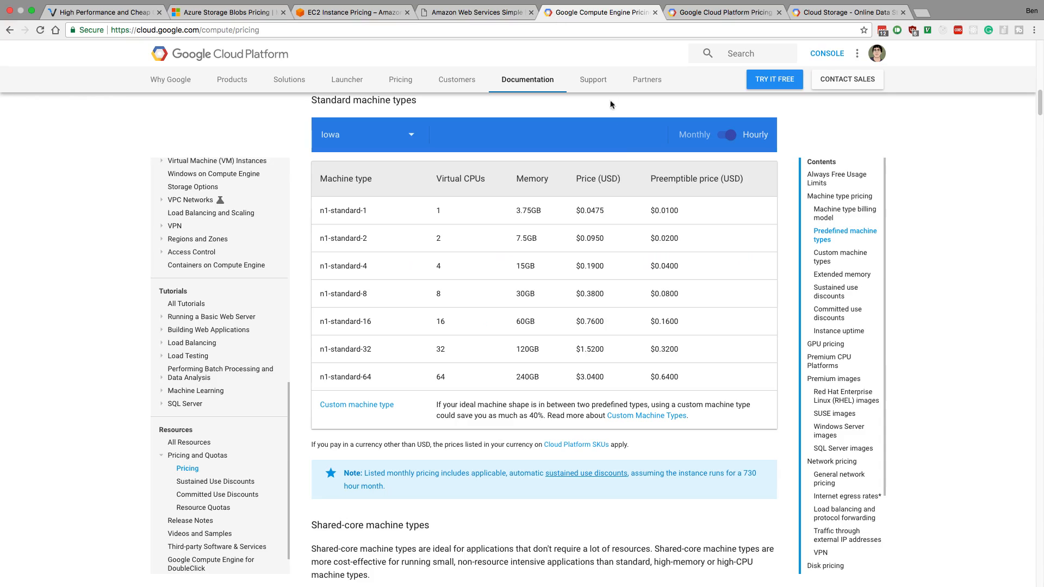
mouse_move(599, 214)
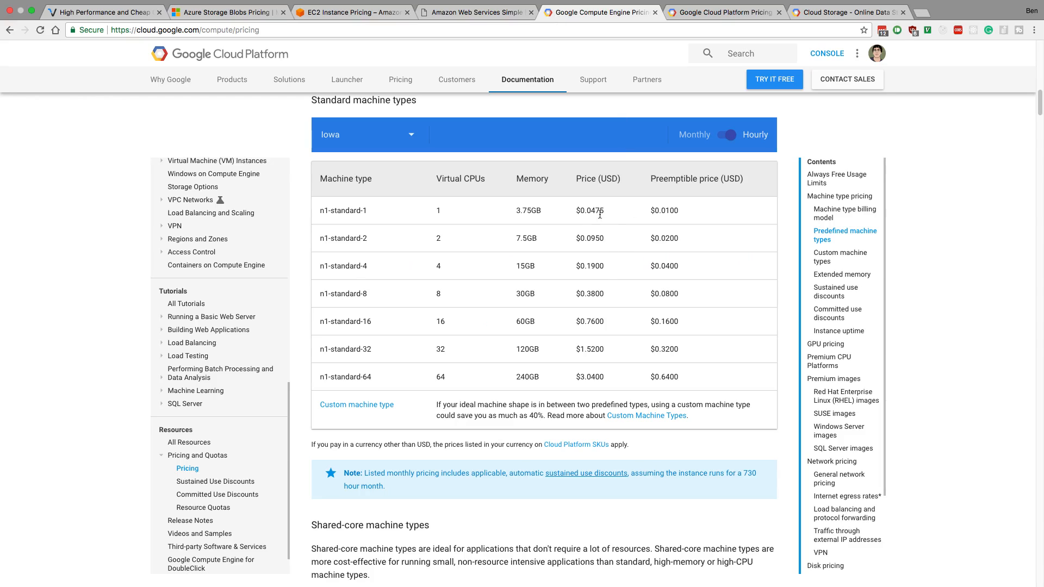
mouse_move(545, 245)
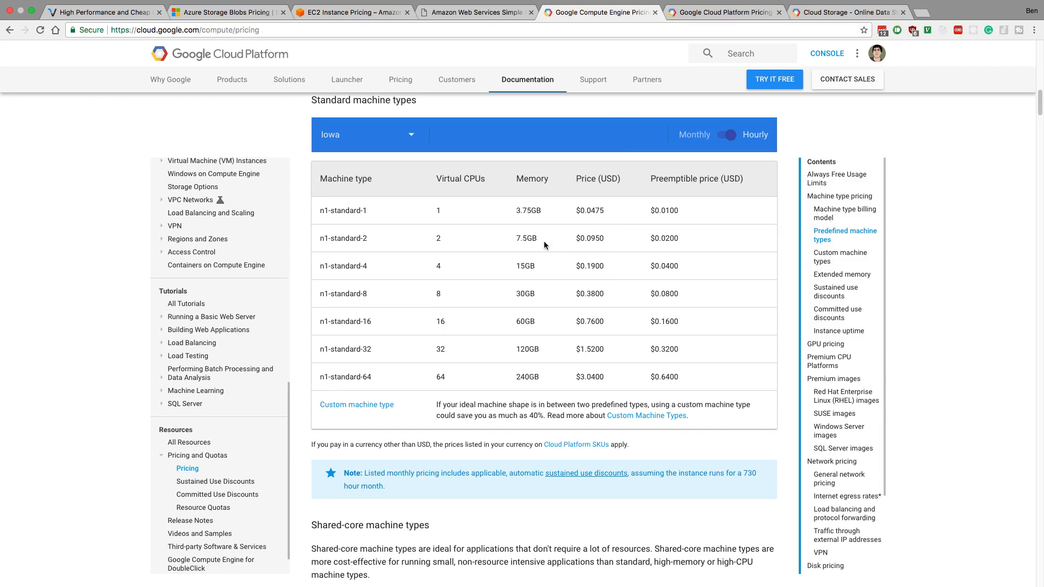
left_click(352, 11)
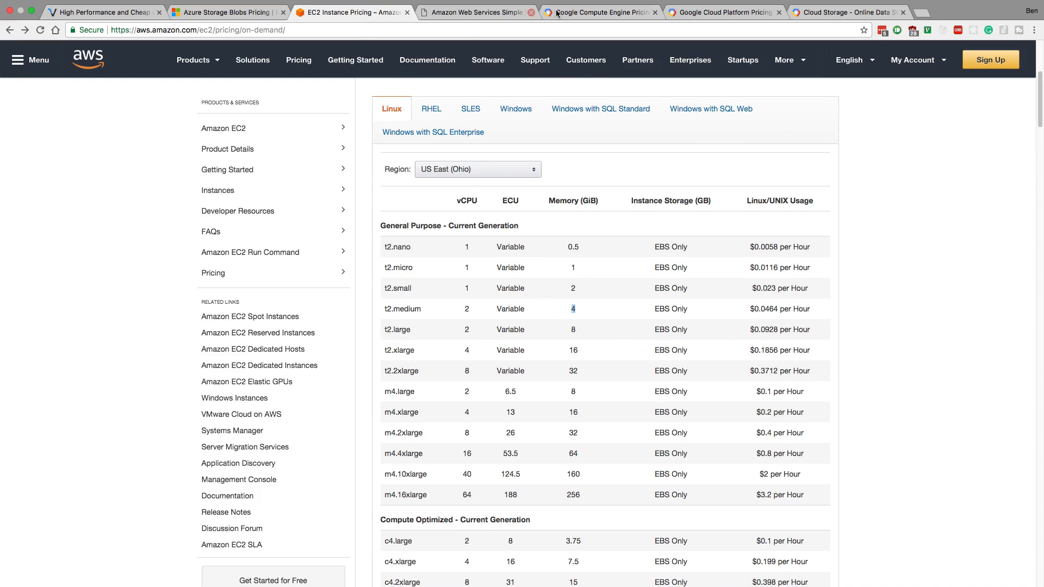
left_click(599, 11)
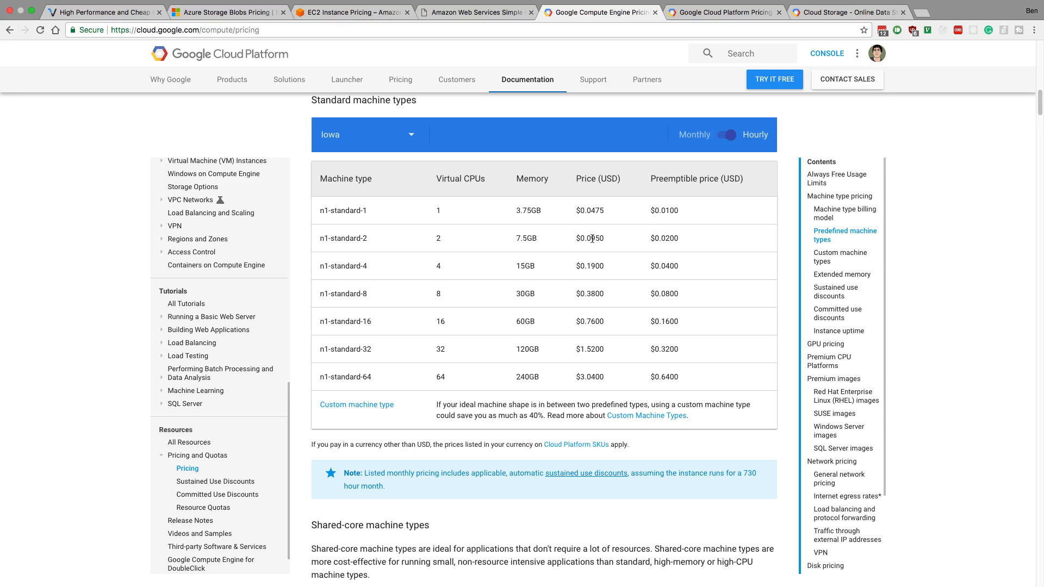
mouse_move(582, 247)
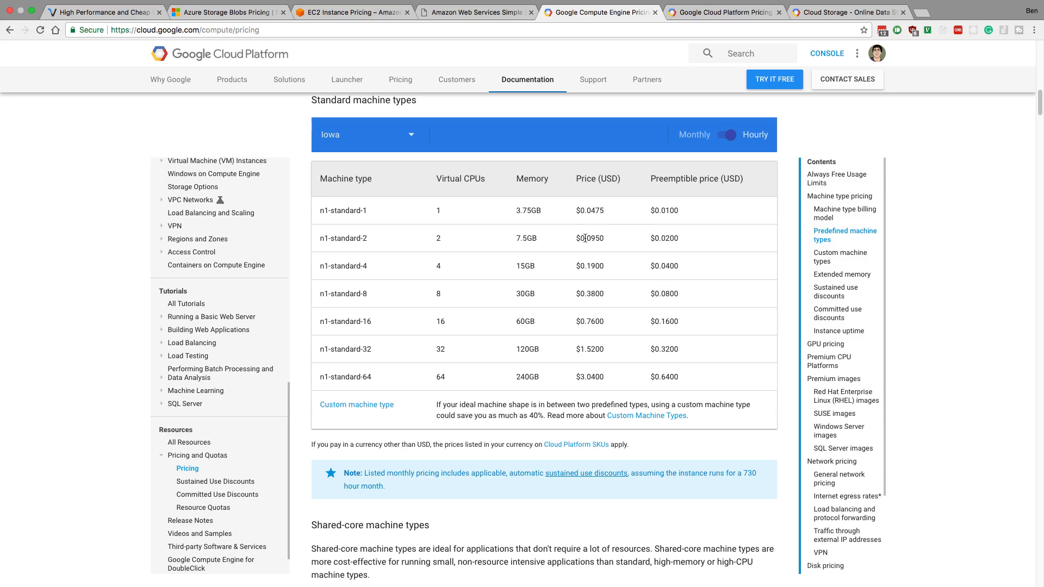
mouse_move(492, 237)
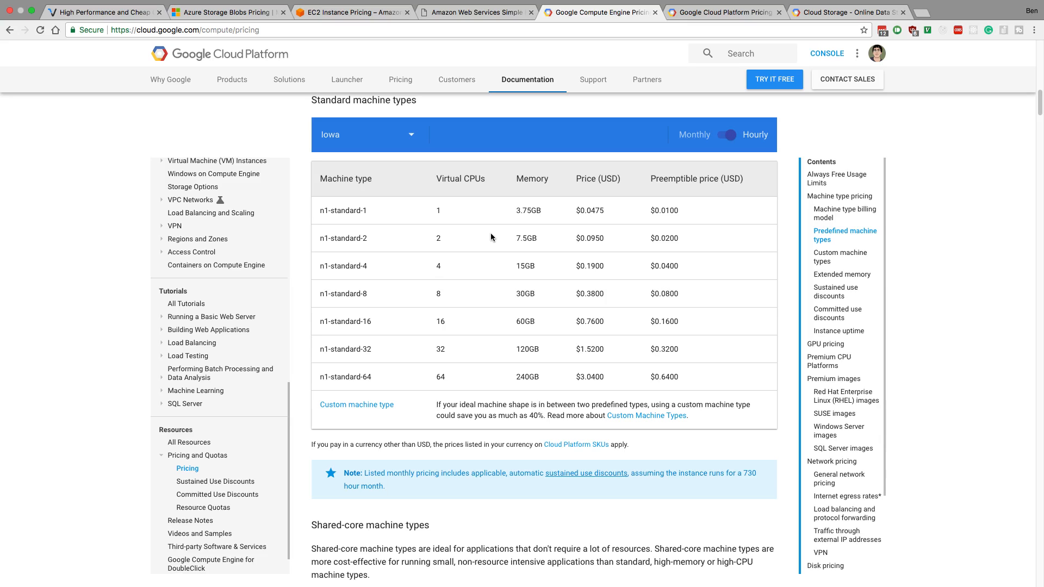
mouse_move(525, 99)
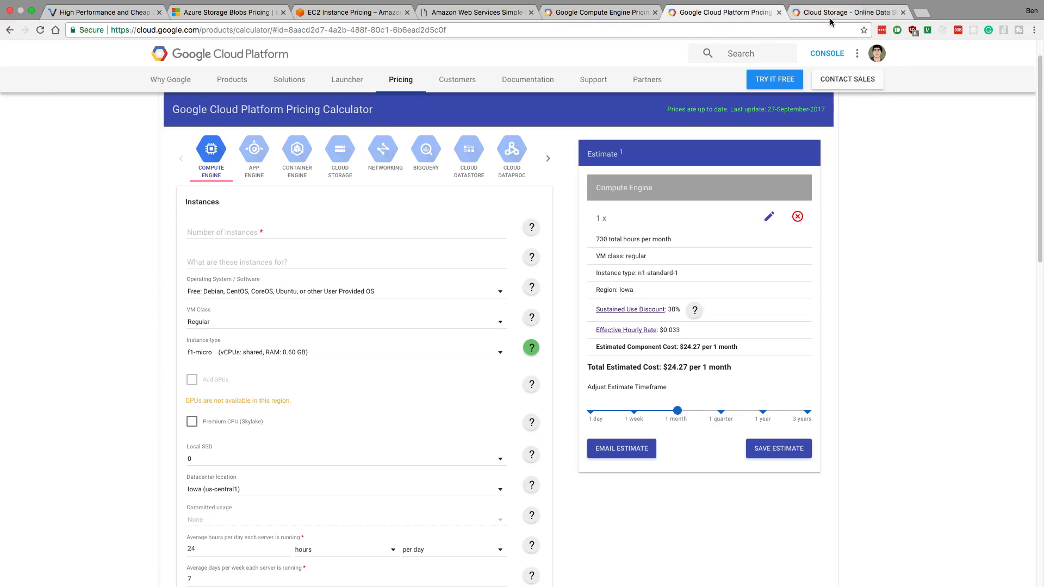
mouse_move(638, 314)
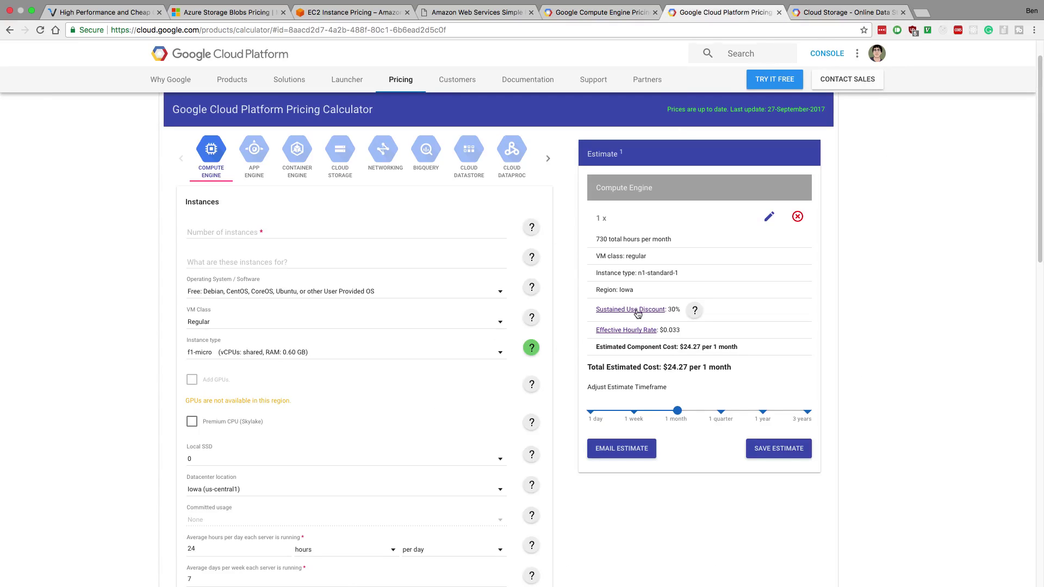
mouse_move(629, 309)
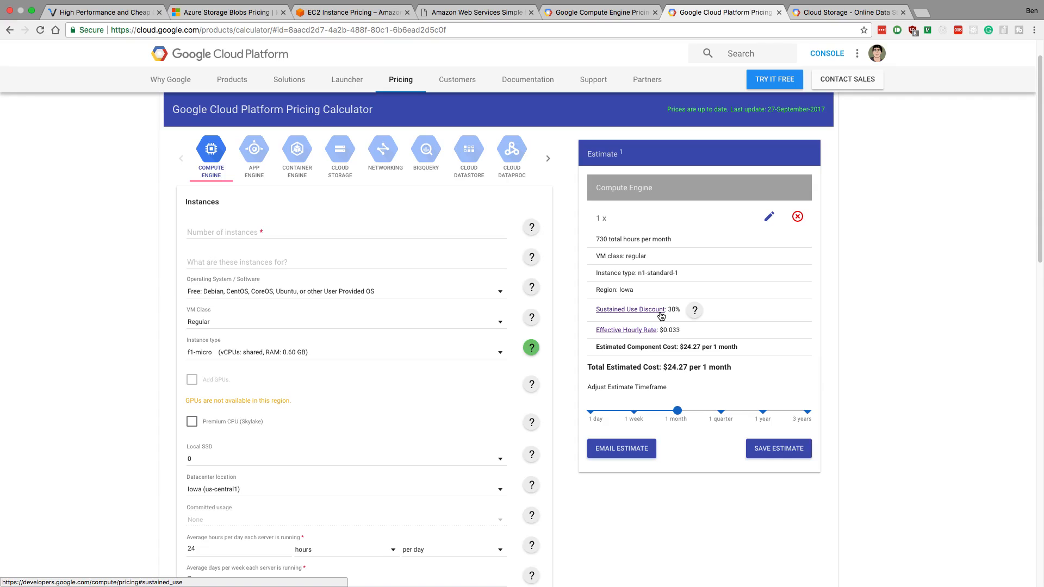
Open the sustained use discounts details, covering up to 30% off full-month instances.
left_click(629, 309)
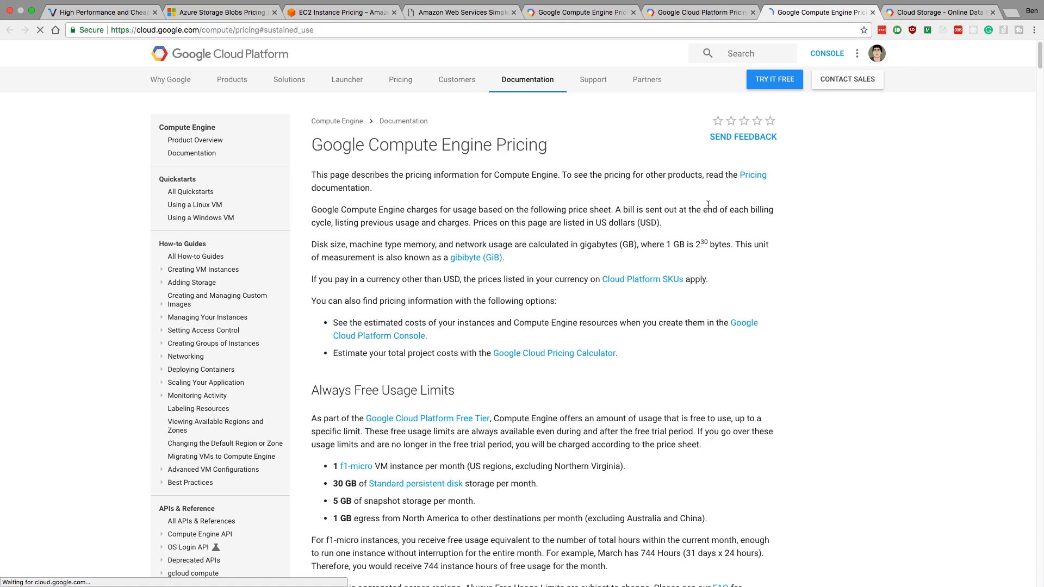
scroll("down", 3)
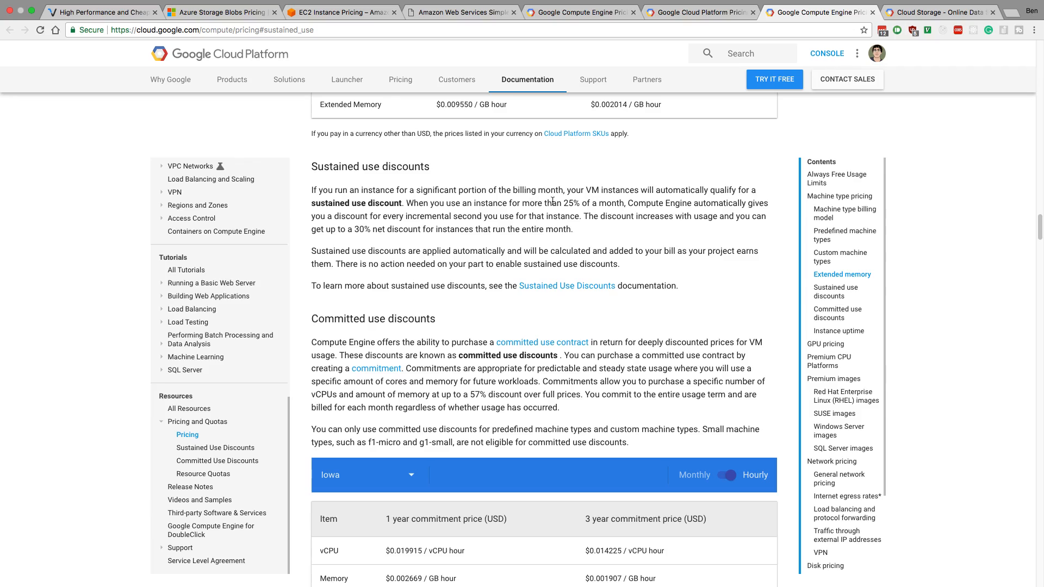
mouse_move(567, 183)
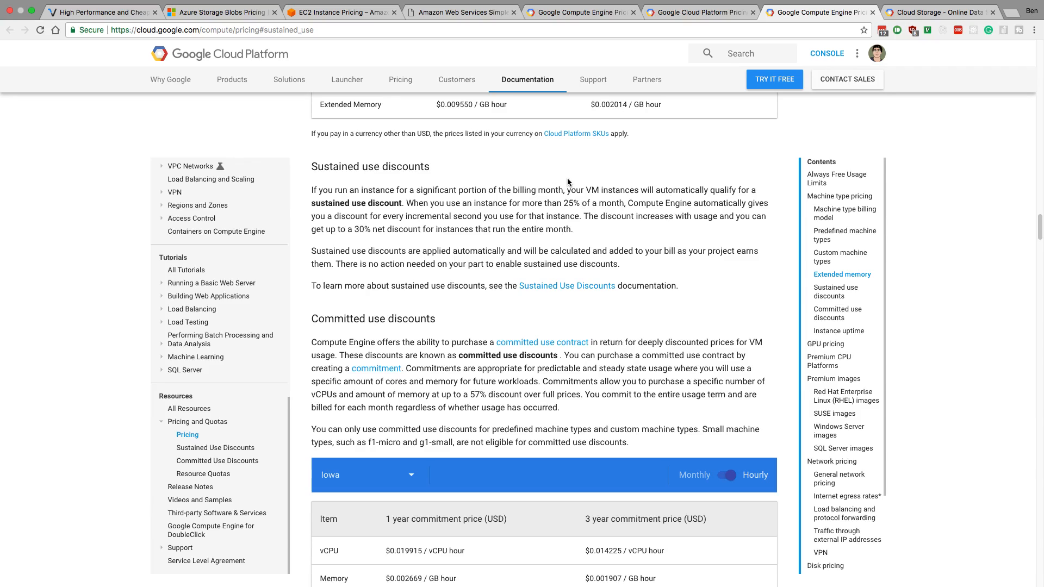
mouse_move(889, 5)
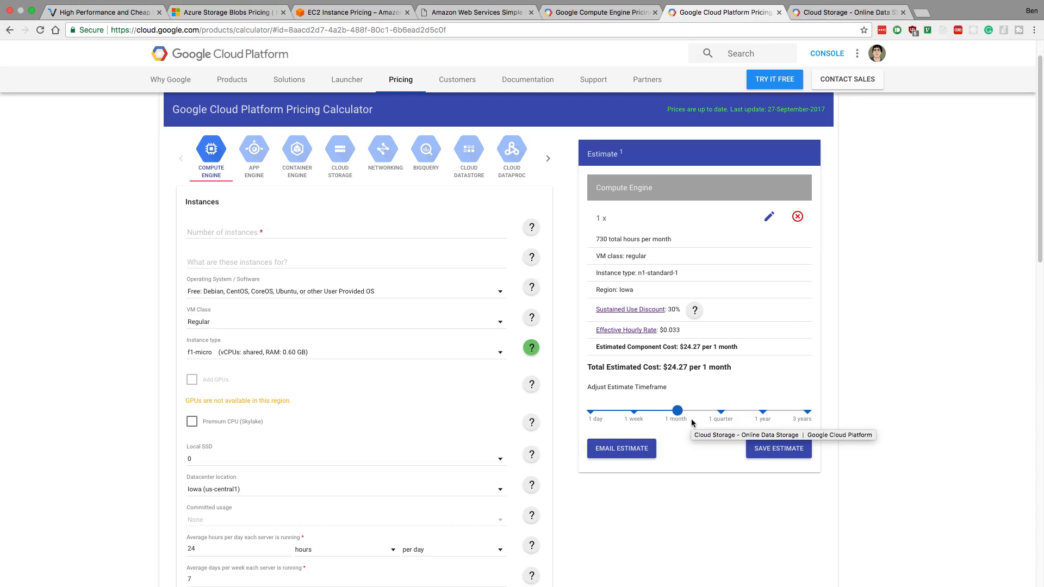
mouse_move(451, 358)
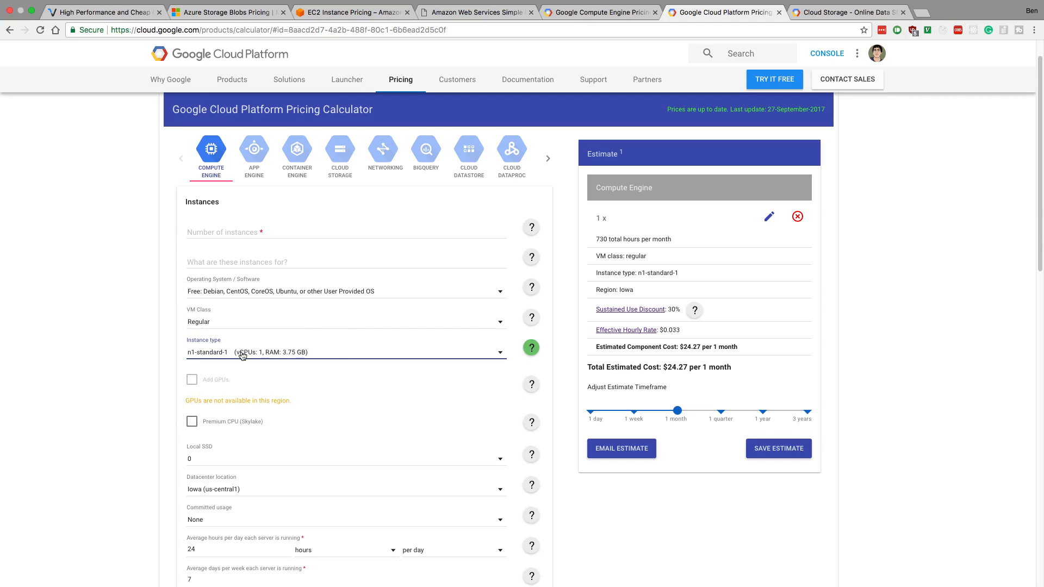
mouse_move(298, 358)
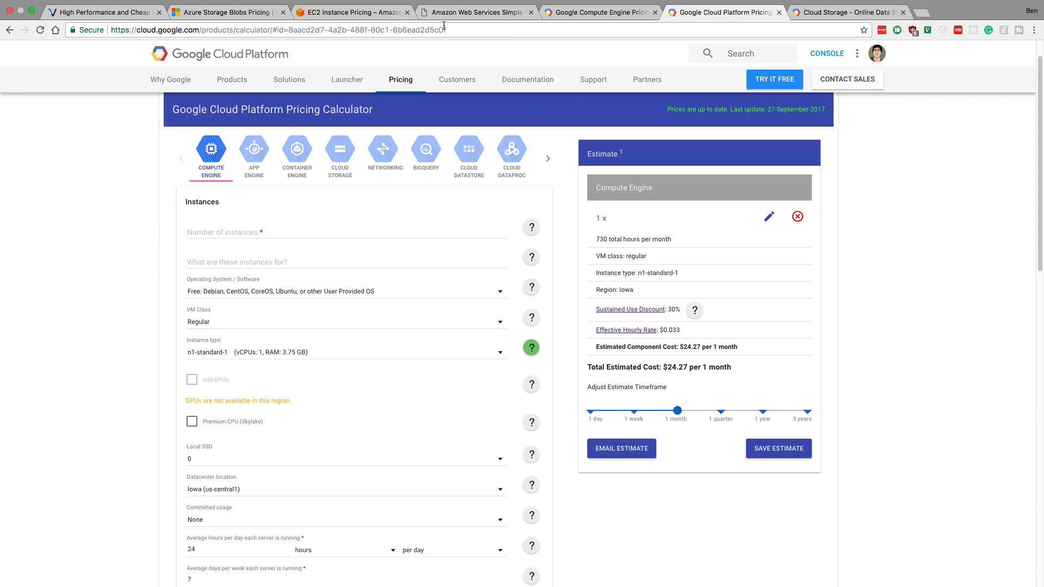
Change the AWS calculator's Linux EC2 instance from t2.medium to t2.large and save.
left_click(475, 11)
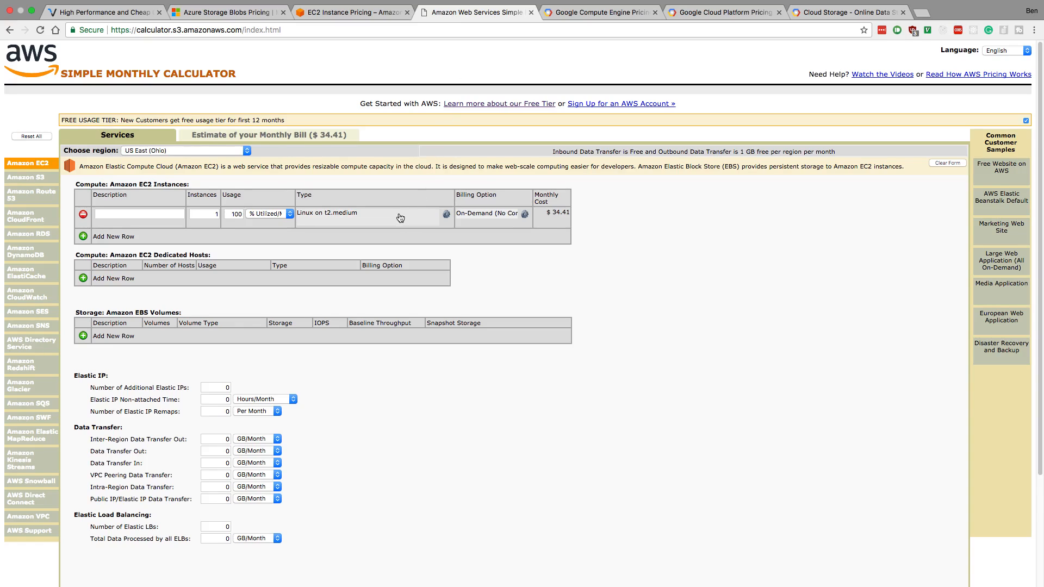
mouse_move(554, 214)
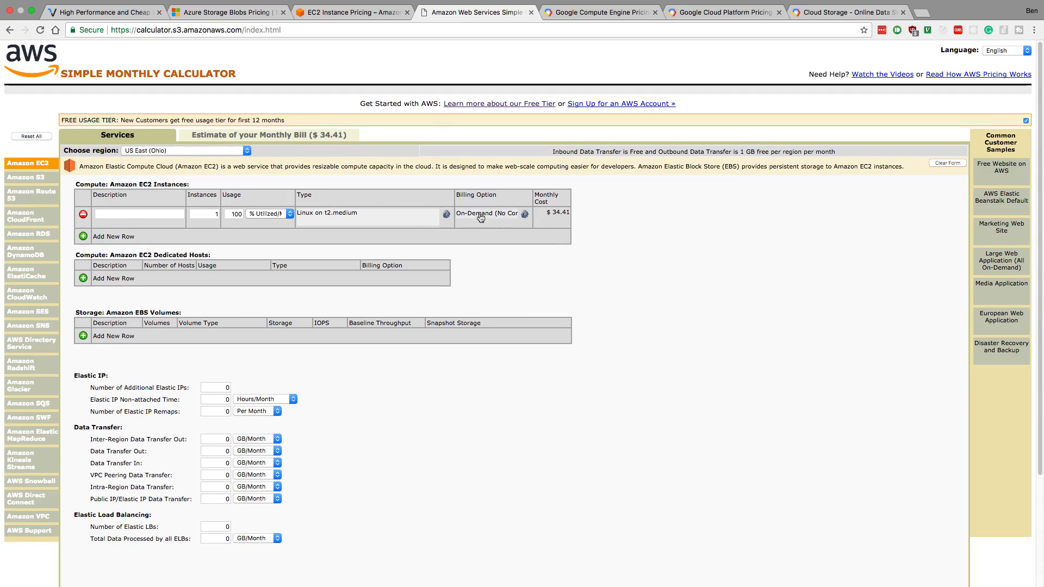
left_click(445, 214)
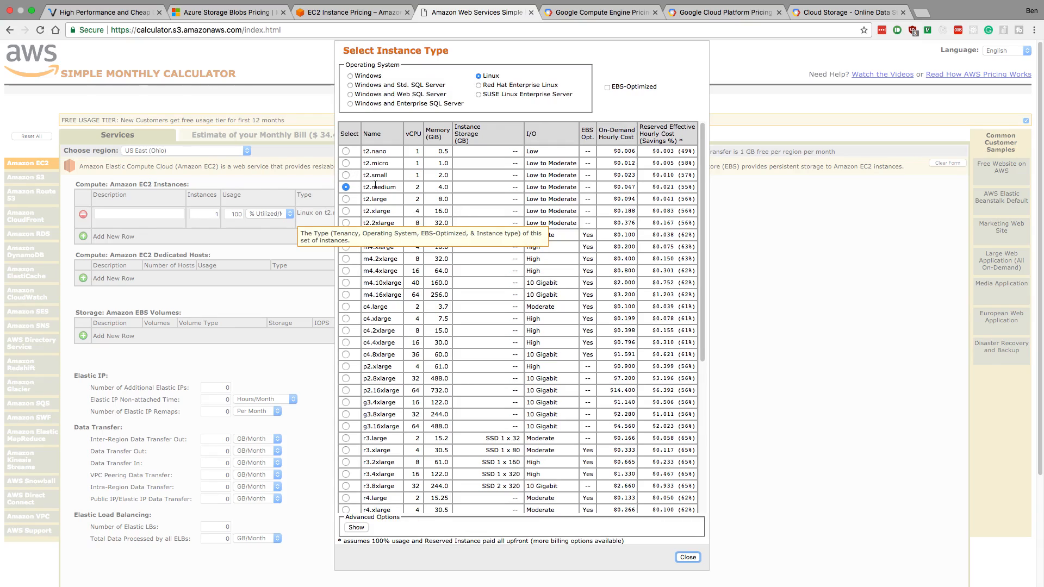
mouse_move(433, 192)
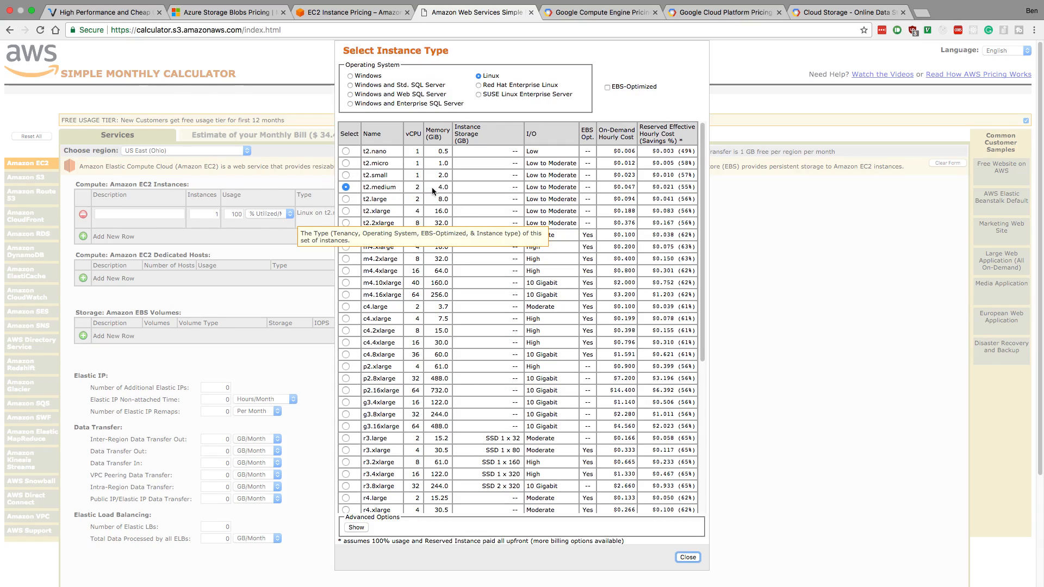
mouse_move(445, 187)
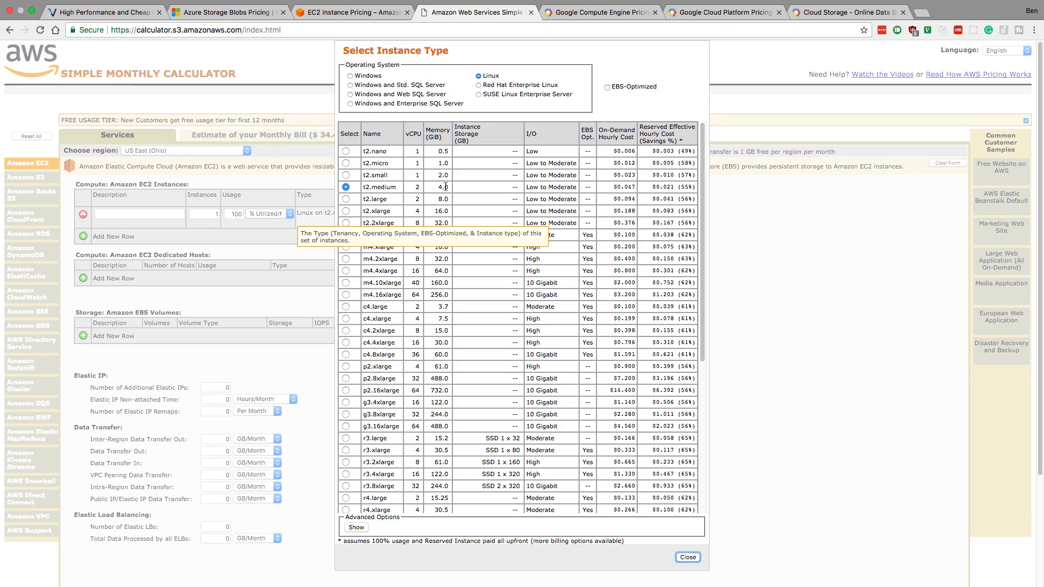
mouse_move(392, 207)
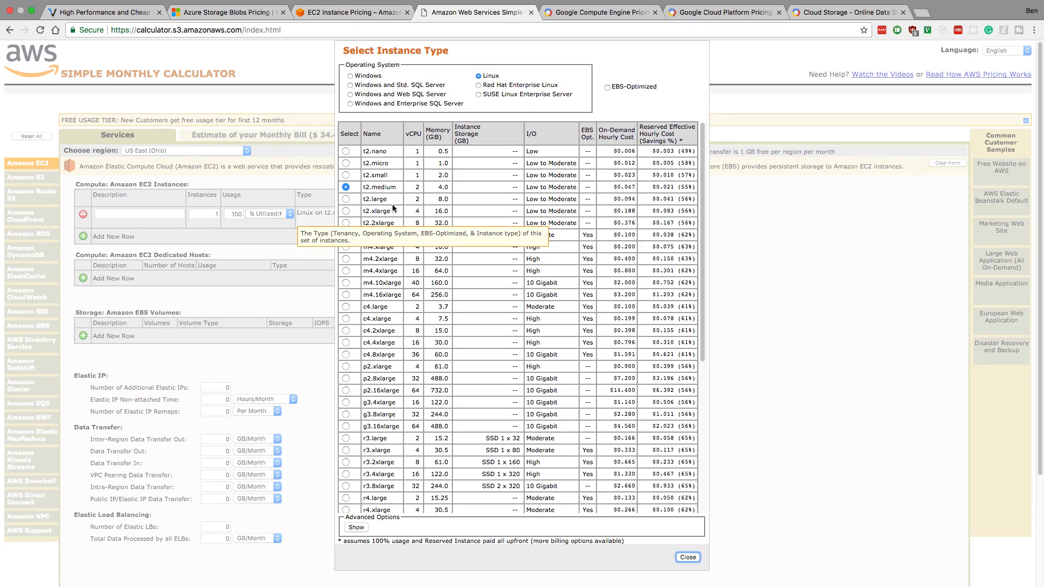
left_click(347, 199)
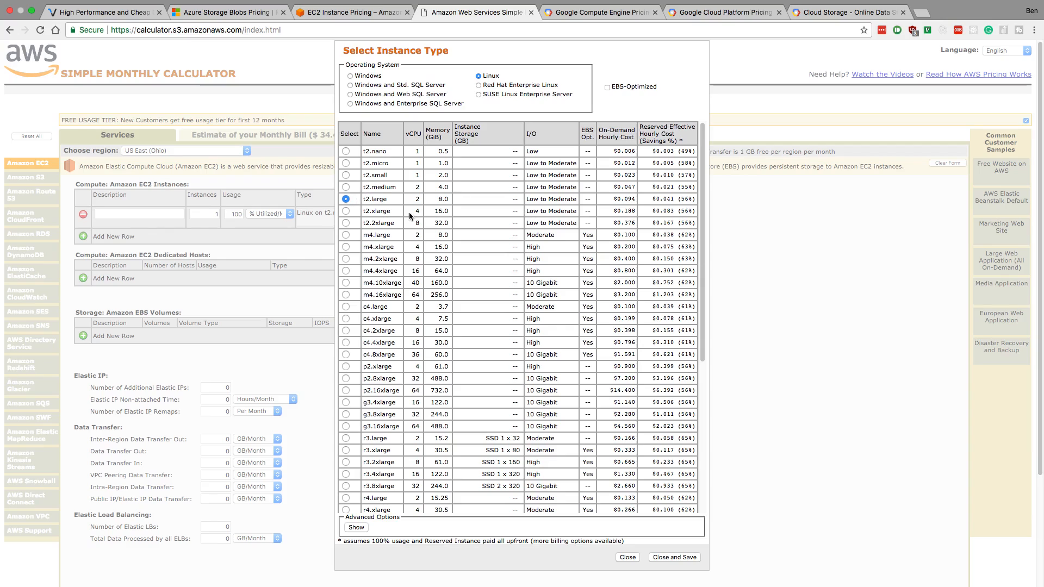
mouse_move(677, 563)
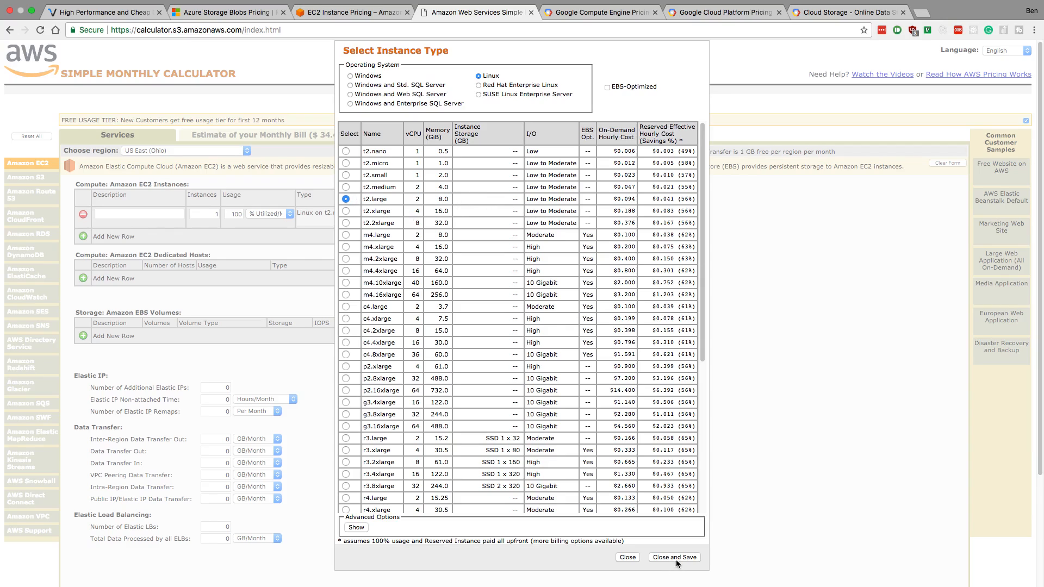
left_click(673, 558)
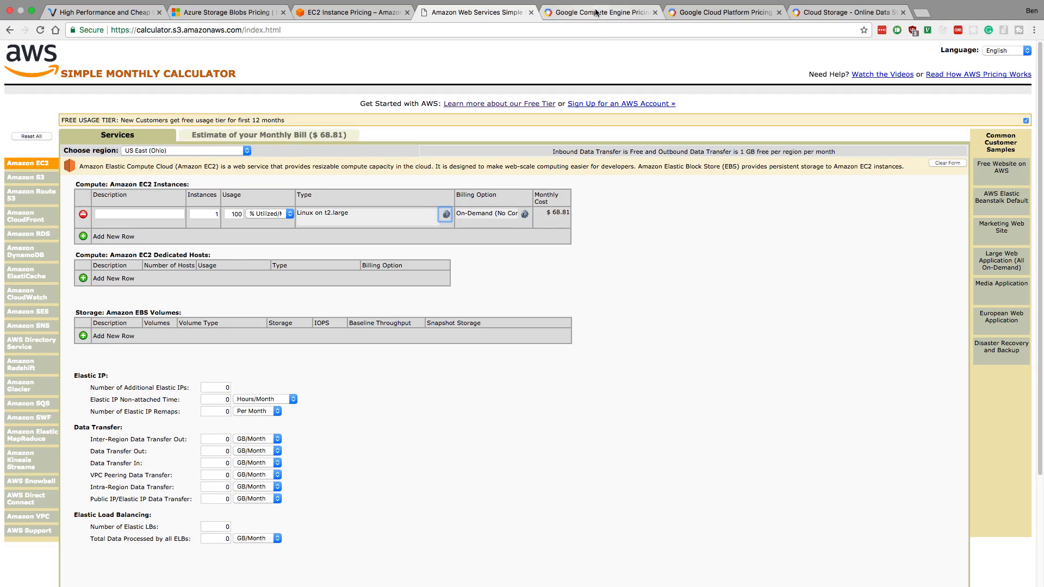
Add an n1-standard-2 instance to the GCP estimate and delete the n1-standard-1 entry.
left_click(724, 12)
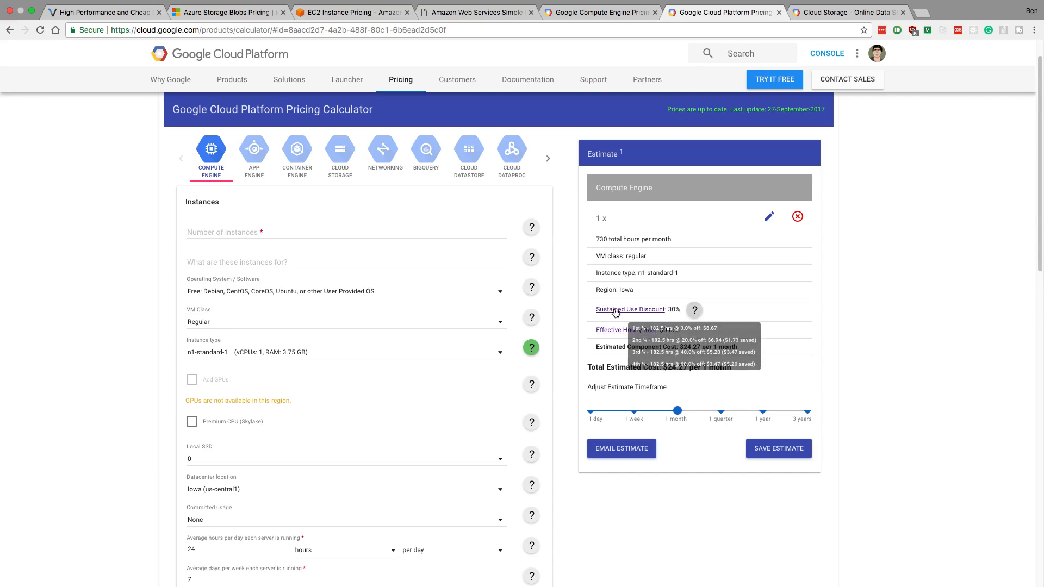
left_click(344, 353)
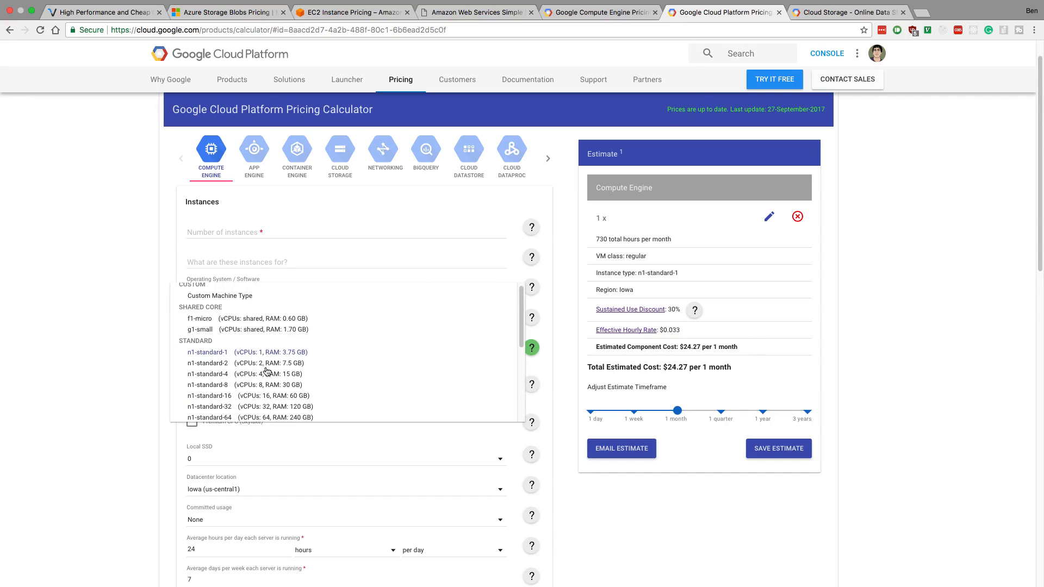
left_click(207, 362)
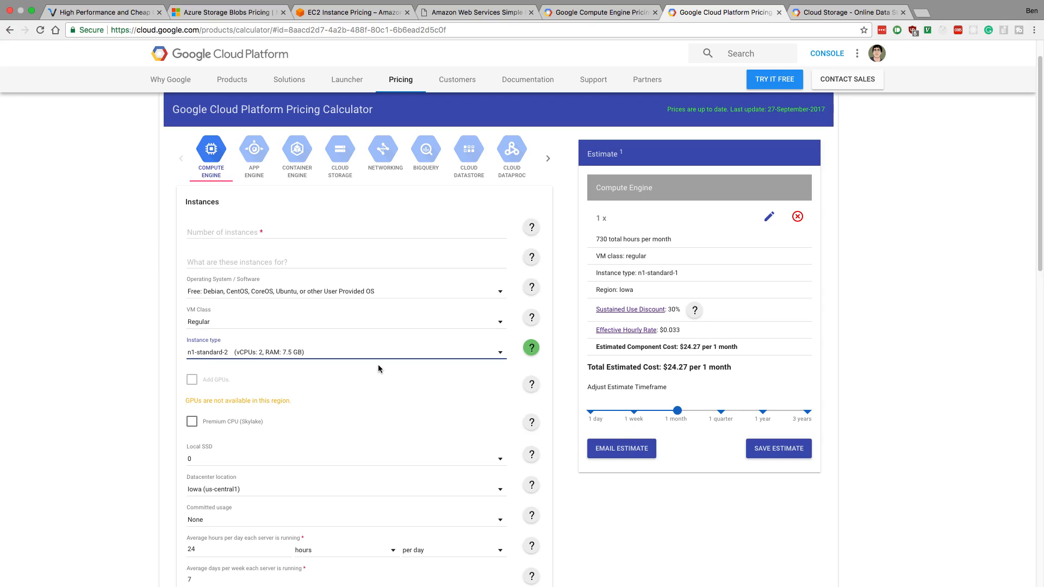
scroll("up", 3)
type("1")
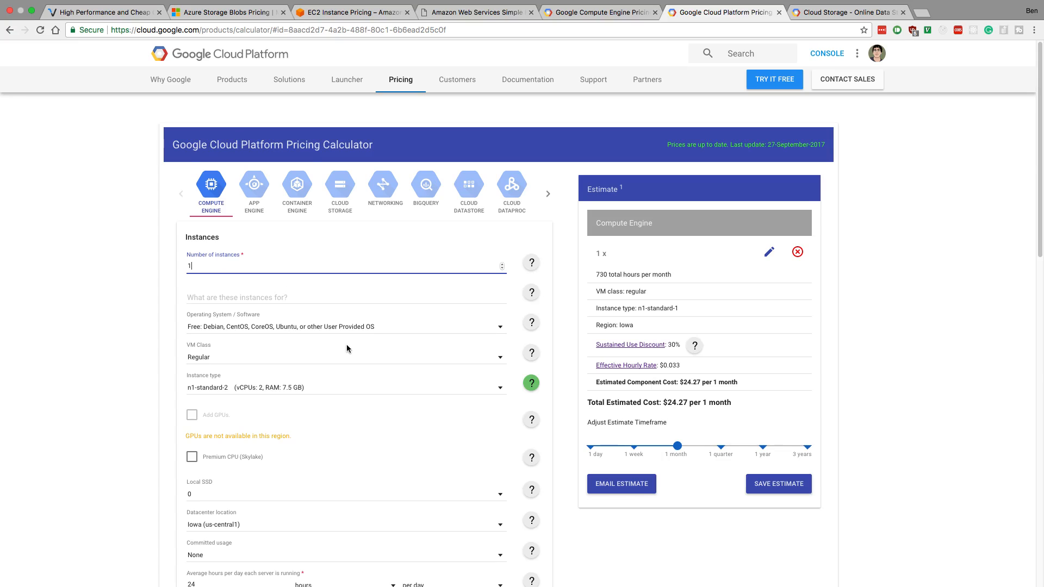
left_click(507, 573)
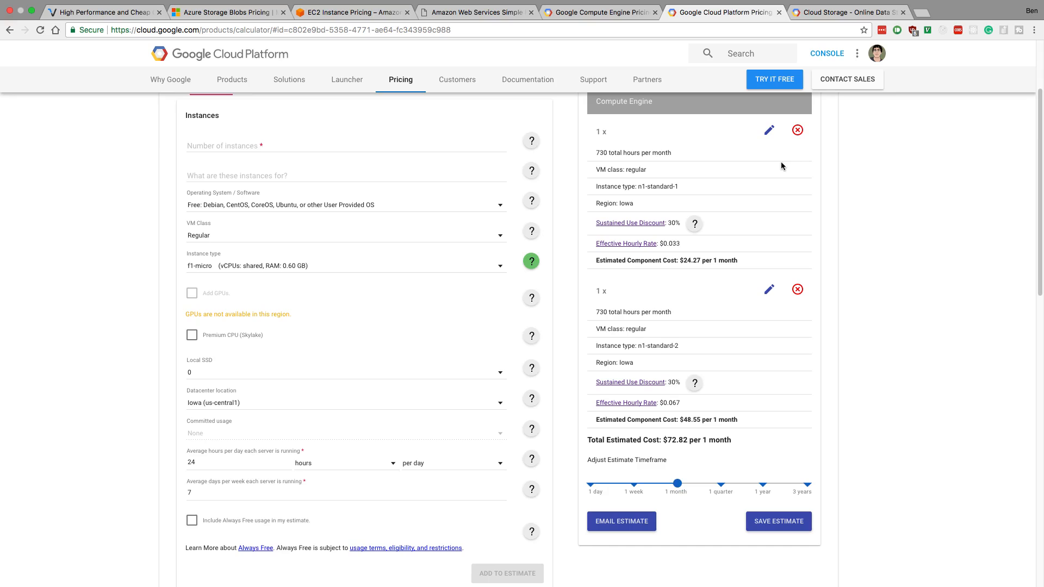
scroll("up", 3)
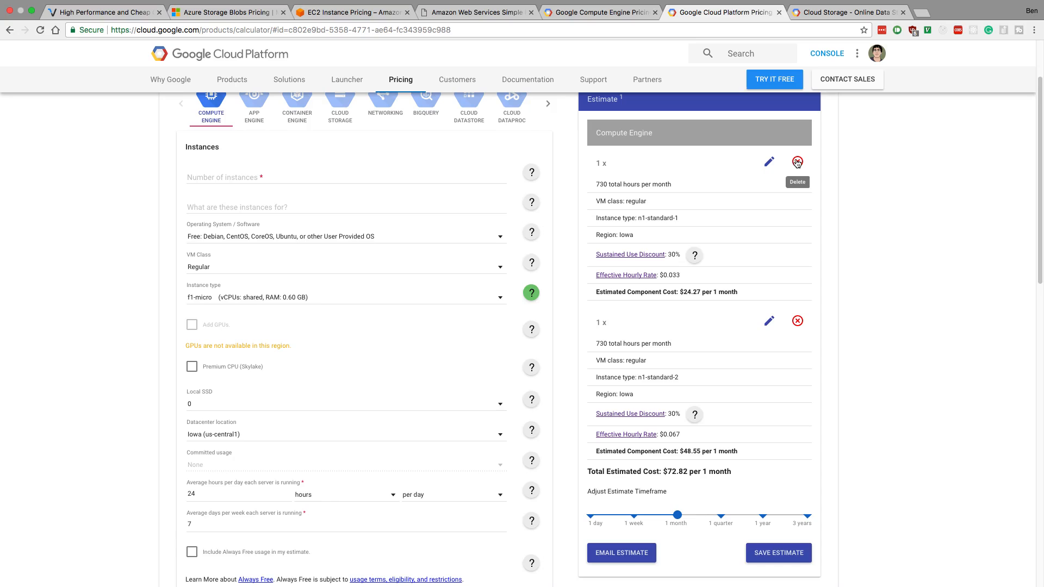
left_click(797, 161)
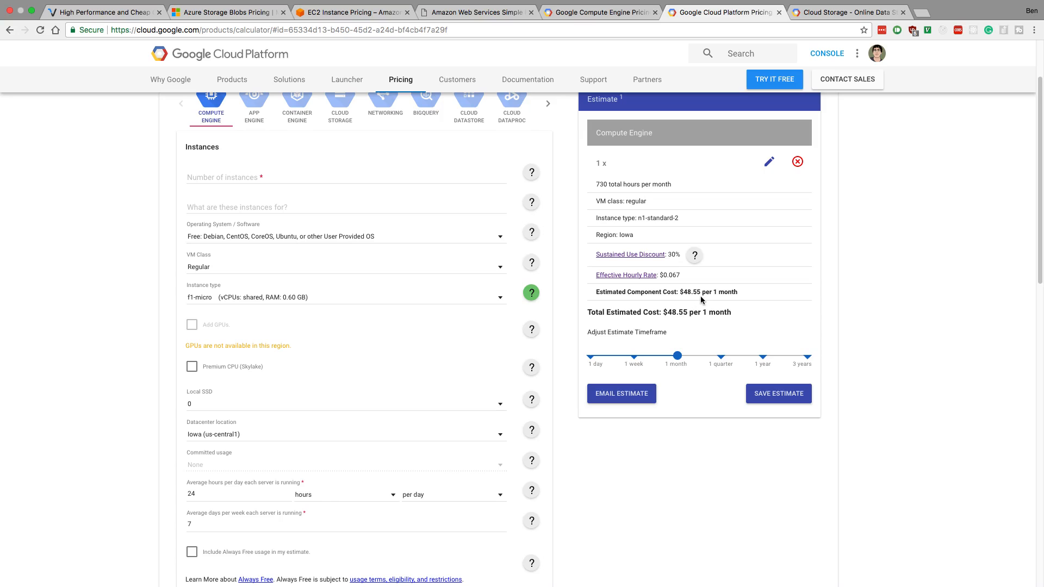
mouse_move(678, 252)
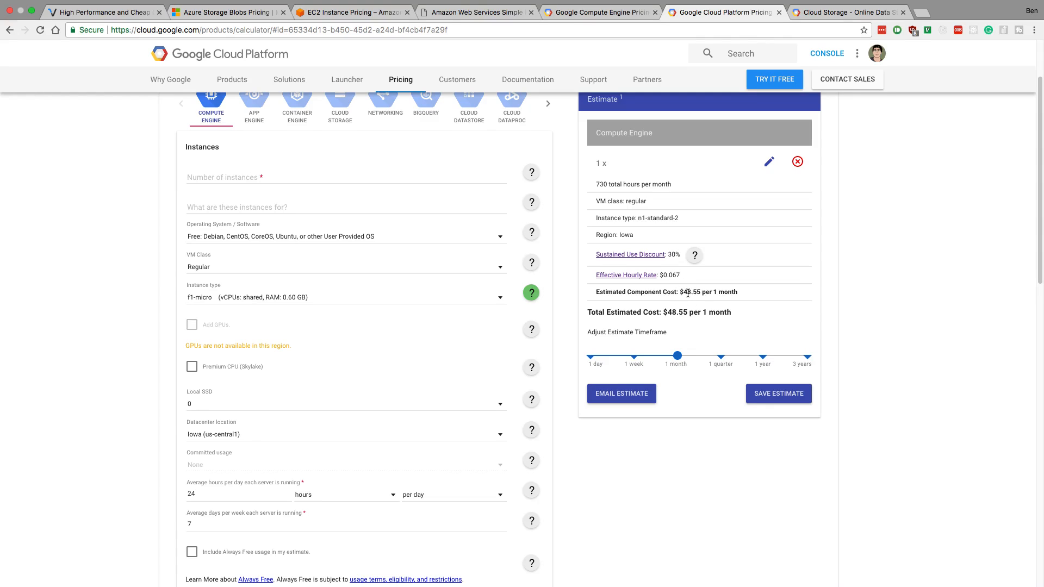
Glance at the AWS calculator and EC2 pricing, then return to the $48.55 GCP estimate.
left_click(475, 12)
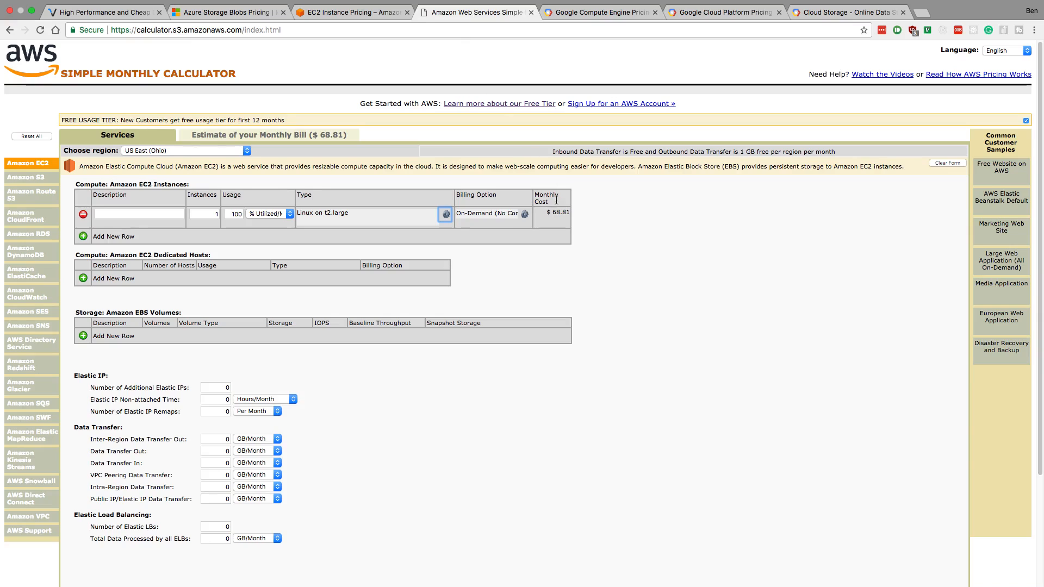
left_click(723, 12)
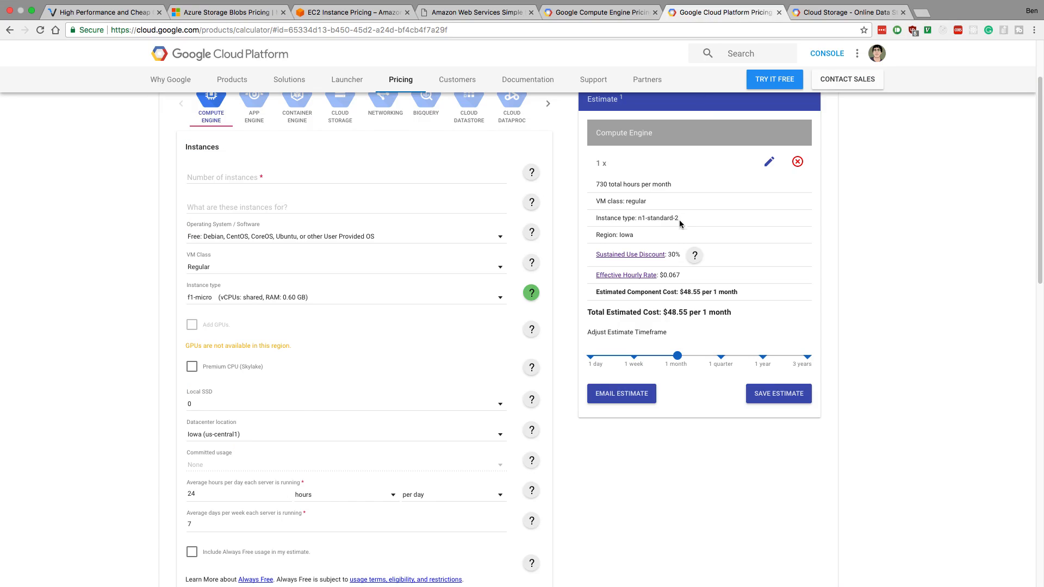
mouse_move(688, 235)
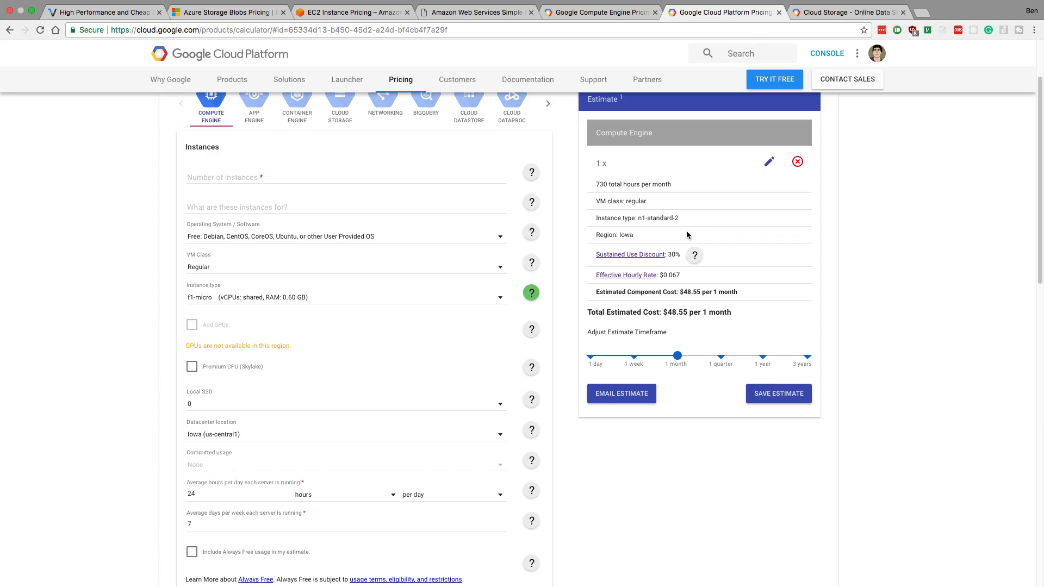
mouse_move(662, 226)
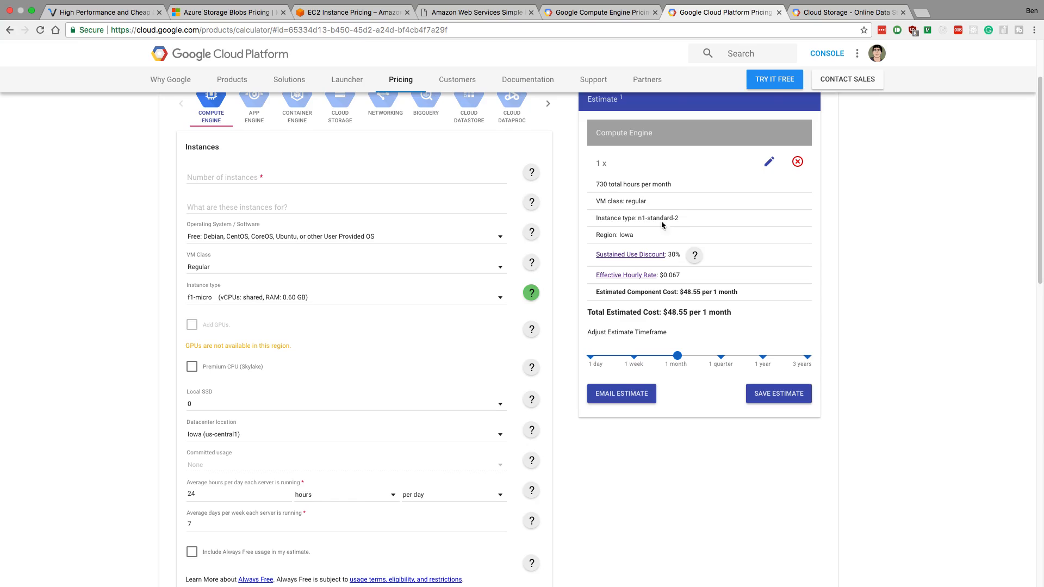
mouse_move(697, 273)
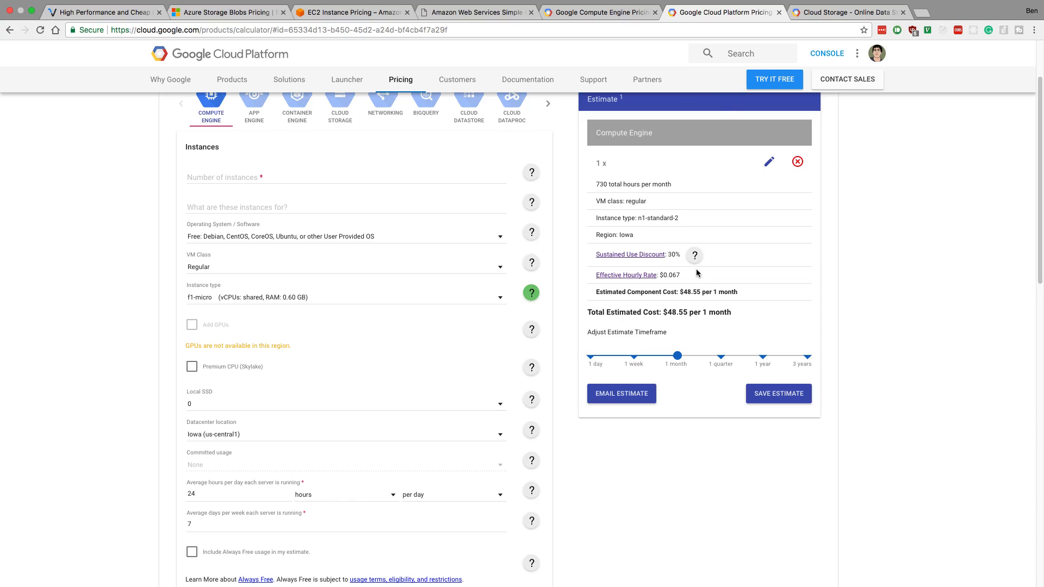
mouse_move(694, 244)
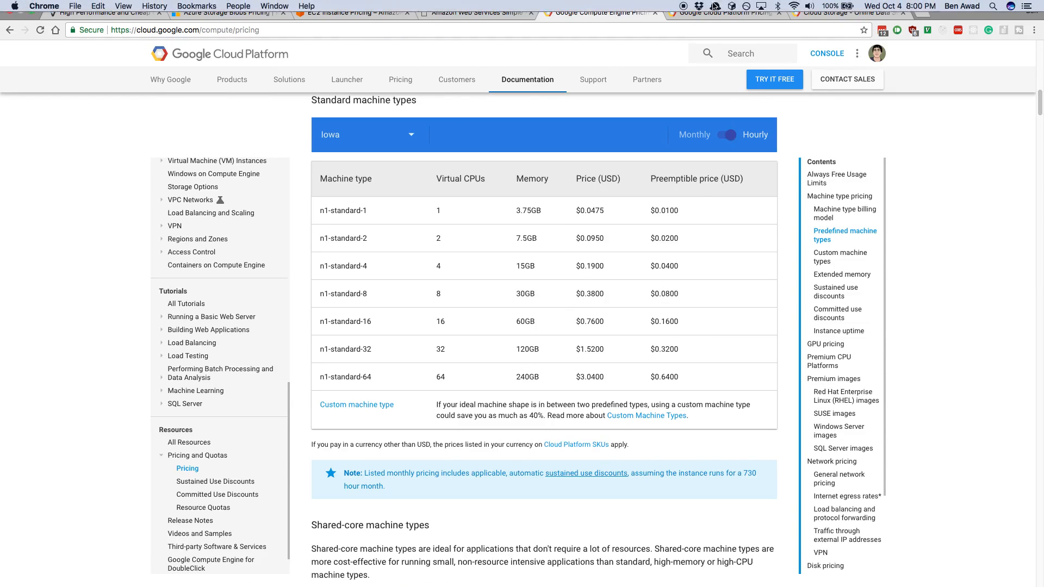
left_click(722, 25)
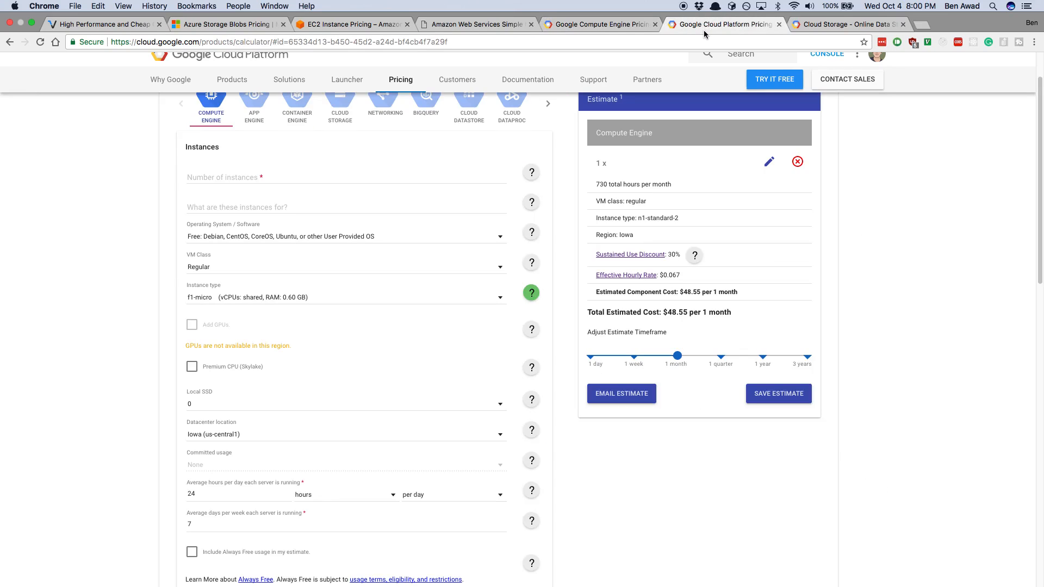
left_click(352, 24)
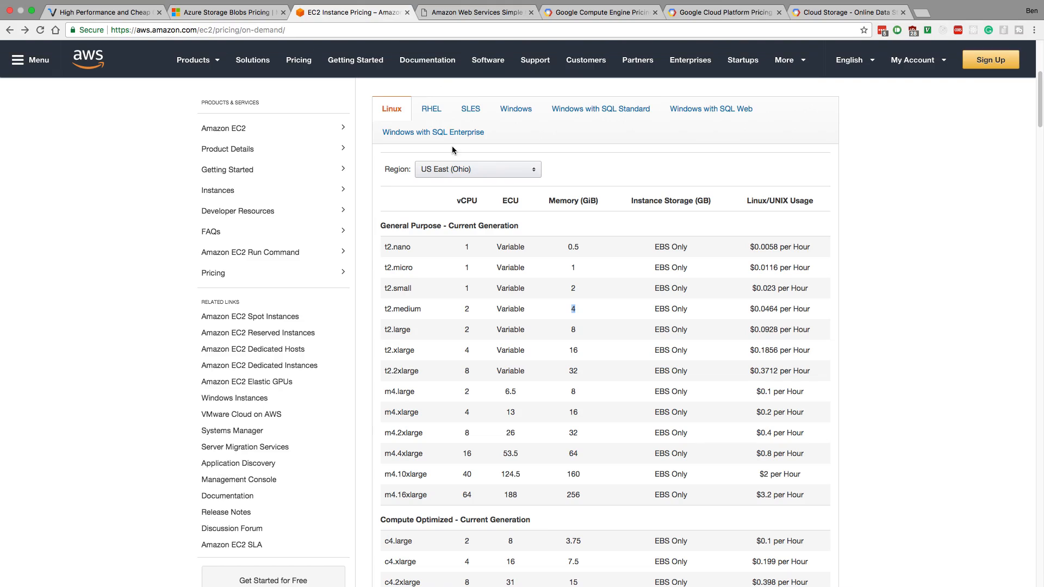
left_click(724, 12)
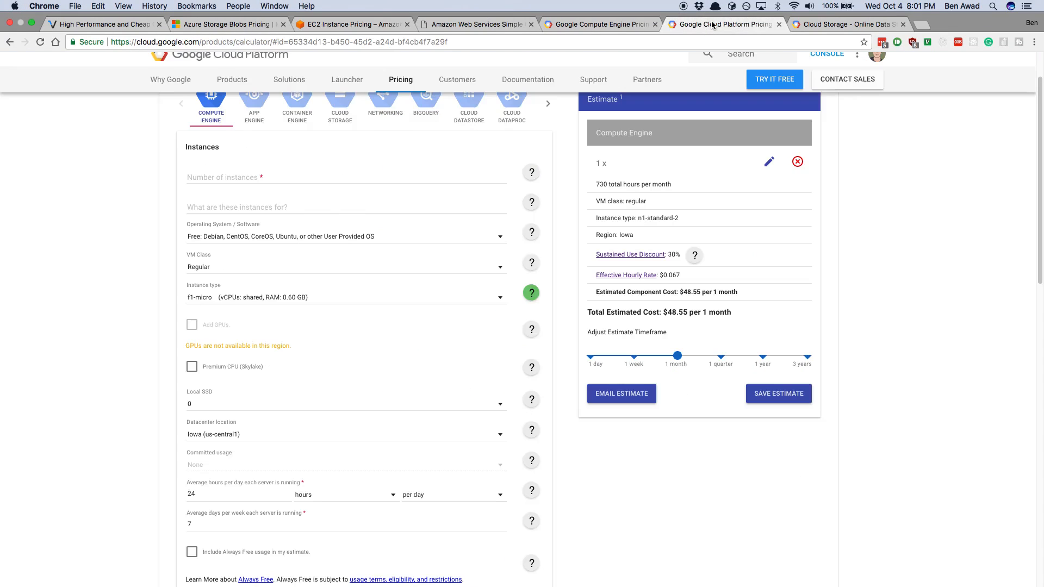
Close the EC2, AWS calculator and GCP calculator tabs, glance at Azure, then view Cloud Storage.
left_click(406, 24)
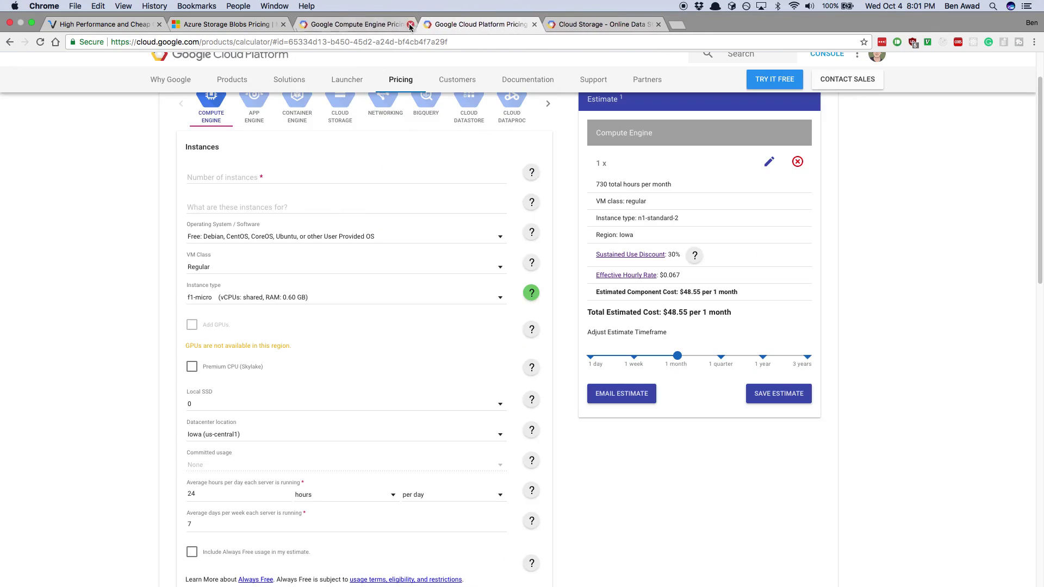
left_click(476, 23)
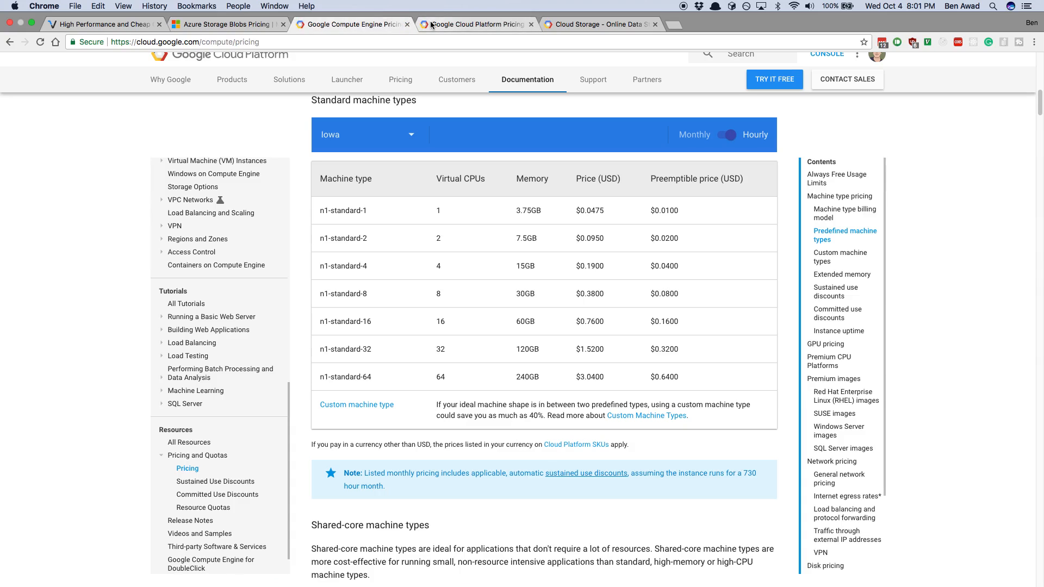
mouse_move(532, 24)
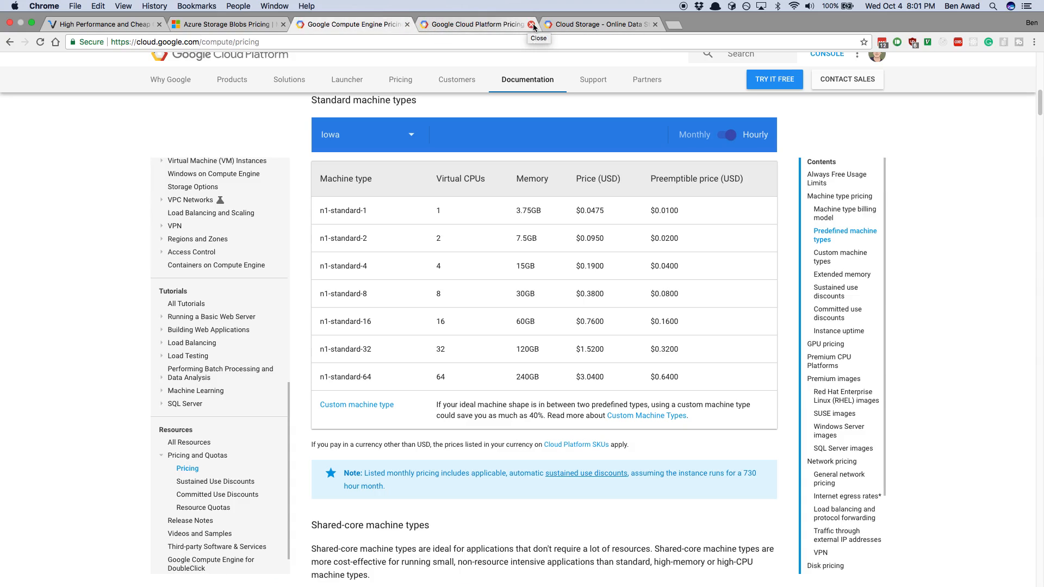
left_click(533, 24)
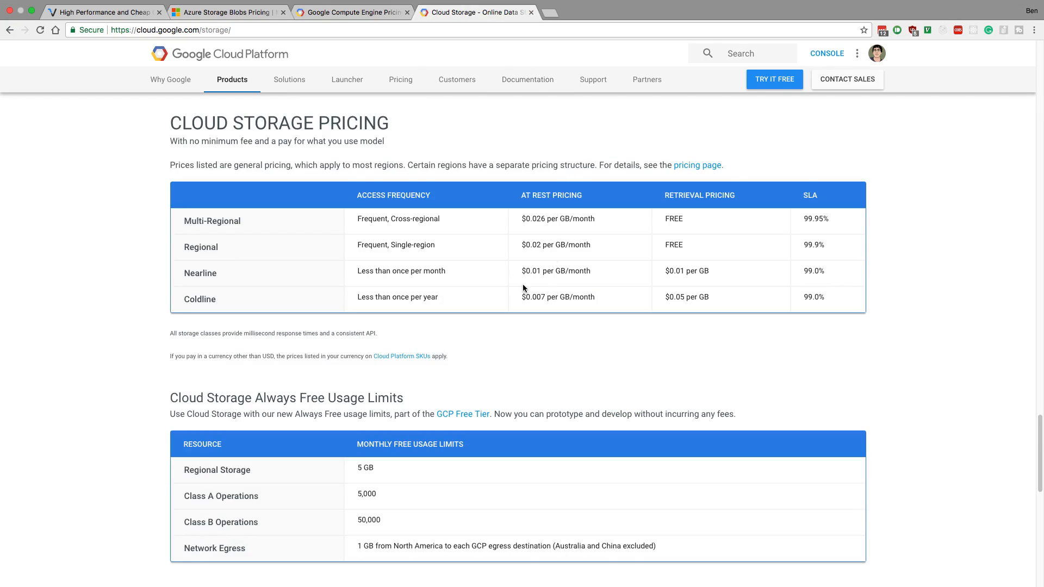
left_click(228, 12)
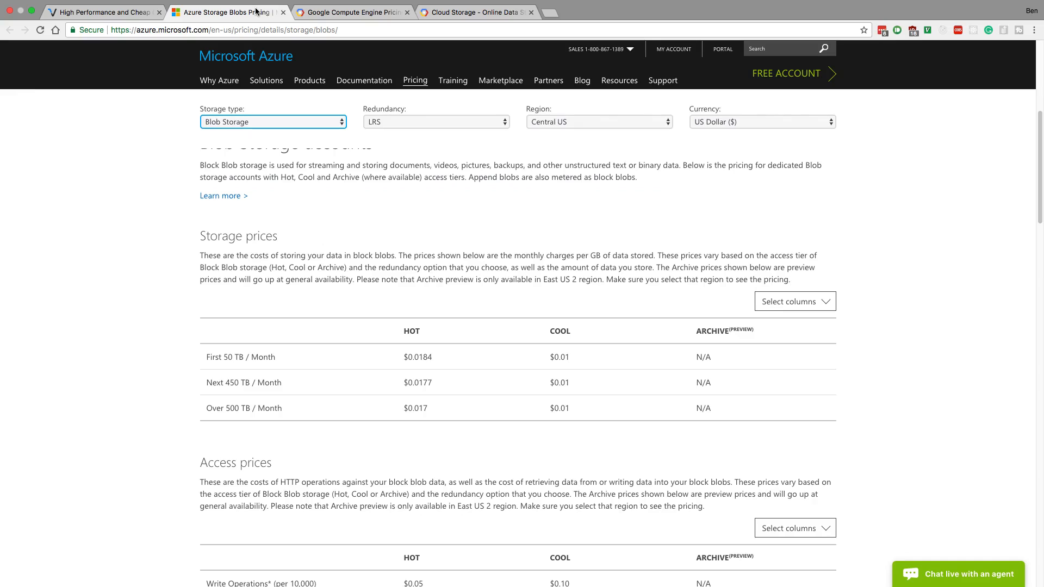
mouse_move(445, 364)
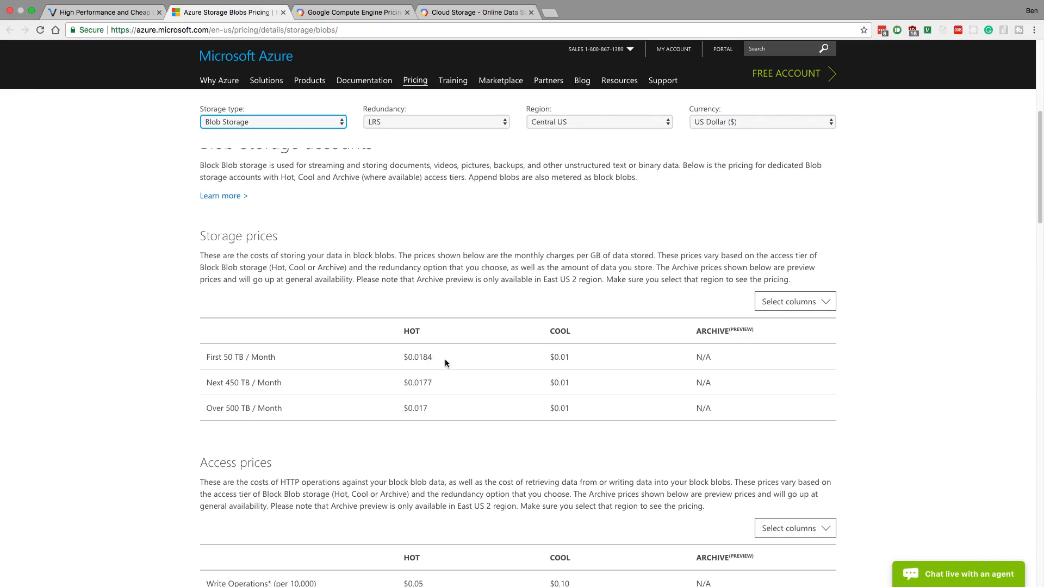
left_click(476, 12)
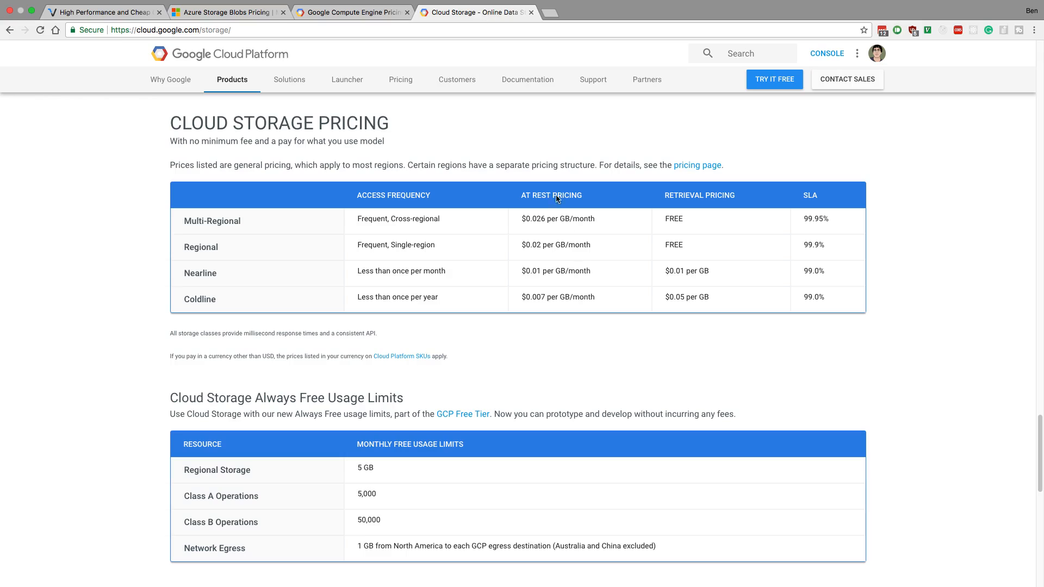
mouse_move(534, 218)
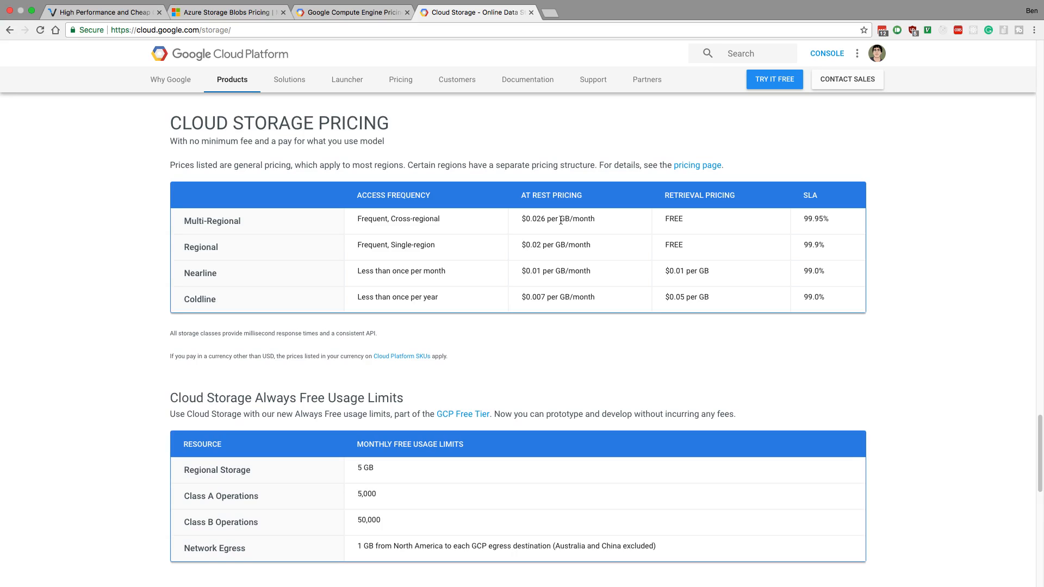
mouse_move(532, 25)
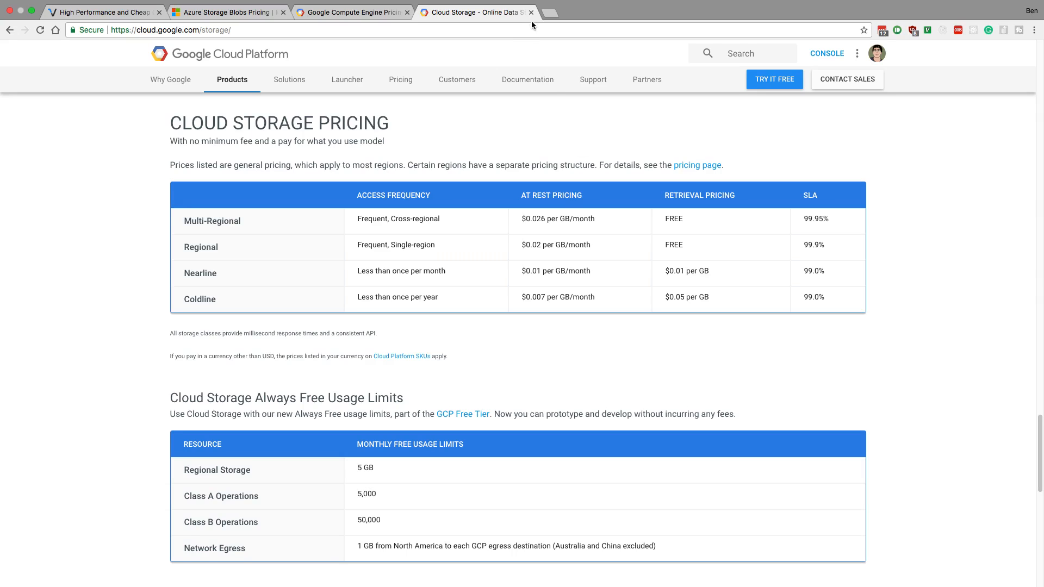
Close Cloud Storage pricing and compare Vultr compute plans against Compute Engine prices.
left_click(531, 12)
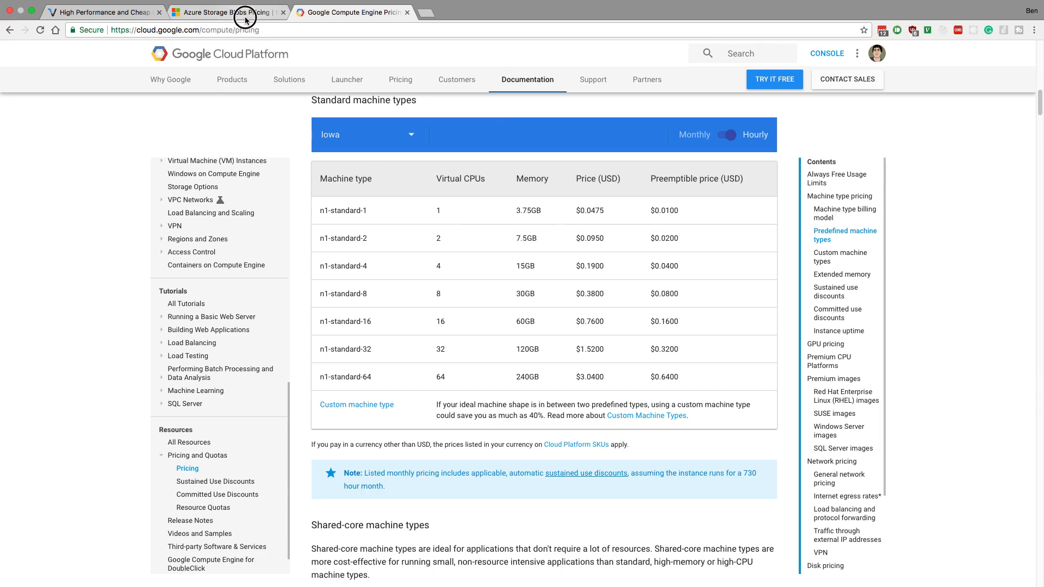
left_click(226, 12)
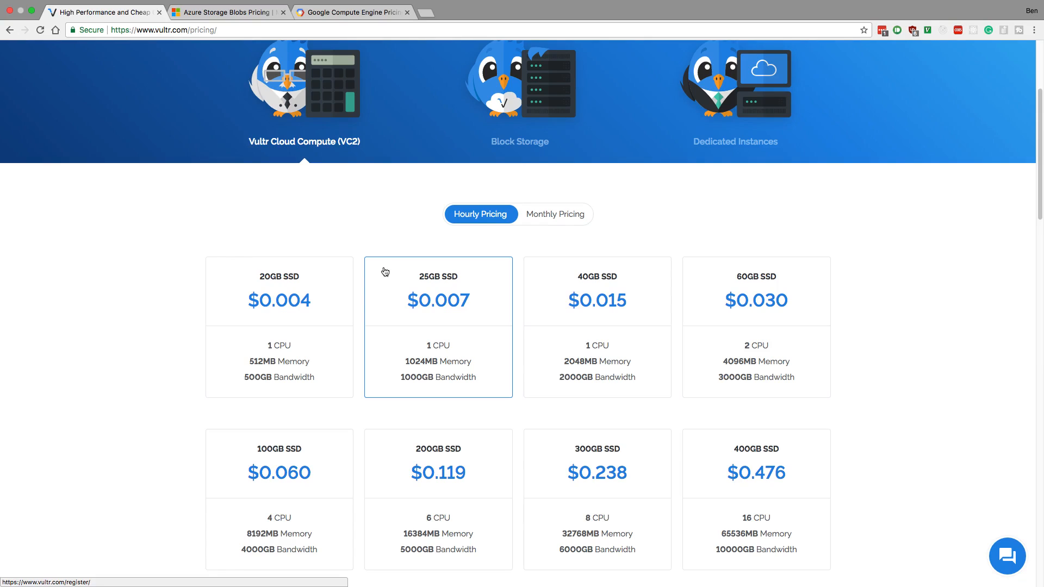
left_click(353, 12)
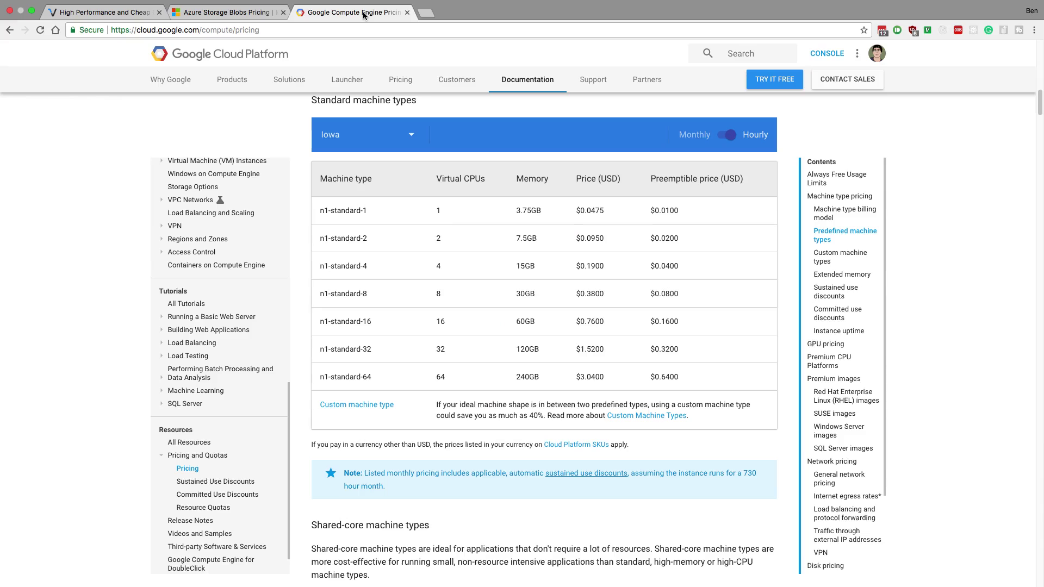
mouse_move(738, 148)
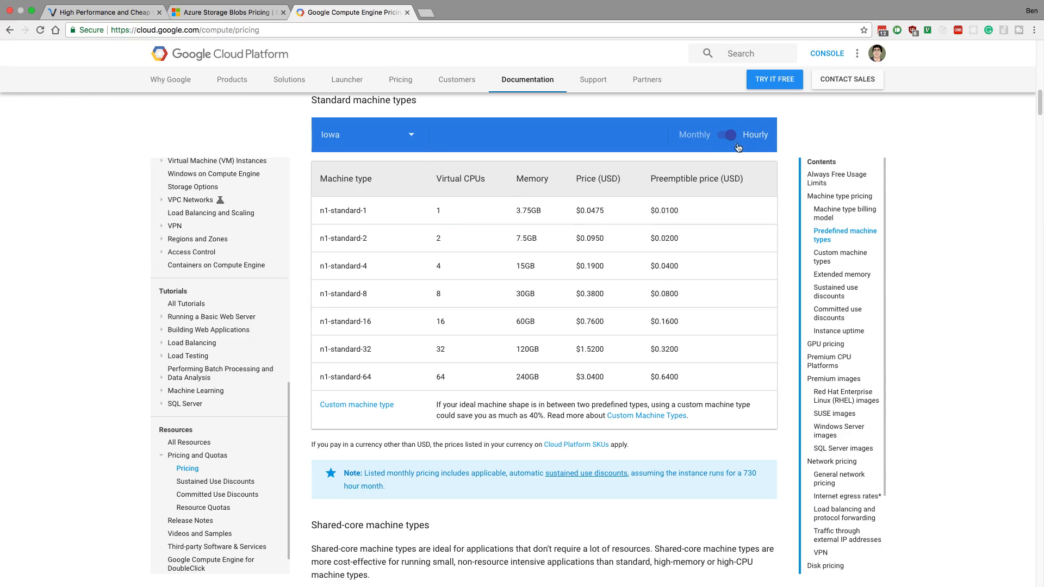
mouse_move(272, 69)
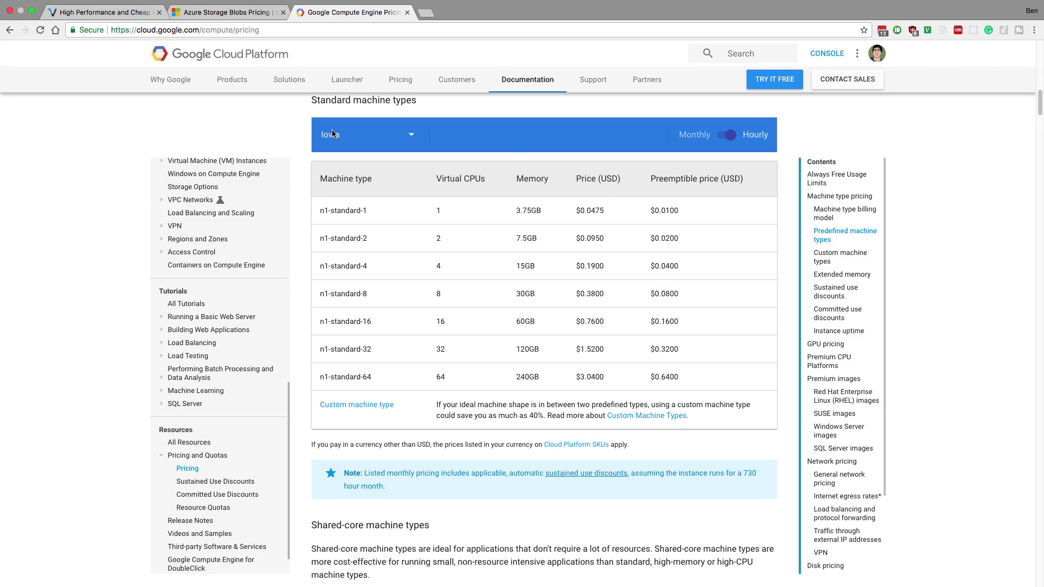
left_click(100, 12)
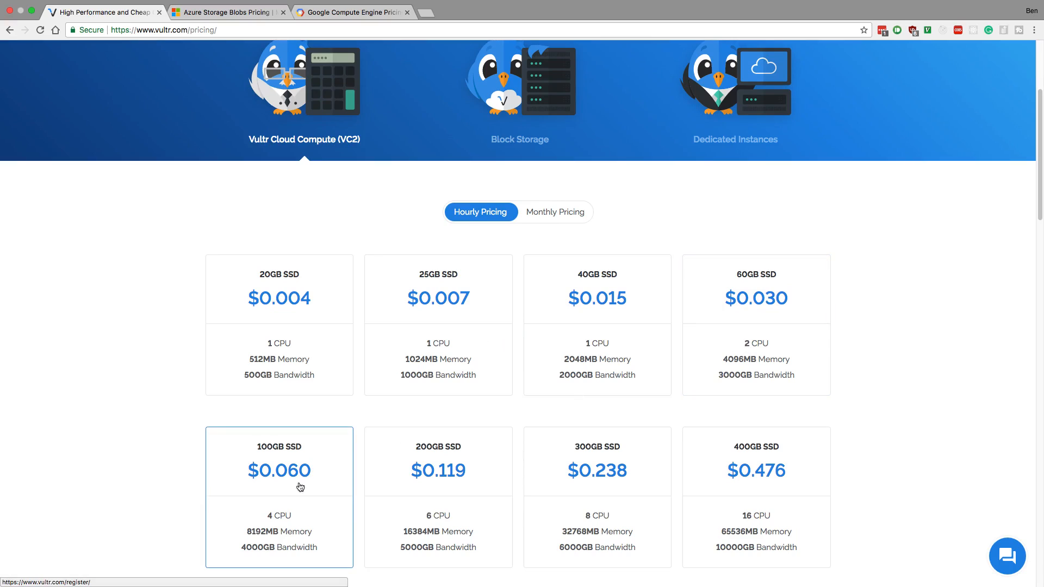
scroll("down", 3)
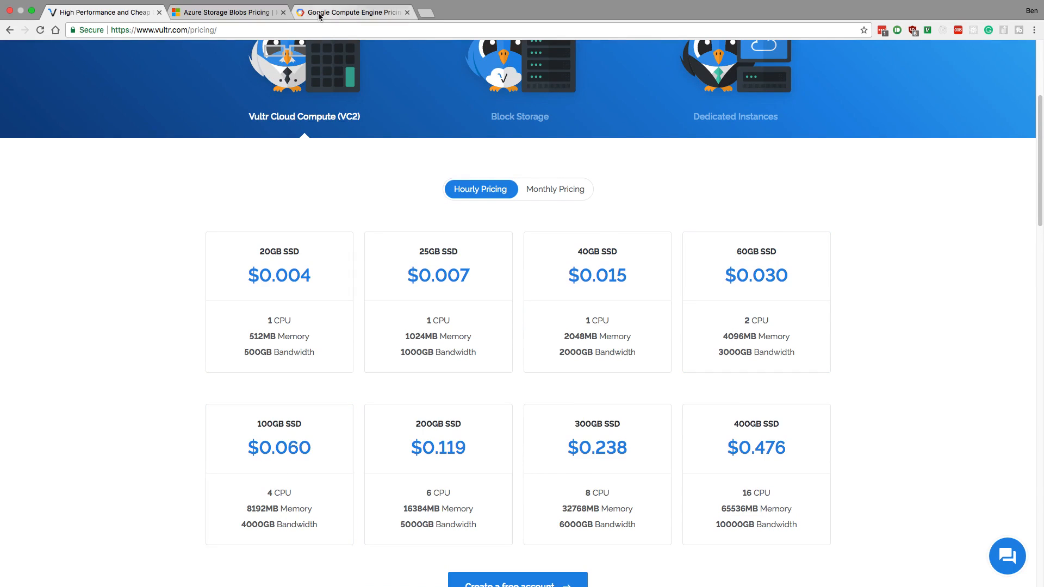
left_click(353, 12)
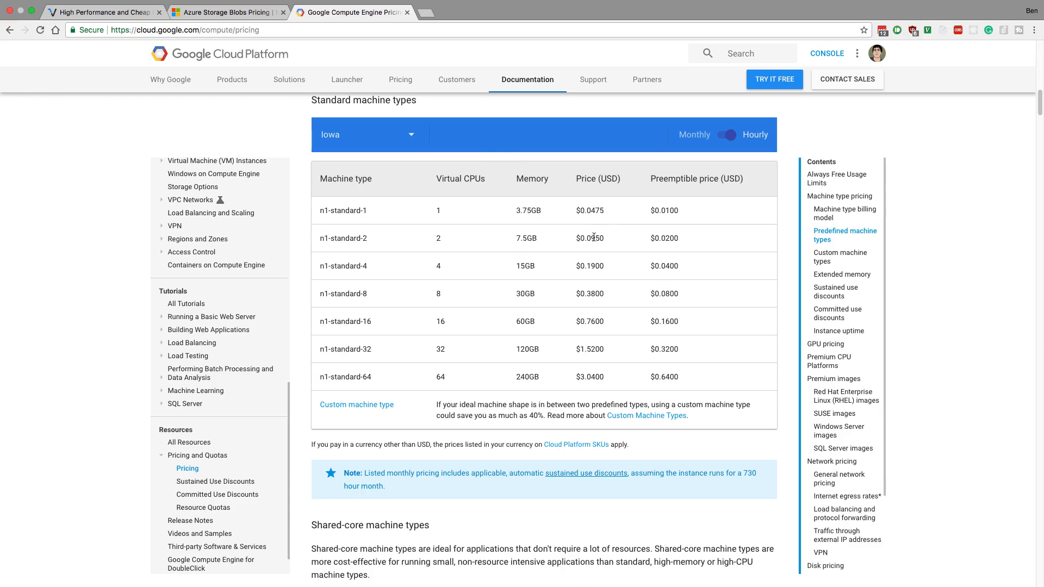
left_click(100, 12)
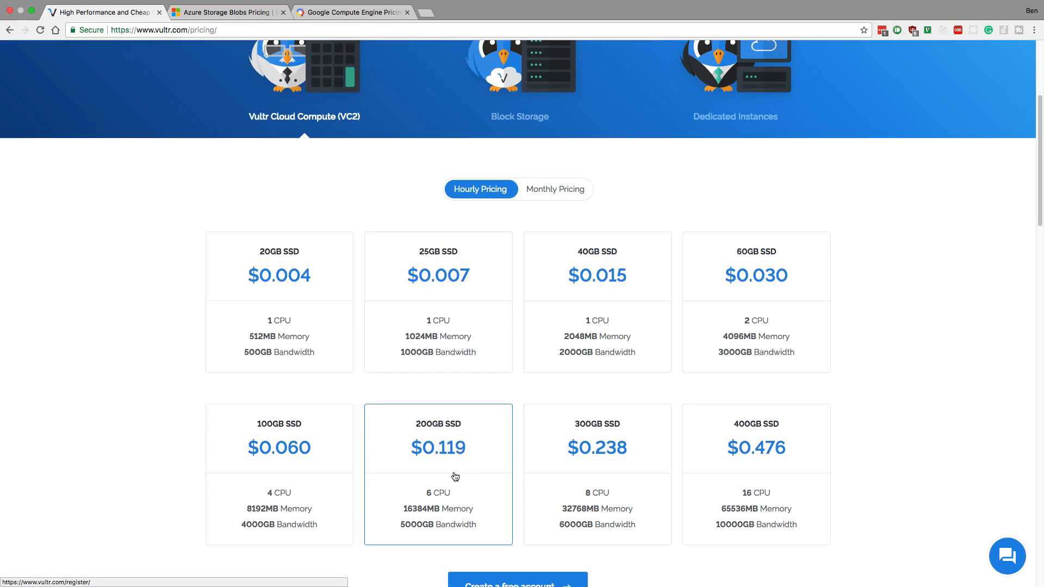
Compare Vultr's 6-CPU 16384MB plan ($0.119) with Compute Engine's n1-standard-4 ($0.19).
scroll("down", 3)
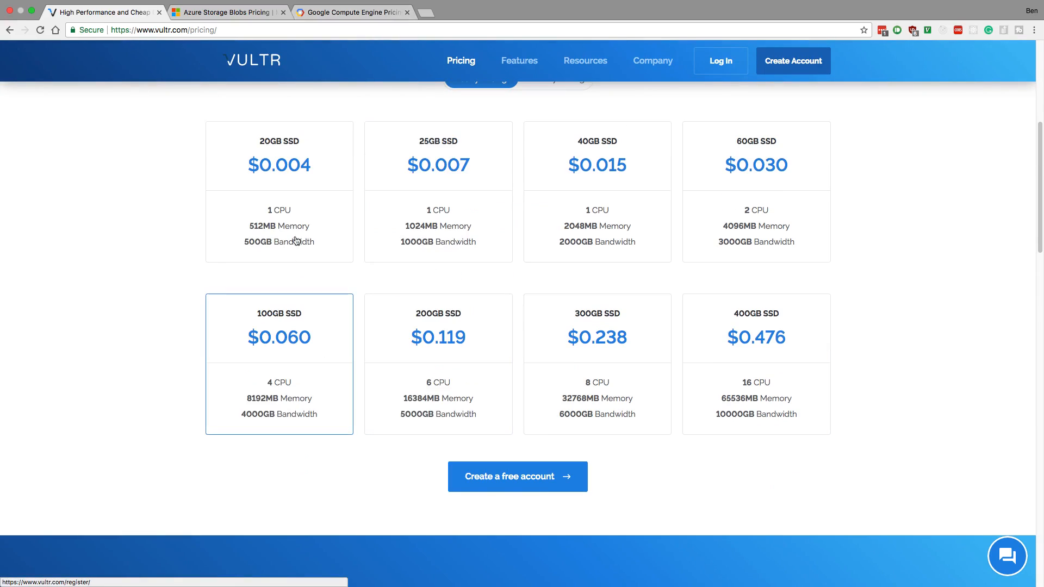
left_click(352, 12)
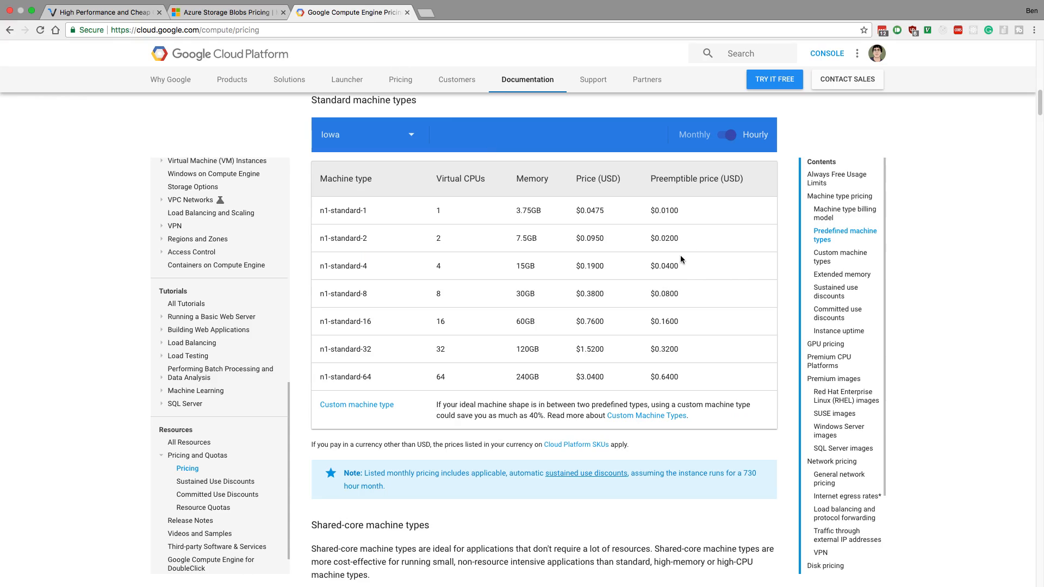
mouse_move(608, 238)
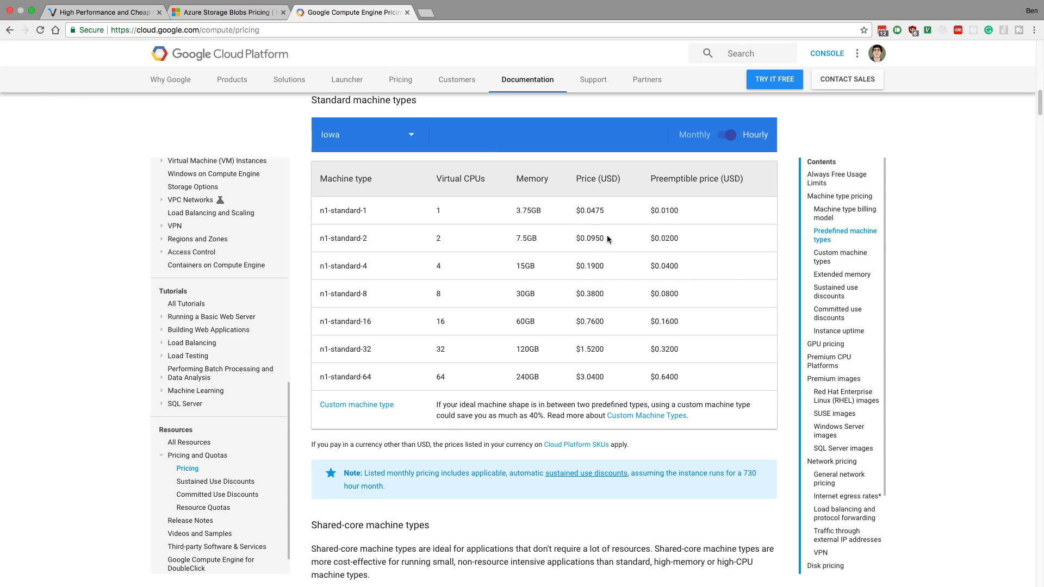
mouse_move(603, 334)
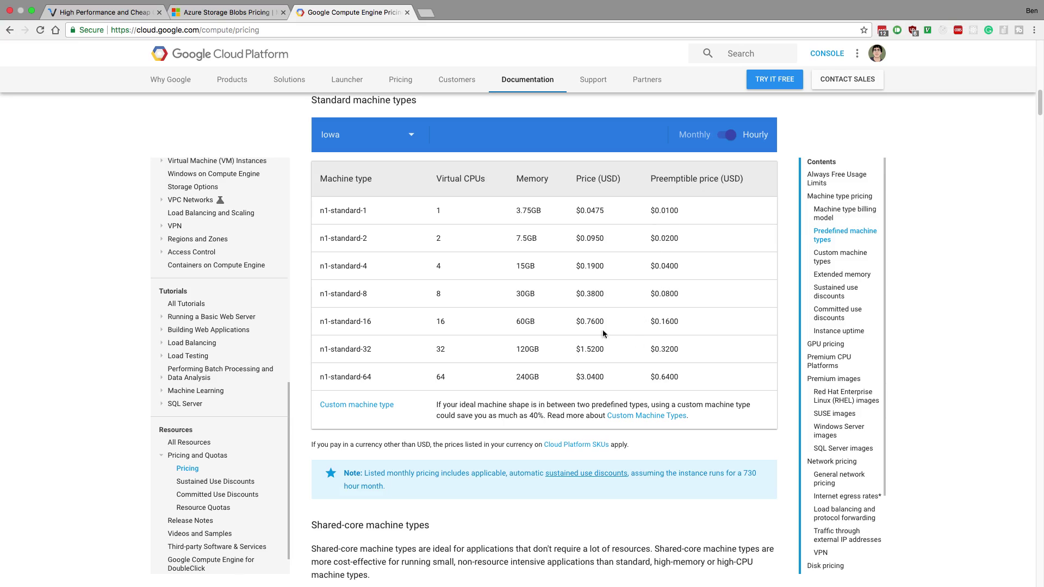
mouse_move(525, 200)
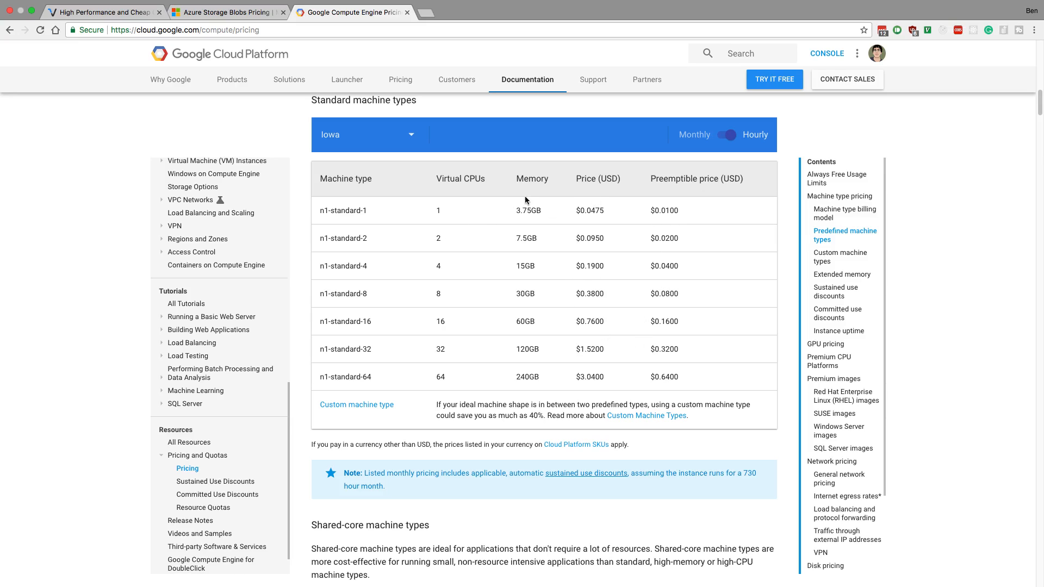
mouse_move(643, 151)
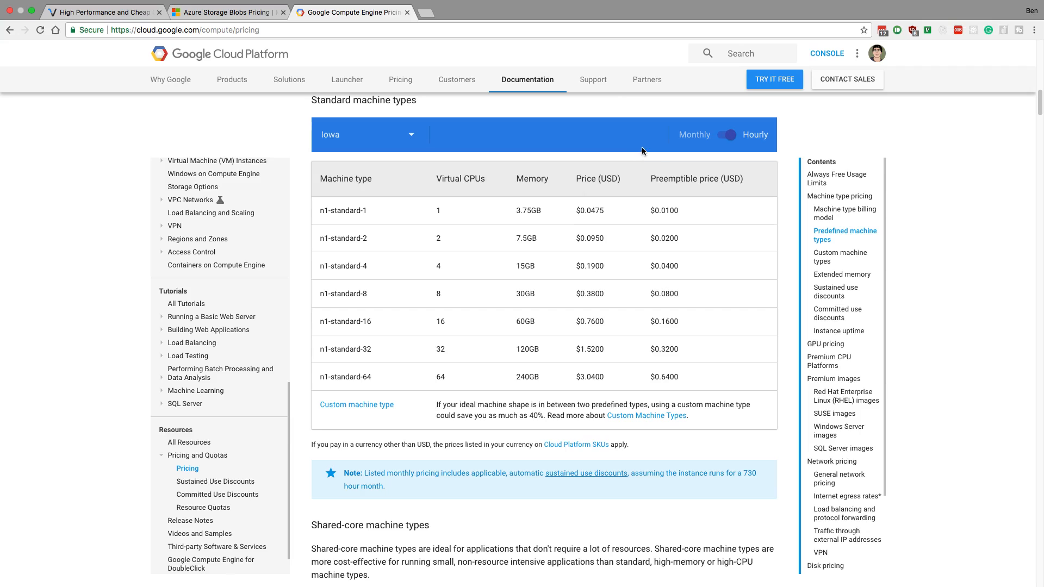
mouse_move(658, 158)
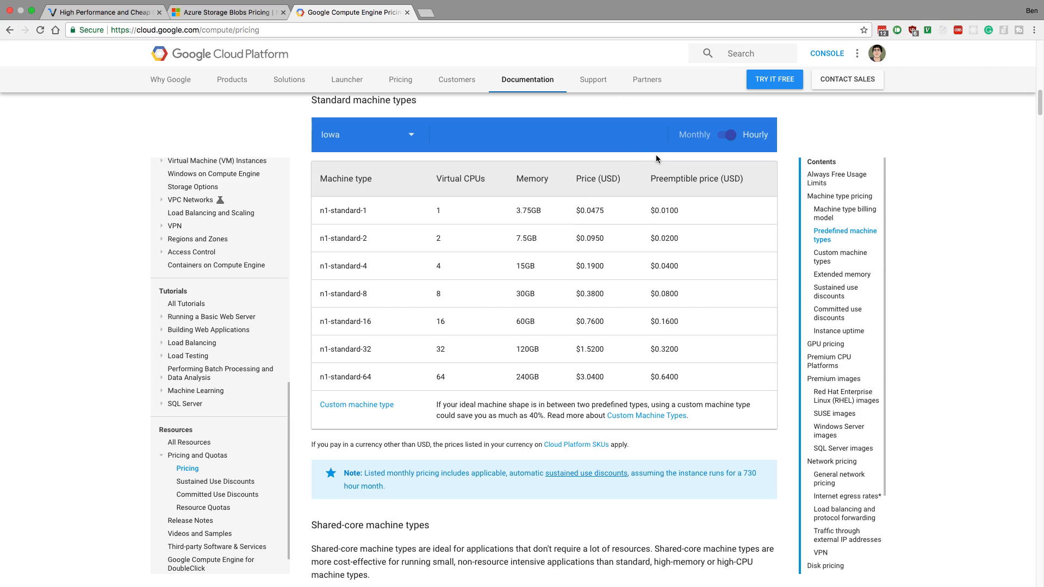
mouse_move(604, 345)
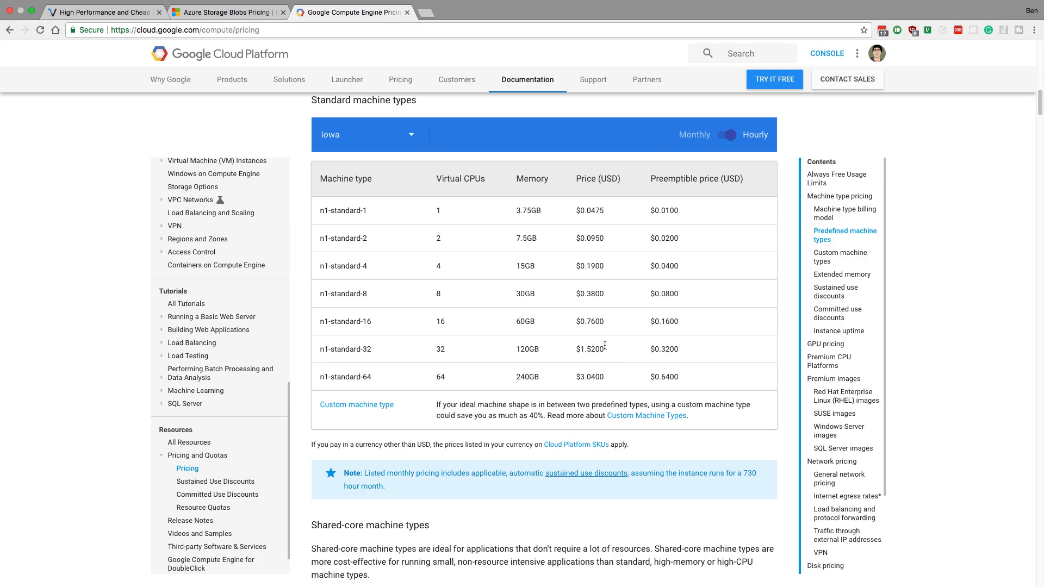
mouse_move(588, 347)
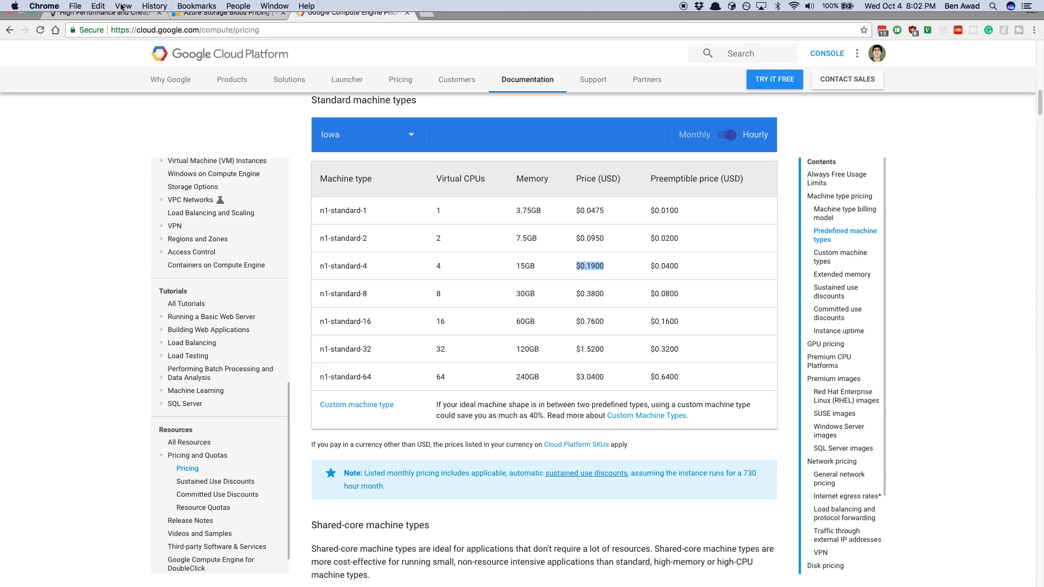
left_click(104, 12)
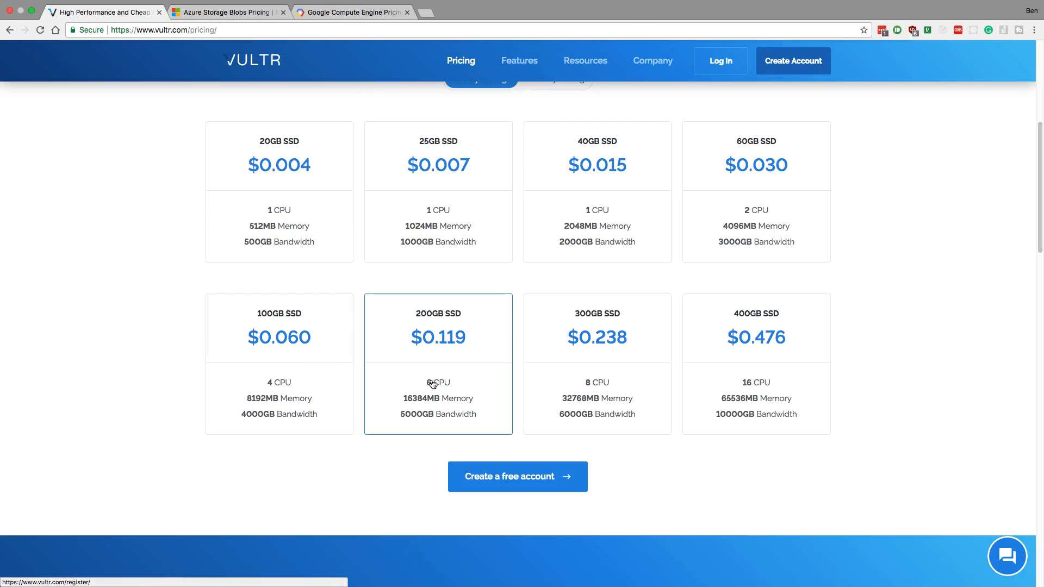
mouse_move(435, 404)
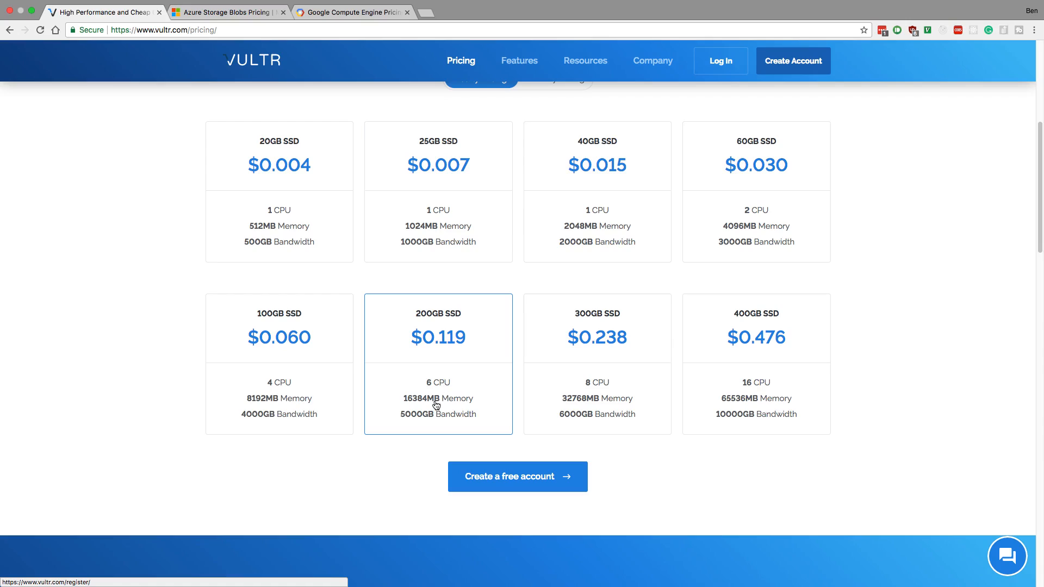
mouse_move(409, 354)
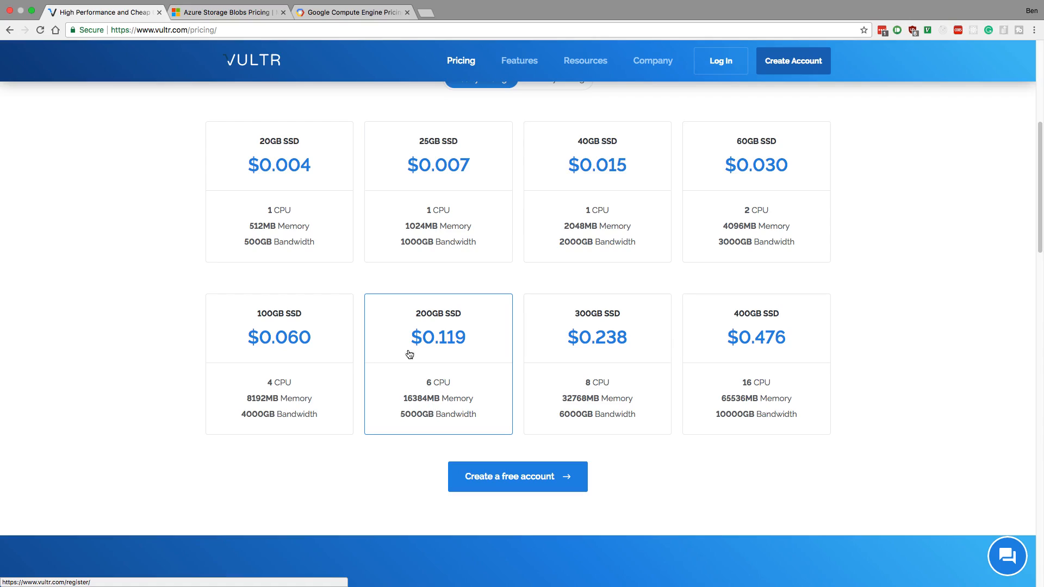
mouse_move(463, 398)
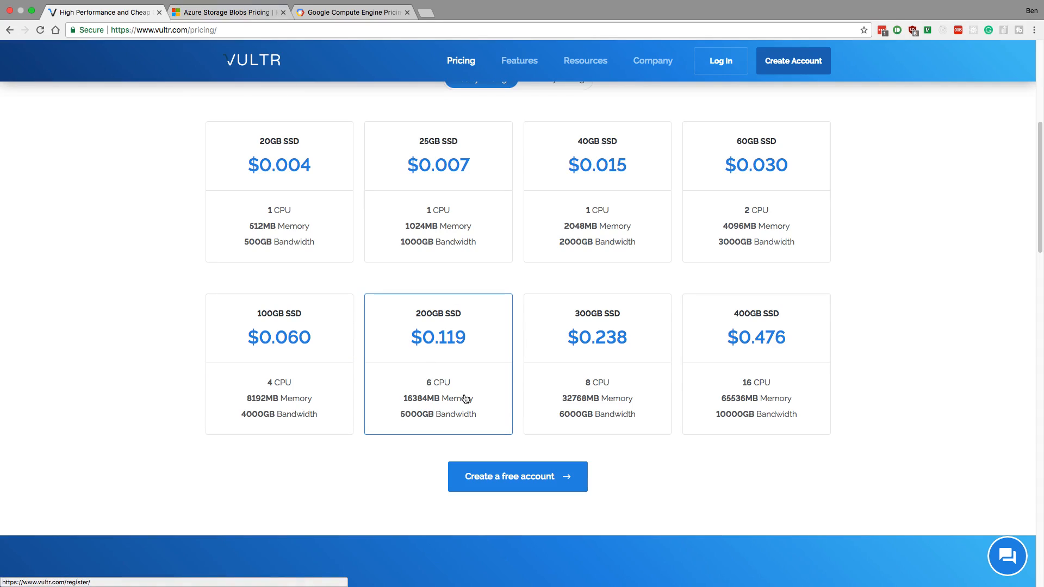
left_click(226, 12)
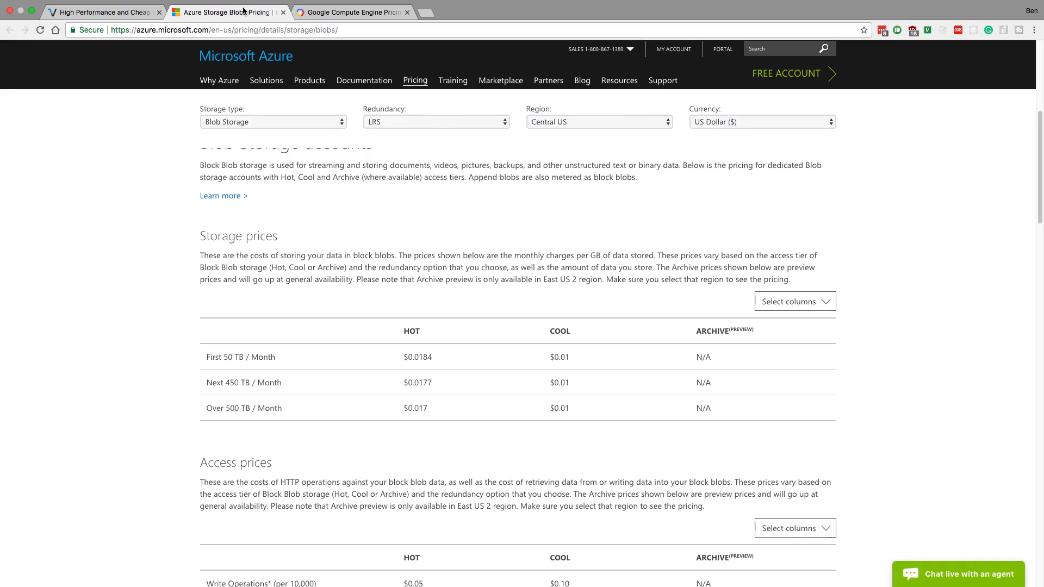
left_click(353, 12)
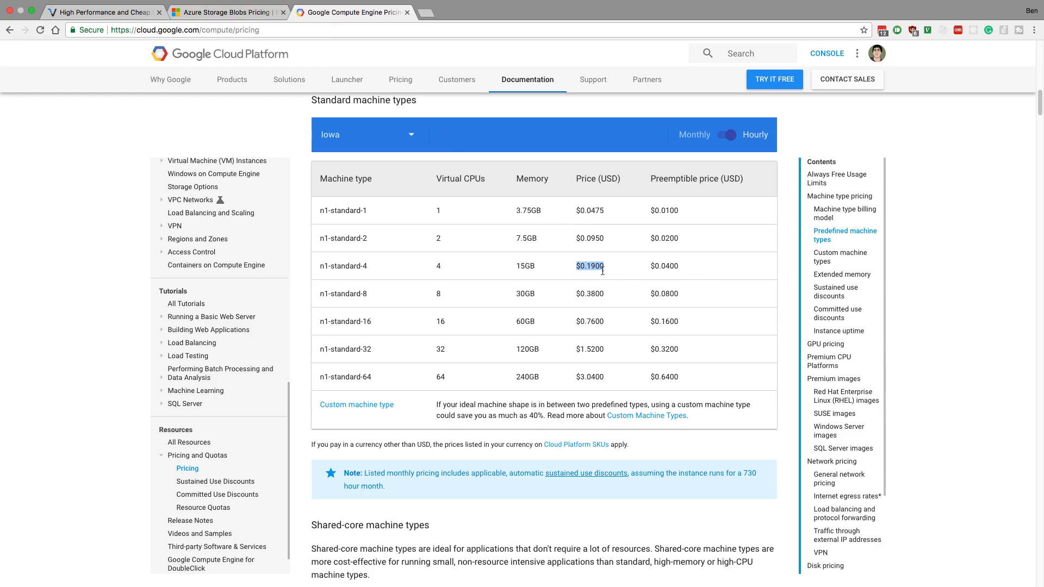
left_click(590, 266)
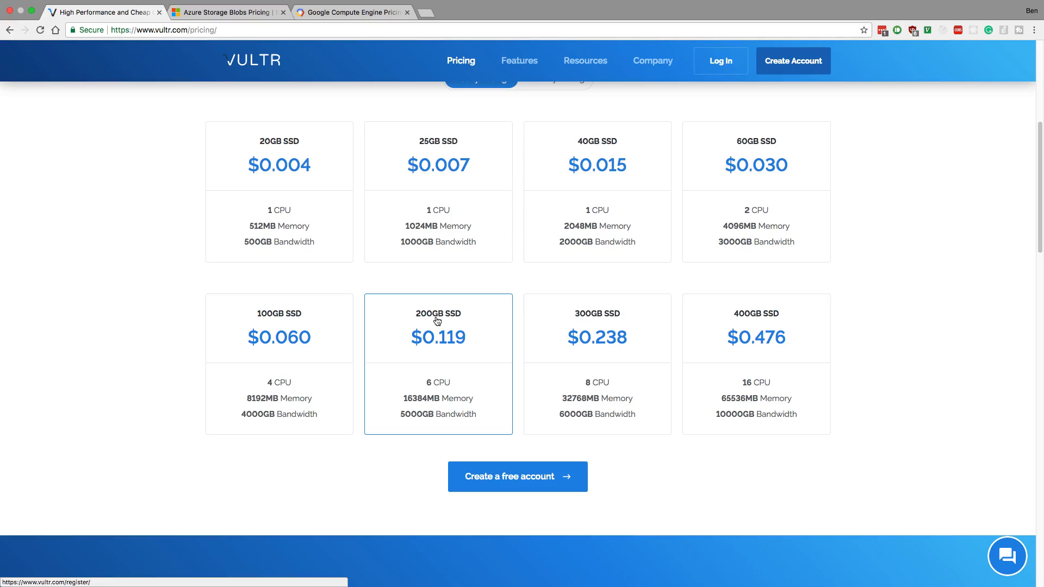
mouse_move(444, 402)
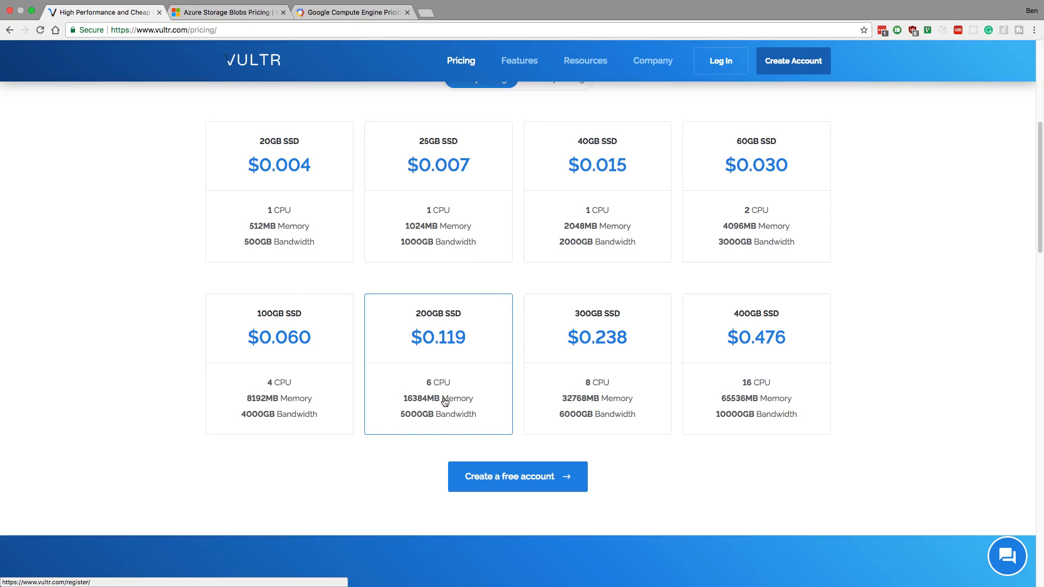
mouse_move(456, 344)
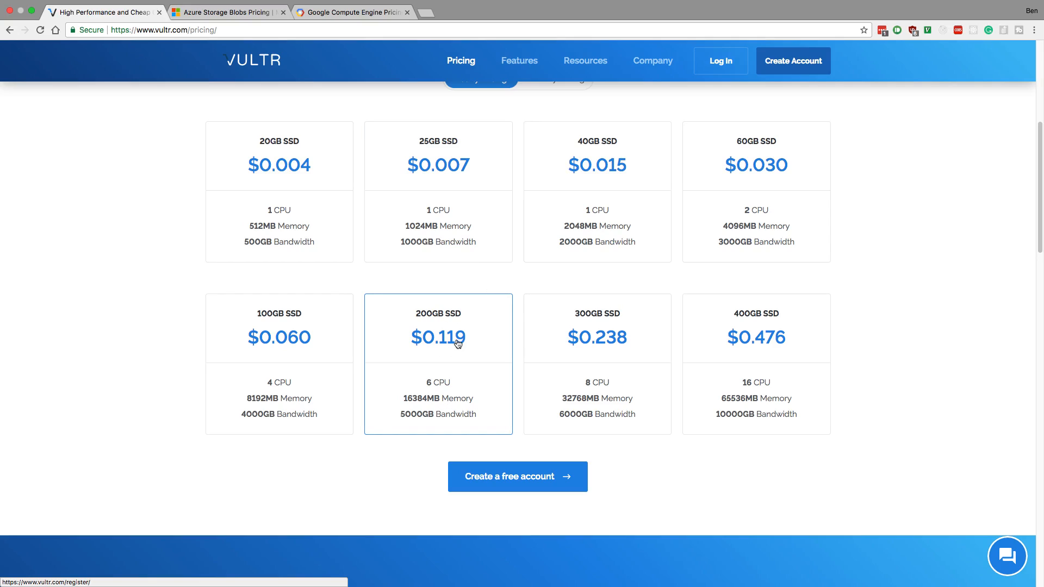
mouse_move(533, 361)
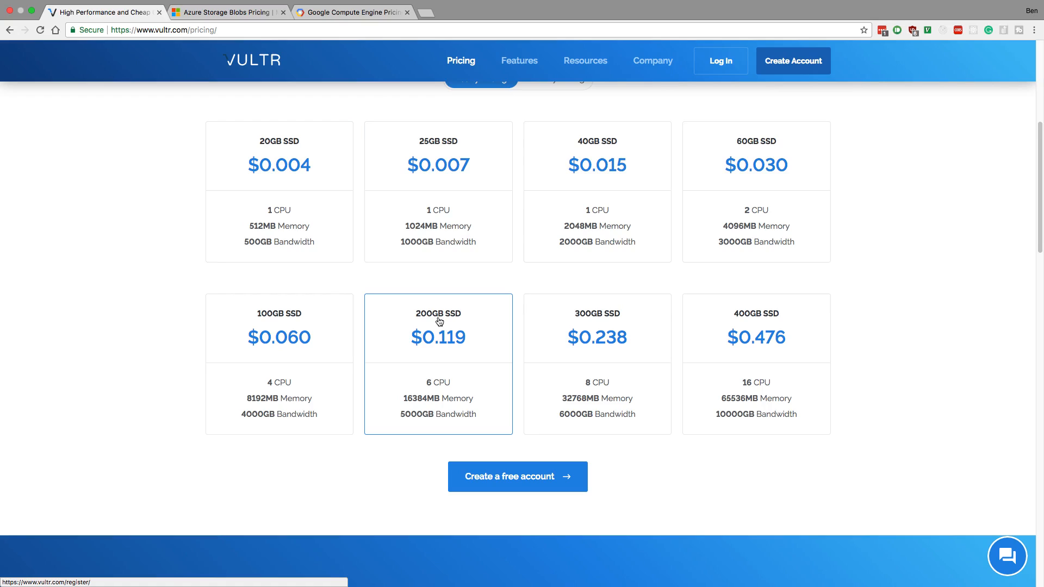
mouse_move(656, 319)
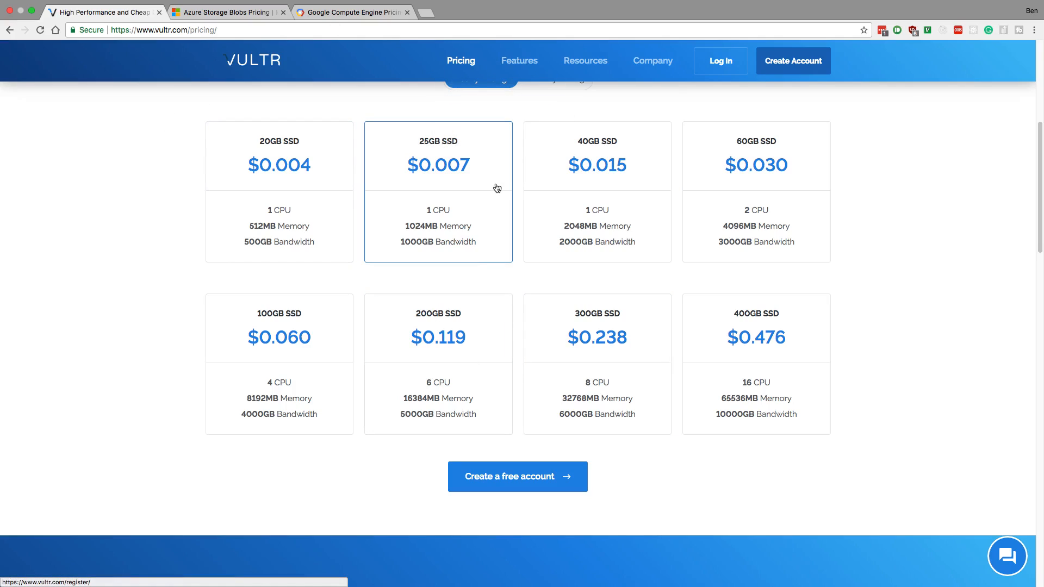
mouse_move(439, 360)
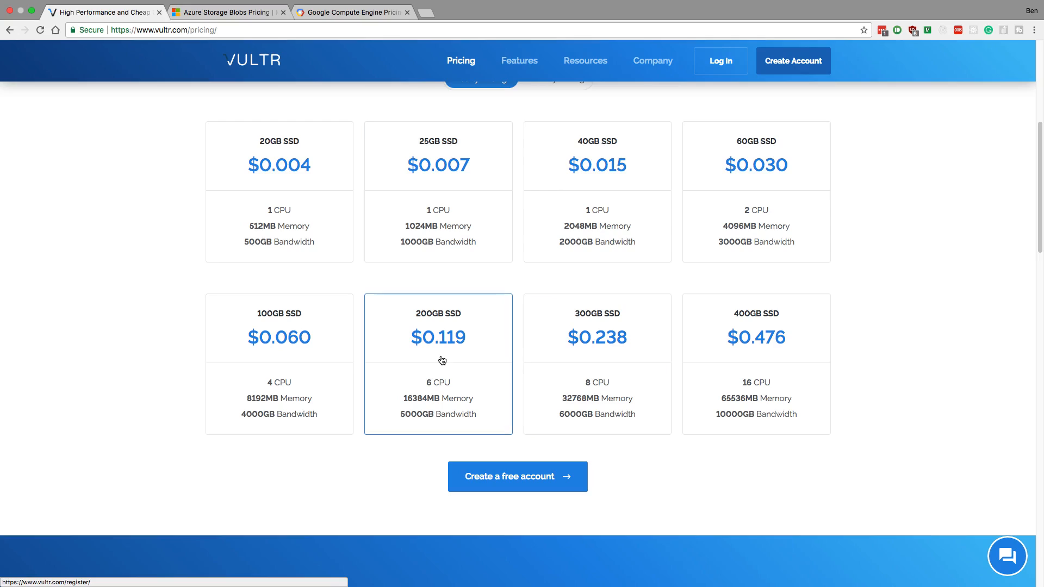
mouse_move(431, 317)
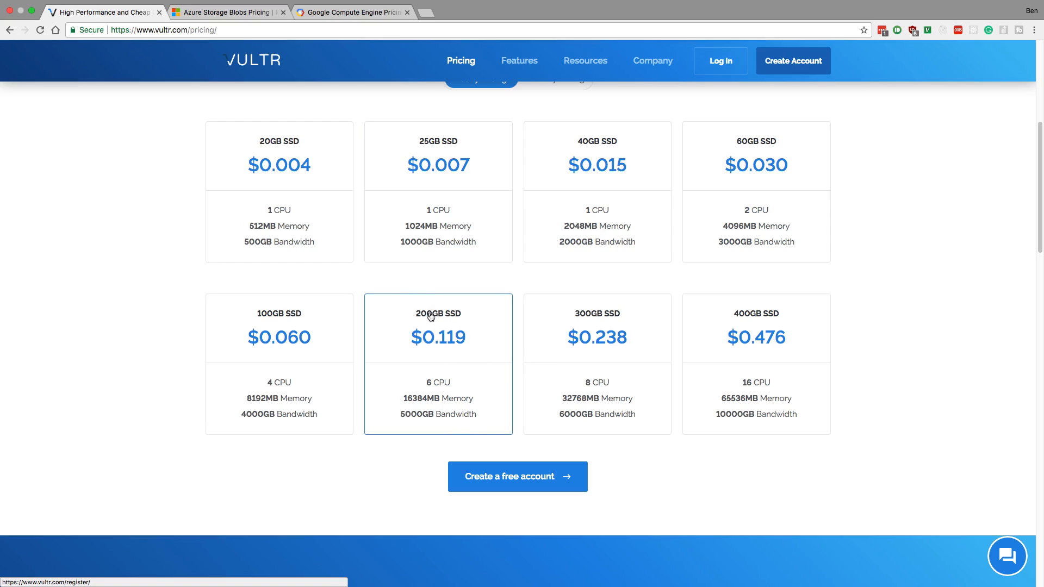
mouse_move(486, 321)
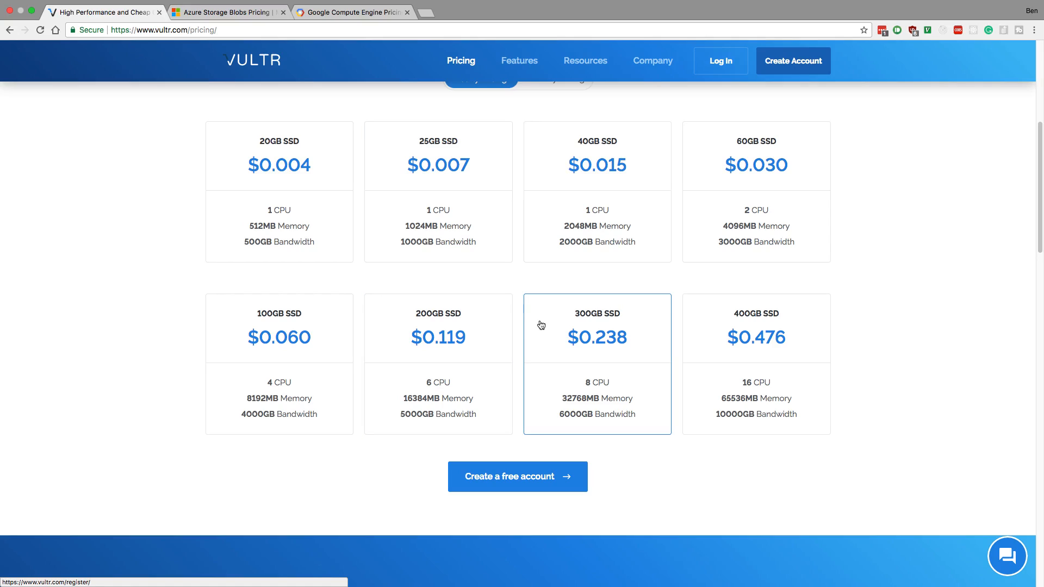
mouse_move(258, 22)
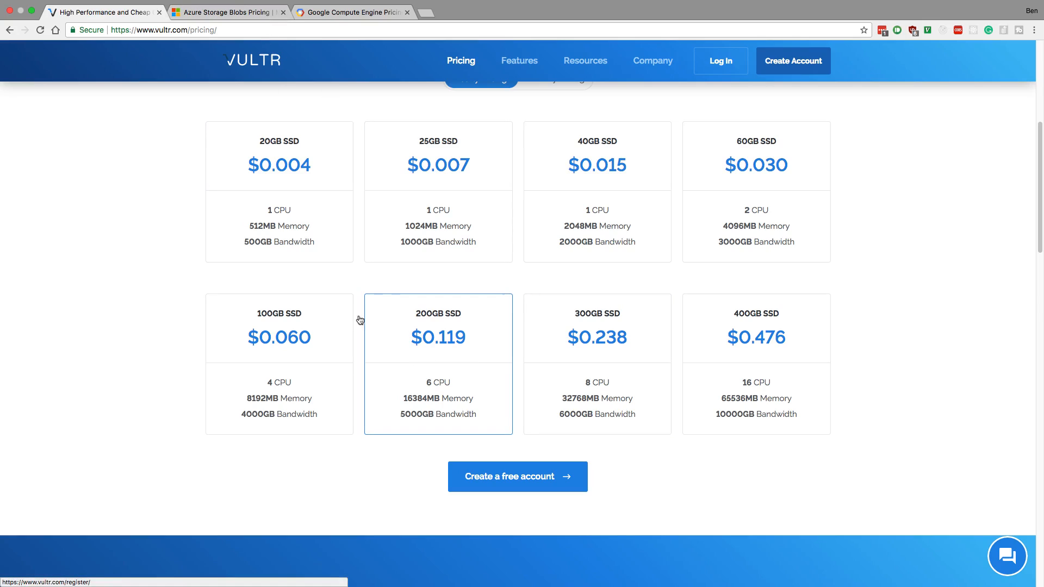
mouse_move(474, 324)
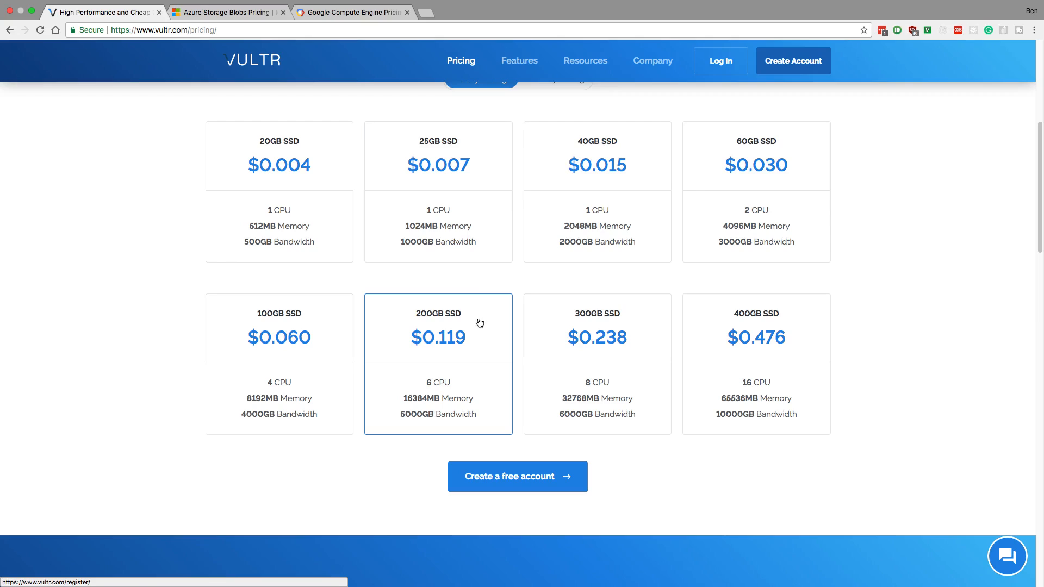
mouse_move(448, 391)
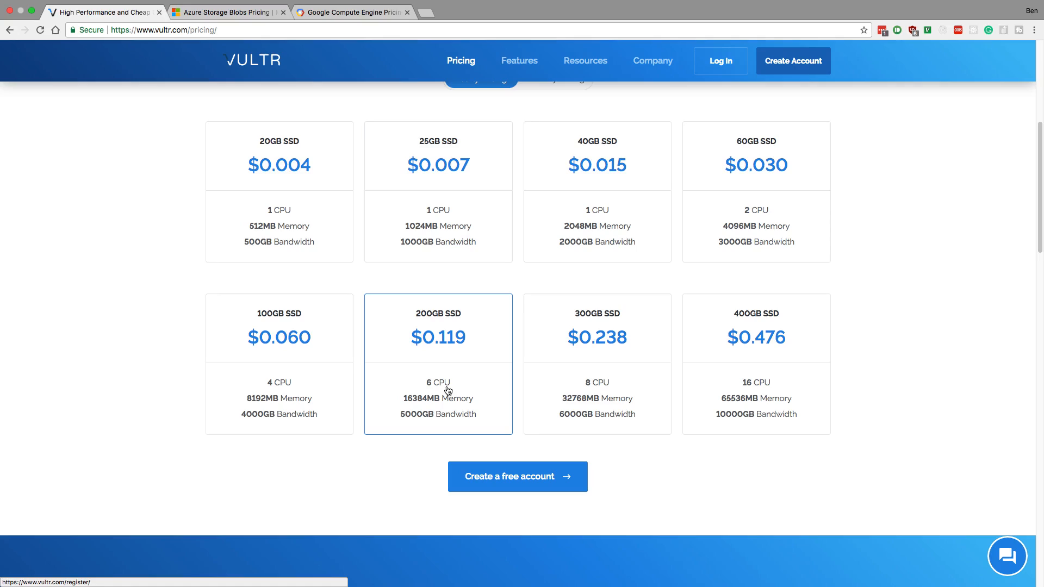
mouse_move(433, 321)
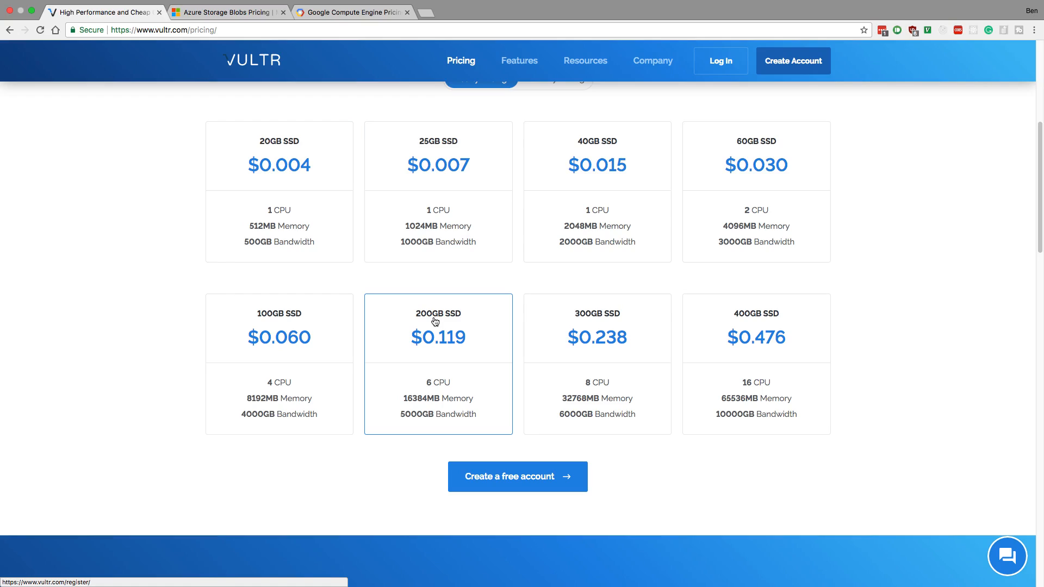
mouse_move(445, 318)
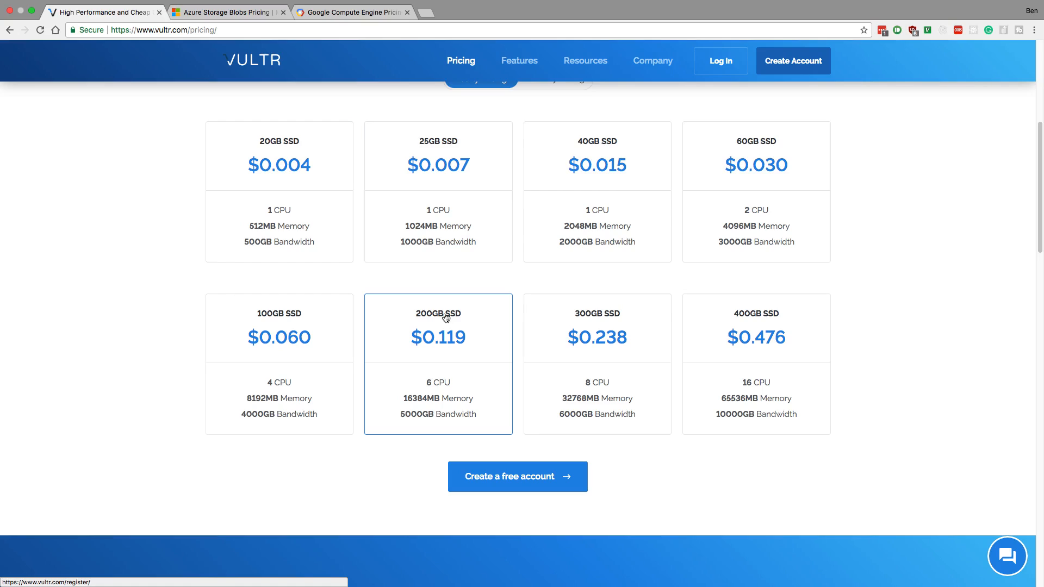
mouse_move(474, 364)
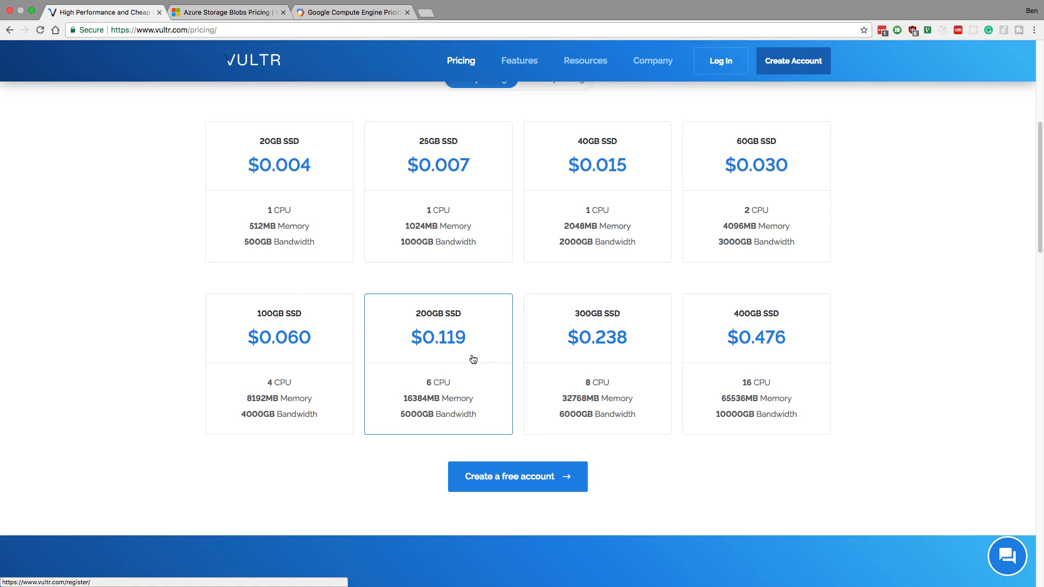
mouse_move(490, 287)
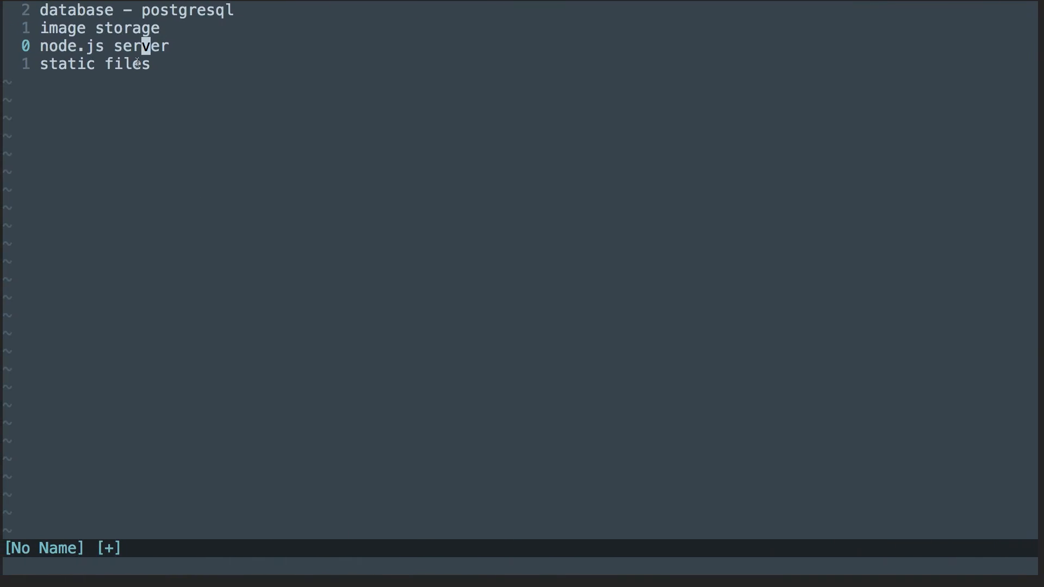
mouse_move(168, 39)
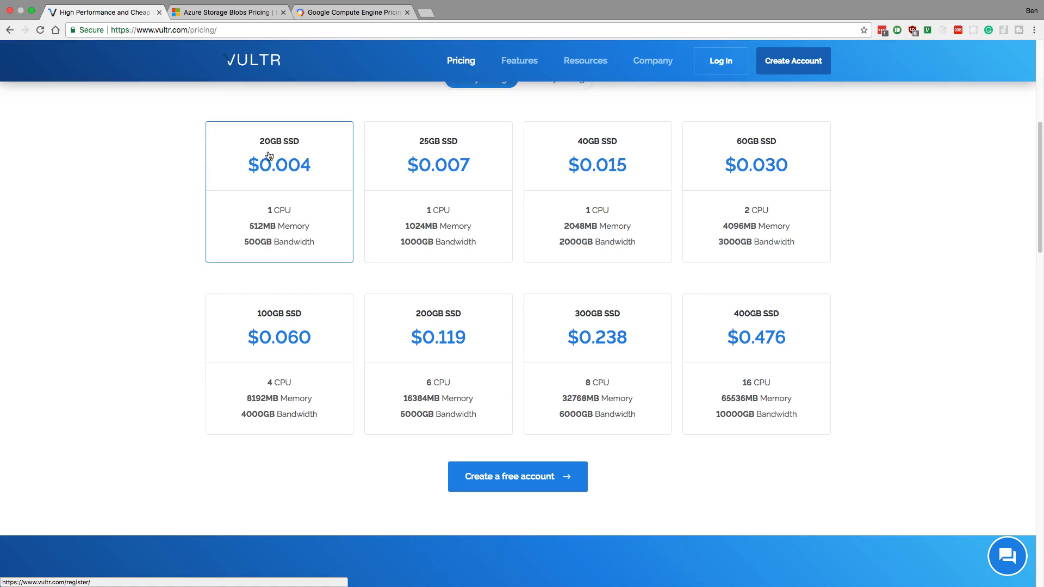
left_click(351, 12)
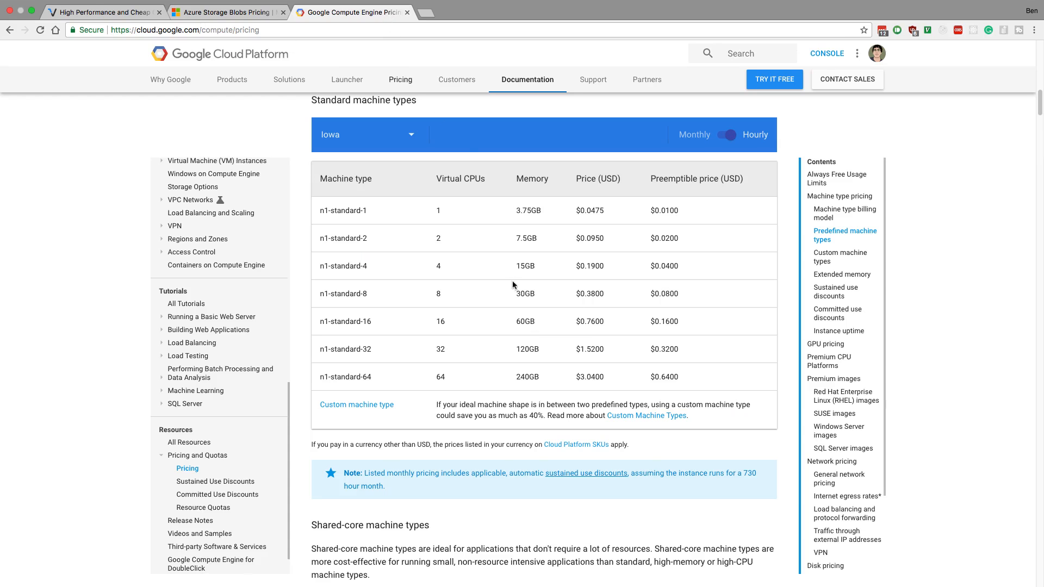
mouse_move(480, 190)
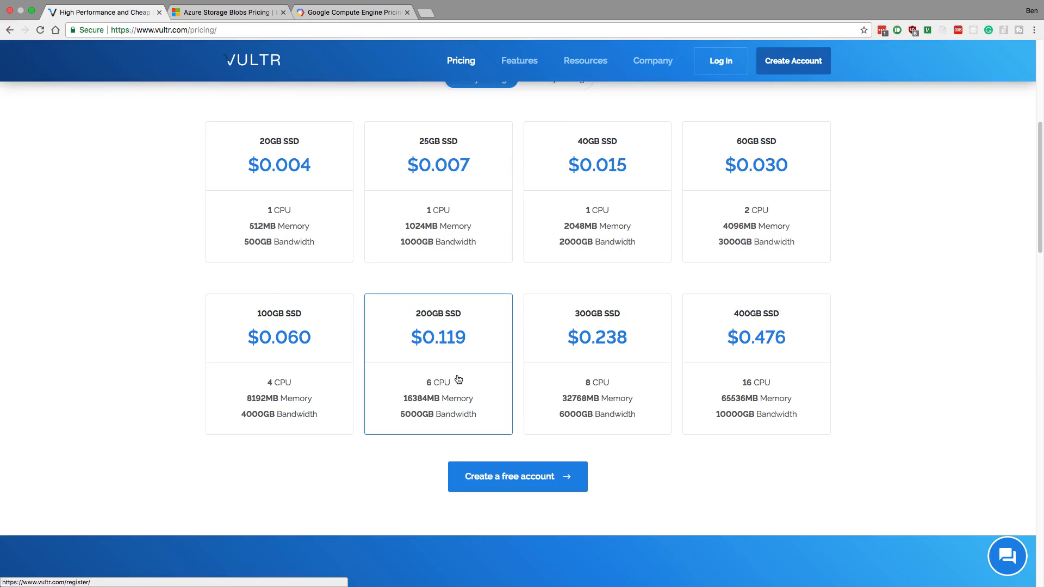
mouse_move(457, 366)
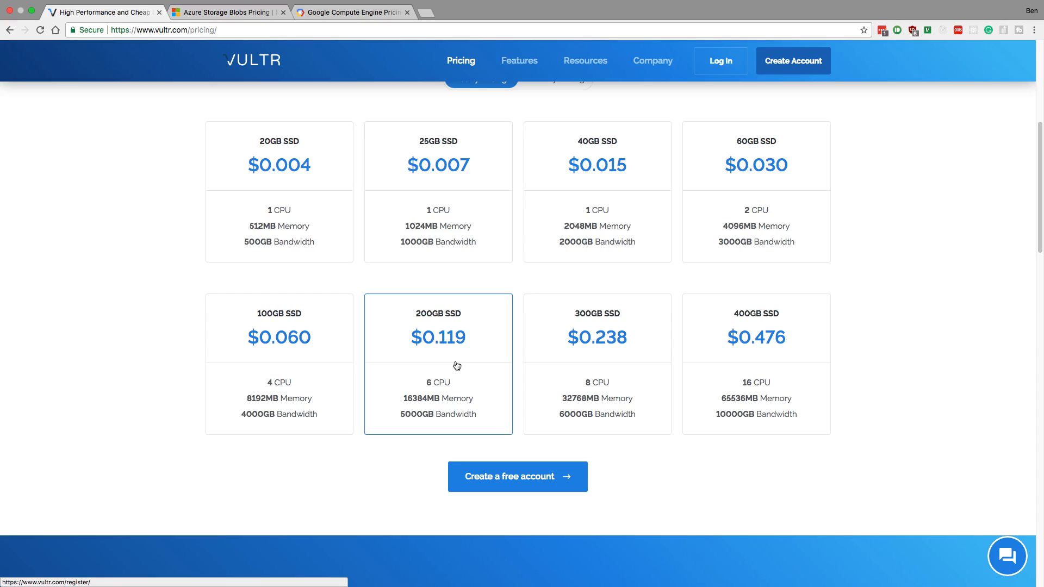
Highlight Azure's $0.0184 hot blob price, then return to Vultr's $0.10/GB block storage pricing.
scroll("up", 3)
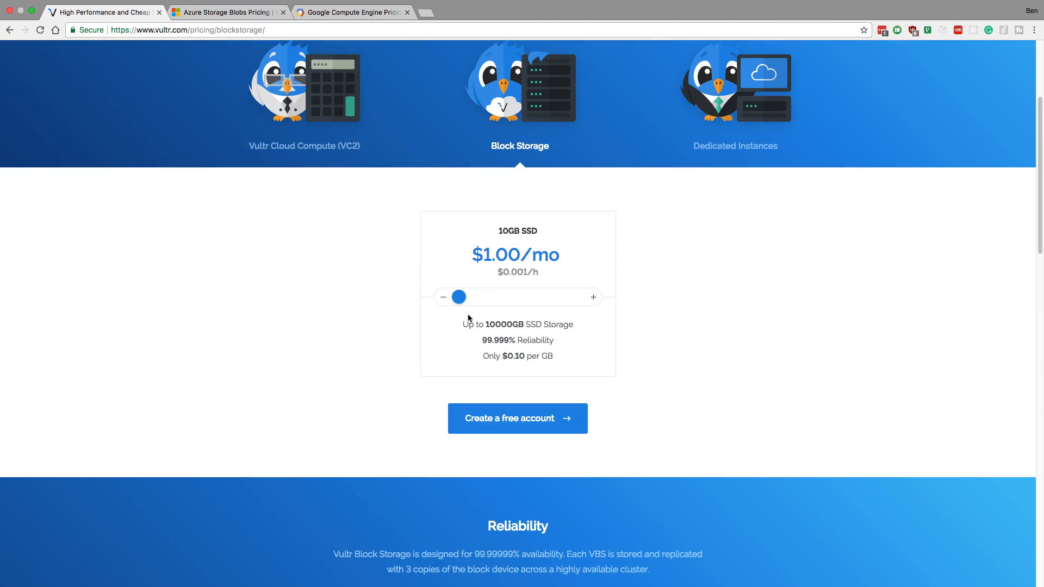
mouse_move(595, 297)
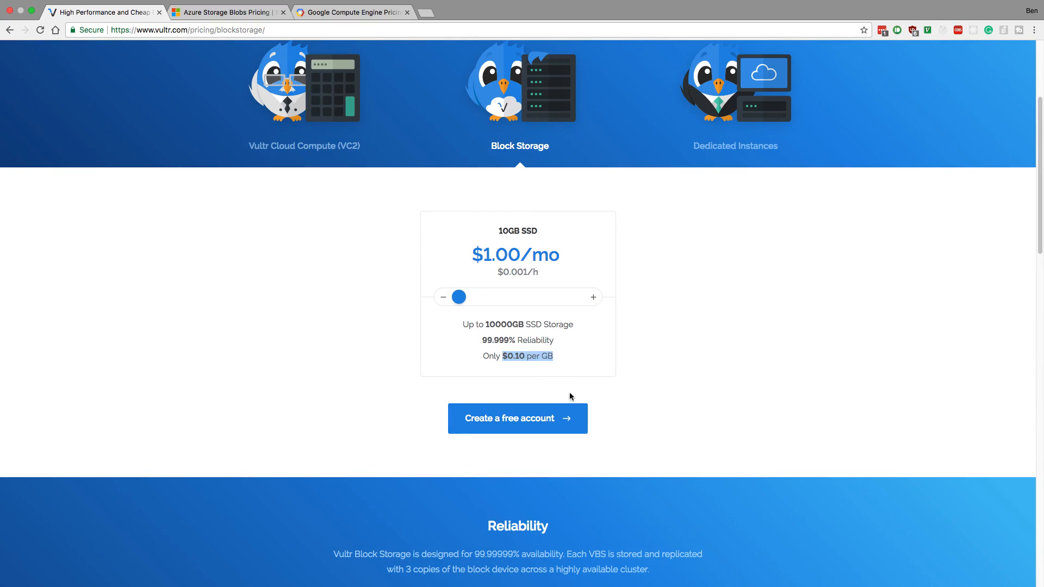
left_click(227, 12)
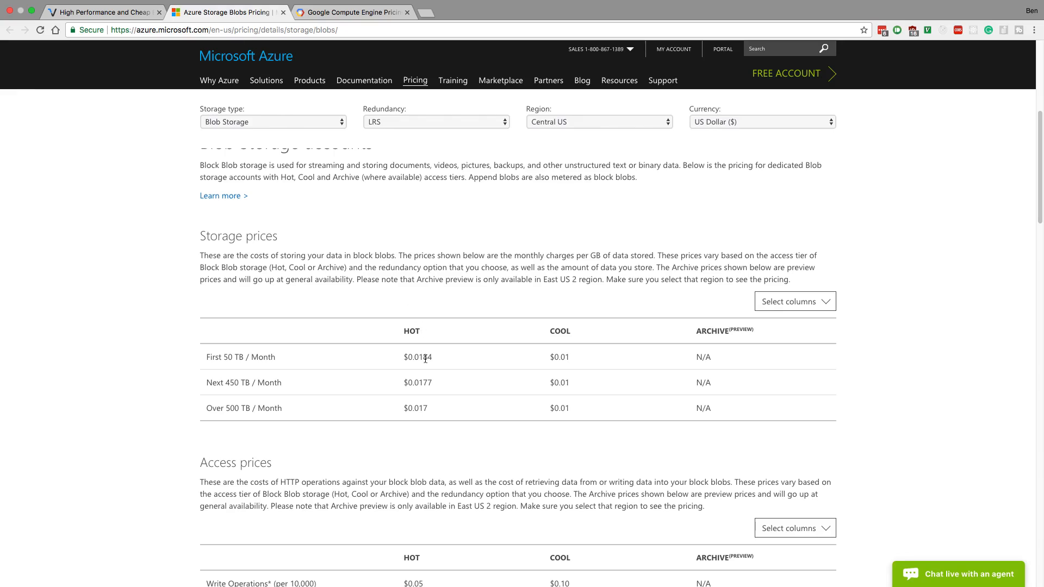
double_click(417, 357)
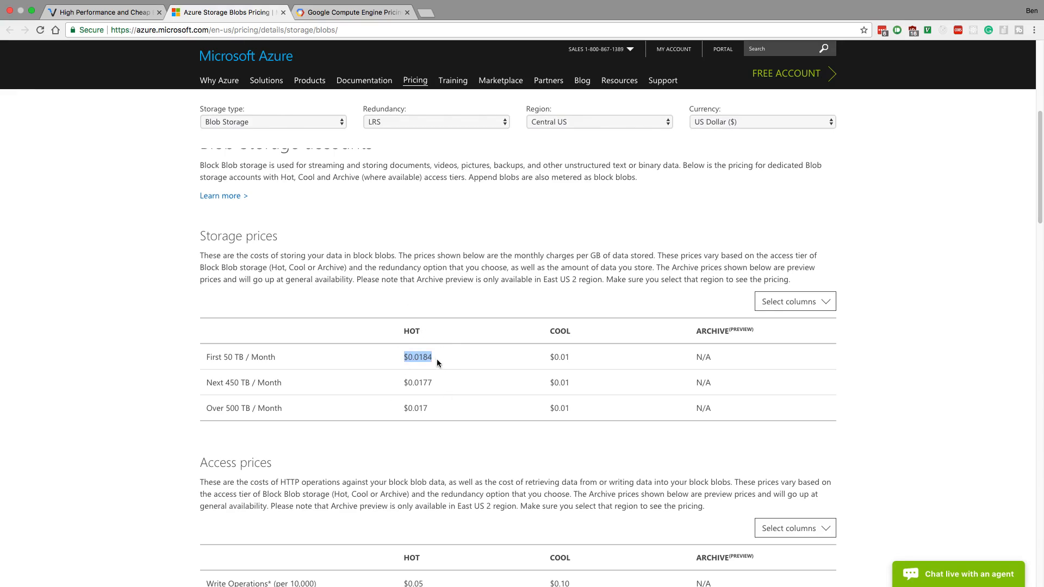
mouse_move(447, 343)
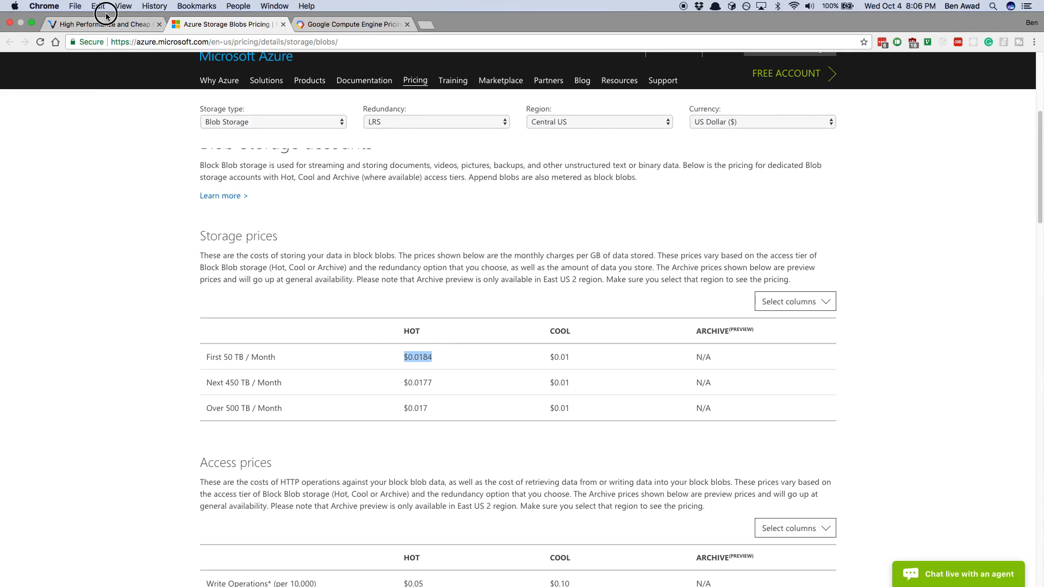
left_click(100, 25)
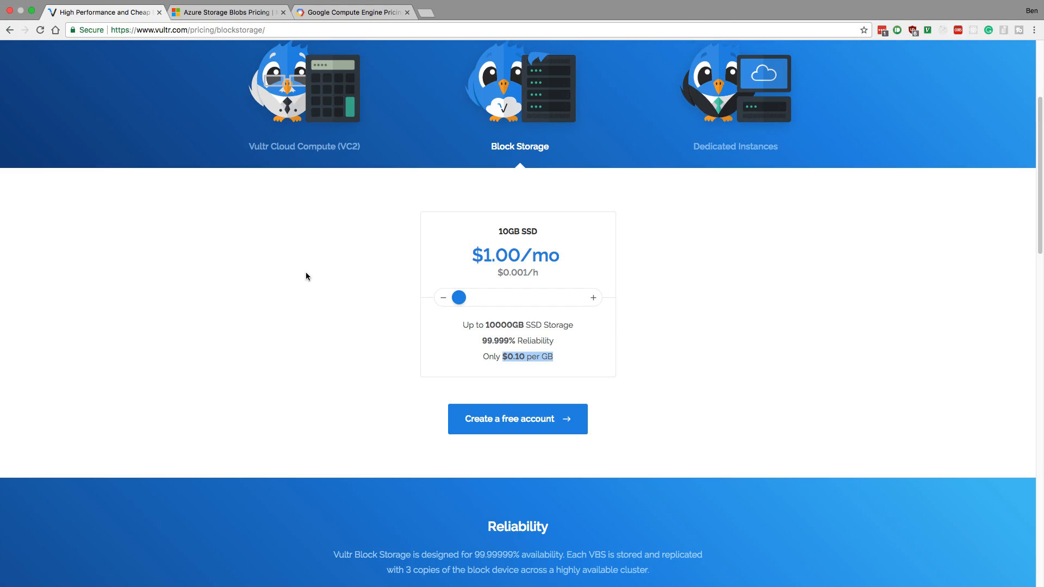